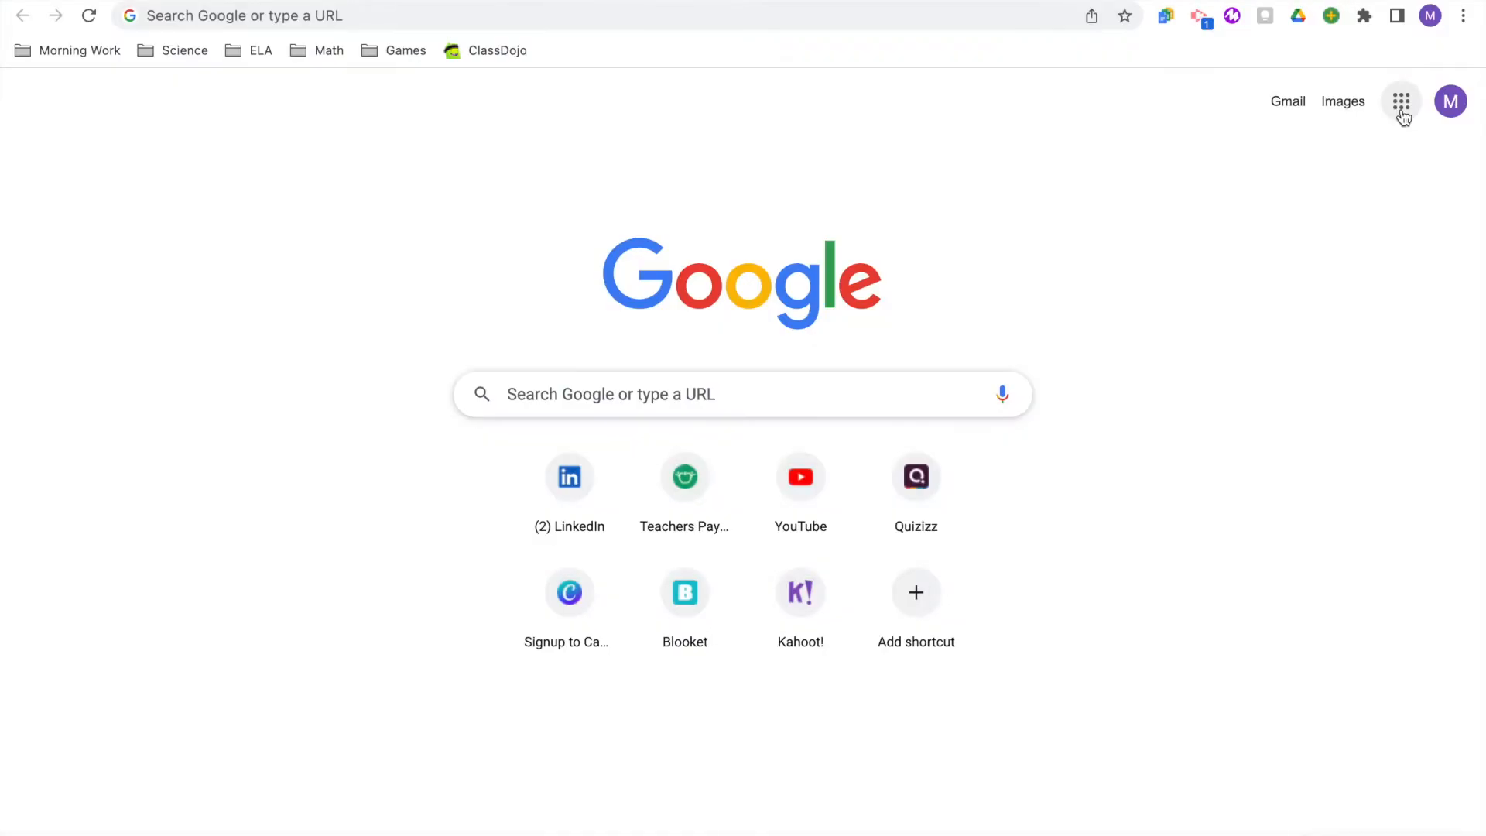
# Browse the Google apps launcher, then reach Google Keep via the notes.new address shortcut
pyautogui.click(1401, 102)
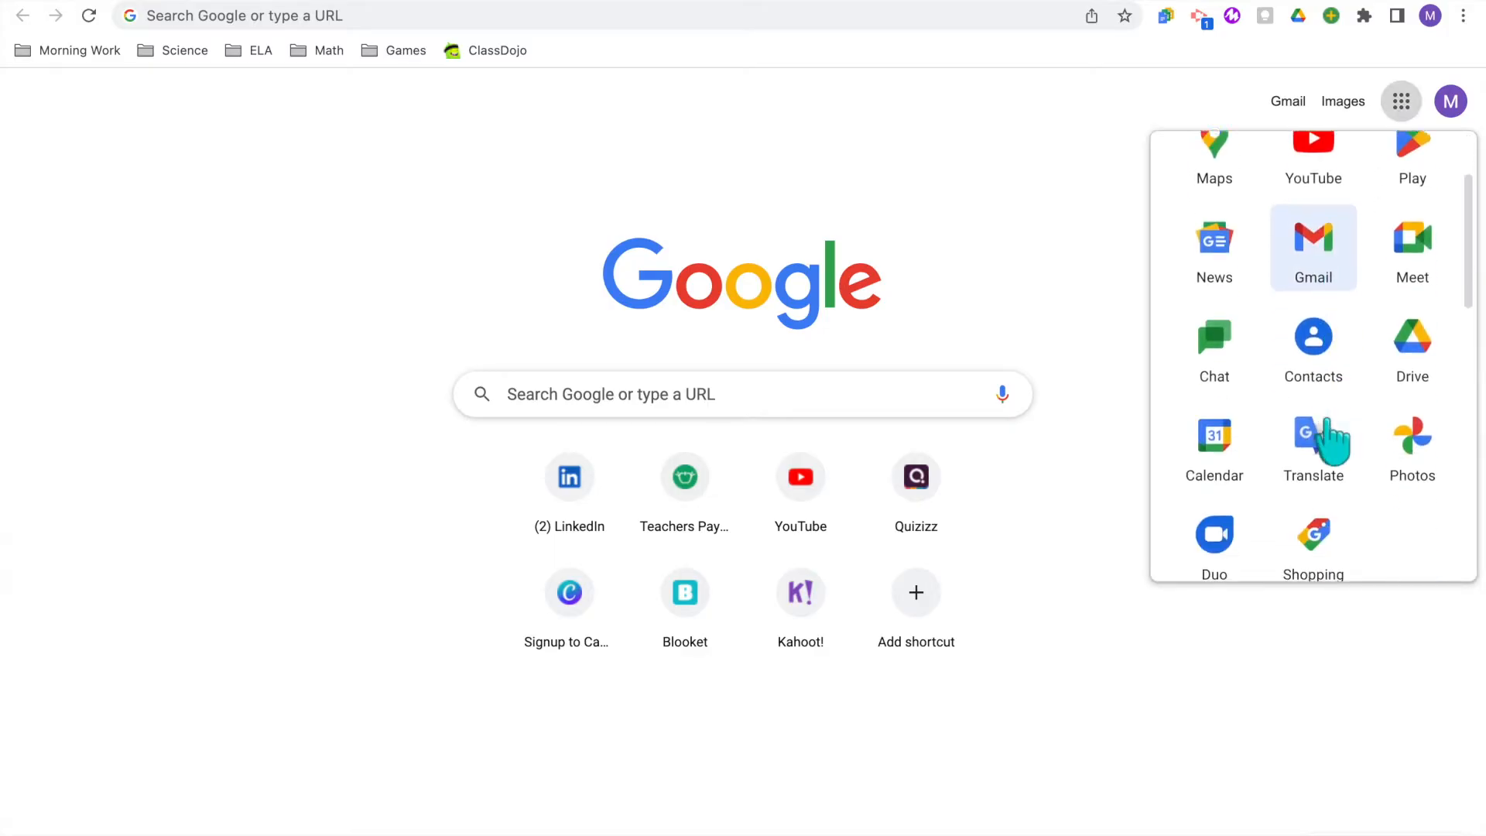
pyautogui.scroll(-3)
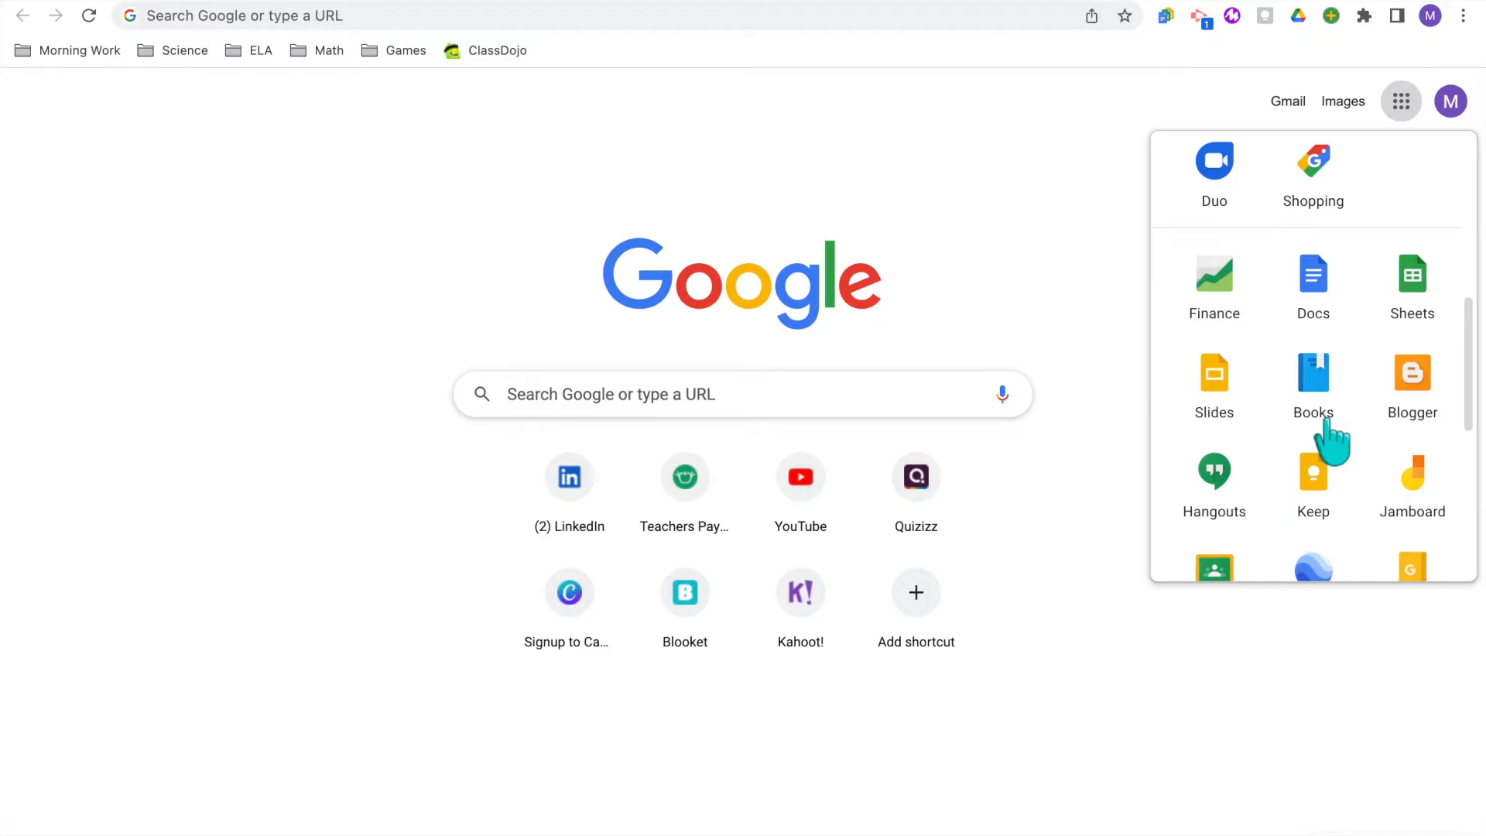
pyautogui.moveTo(1313, 478)
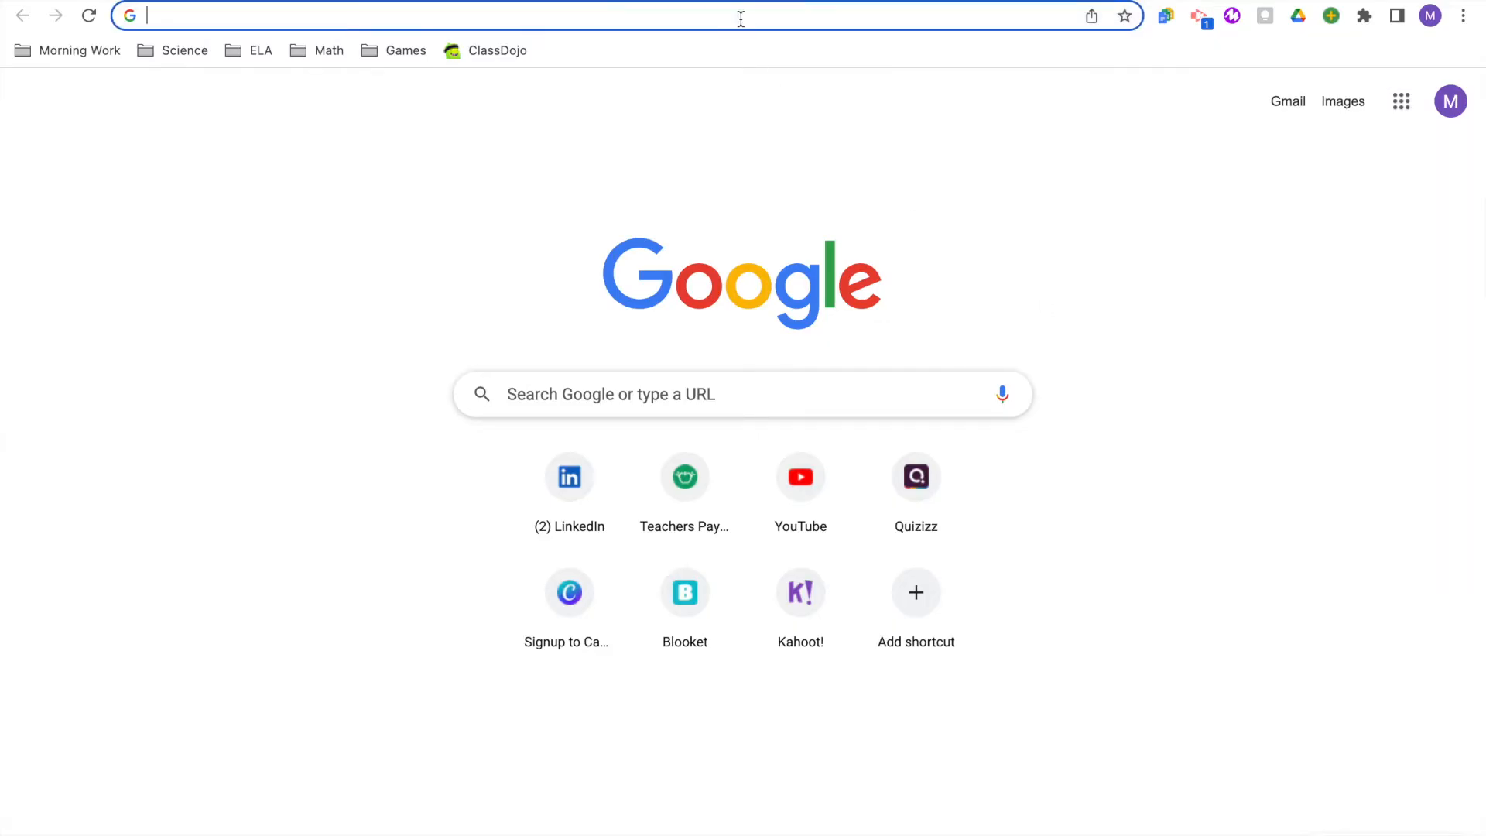
pyautogui.write('notes.new')
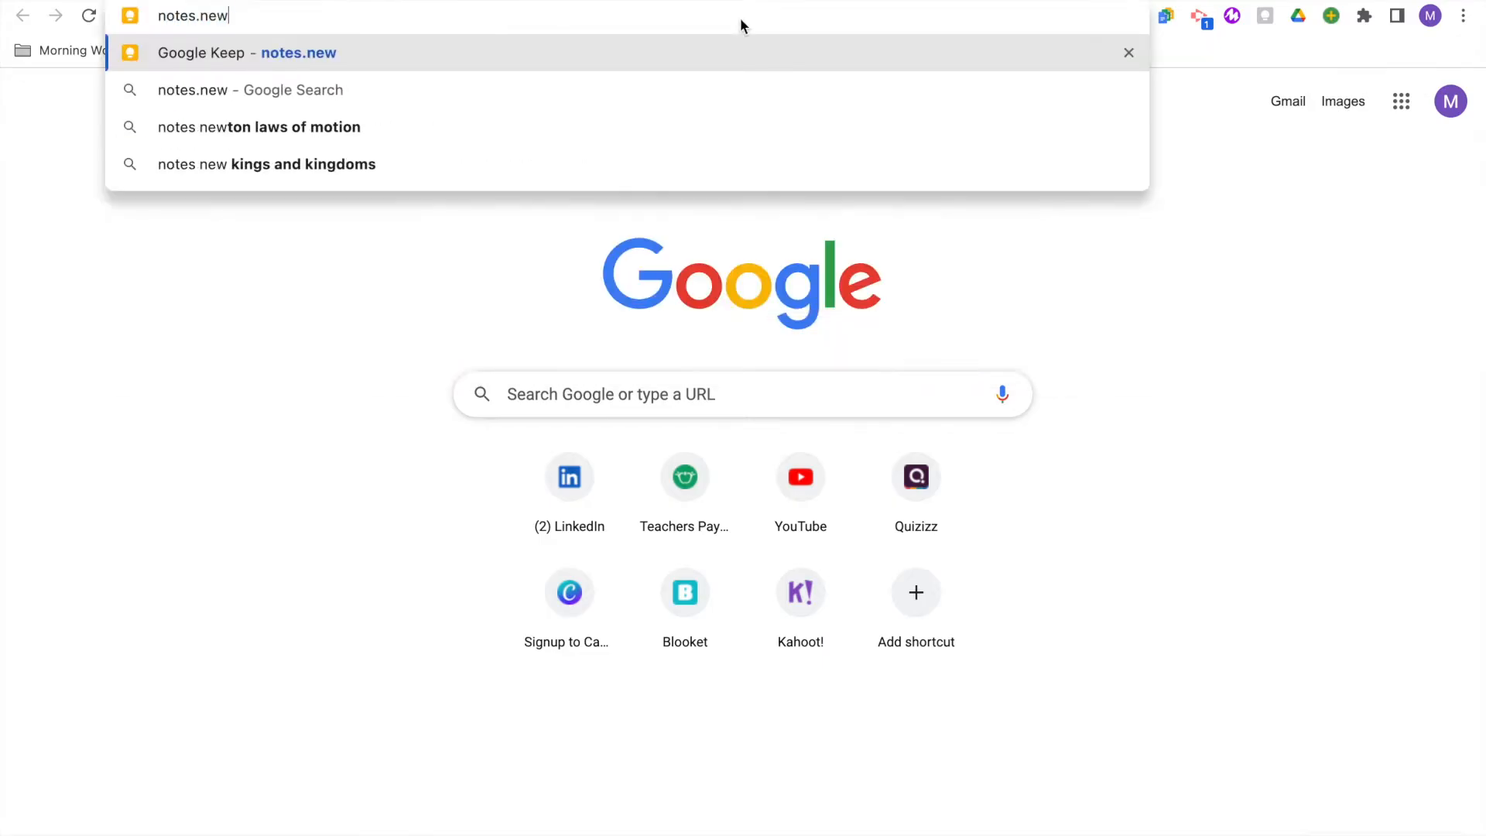
pyautogui.click(246, 52)
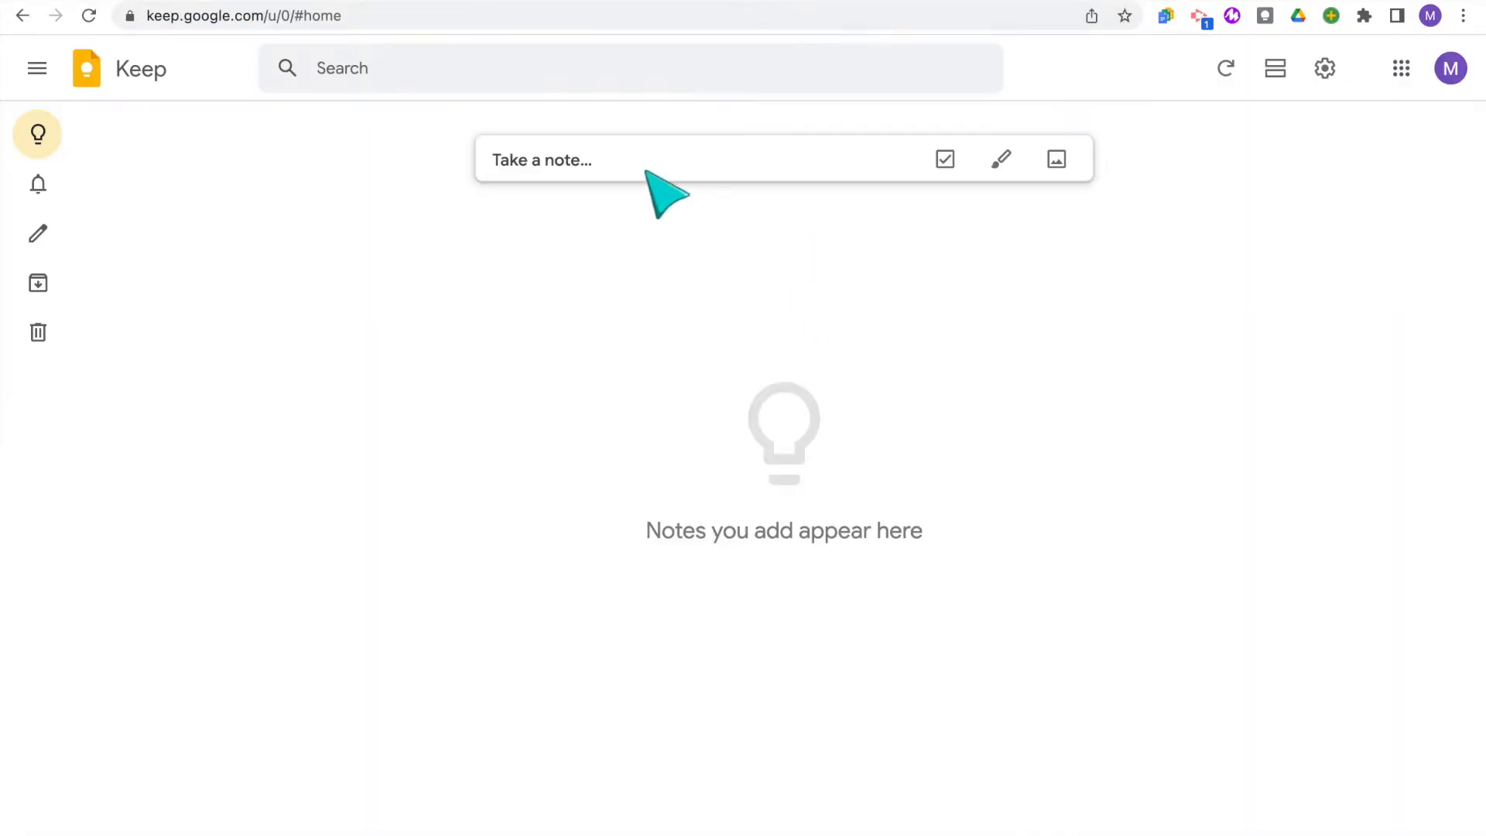
pyautogui.moveTo(1054, 488)
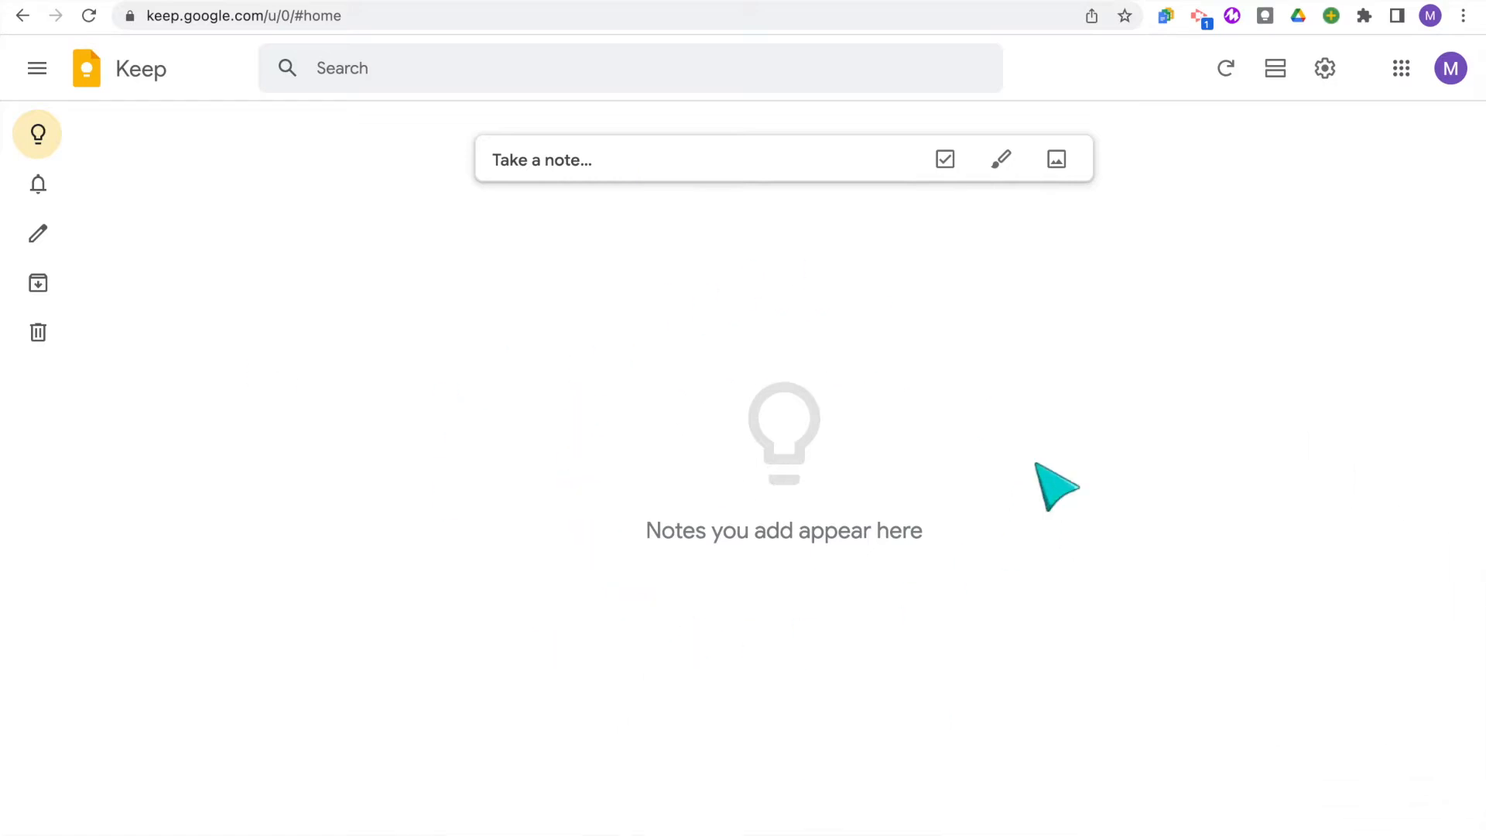
pyautogui.moveTo(773, 184)
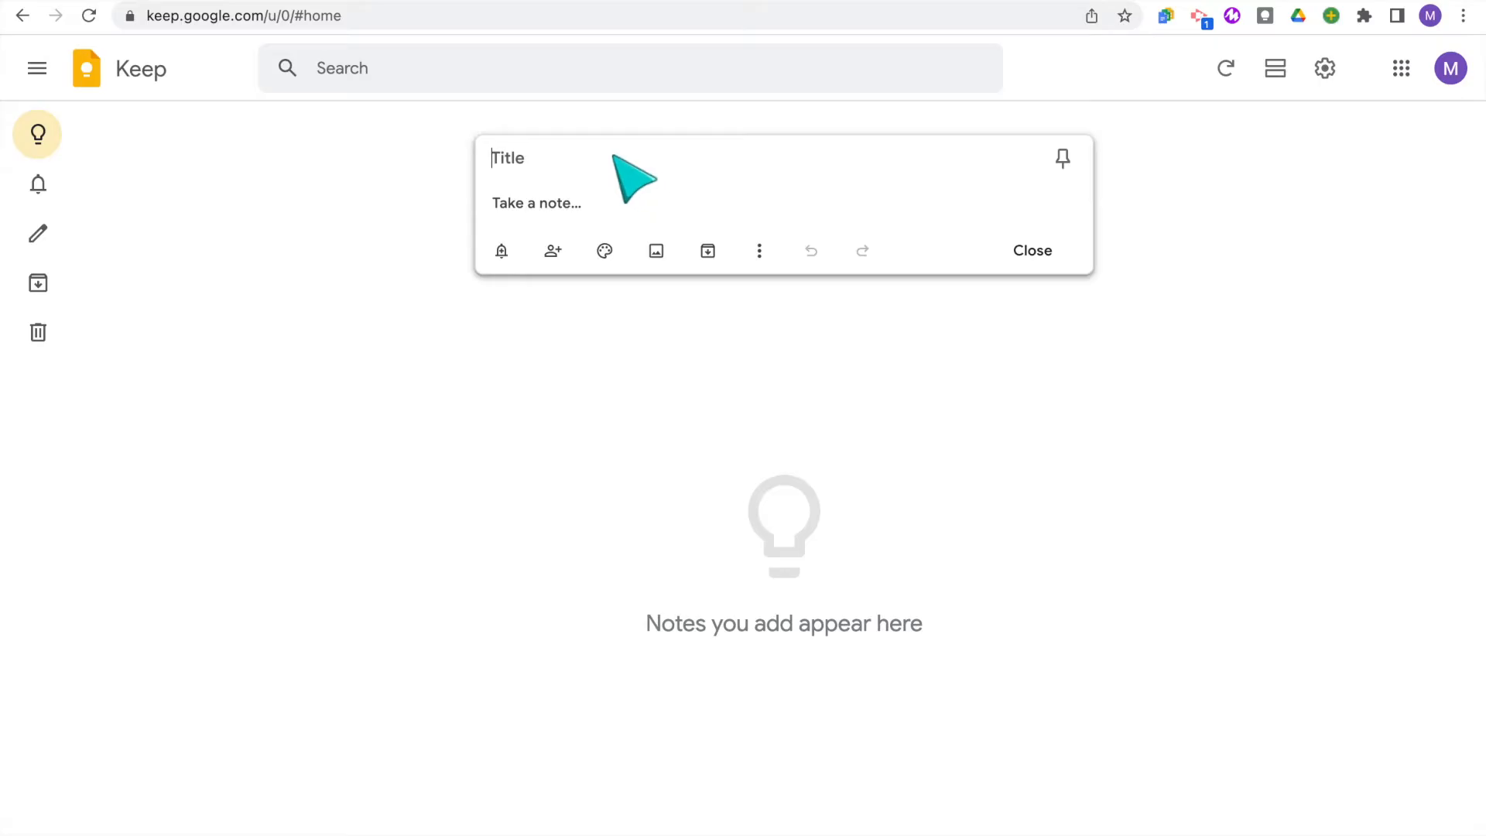
# Save a note titled 'Meeting' with body 'Conferences begin November'
pyautogui.write('Mee')
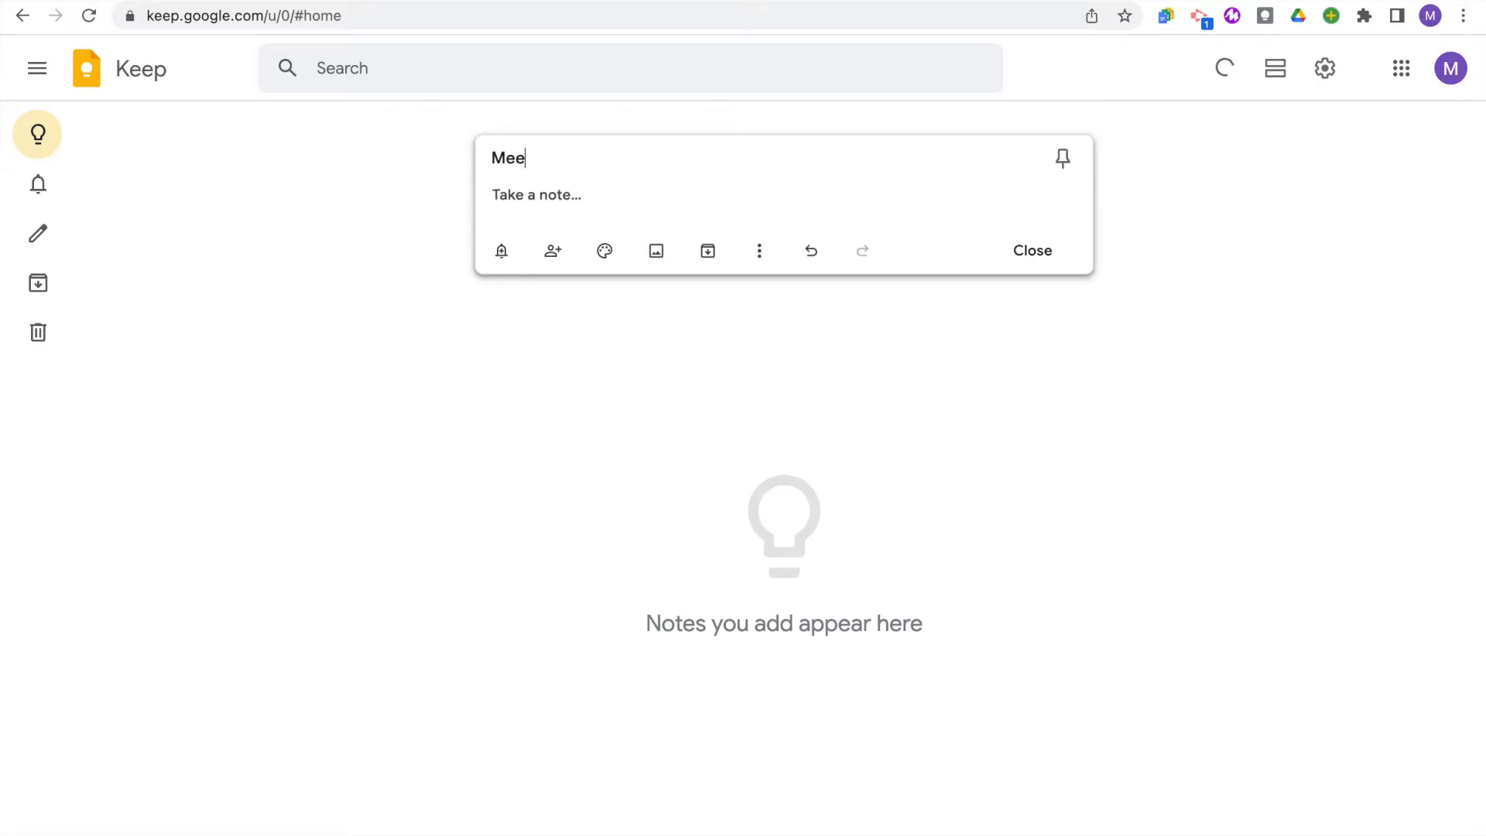
pyautogui.write('ting')
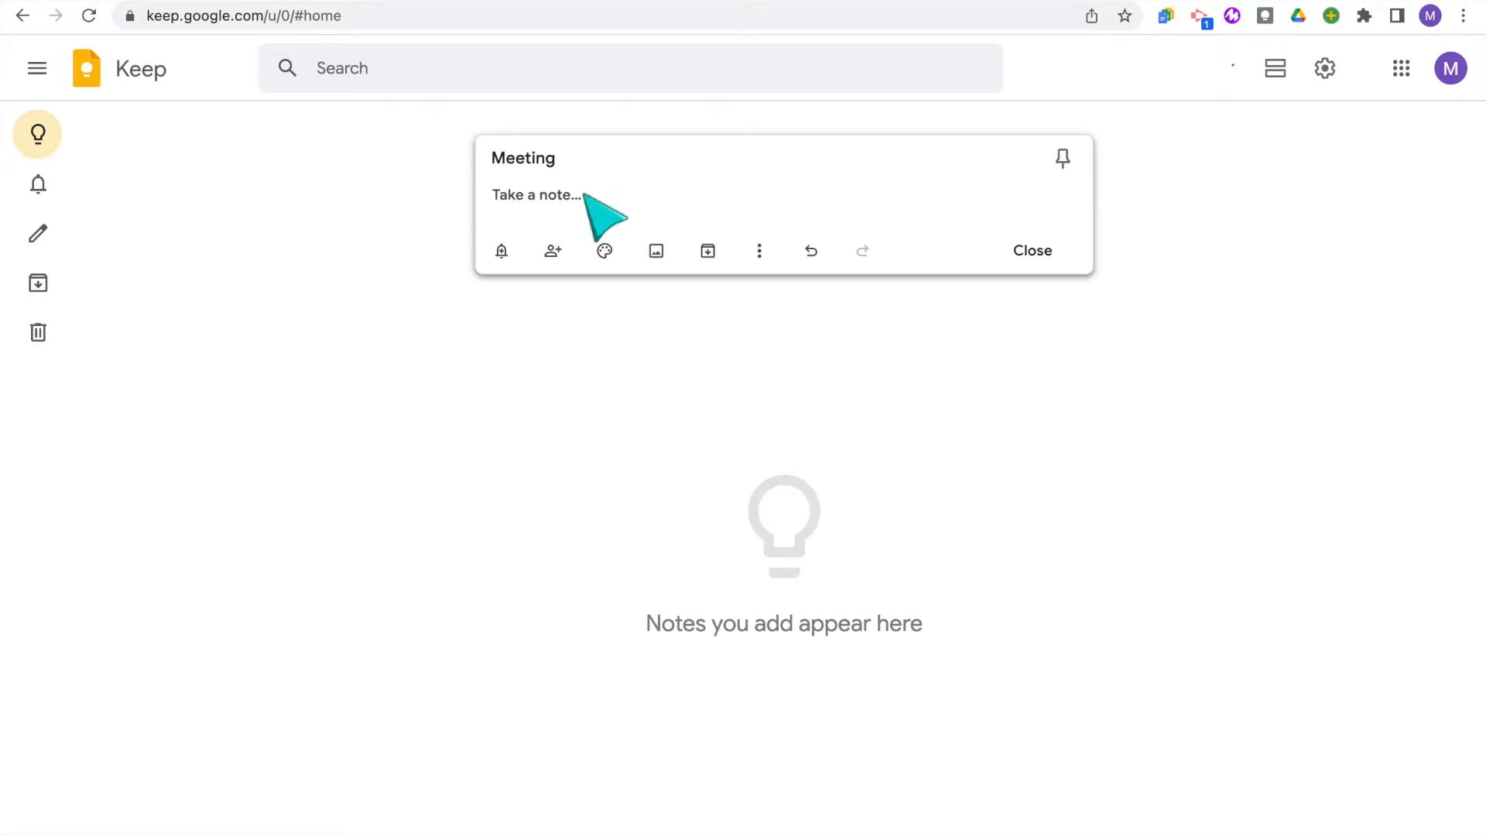
pyautogui.click(535, 195)
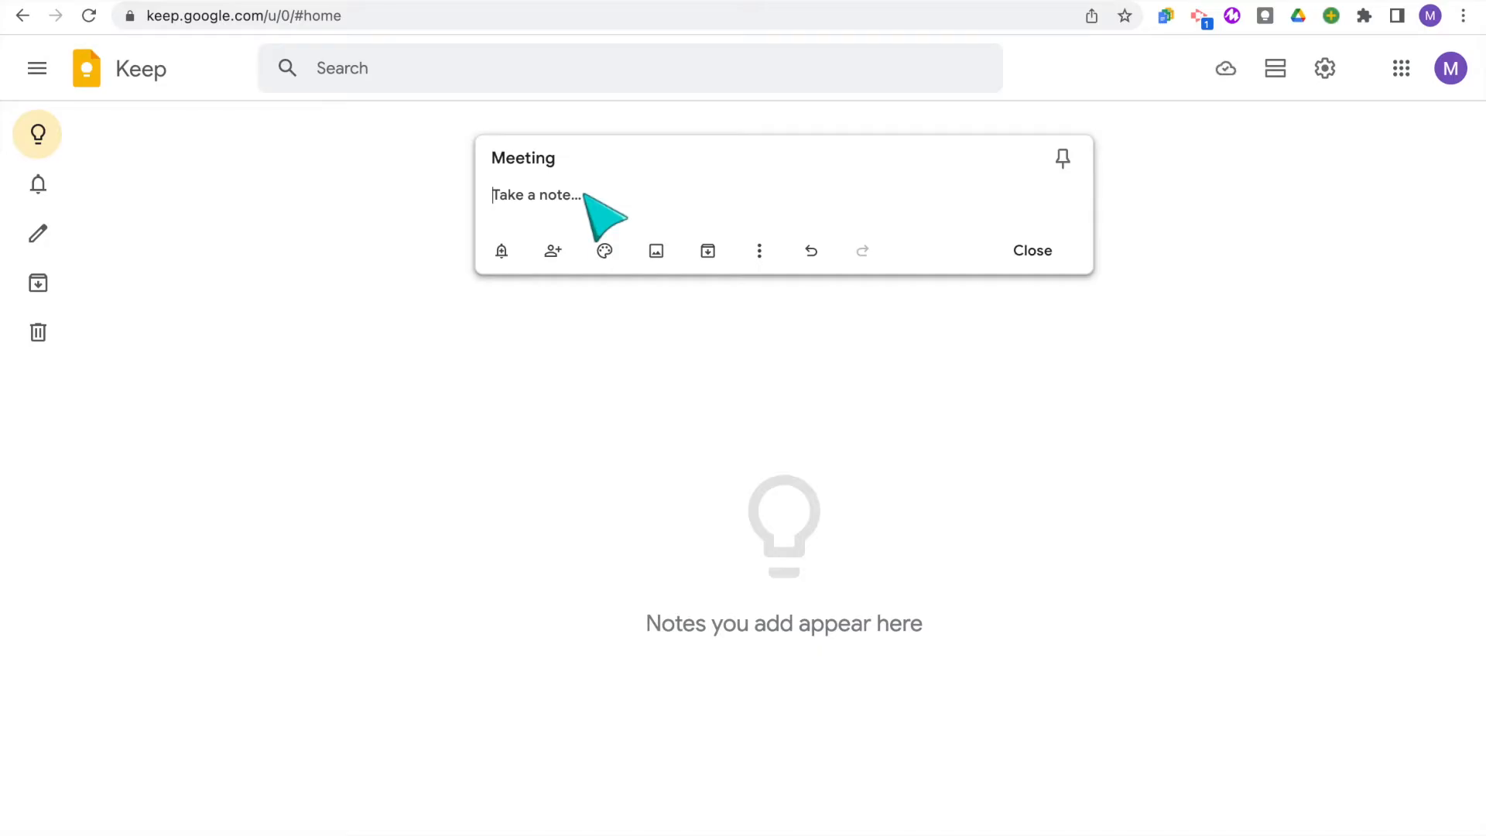
pyautogui.write('Conferences b')
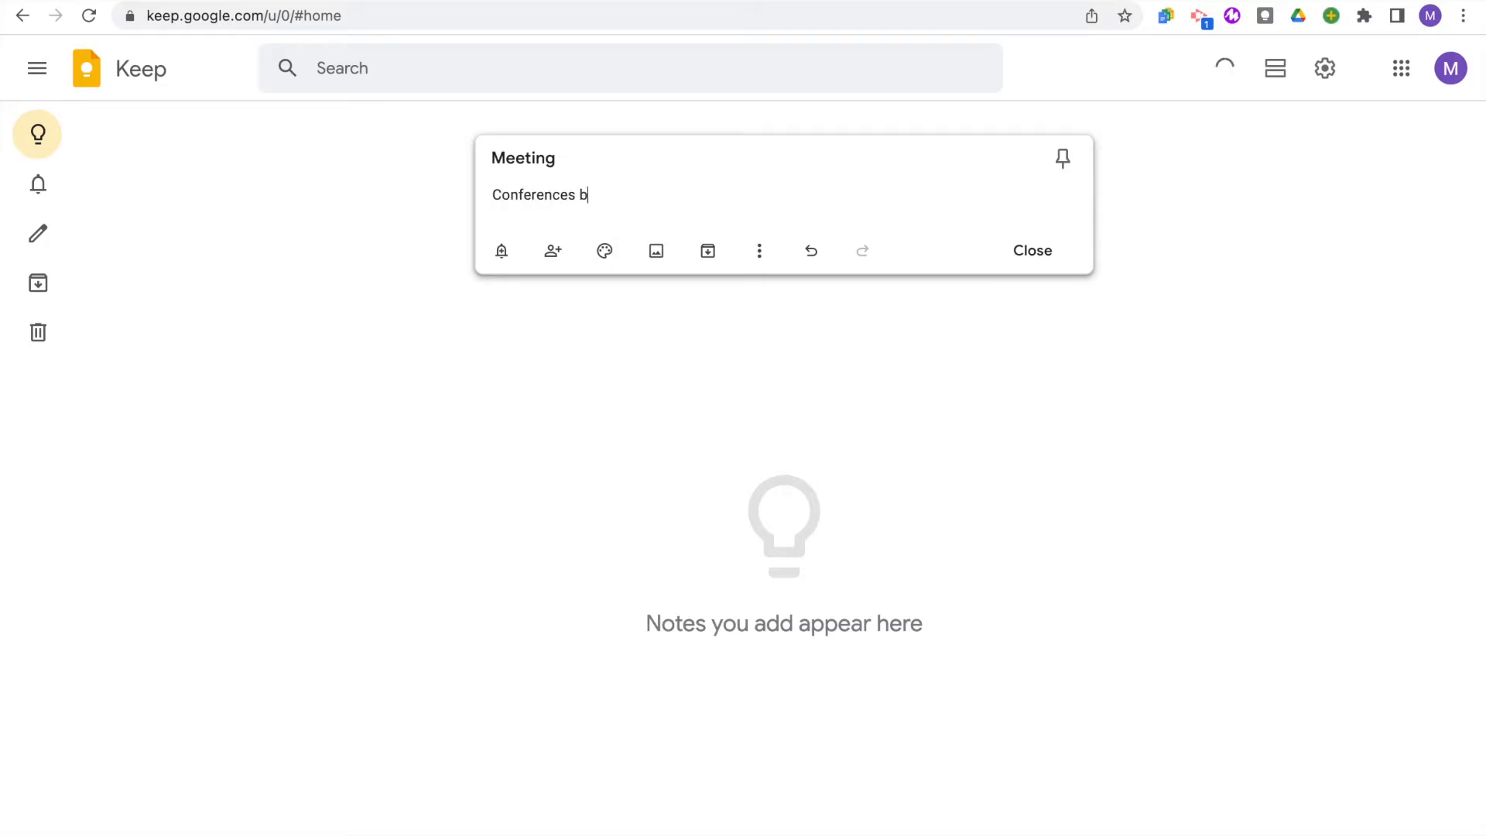
pyautogui.write('egin November')
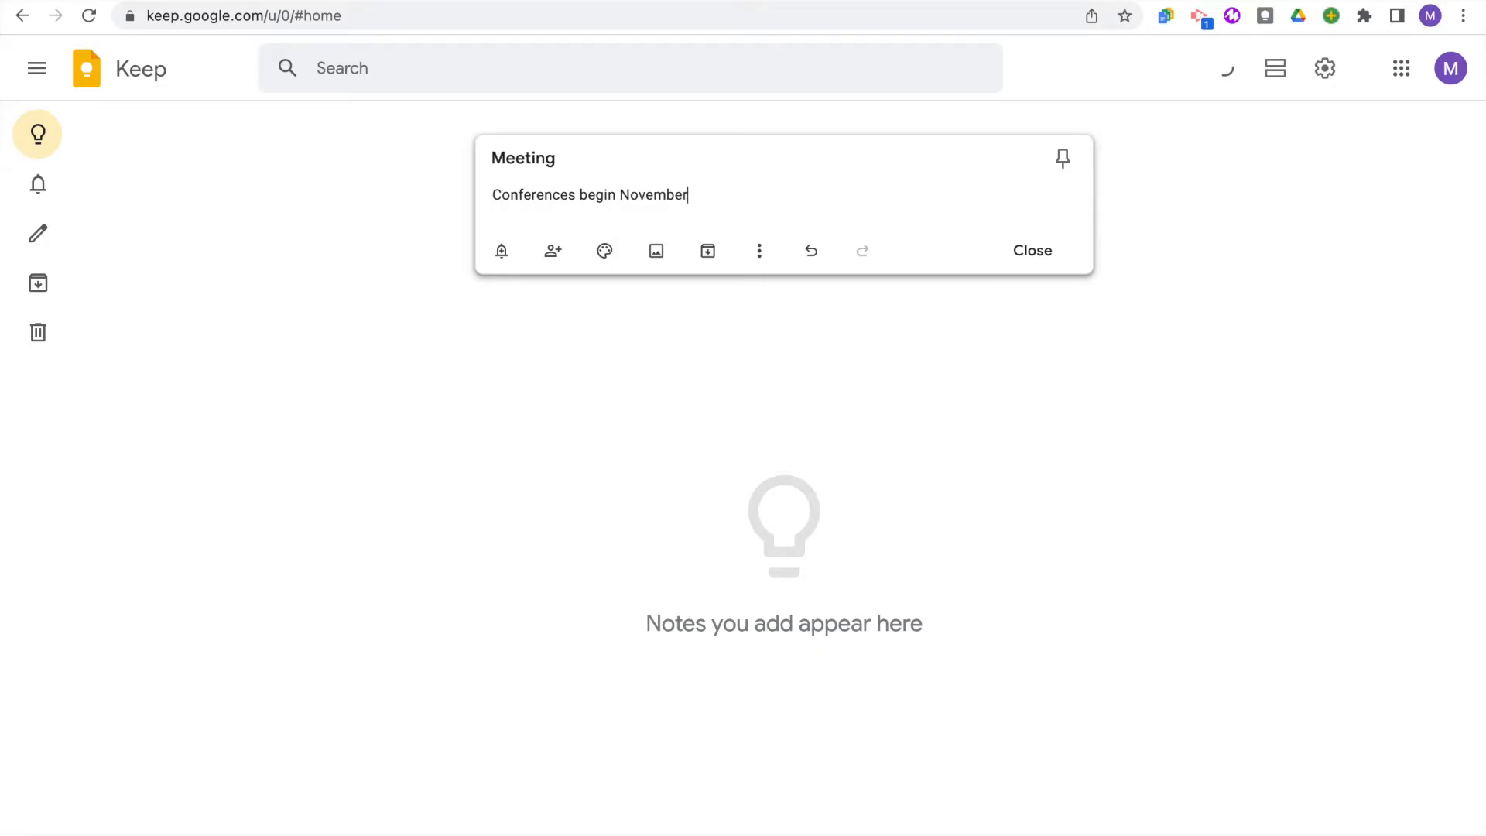
pyautogui.moveTo(706, 237)
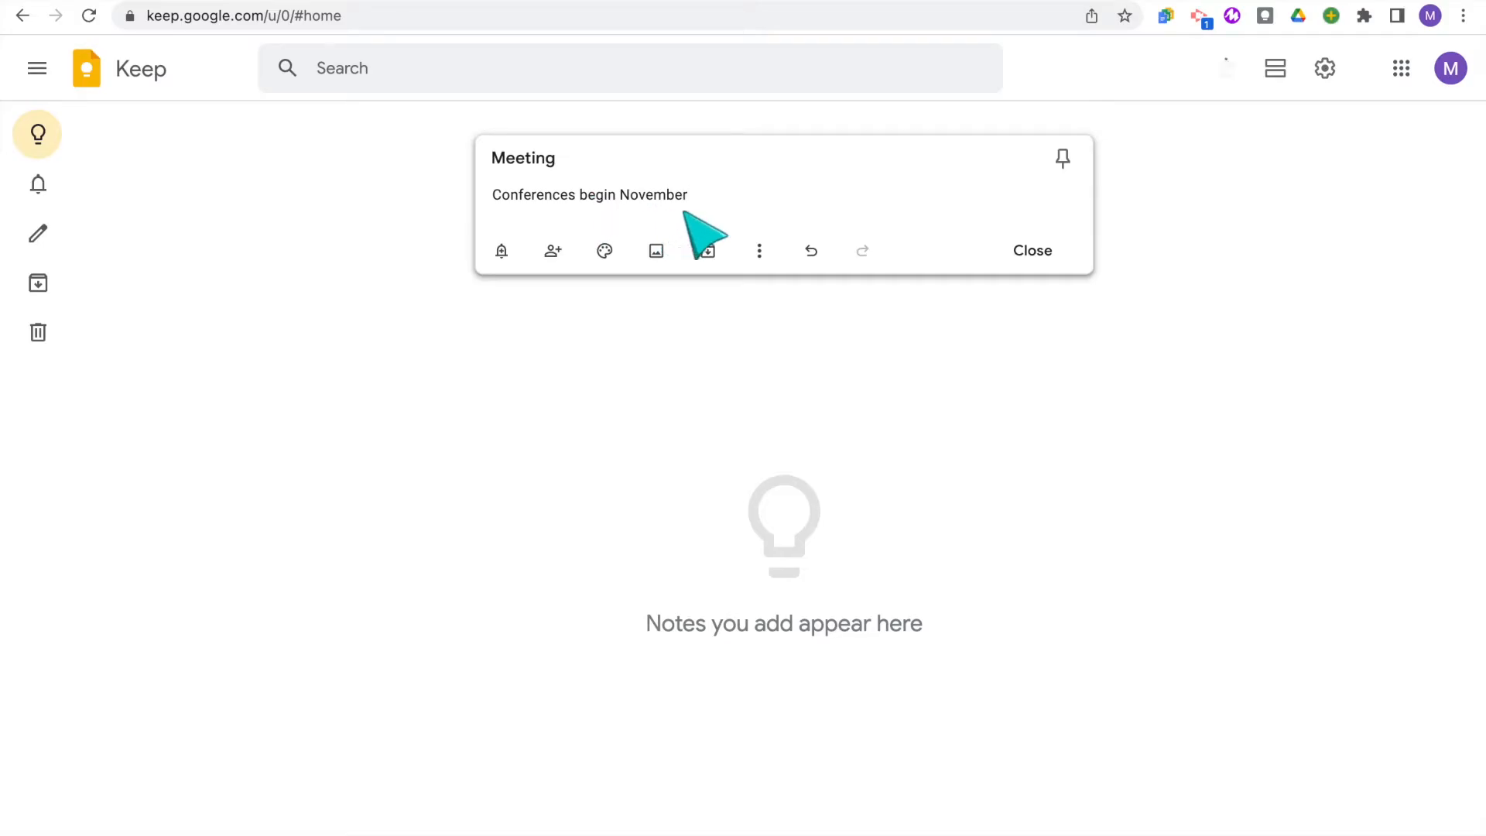
pyautogui.click(1031, 251)
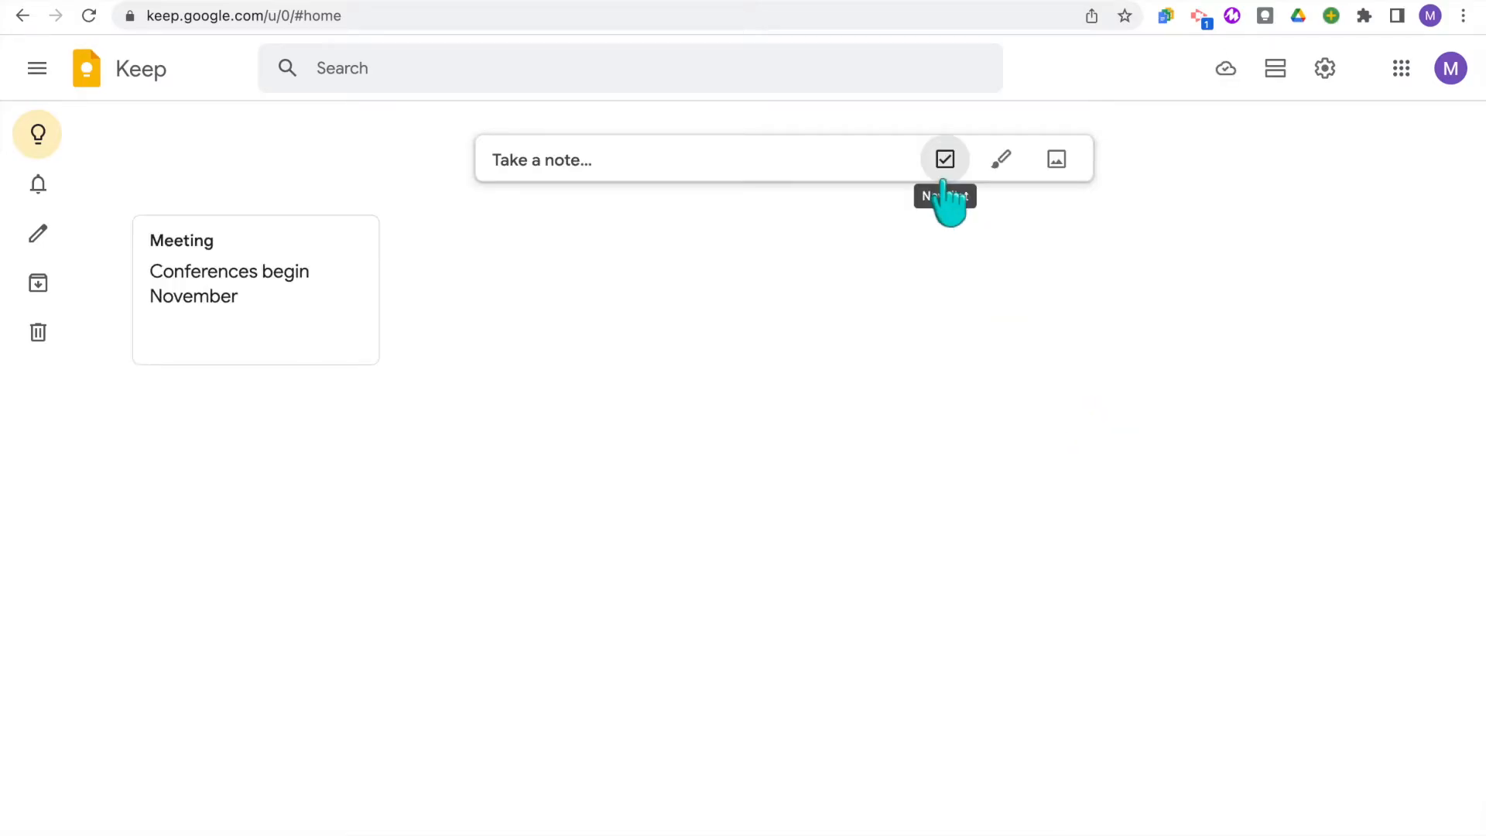
pyautogui.moveTo(1001, 158)
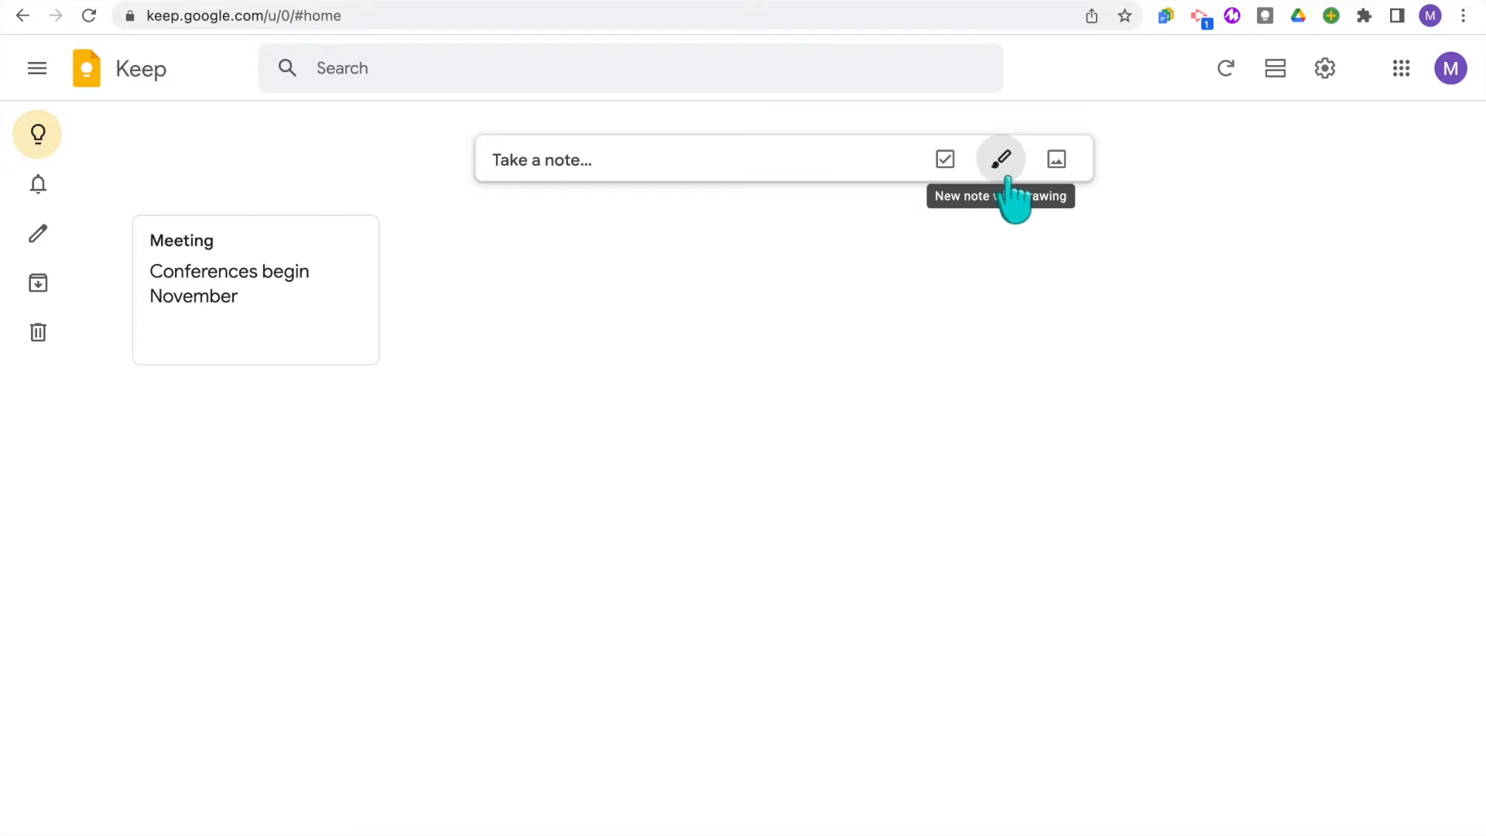
pyautogui.moveTo(1056, 170)
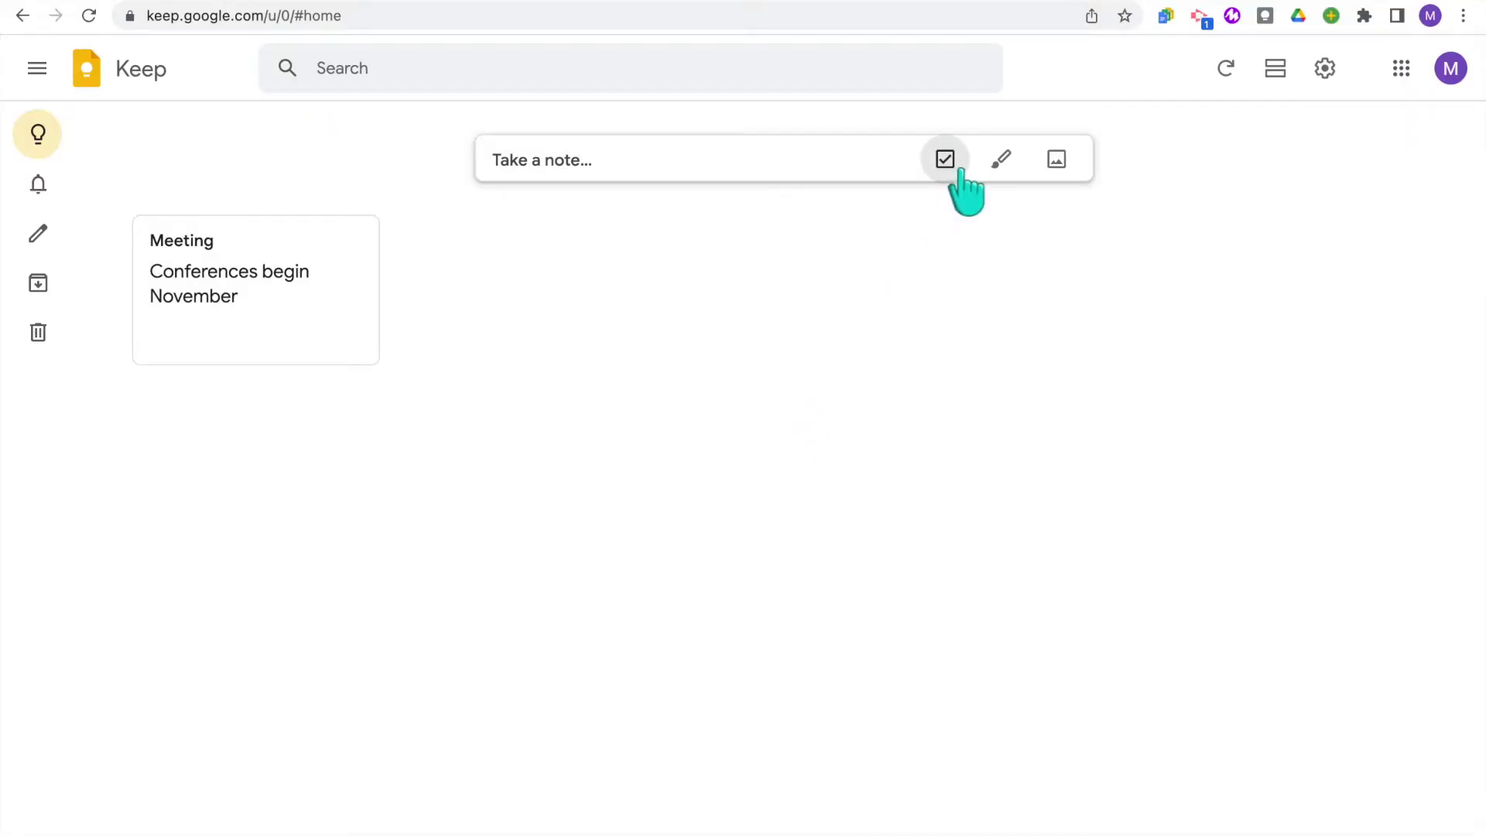
# Create a 'To Do' checklist with tasks like grading math tests and making copies for the week
pyautogui.click(944, 158)
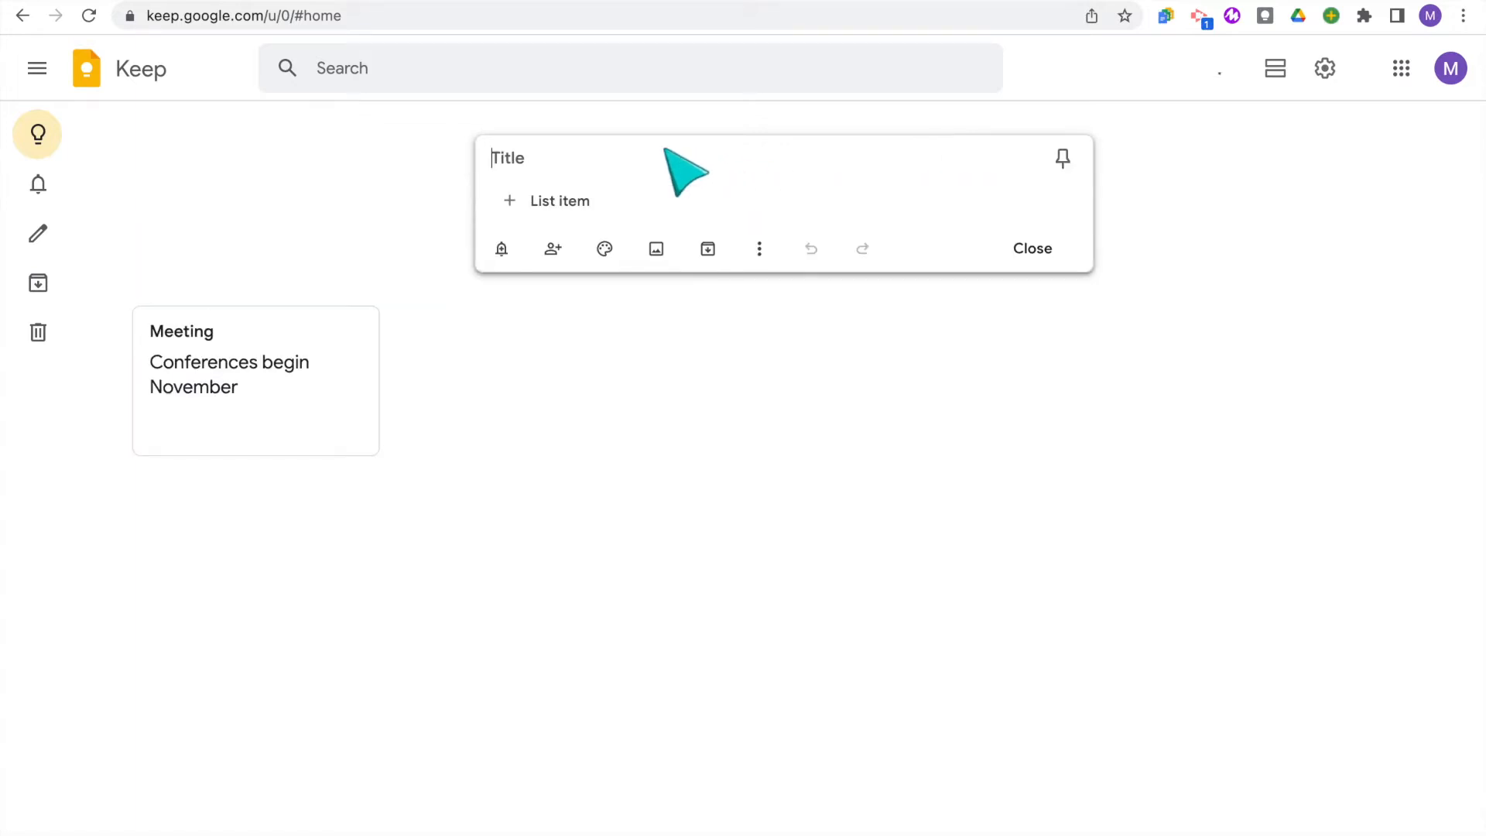
pyautogui.write('To Do')
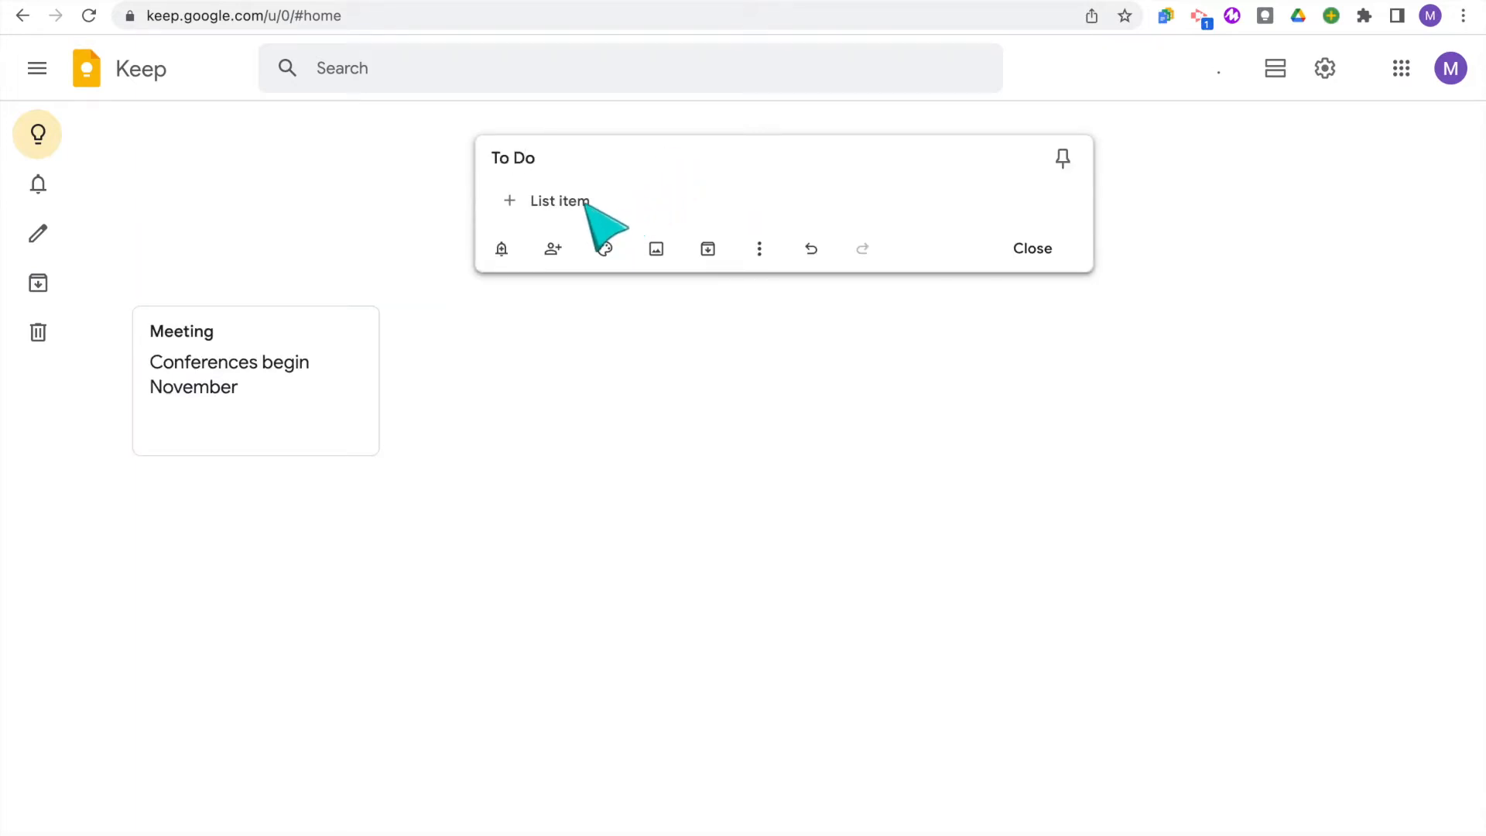
pyautogui.write('Grade math tests')
pyautogui.write('Making spellin')
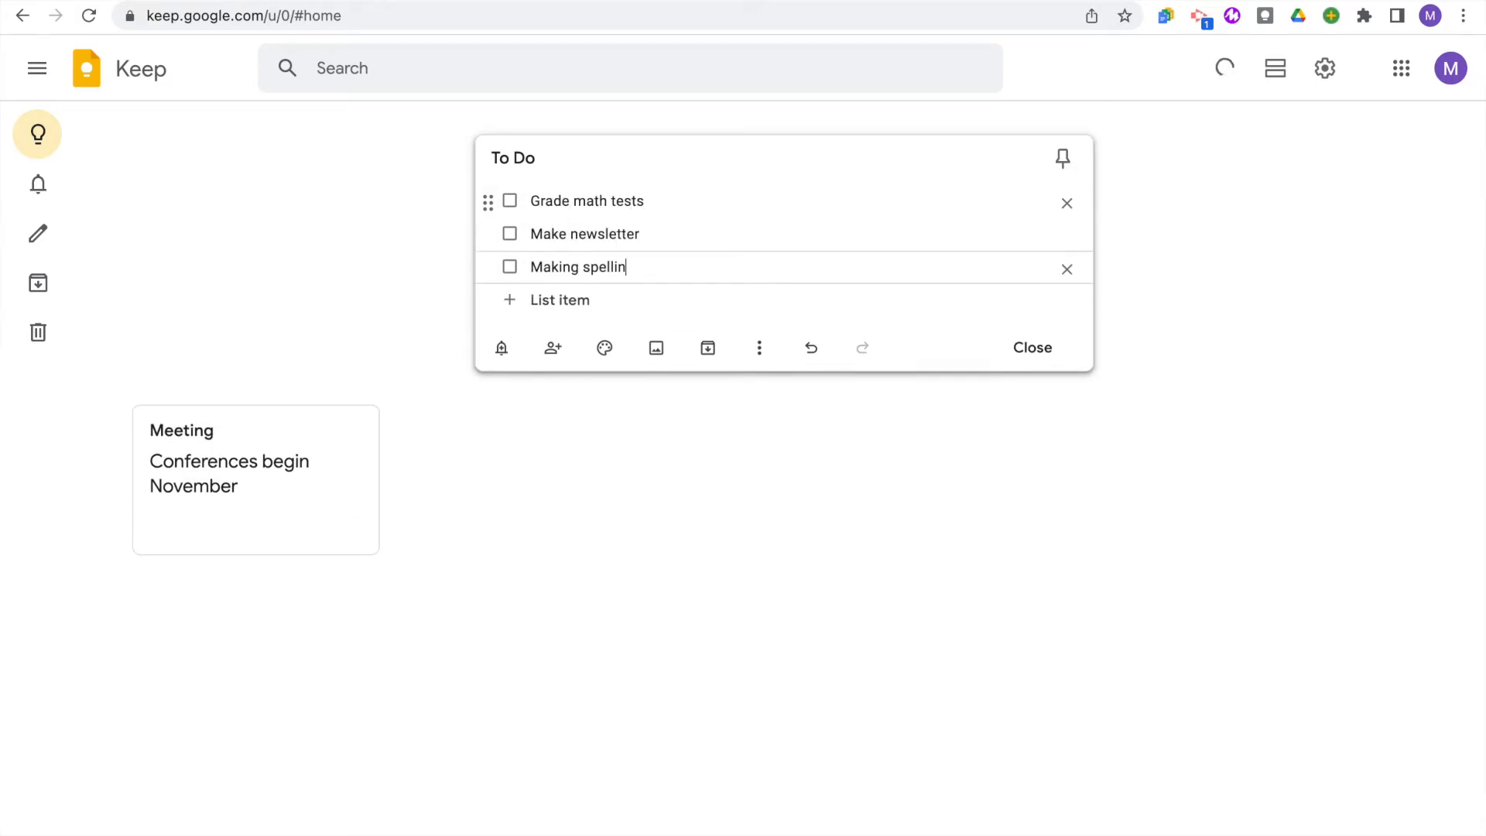
pyautogui.write('g copies for the week')
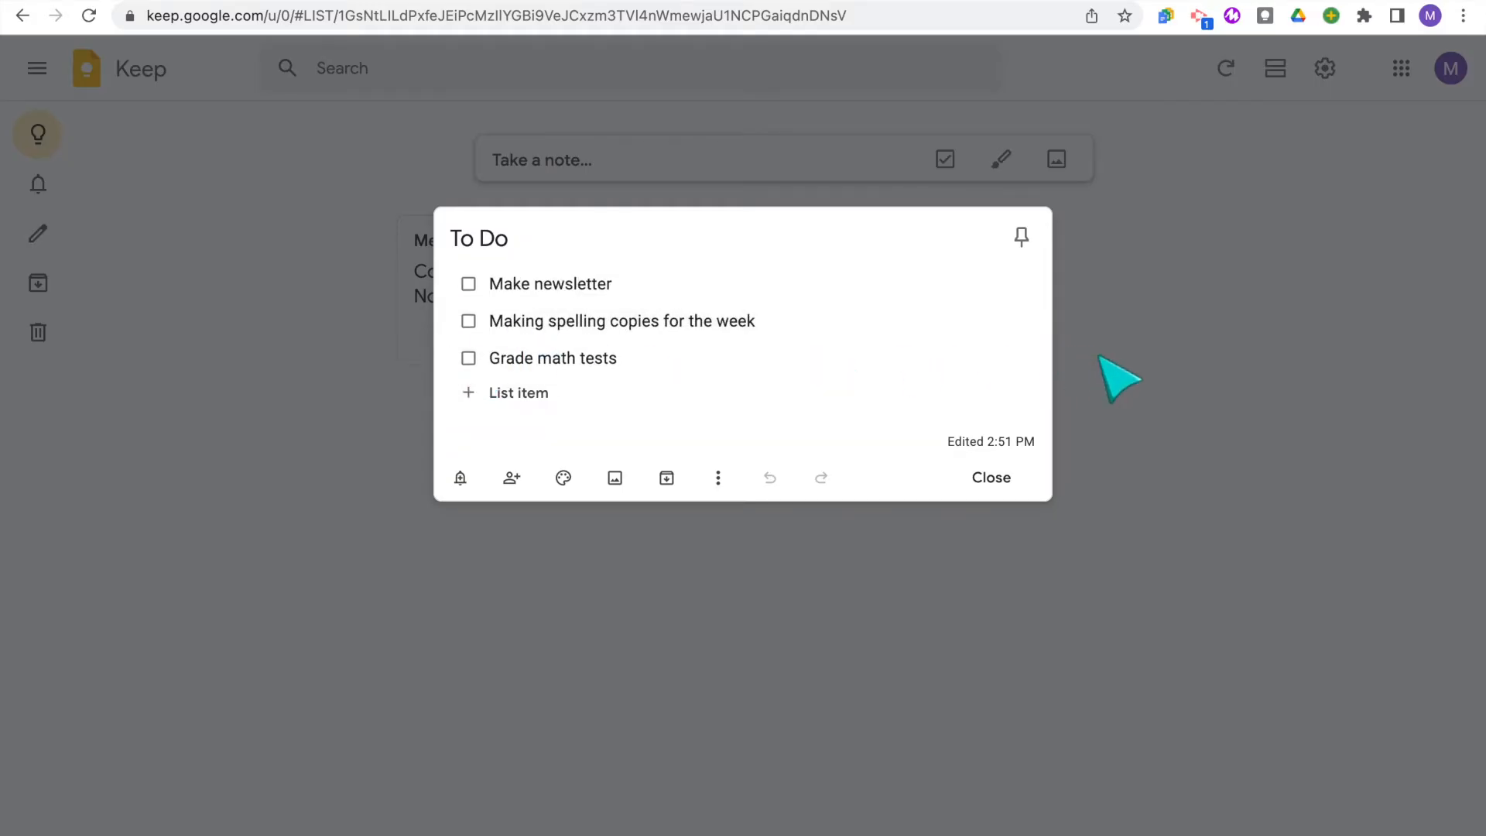
pyautogui.click(989, 477)
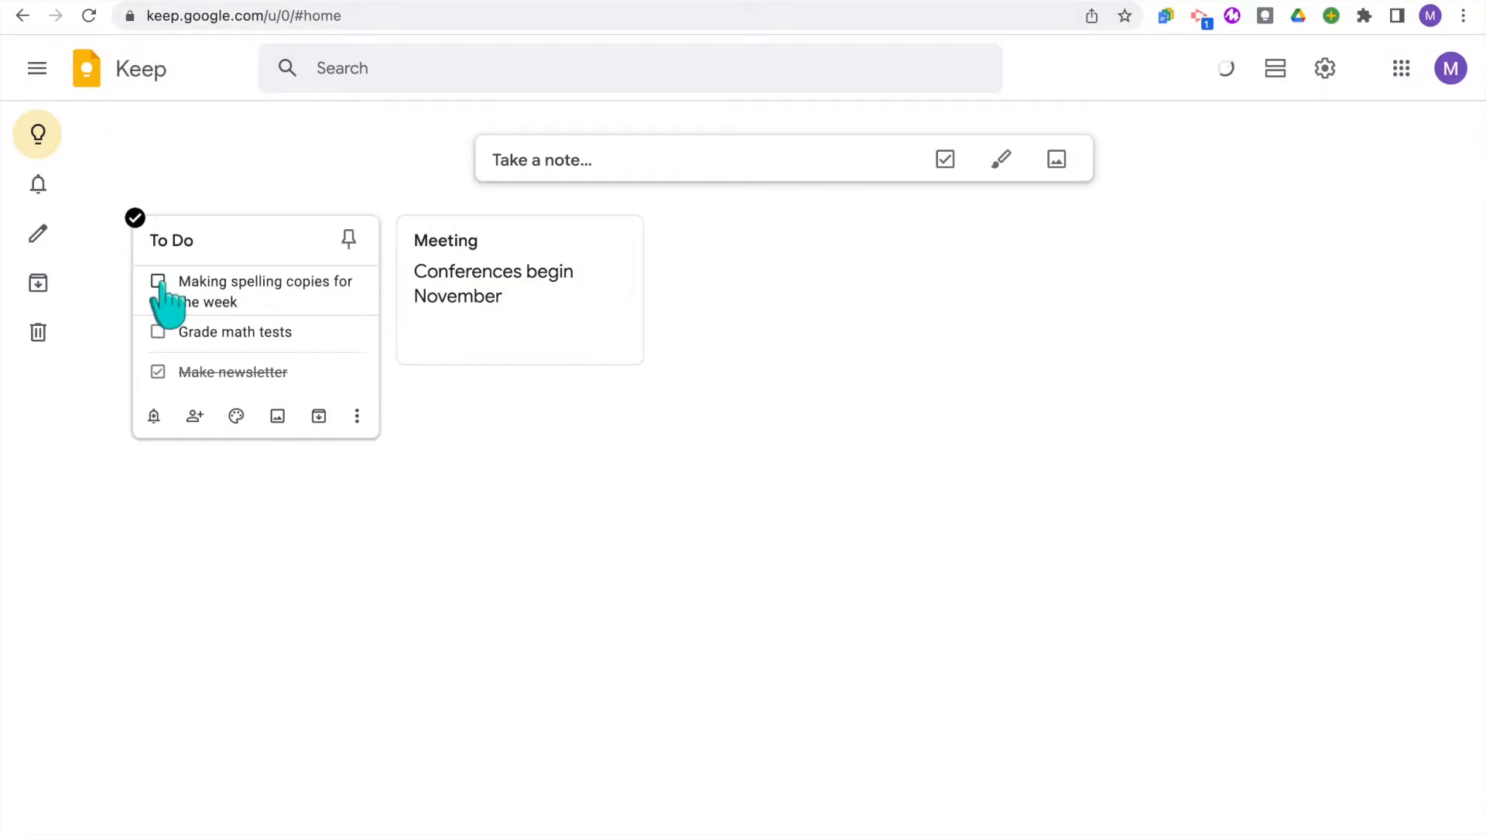
# Tick and untick individual tasks, then use More > Uncheck all items to clear them
pyautogui.click(158, 331)
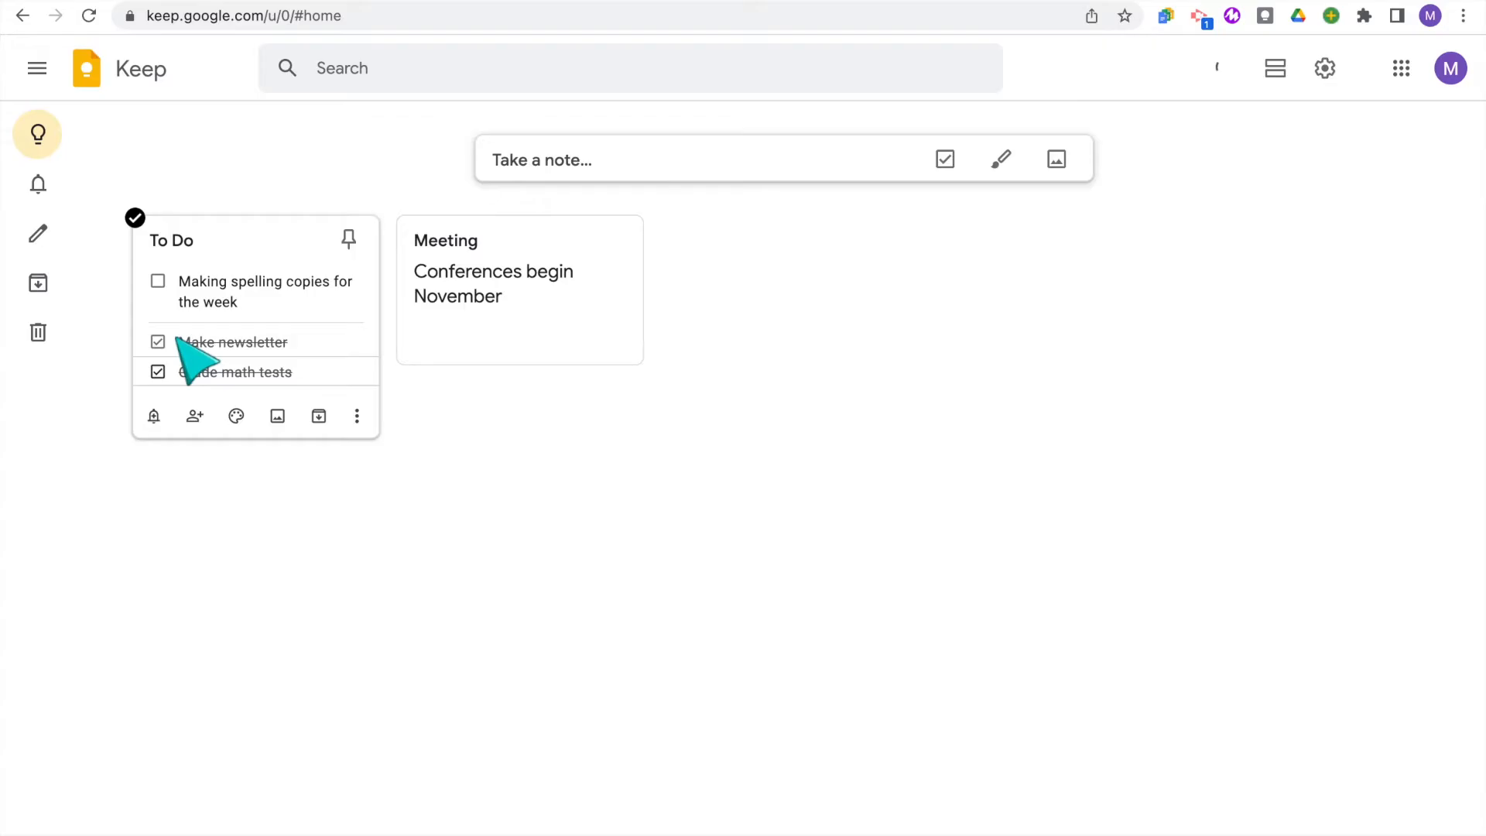
pyautogui.click(158, 342)
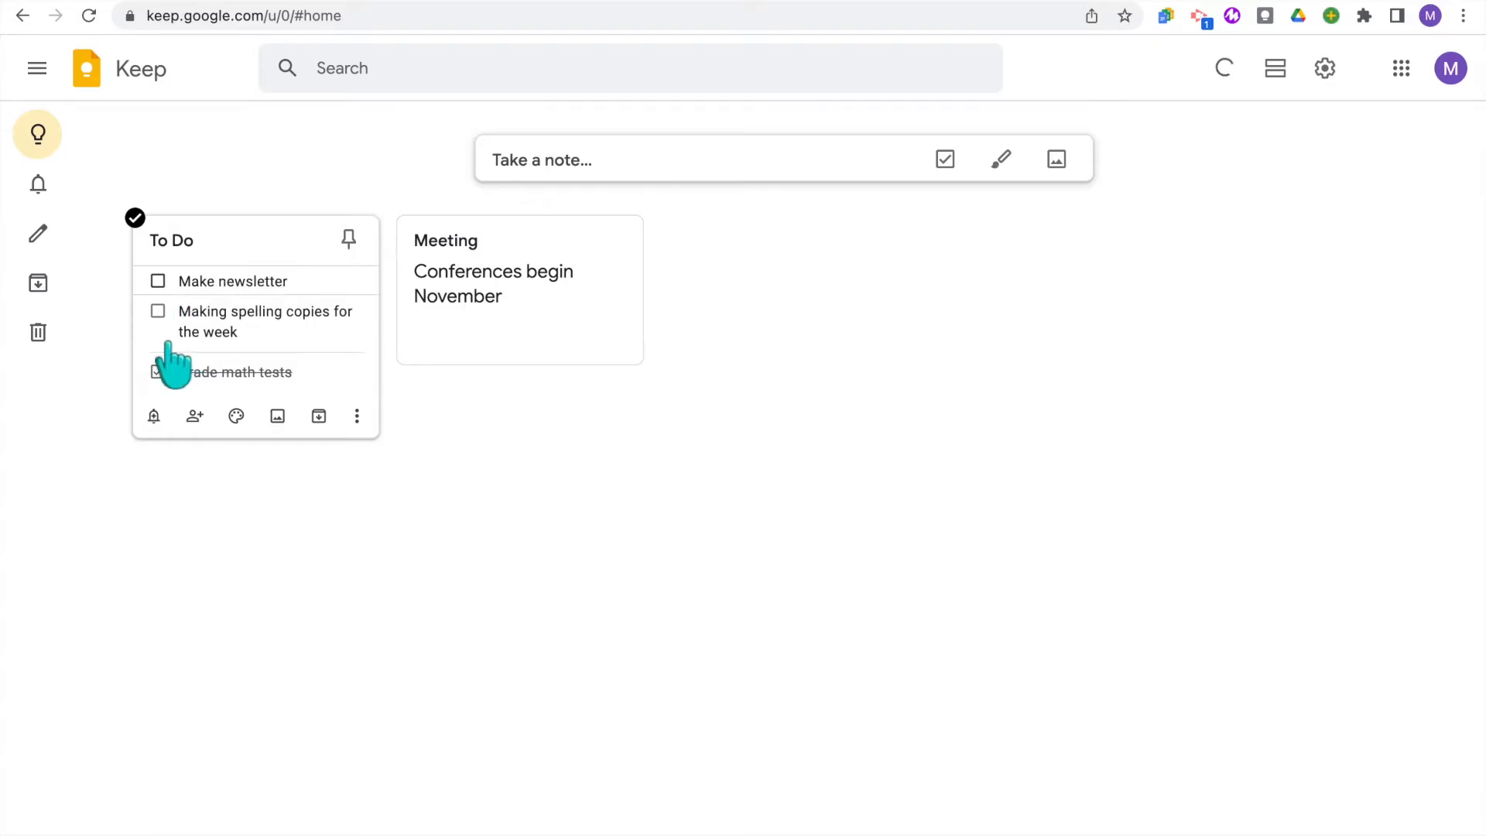
pyautogui.click(158, 372)
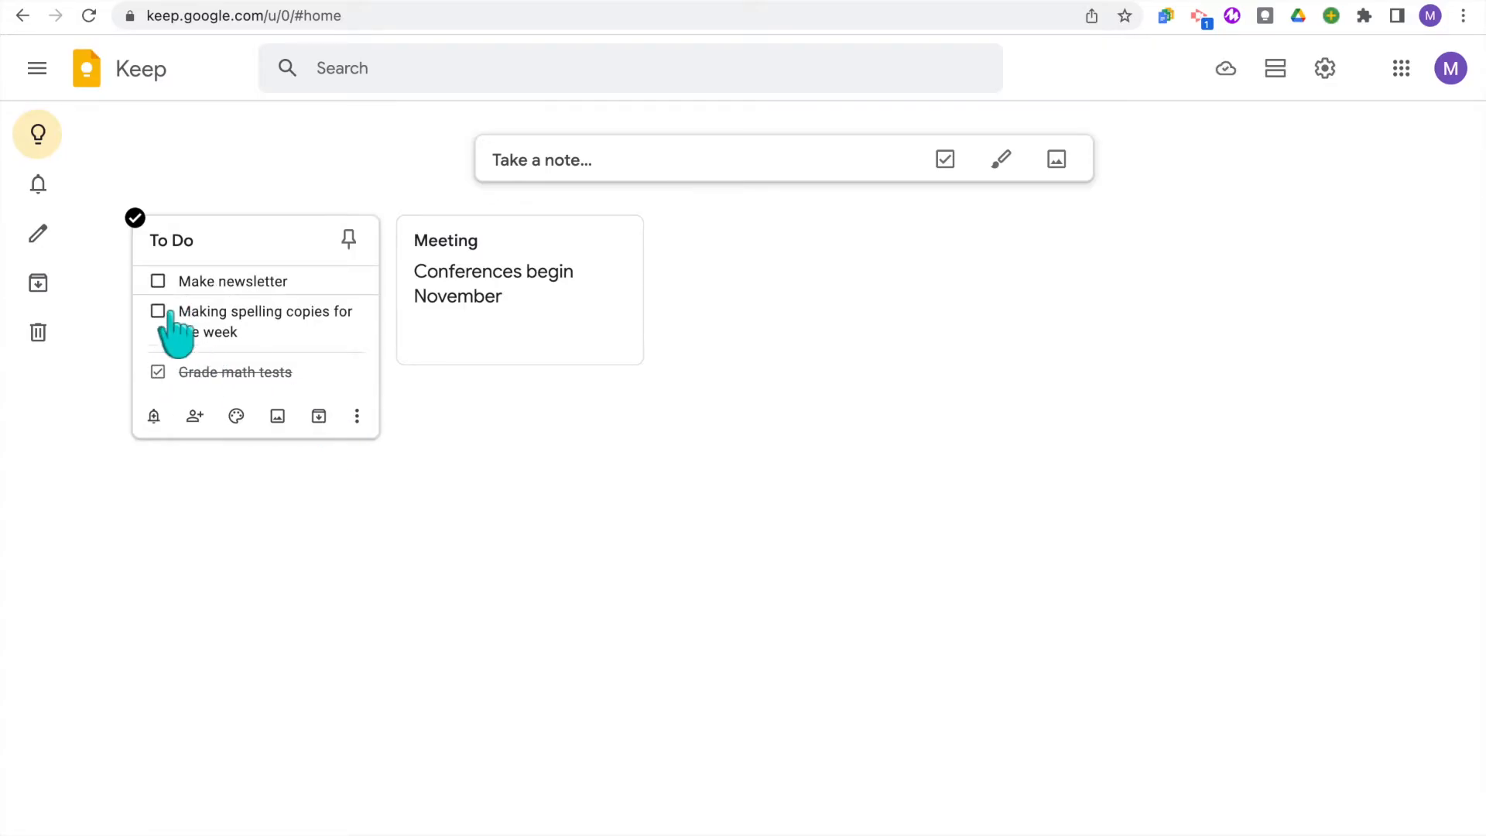
pyautogui.click(158, 312)
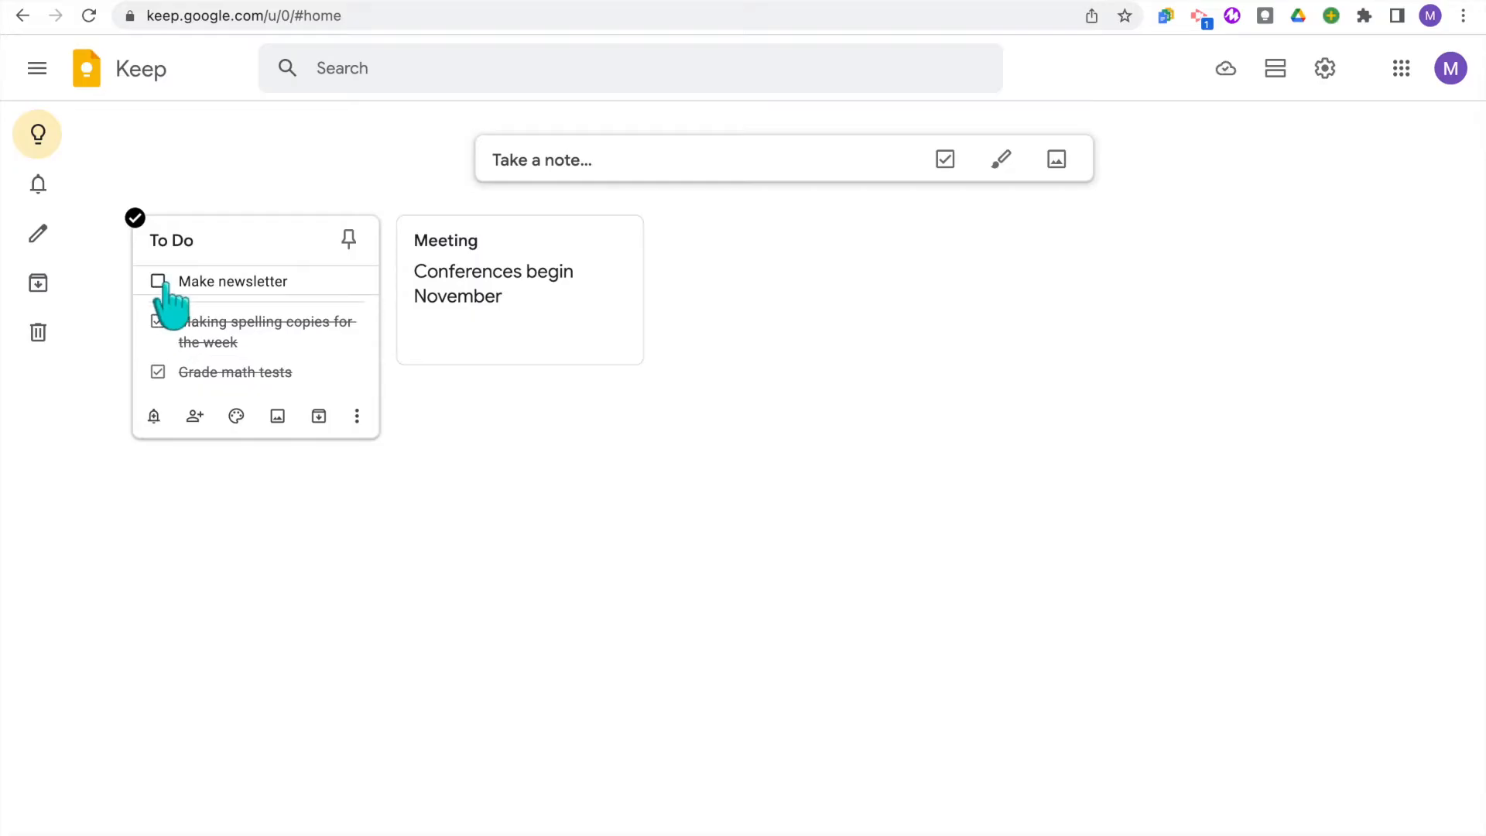
pyautogui.click(356, 405)
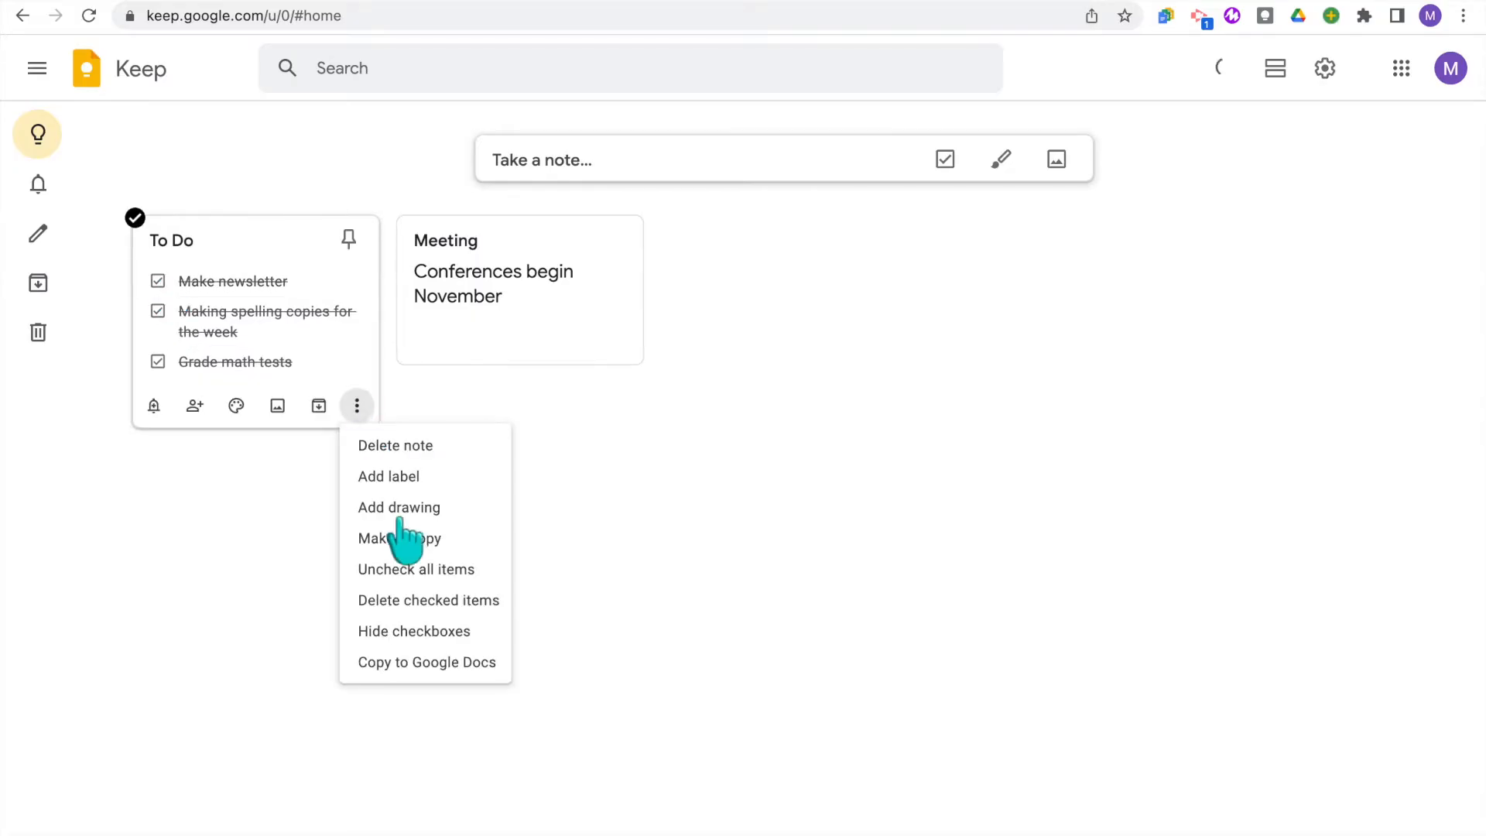
pyautogui.click(415, 568)
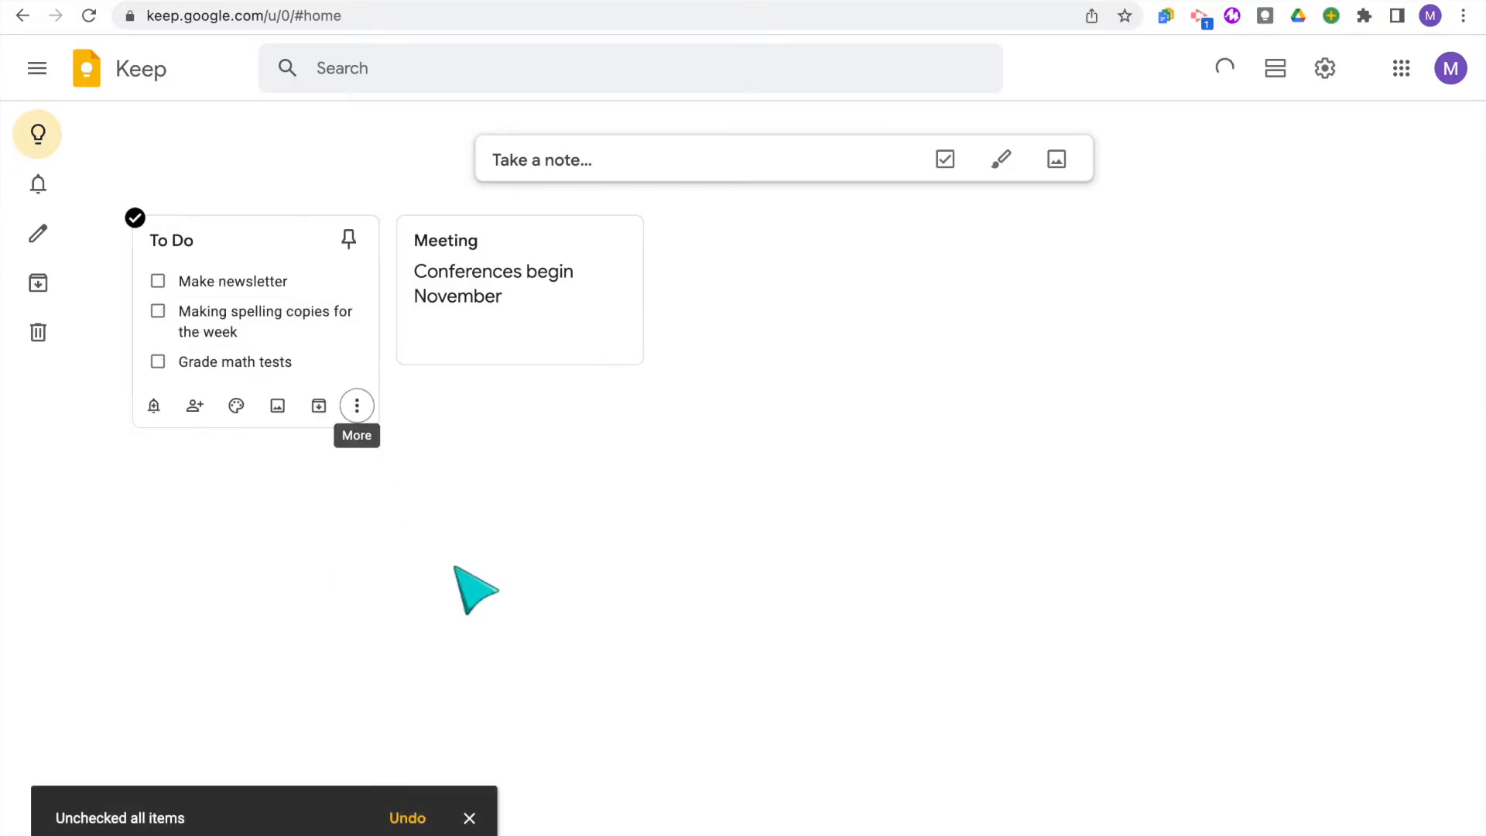
pyautogui.click(356, 406)
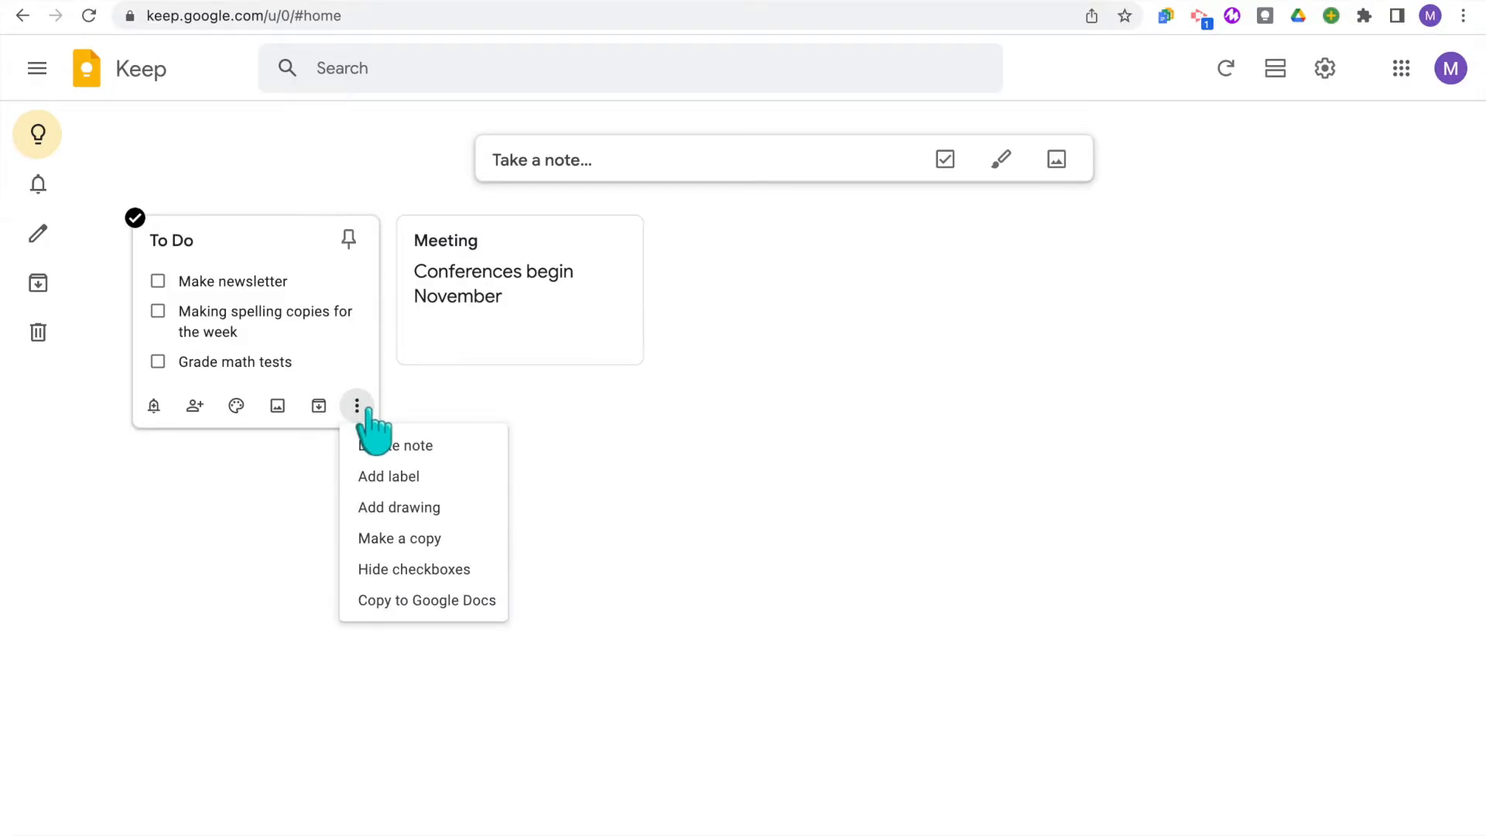
pyautogui.moveTo(478, 531)
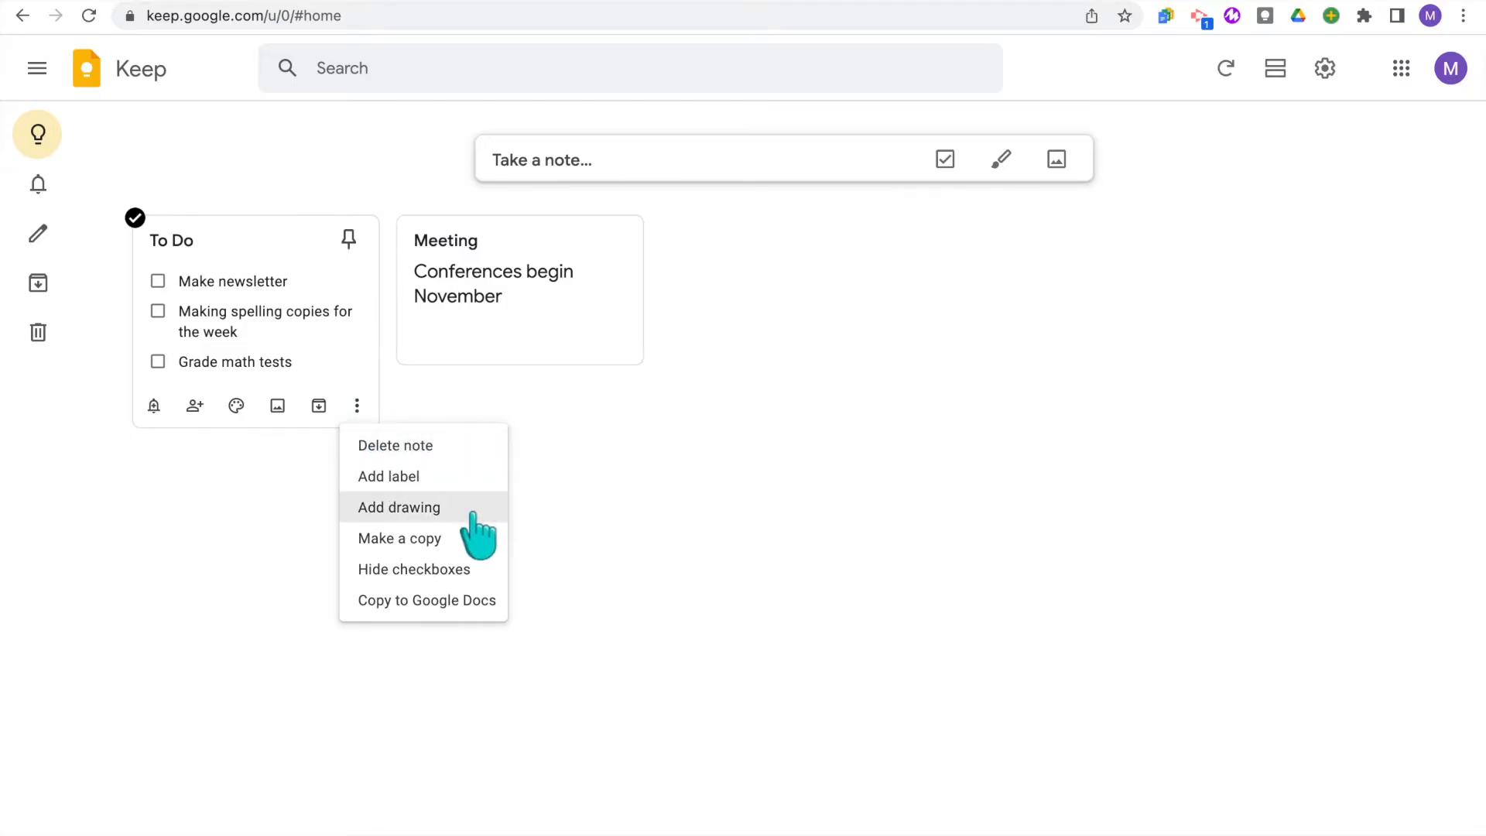
pyautogui.moveTo(972, 268)
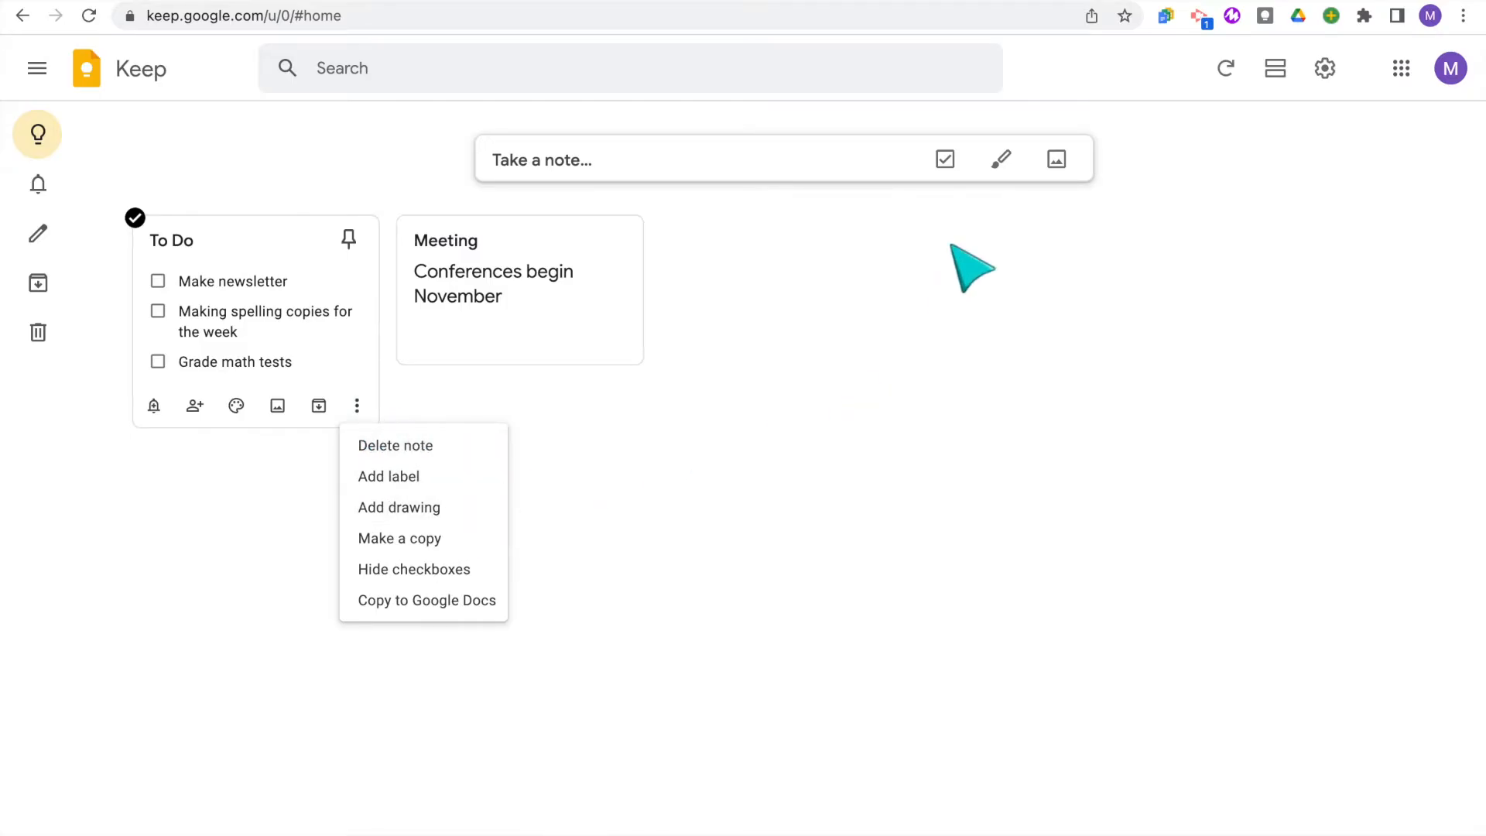
pyautogui.moveTo(1002, 159)
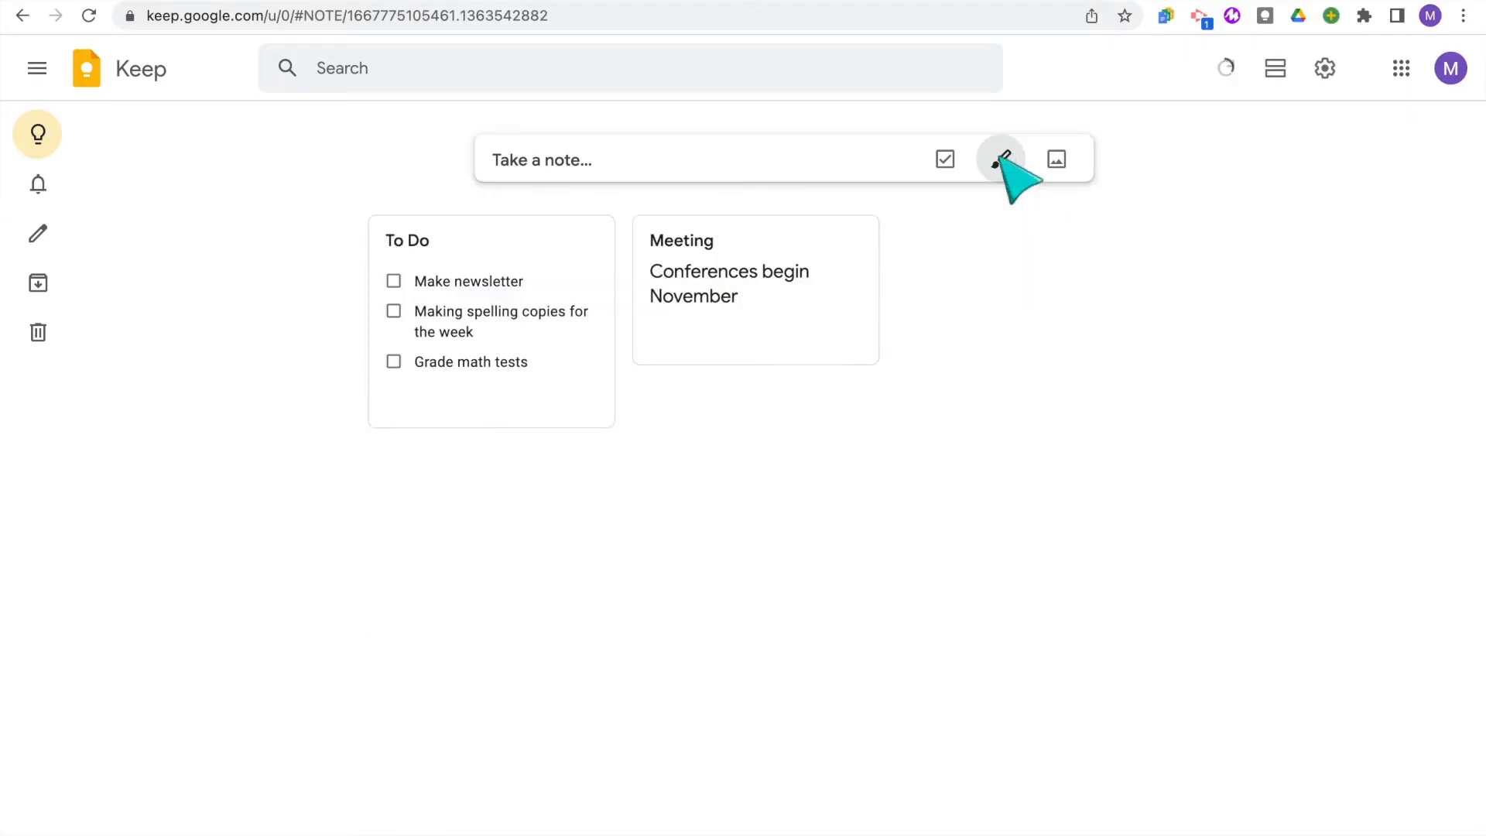
# Sketch a handwritten 'Hi' on a new drawing note and save it to the board
pyautogui.click(1000, 158)
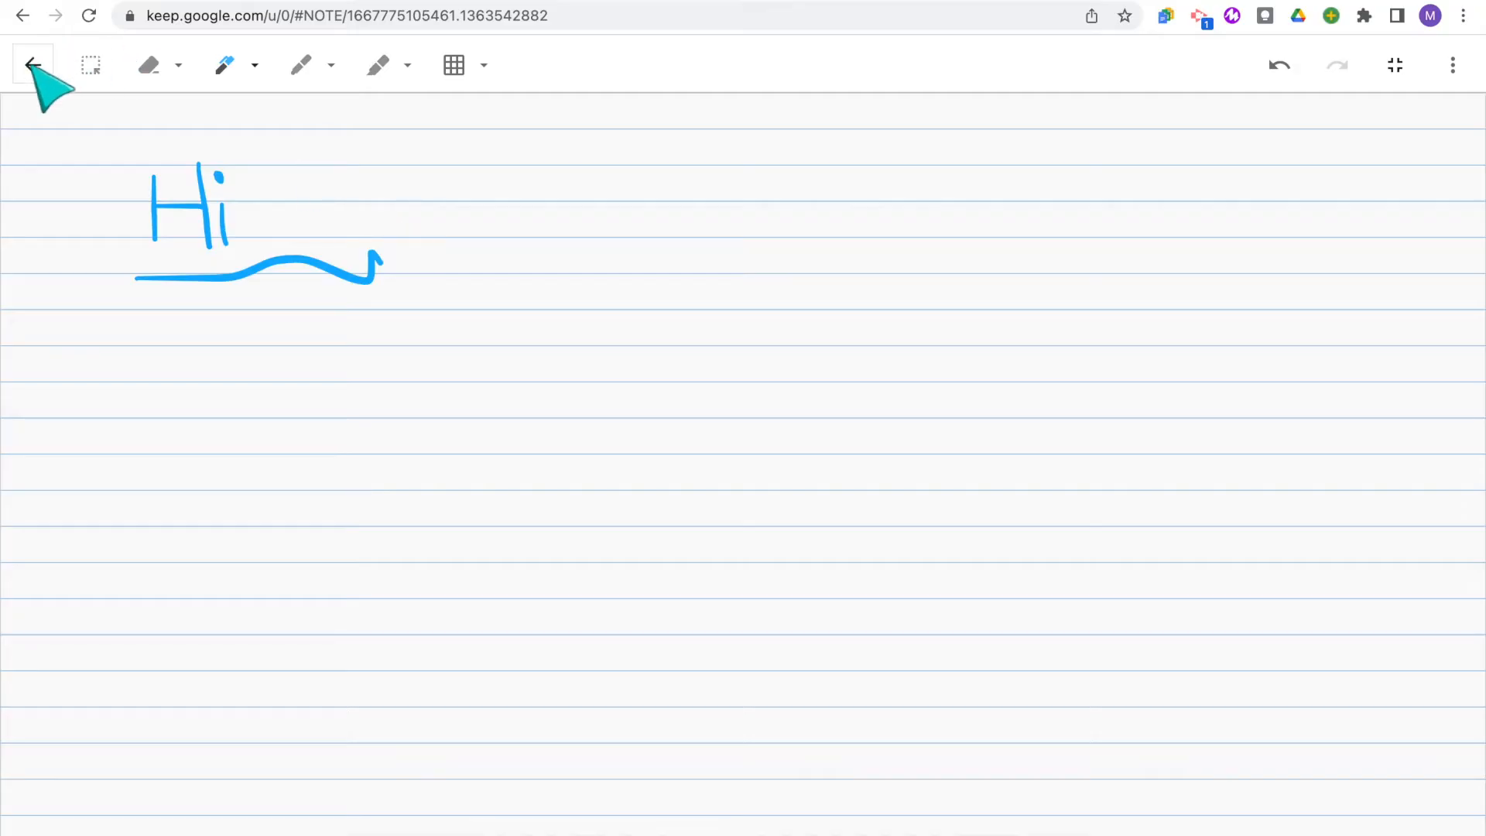
pyautogui.click(33, 65)
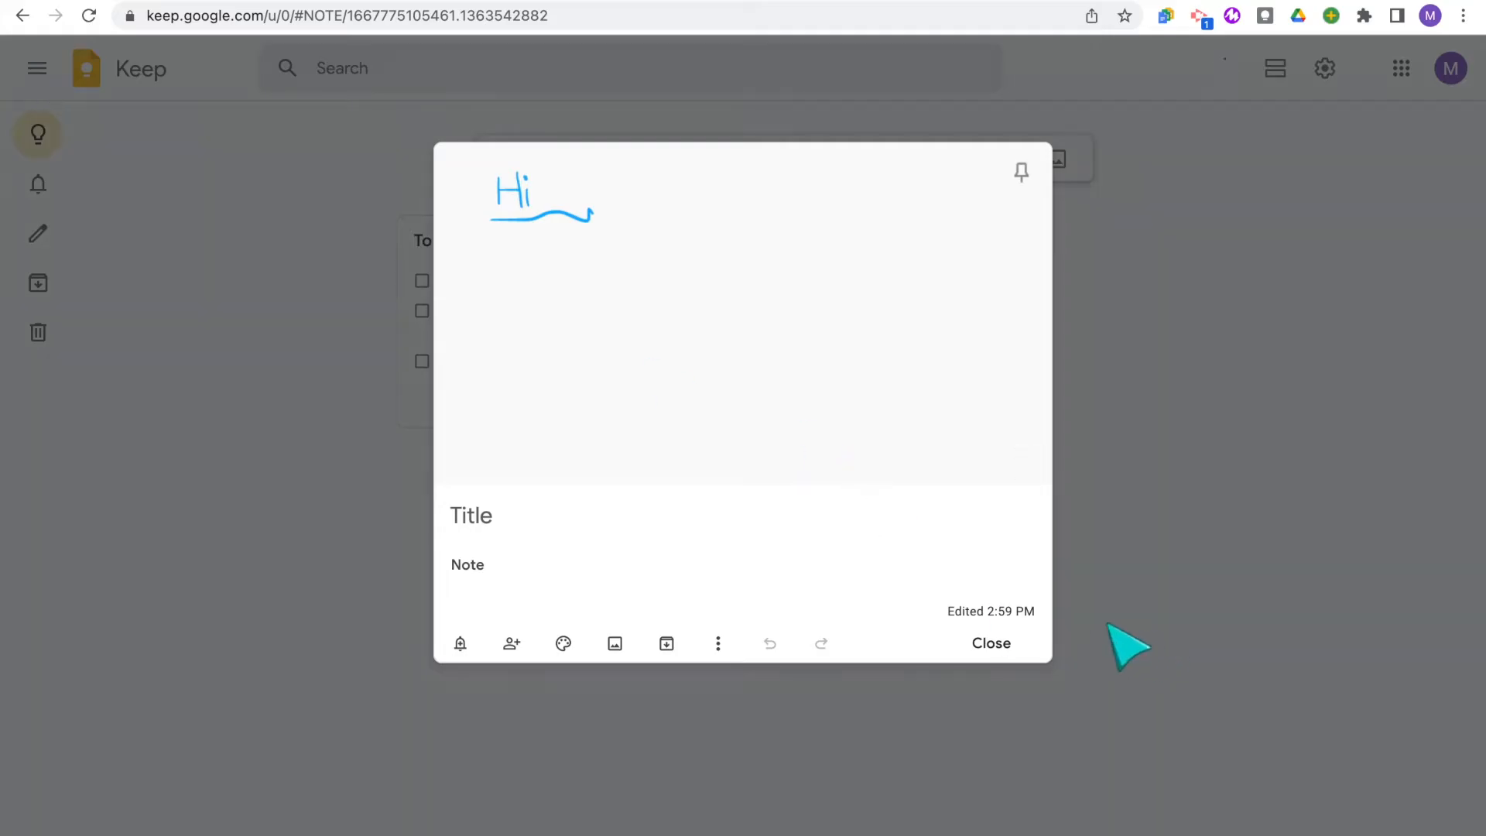
pyautogui.click(991, 643)
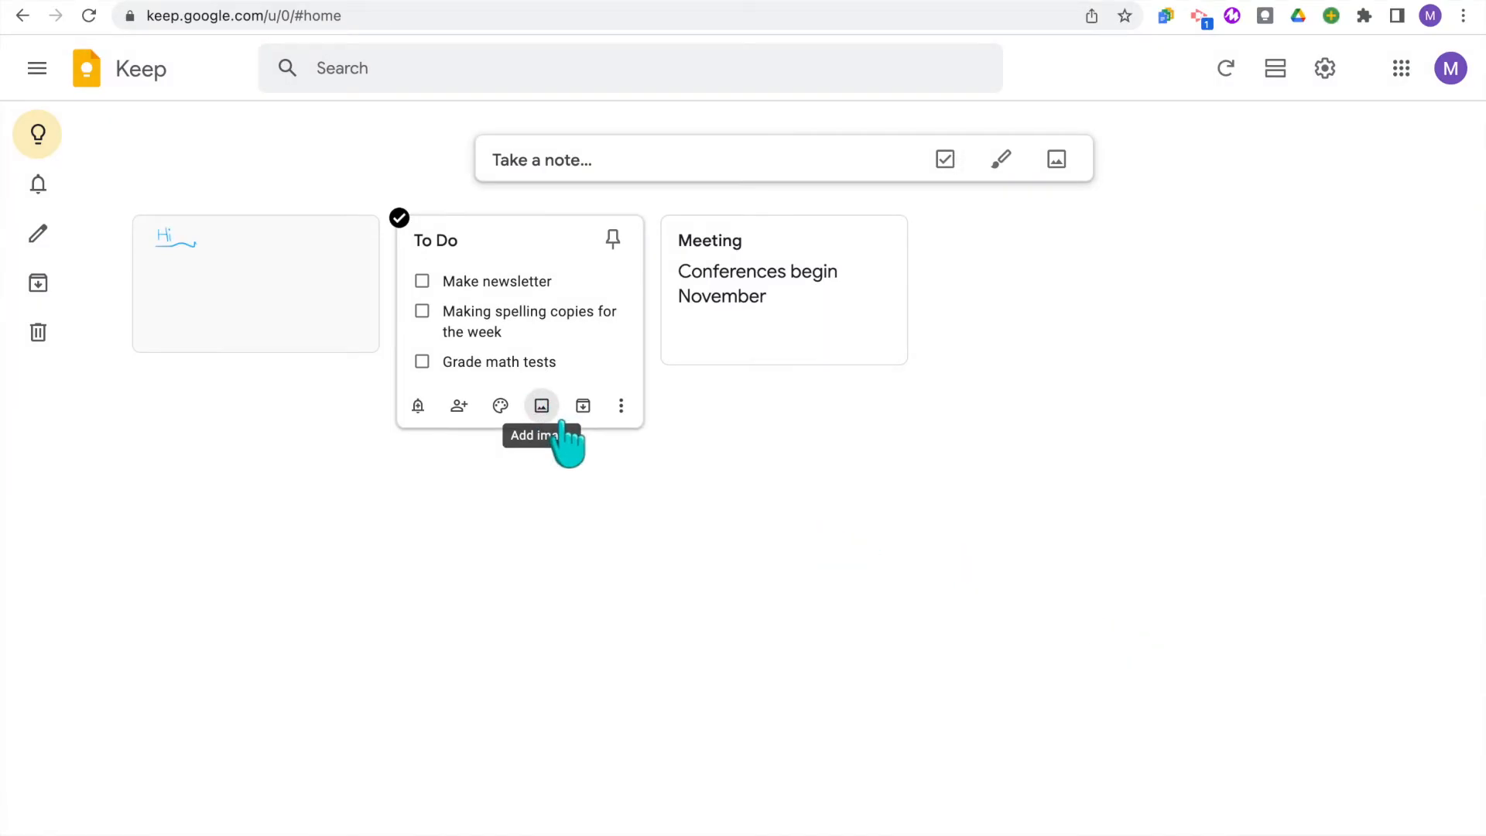
pyautogui.moveTo(1056, 159)
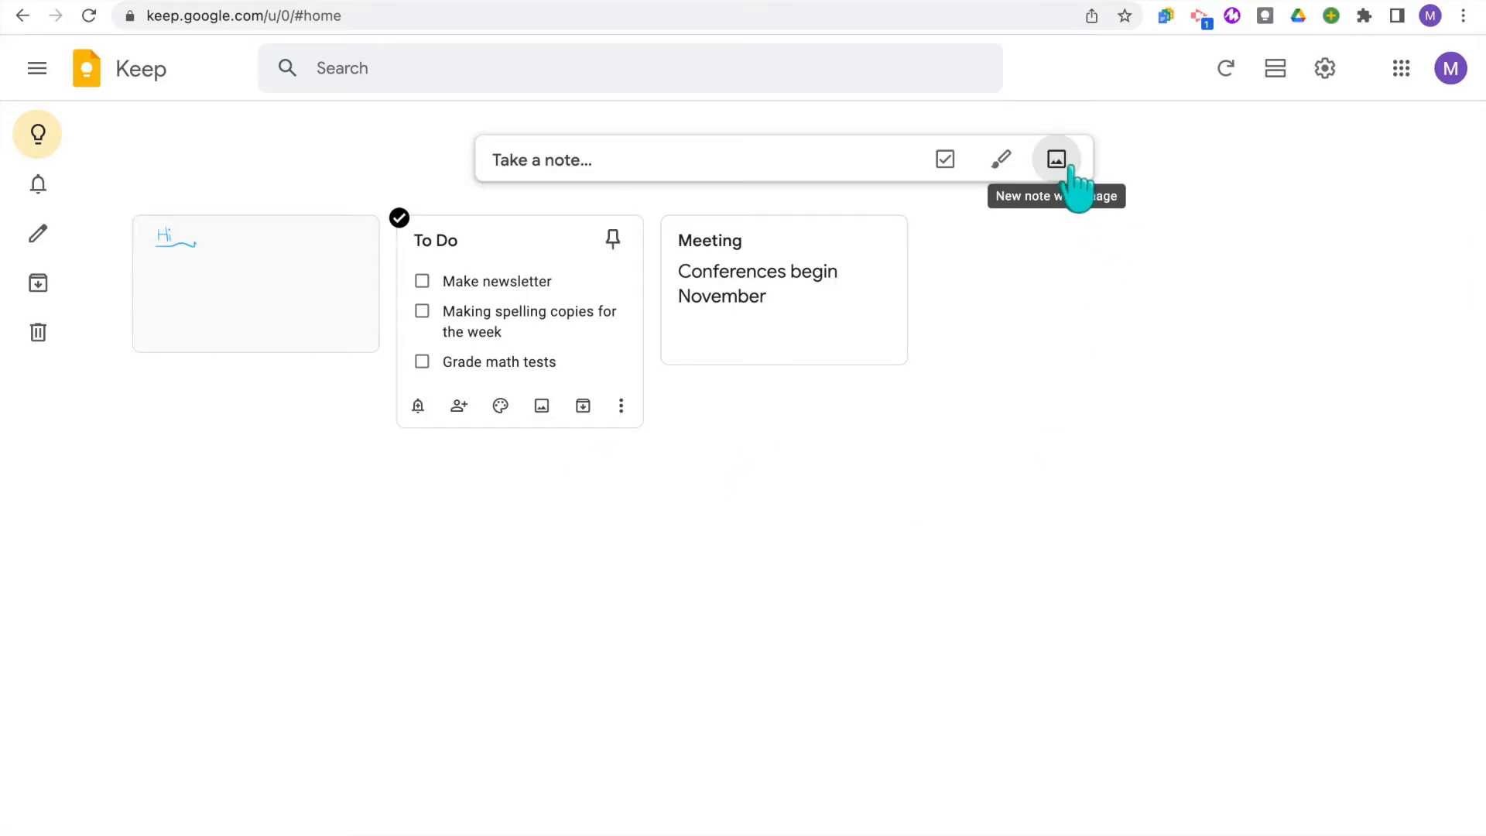
# Add a new image note showing the TEACHER FYI logo and close it
pyautogui.click(1054, 158)
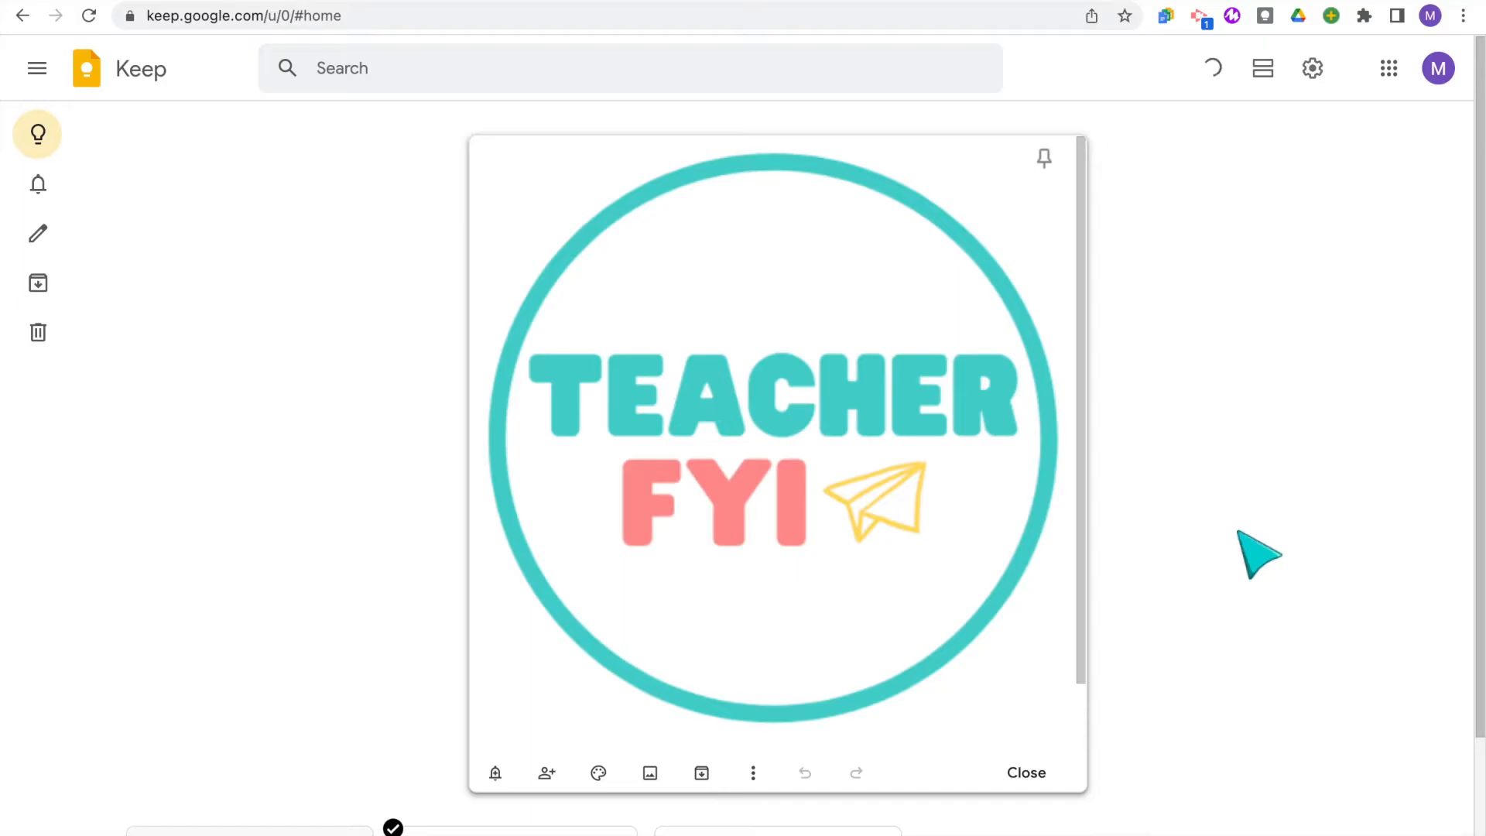
pyautogui.click(1025, 773)
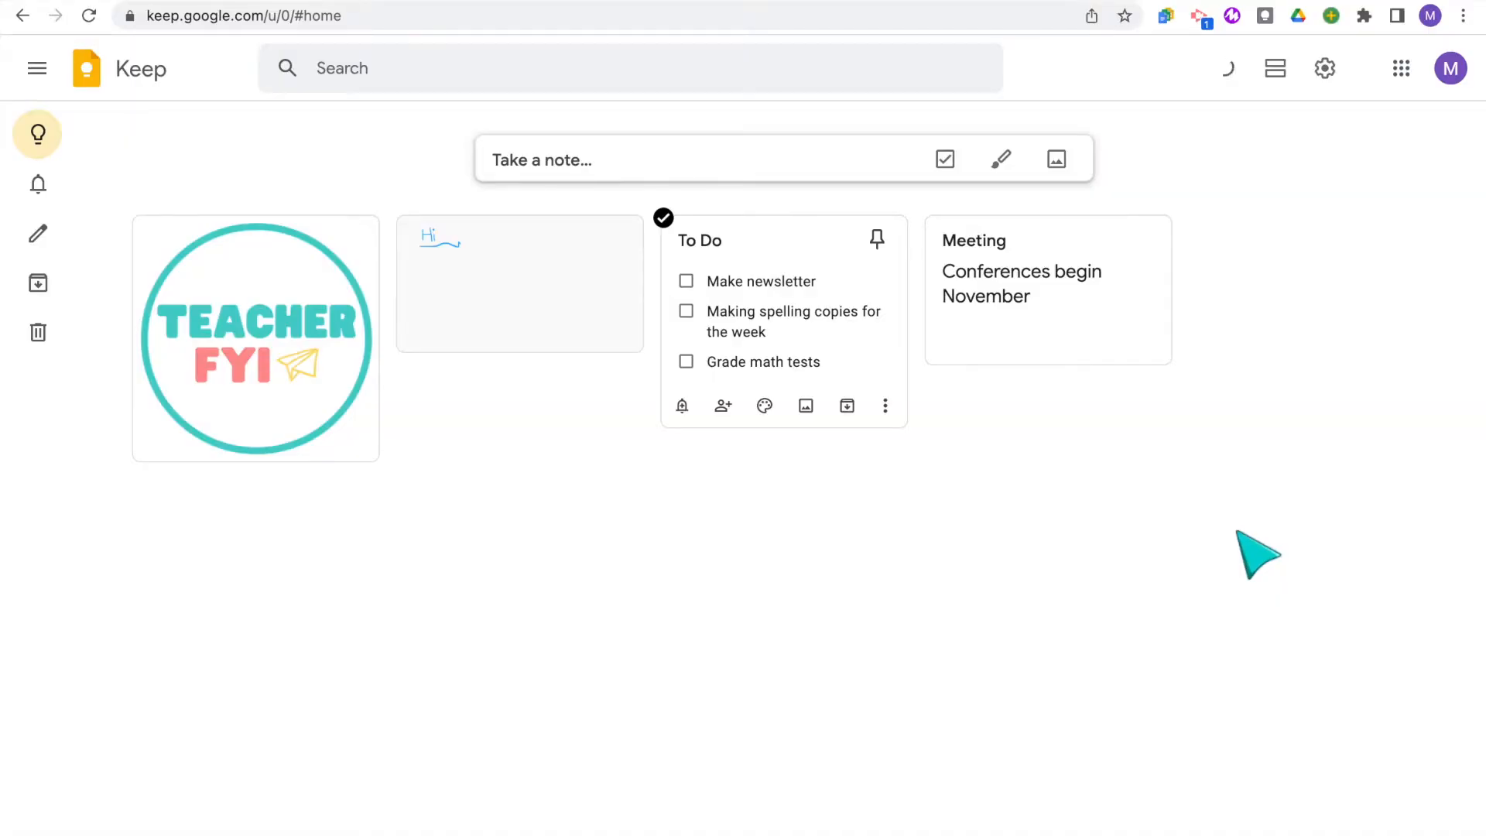
pyautogui.moveTo(255, 340)
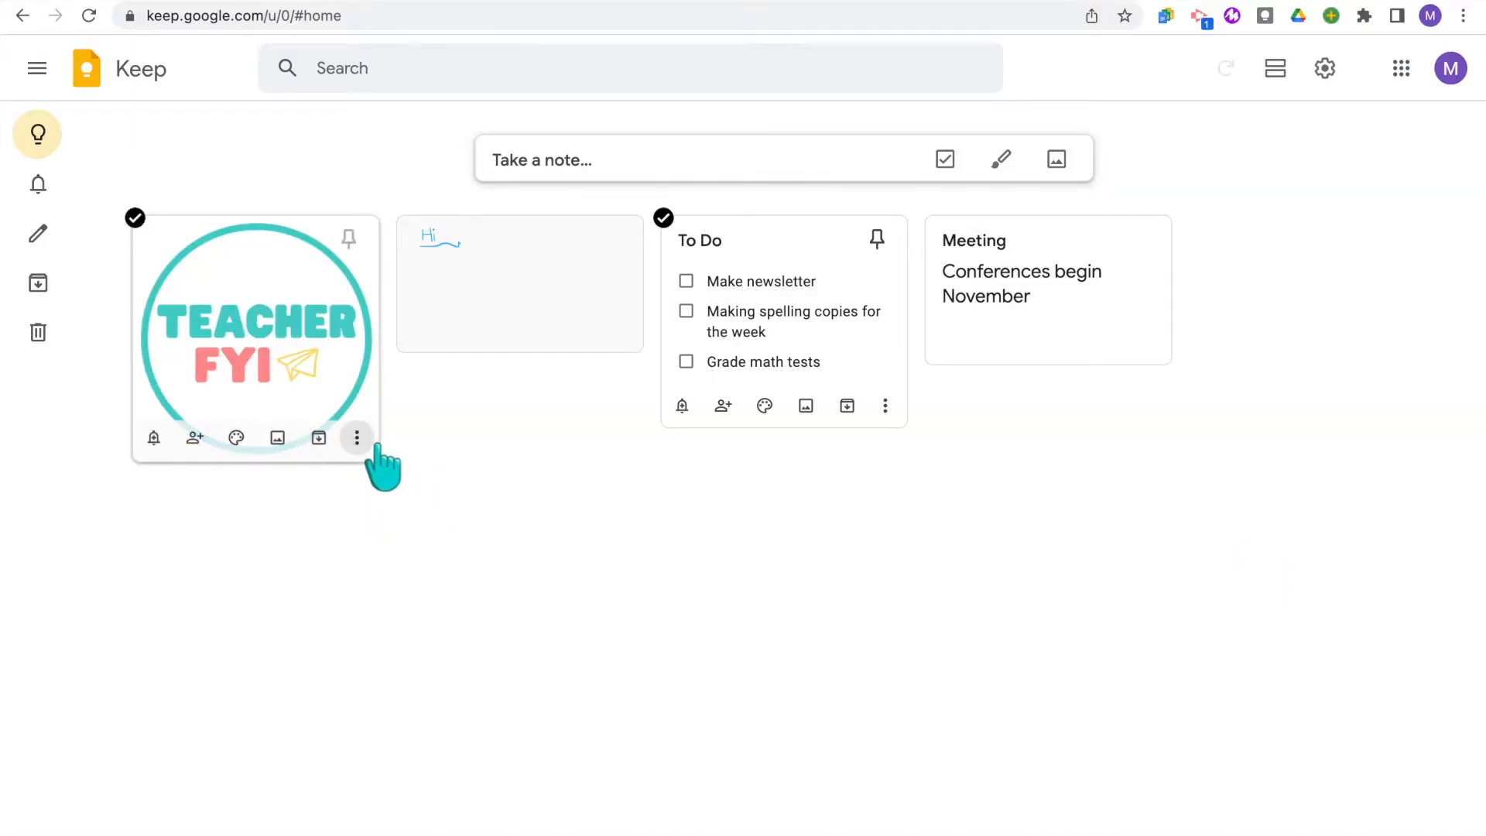
# Use Grab image text so the logo note reads TEACHER FYI, and check the sketch note reads Hi
pyautogui.click(356, 438)
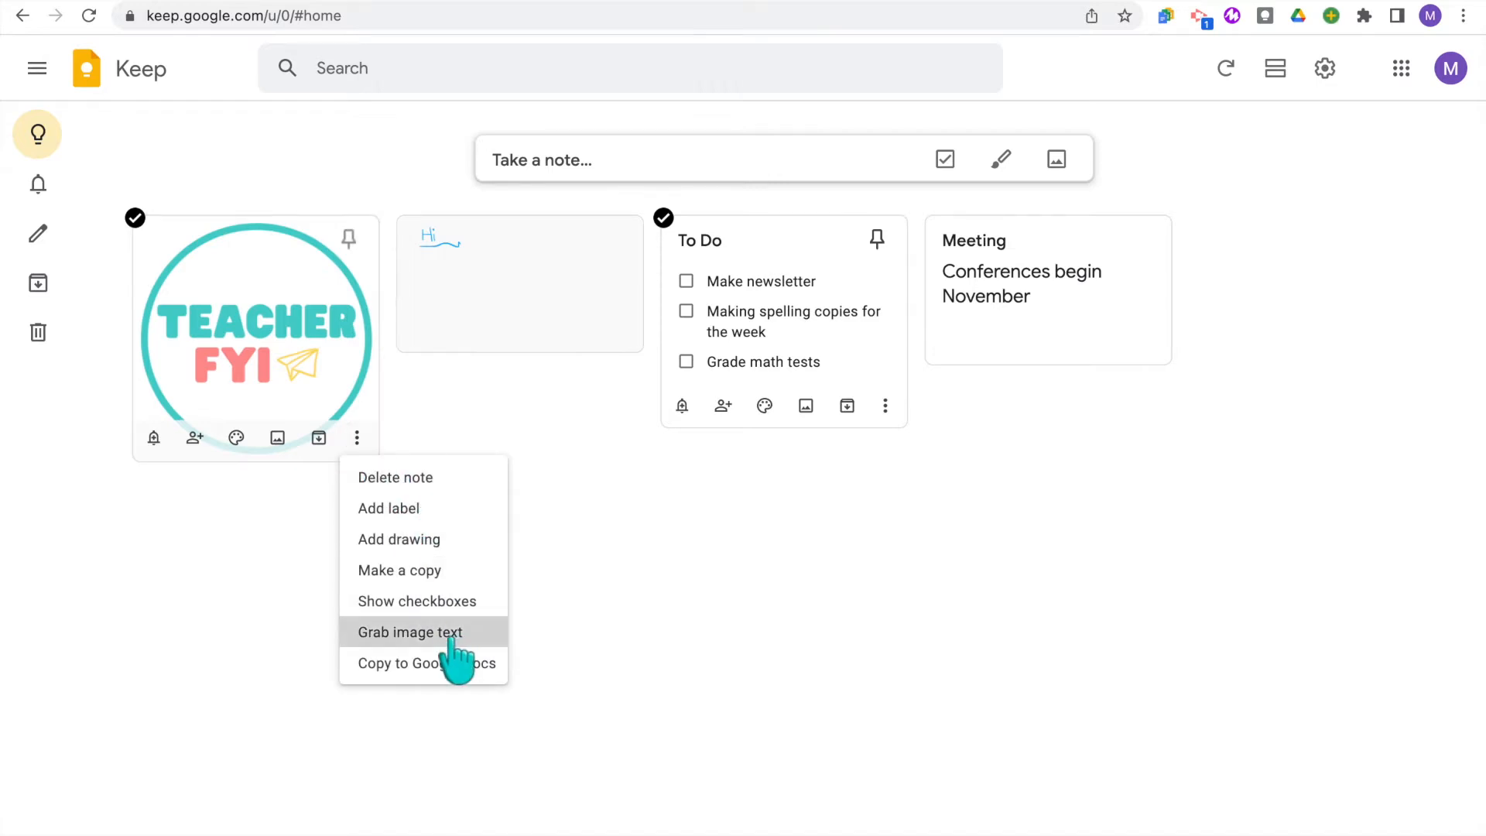
pyautogui.click(409, 632)
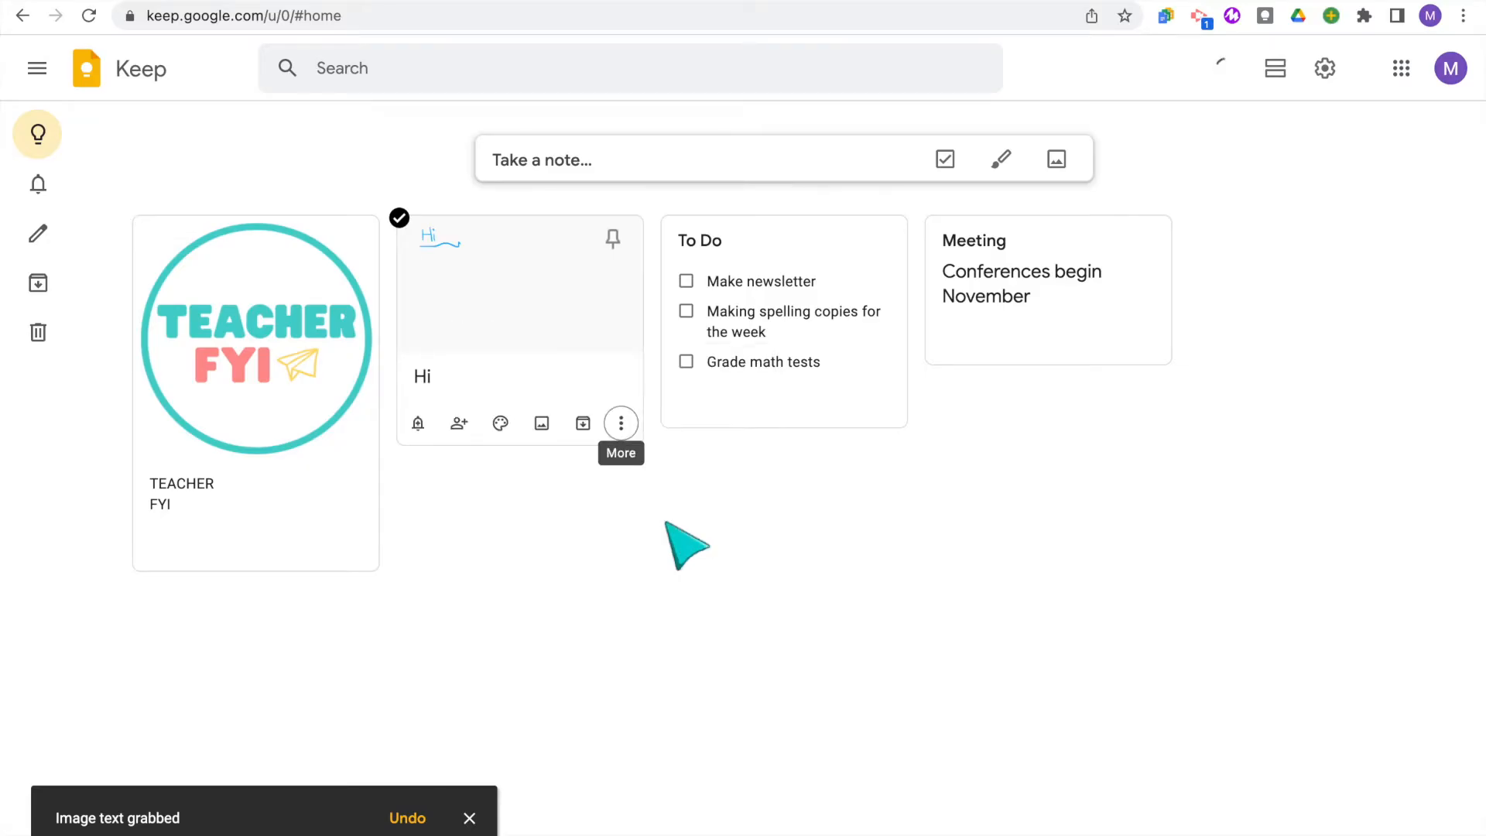
pyautogui.moveTo(488, 398)
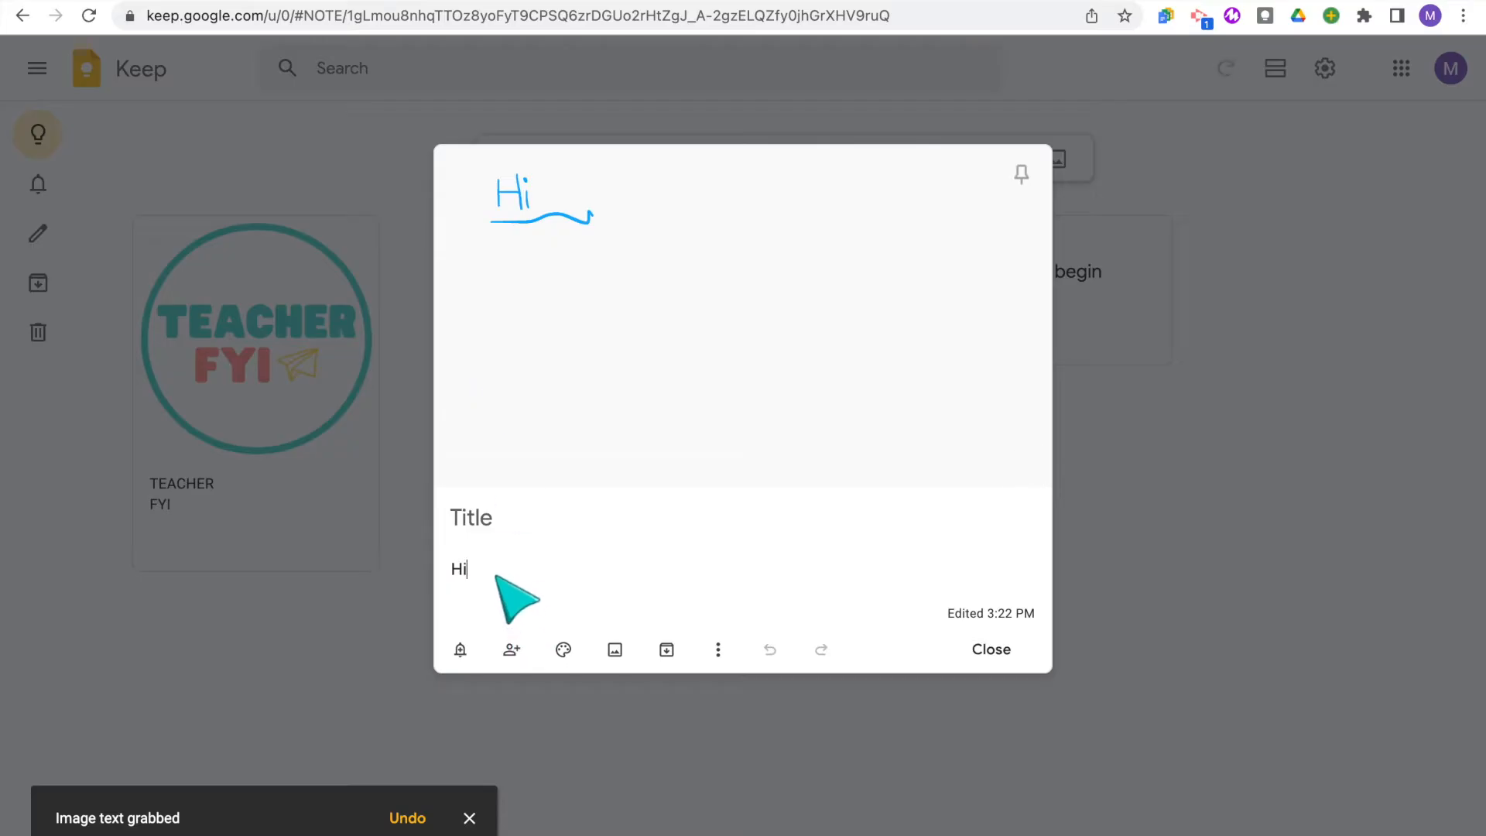
pyautogui.click(991, 649)
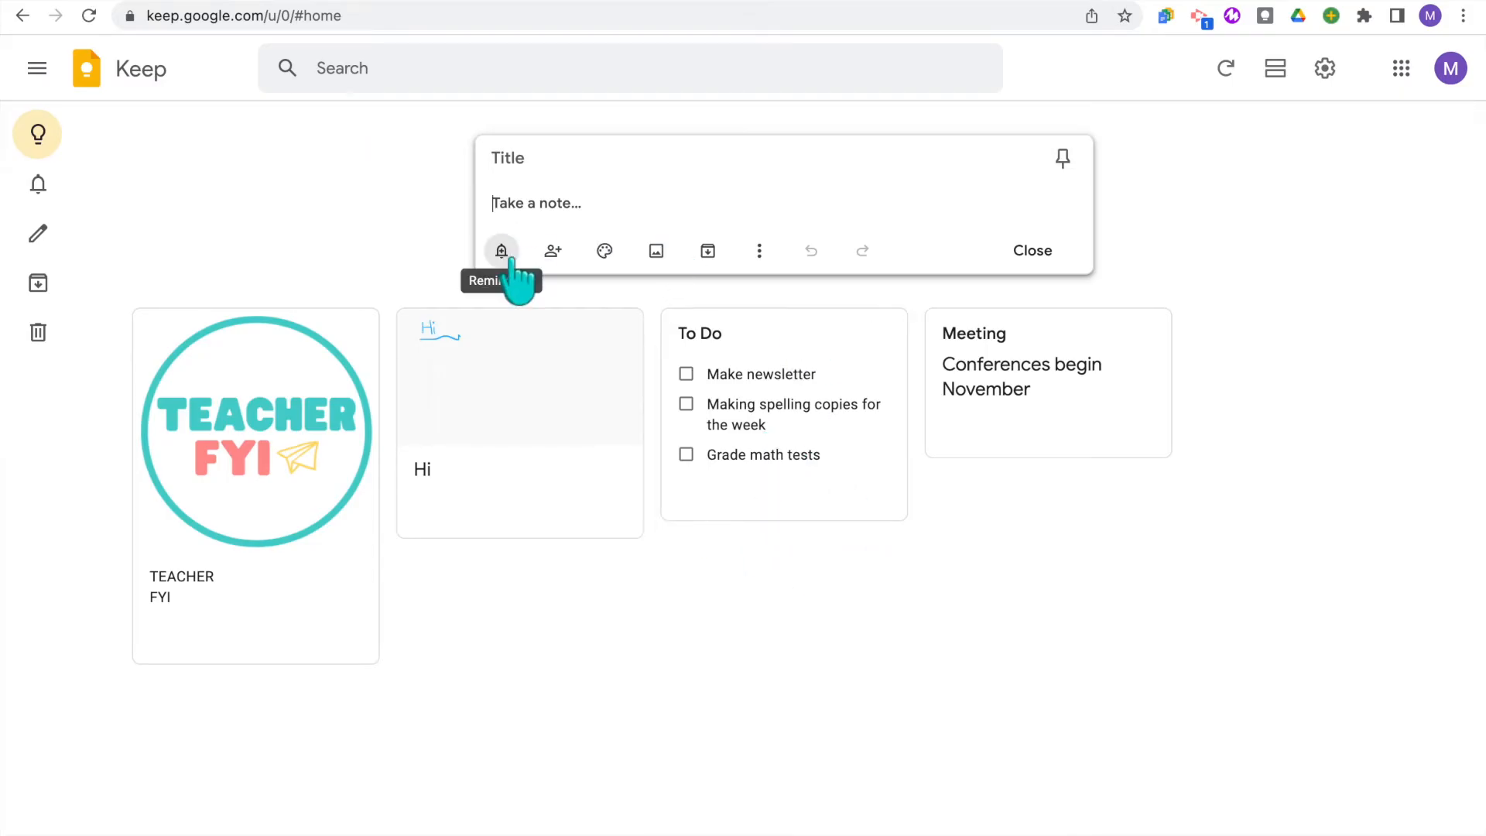
# Set the new note's reminder to Nov 9, 3:00 PM repeating weekly and save it
pyautogui.click(500, 251)
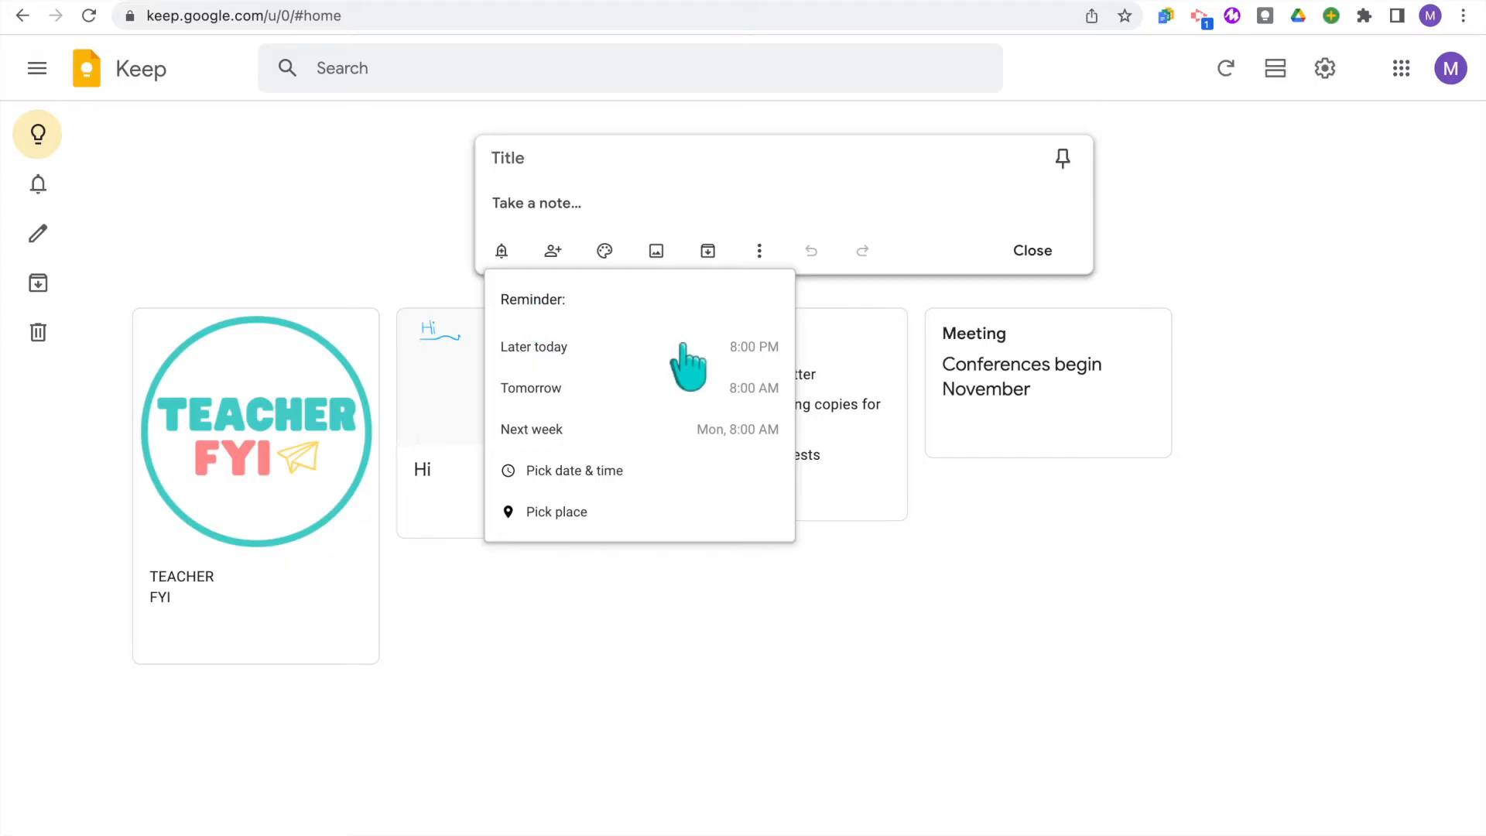
pyautogui.moveTo(729, 483)
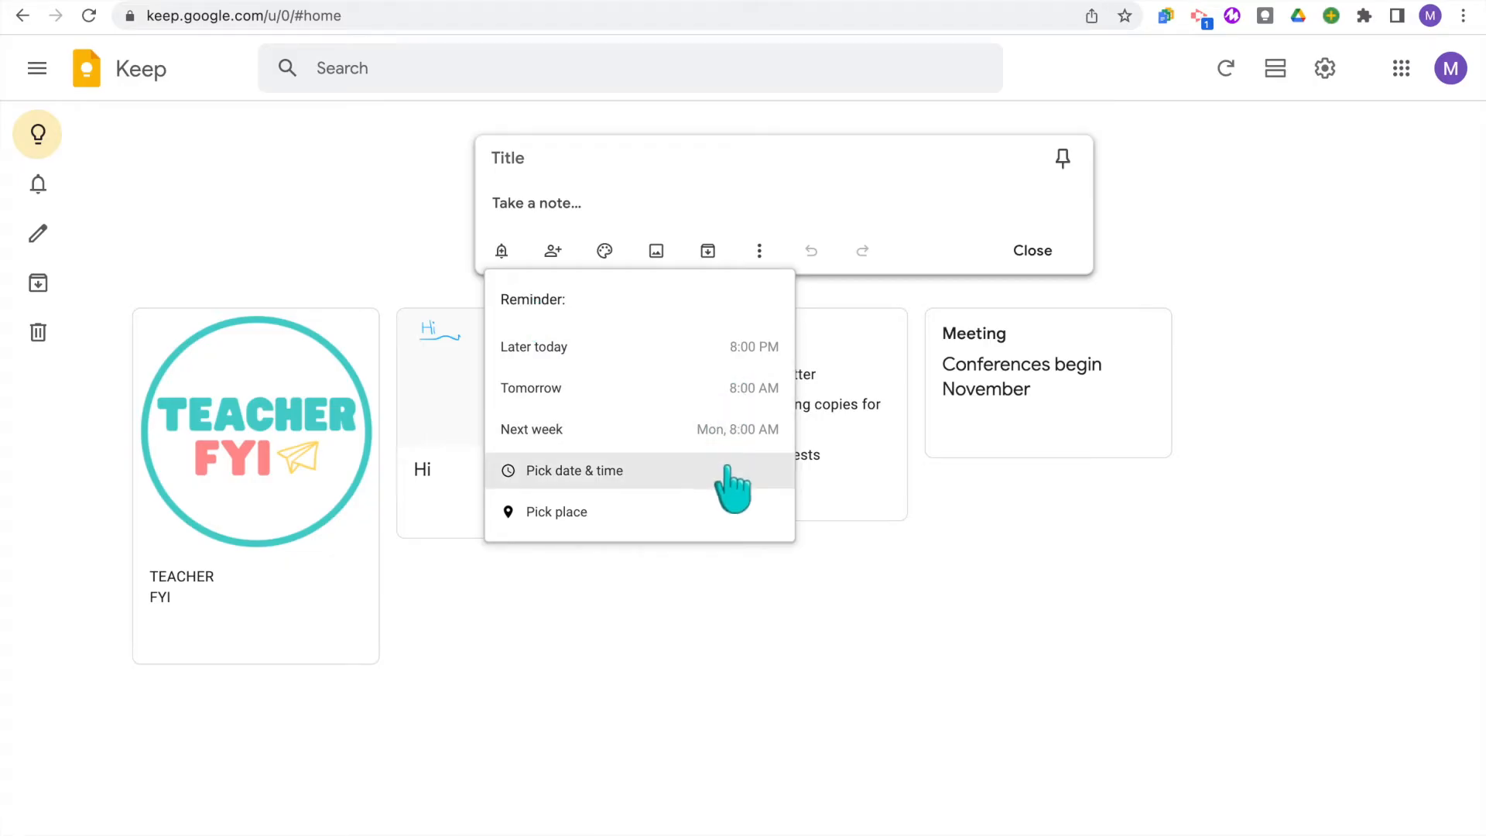
pyautogui.click(571, 471)
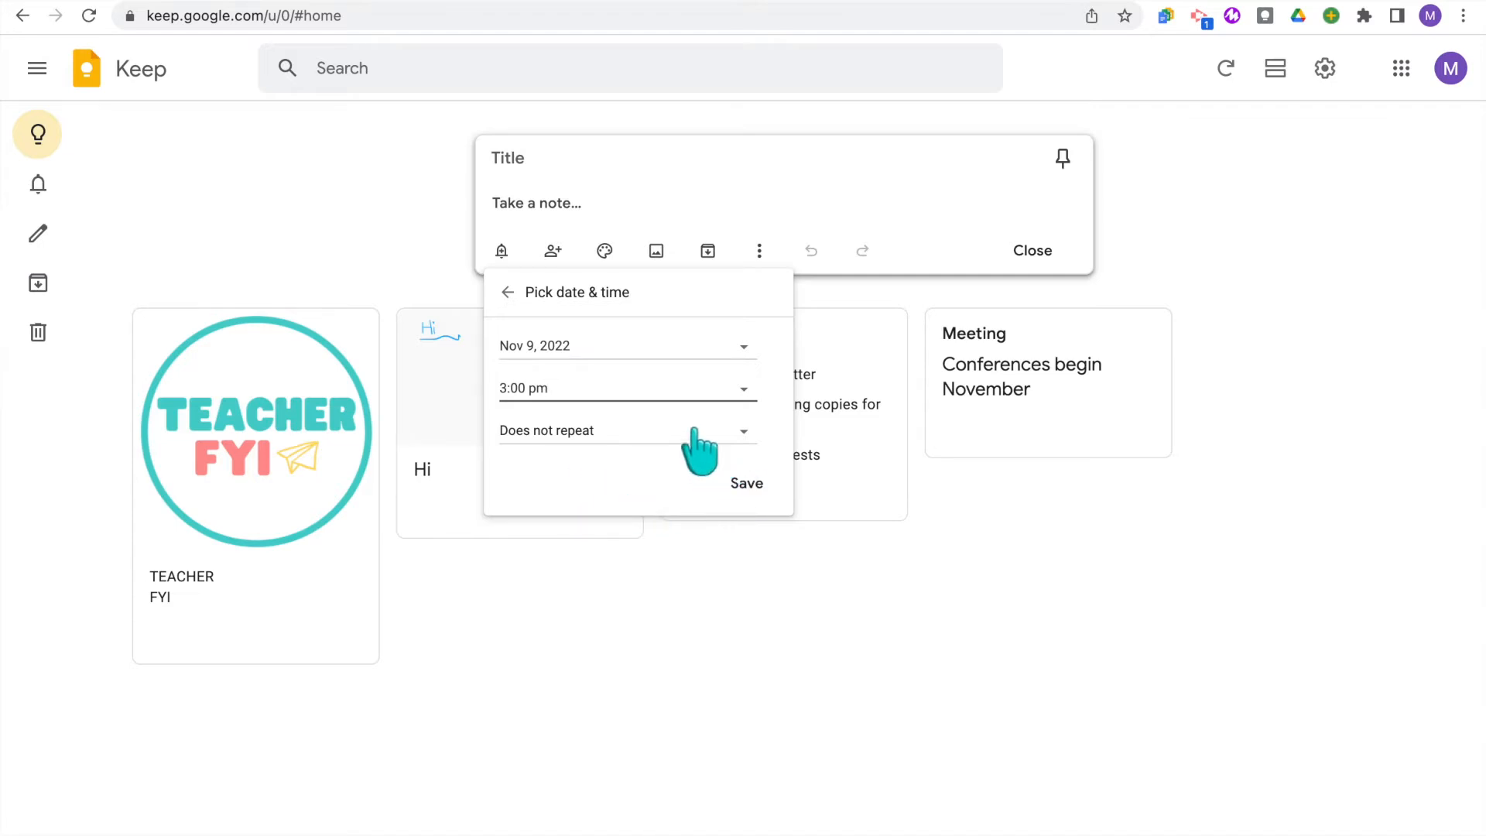
pyautogui.click(626, 429)
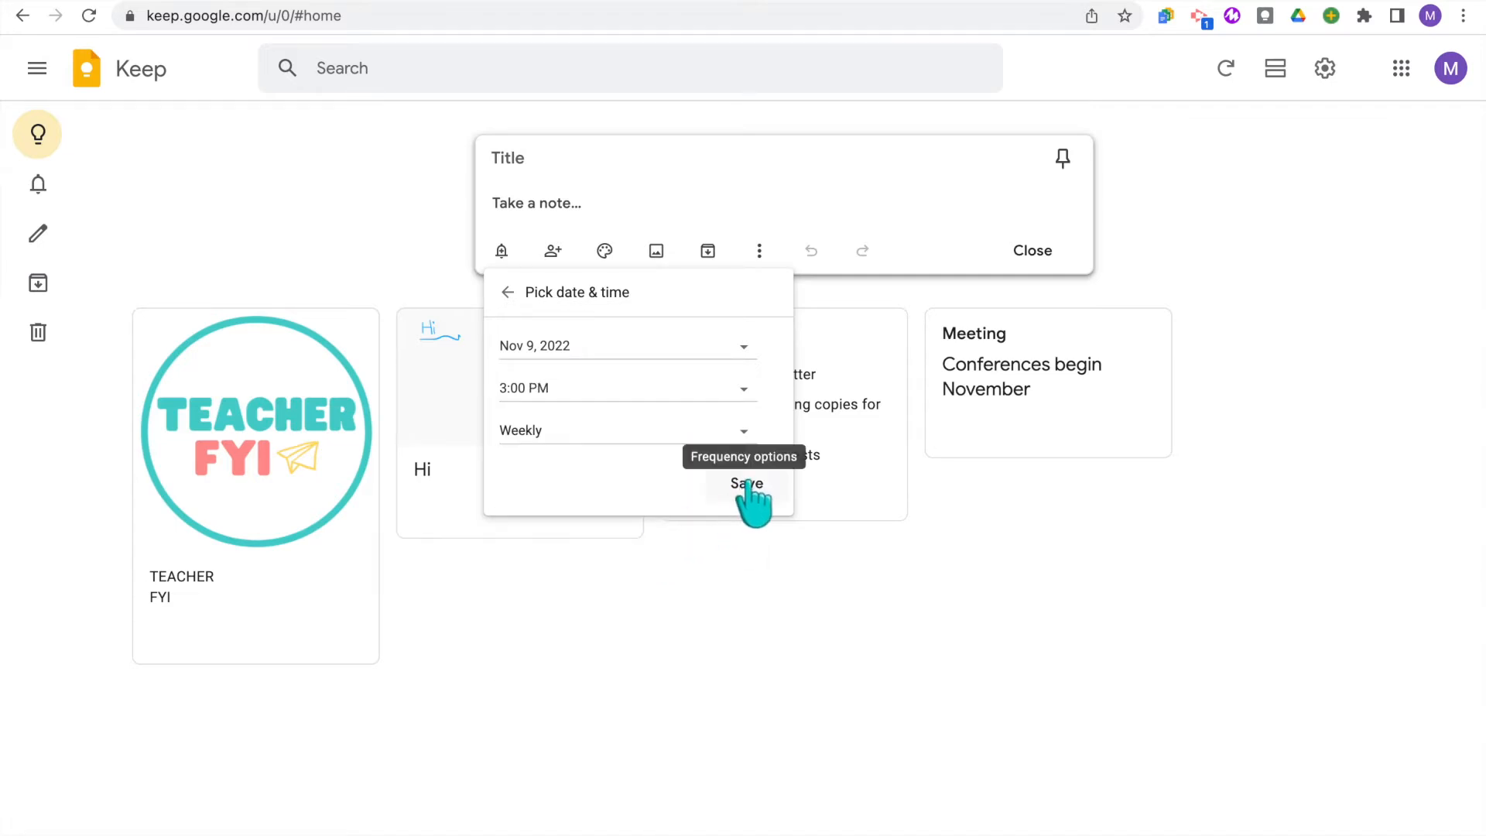
pyautogui.click(748, 483)
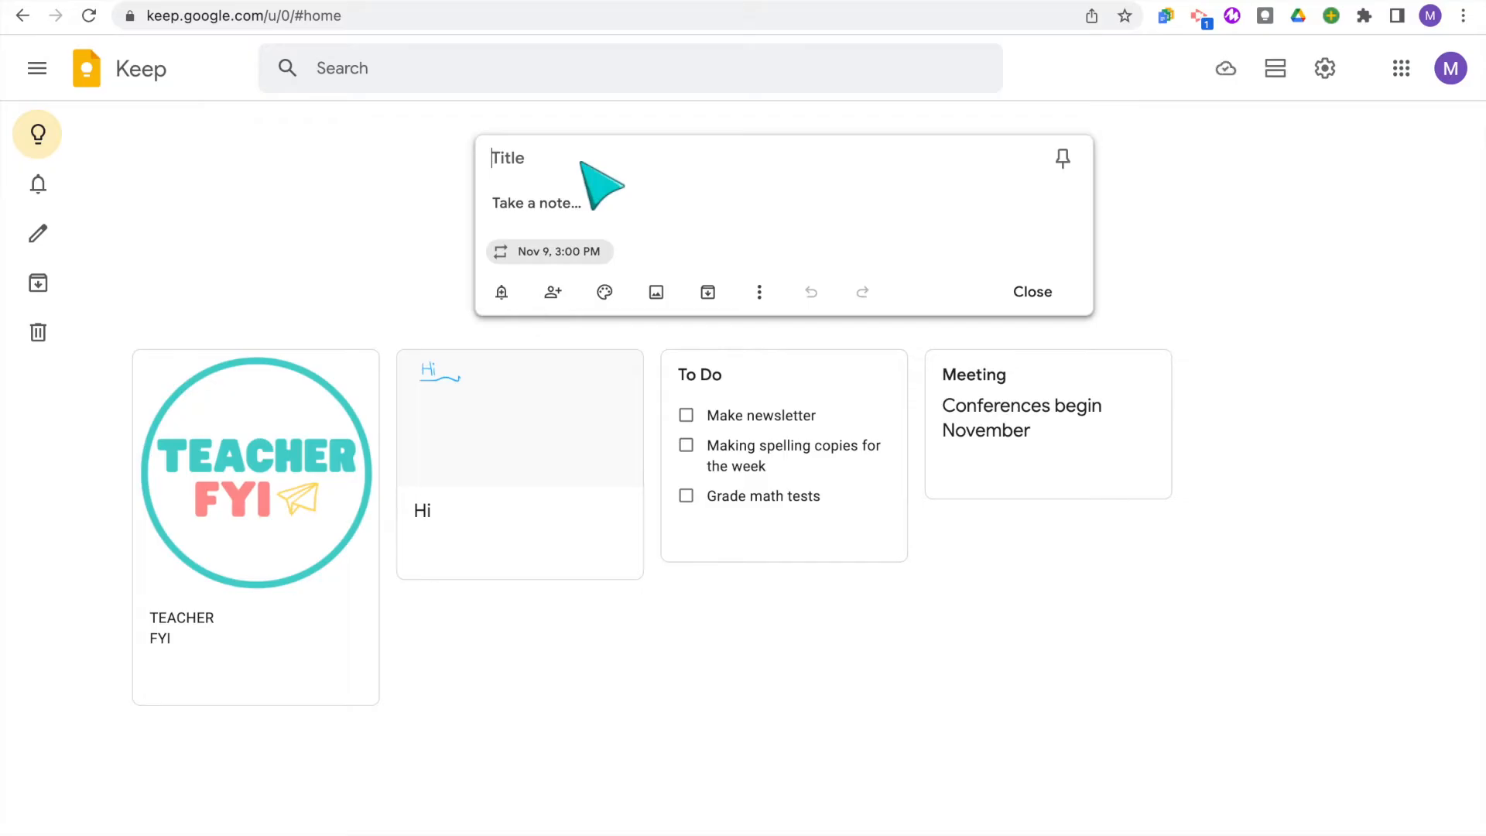
# Title the note 'Team Meeting', save it, and view it in the Reminders section
pyautogui.write('Team Meeting')
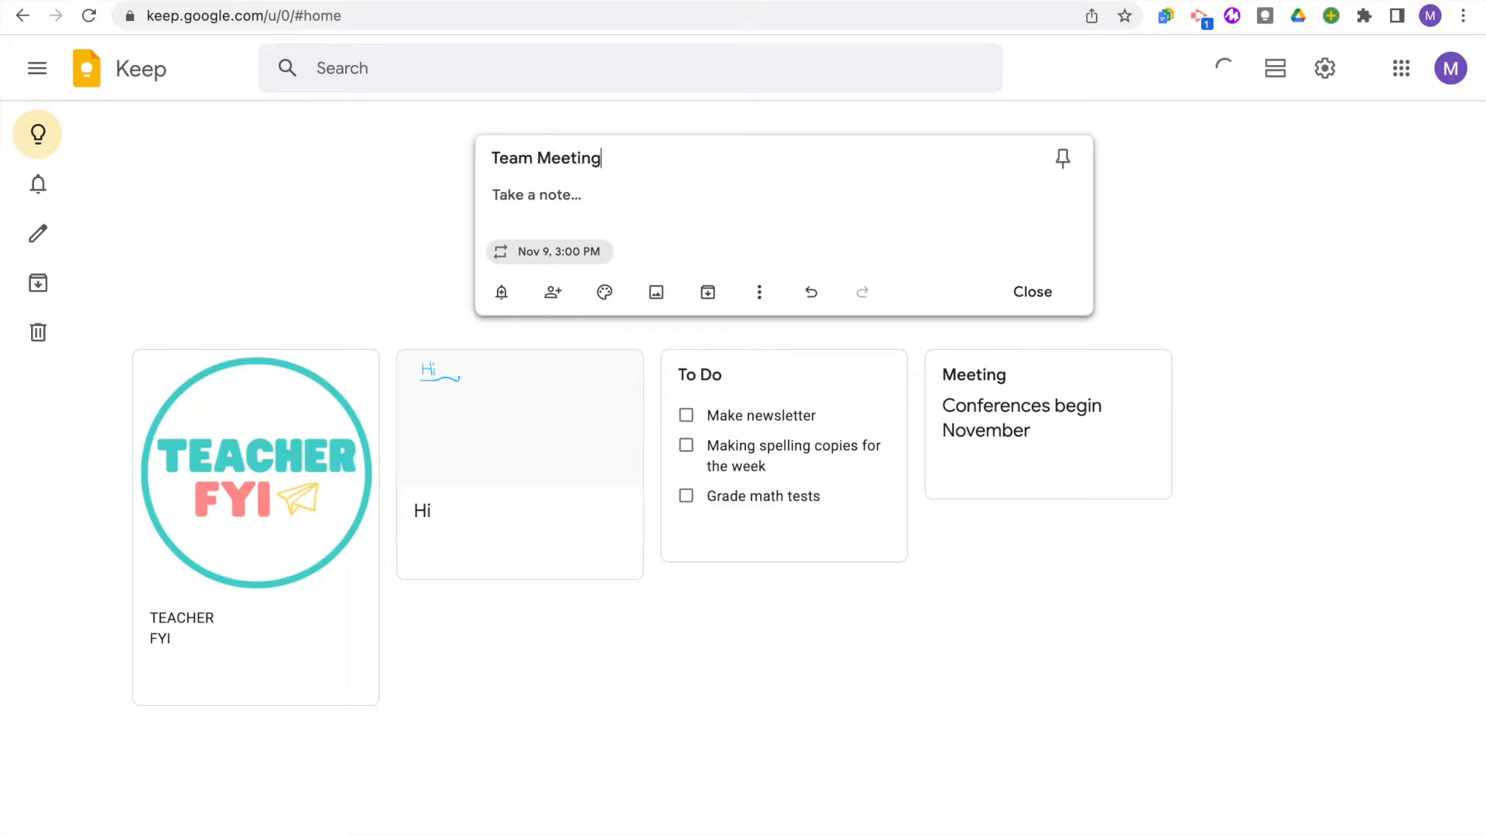
pyautogui.click(1031, 291)
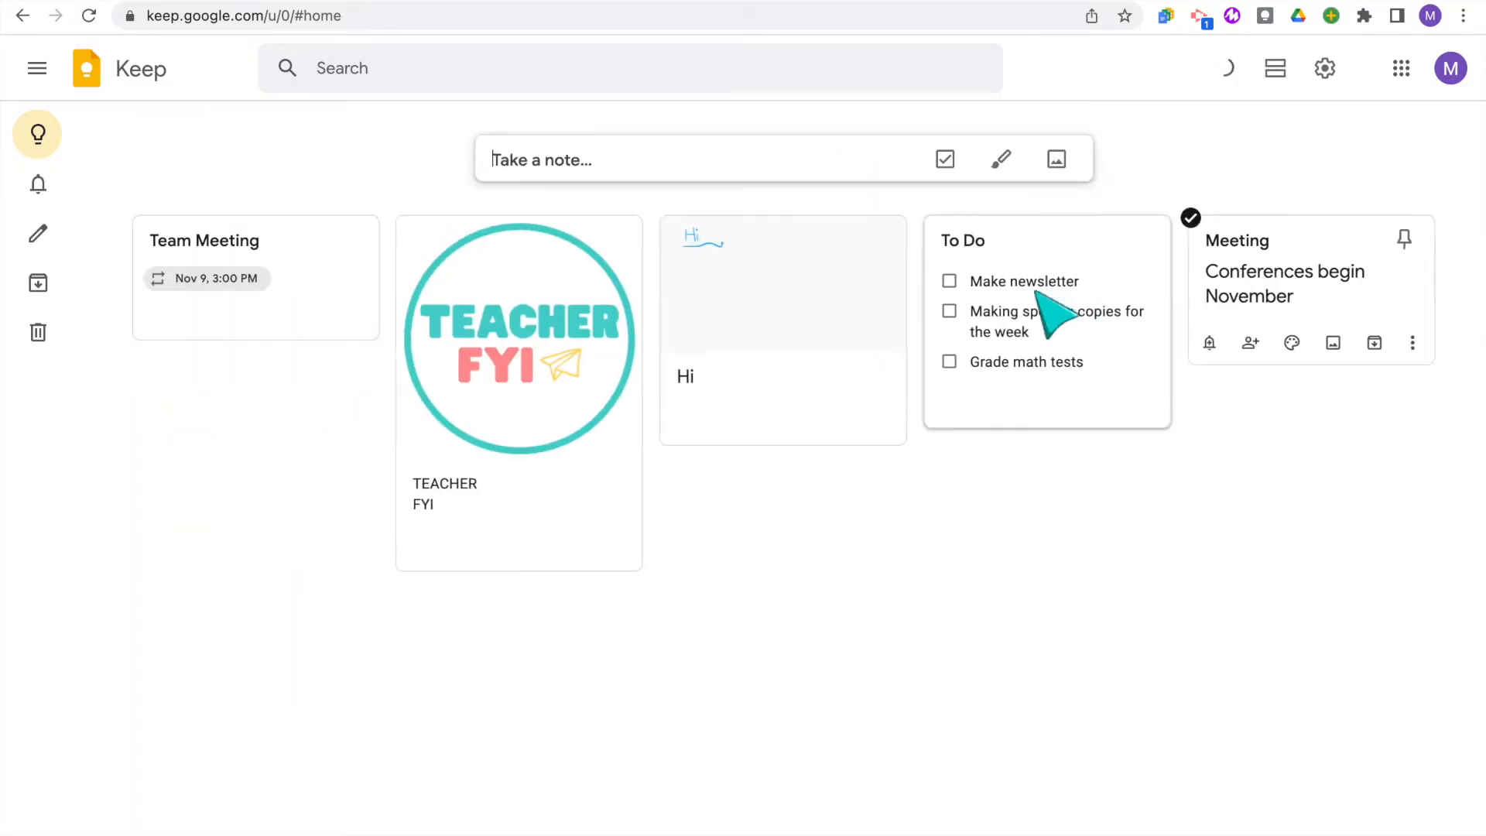
pyautogui.click(37, 67)
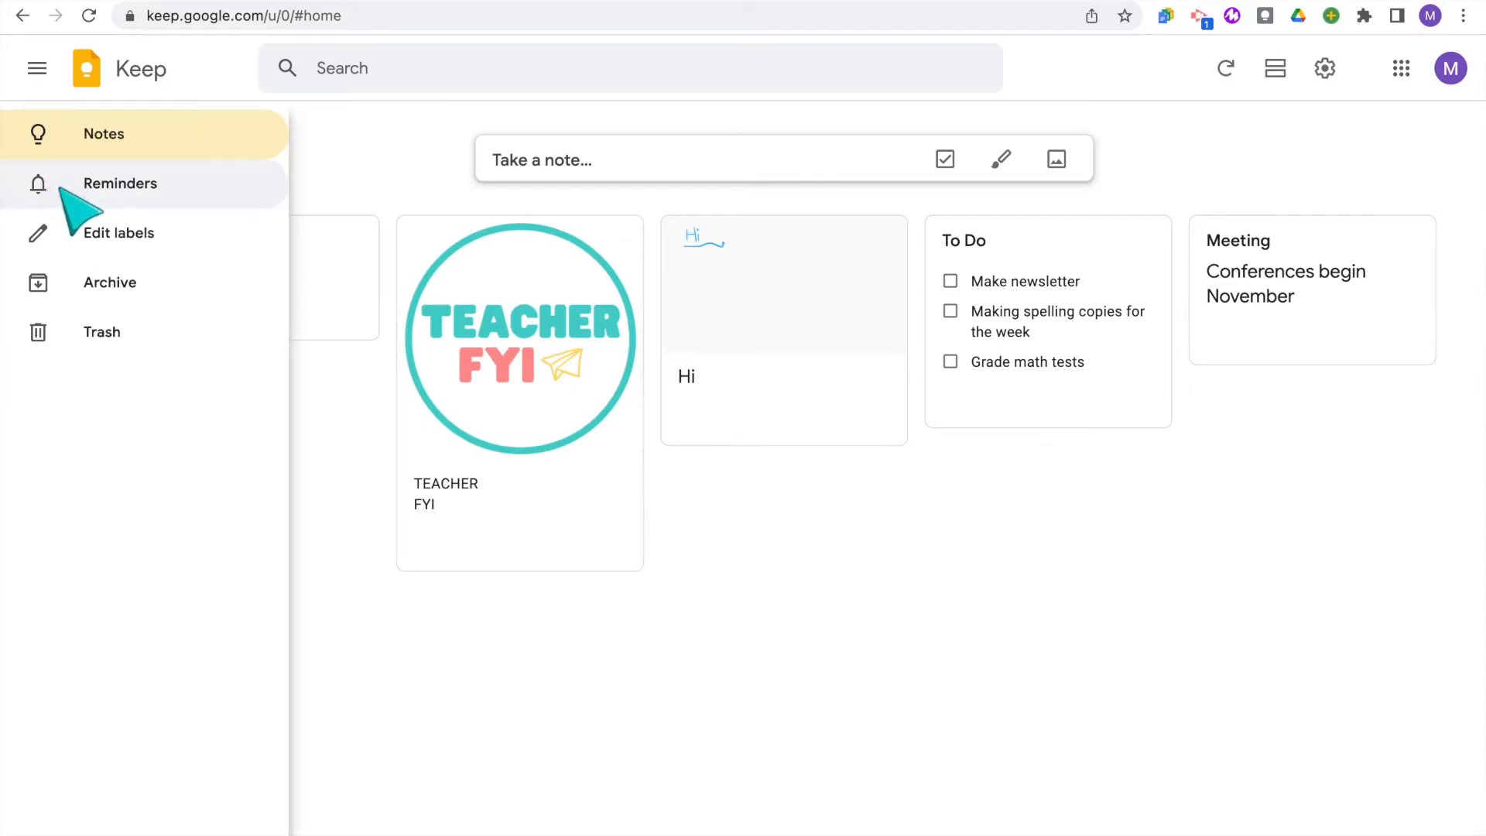
pyautogui.click(121, 182)
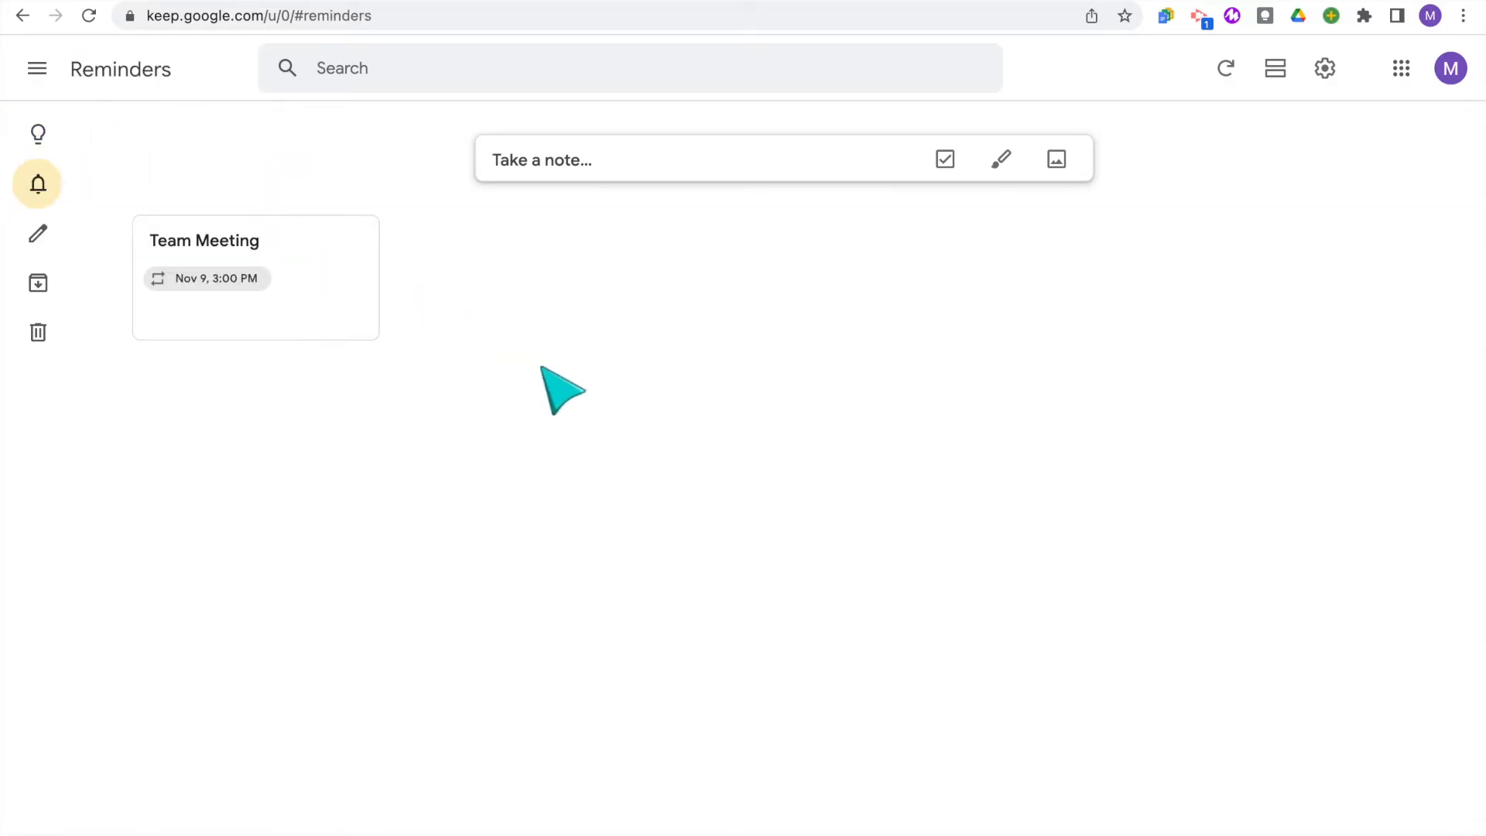
pyautogui.moveTo(237, 175)
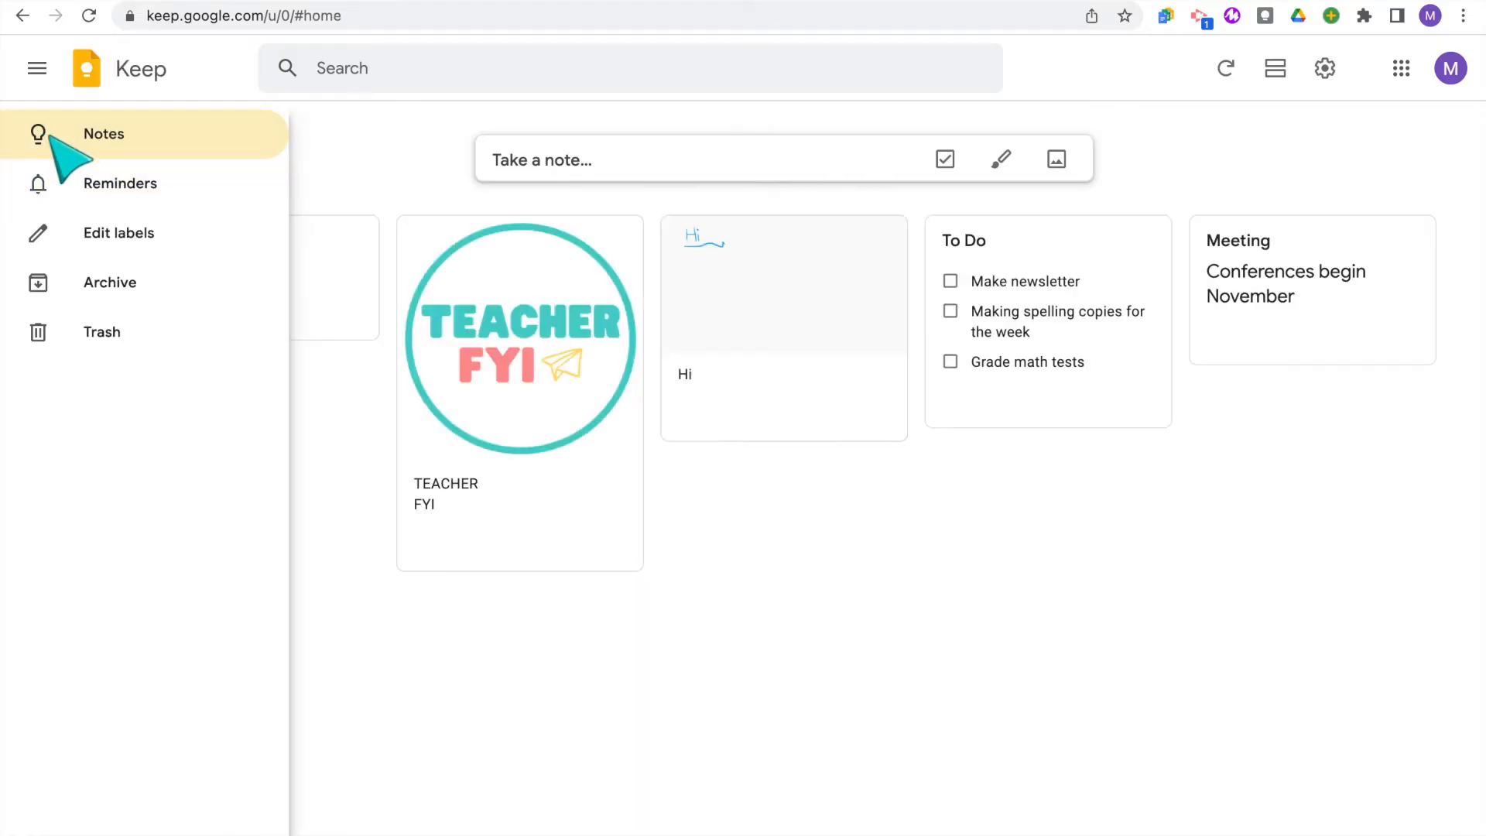
# Back on the board, tick off Contact Chaperones and Checklists of each homeroom in the field trip note
pyautogui.click(37, 68)
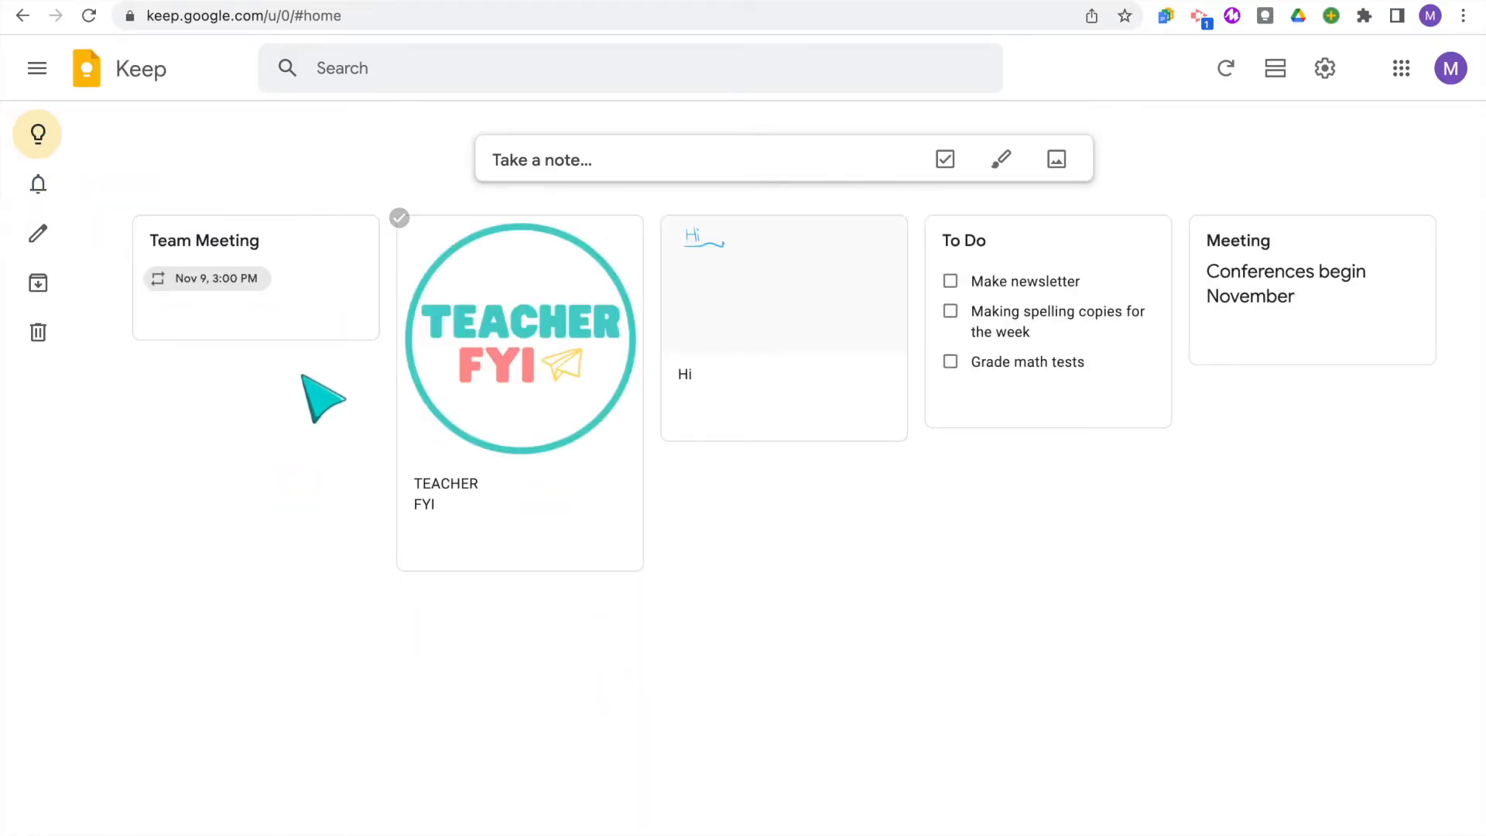
pyautogui.moveTo(1053, 491)
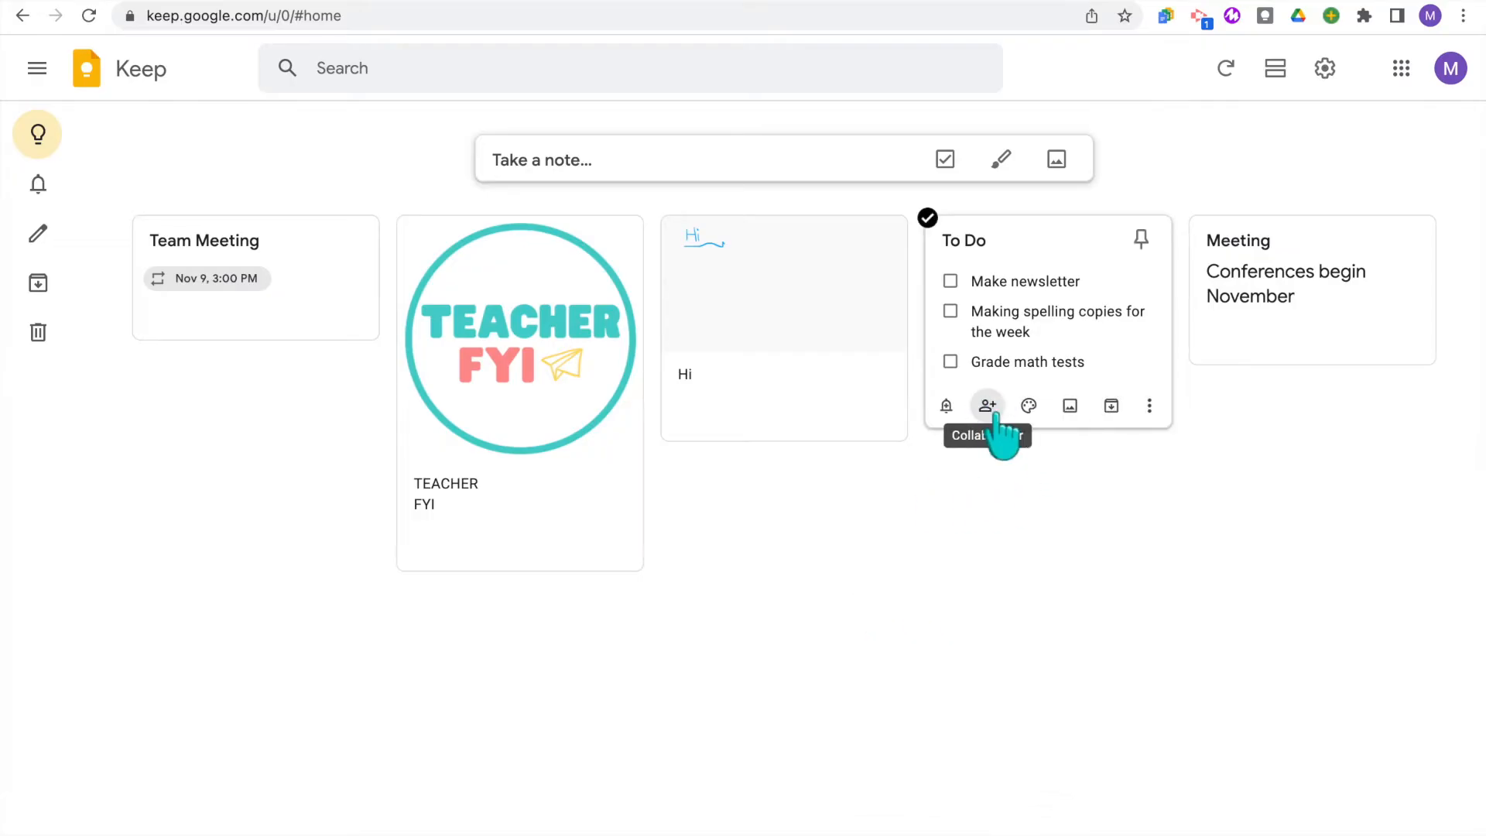
pyautogui.click(986, 406)
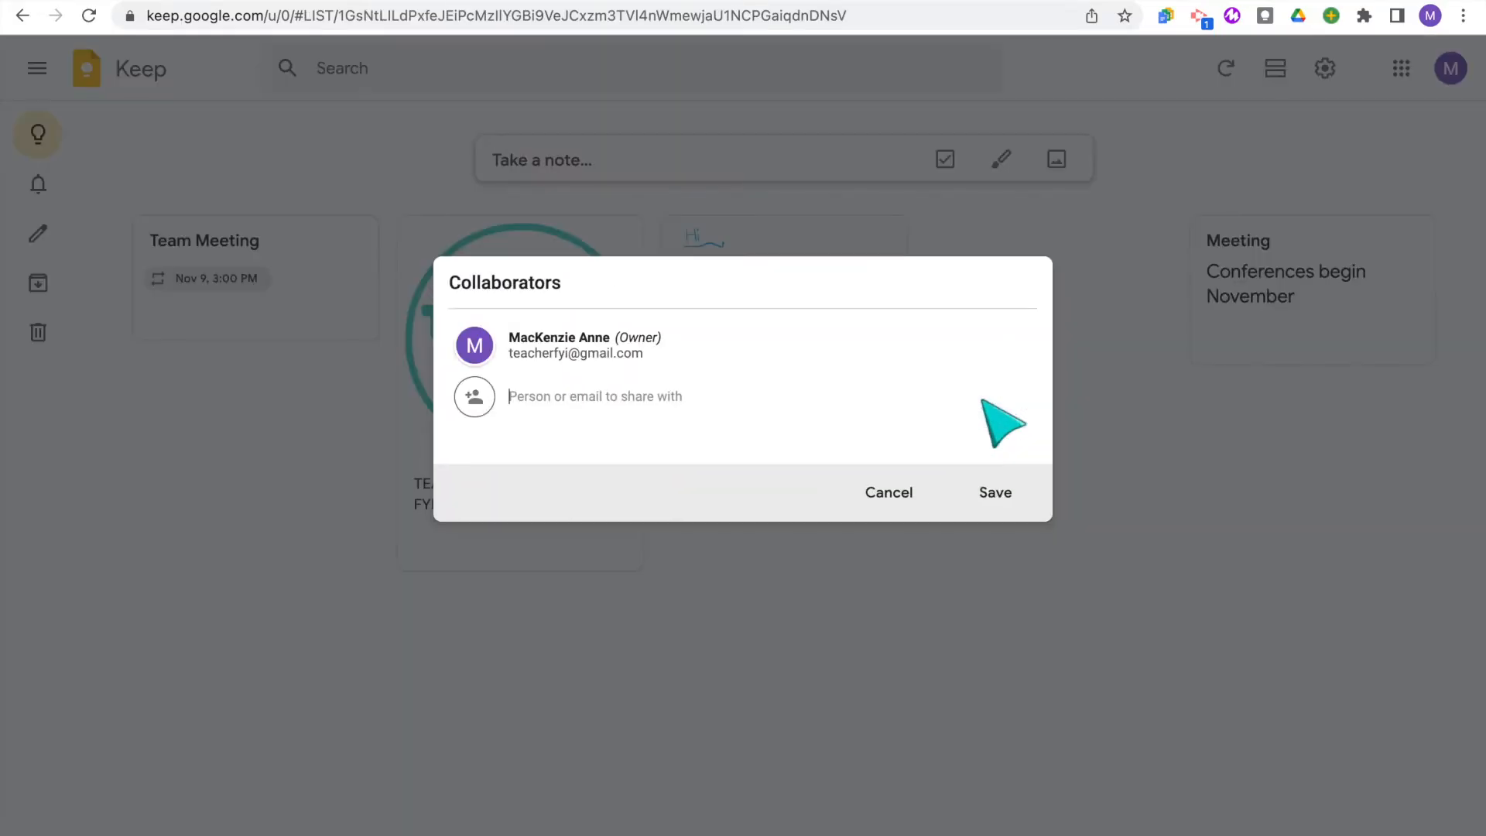
pyautogui.moveTo(741, 424)
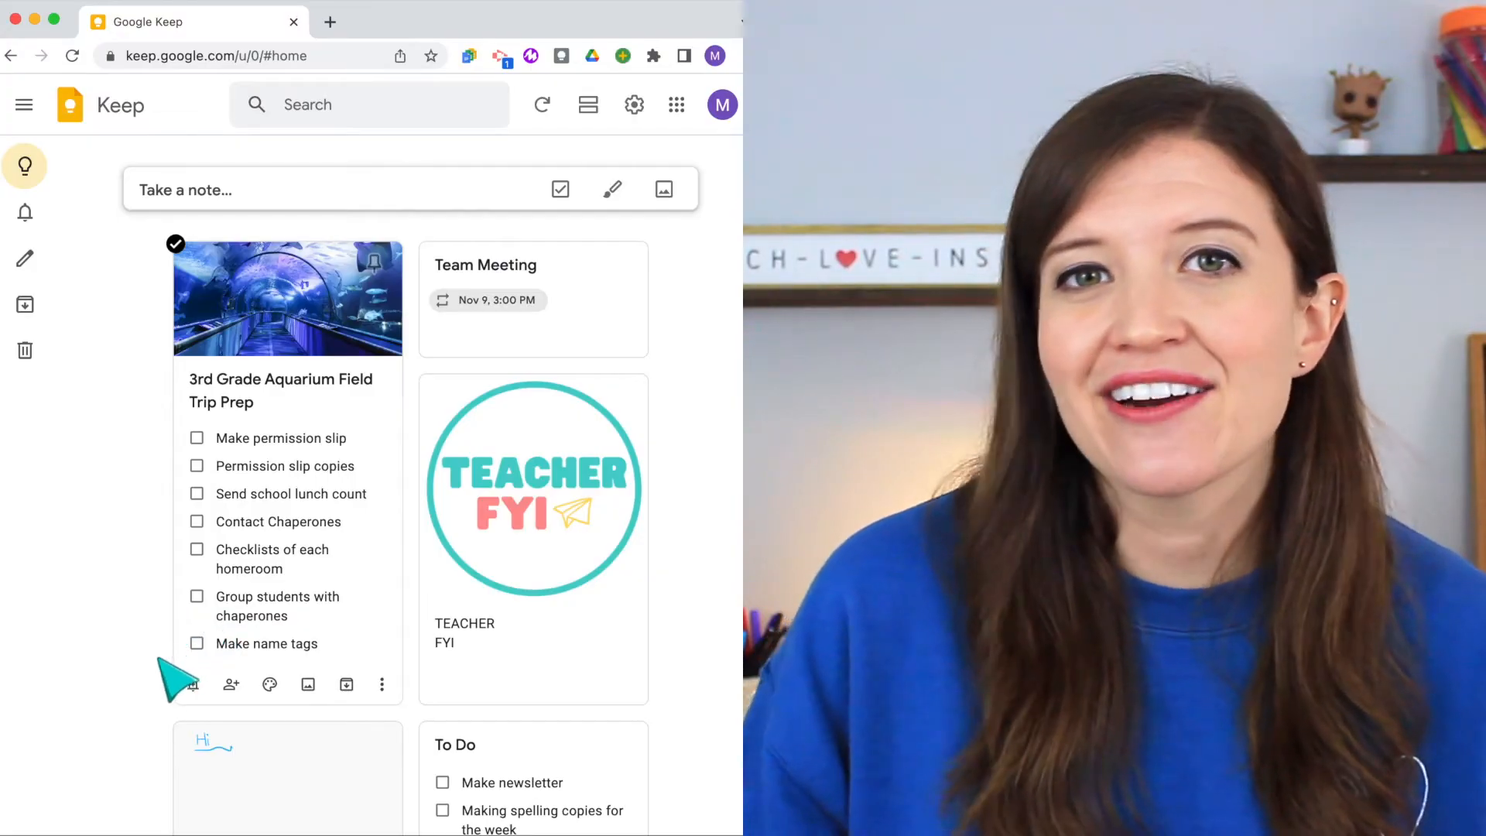
pyautogui.moveTo(231, 682)
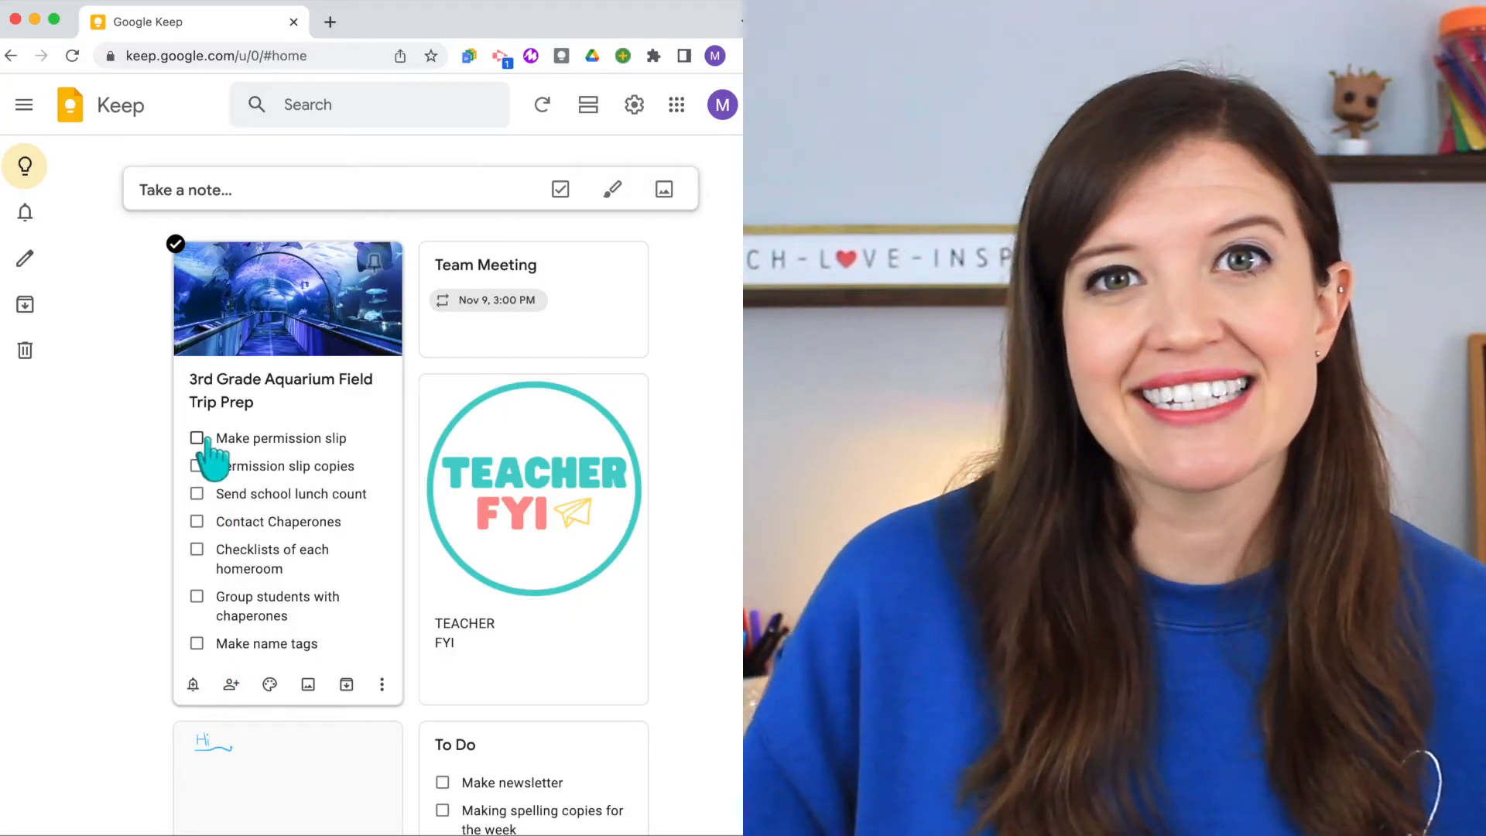
pyautogui.click(196, 438)
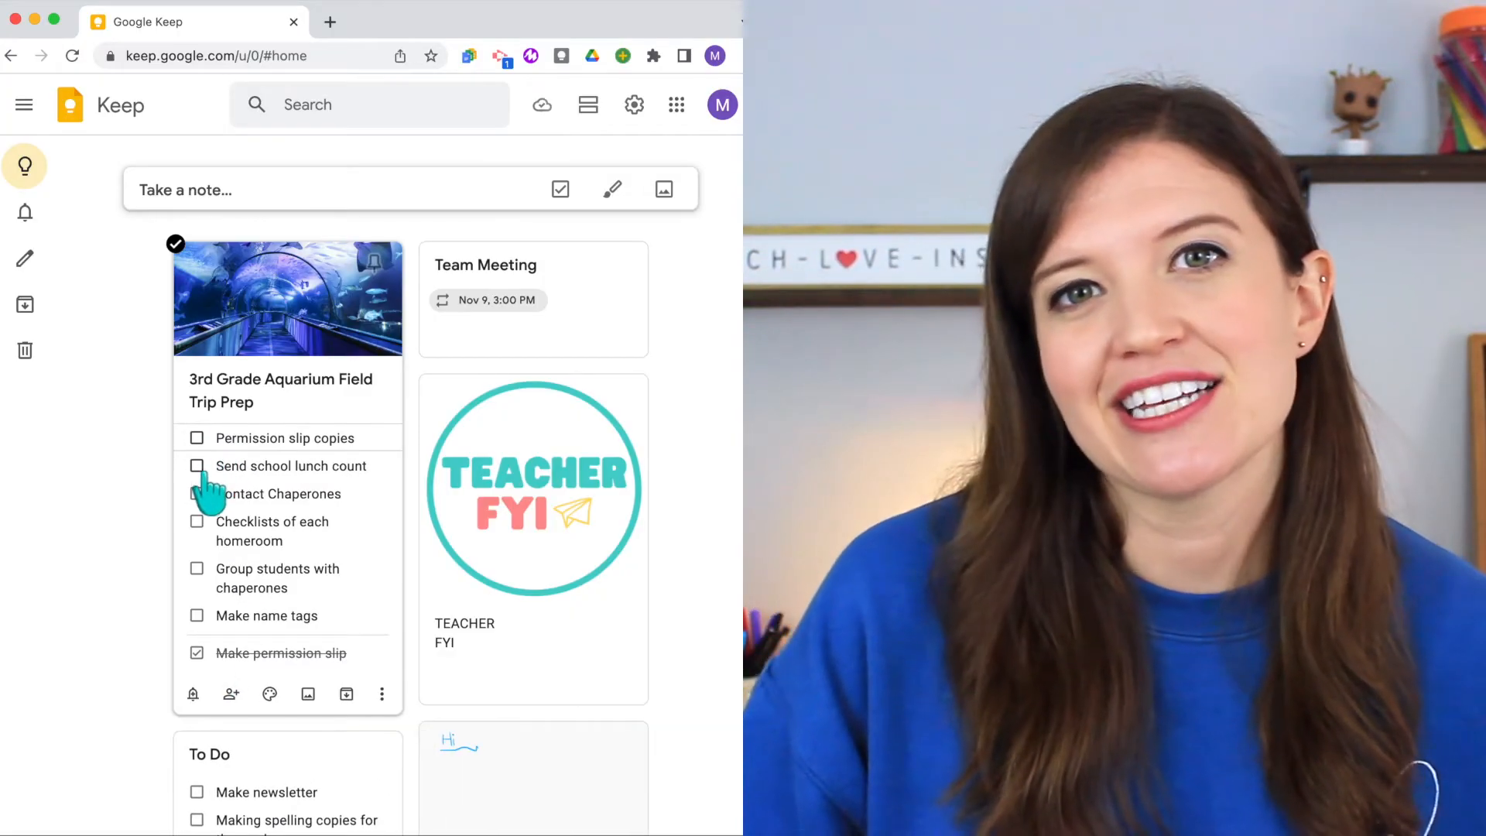
pyautogui.click(196, 522)
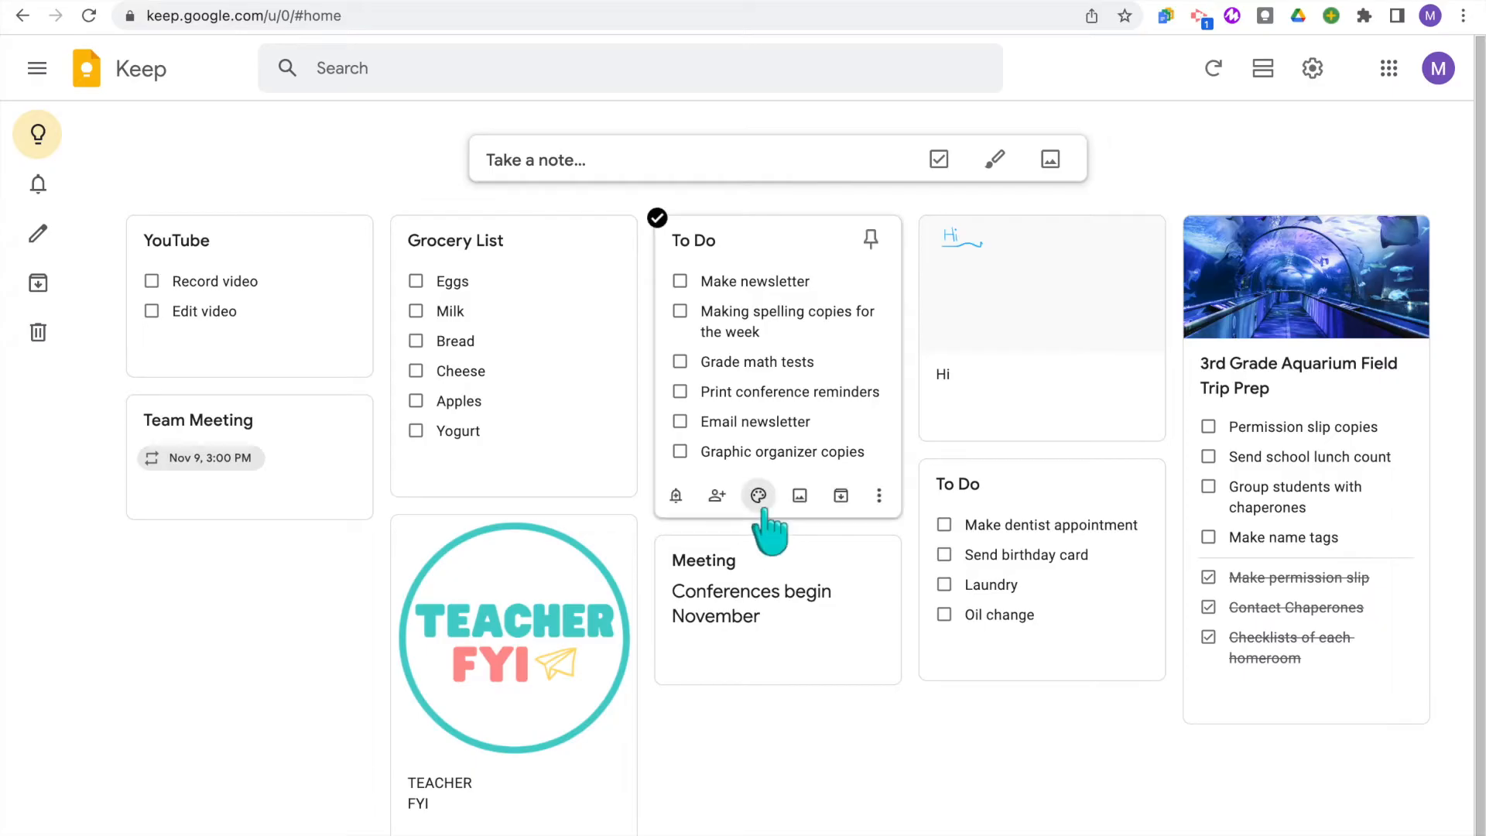
# Give the To Do notes green or teal backgrounds via their palette menus
pyautogui.click(759, 496)
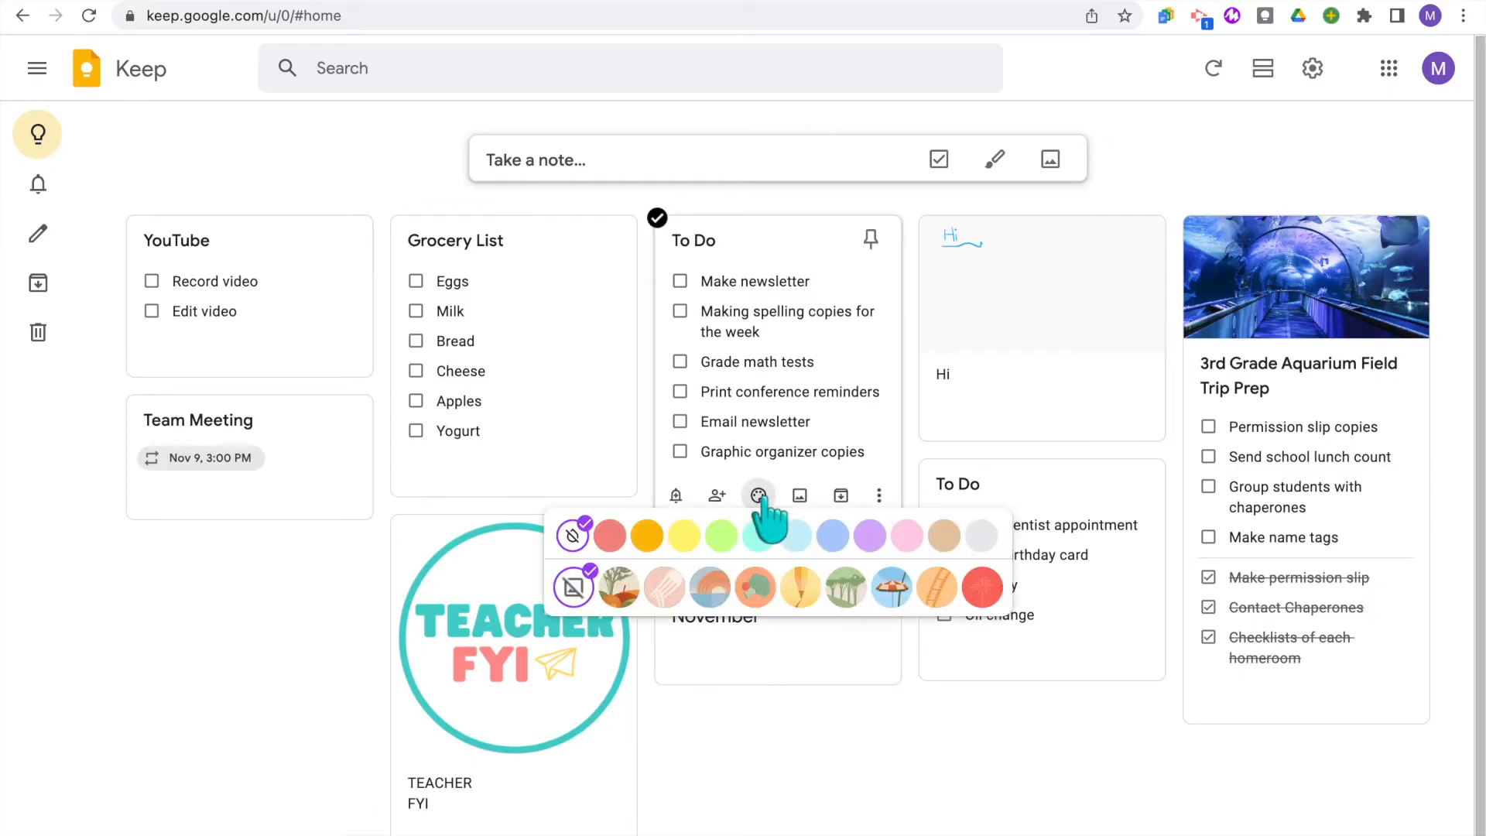
pyautogui.click(756, 586)
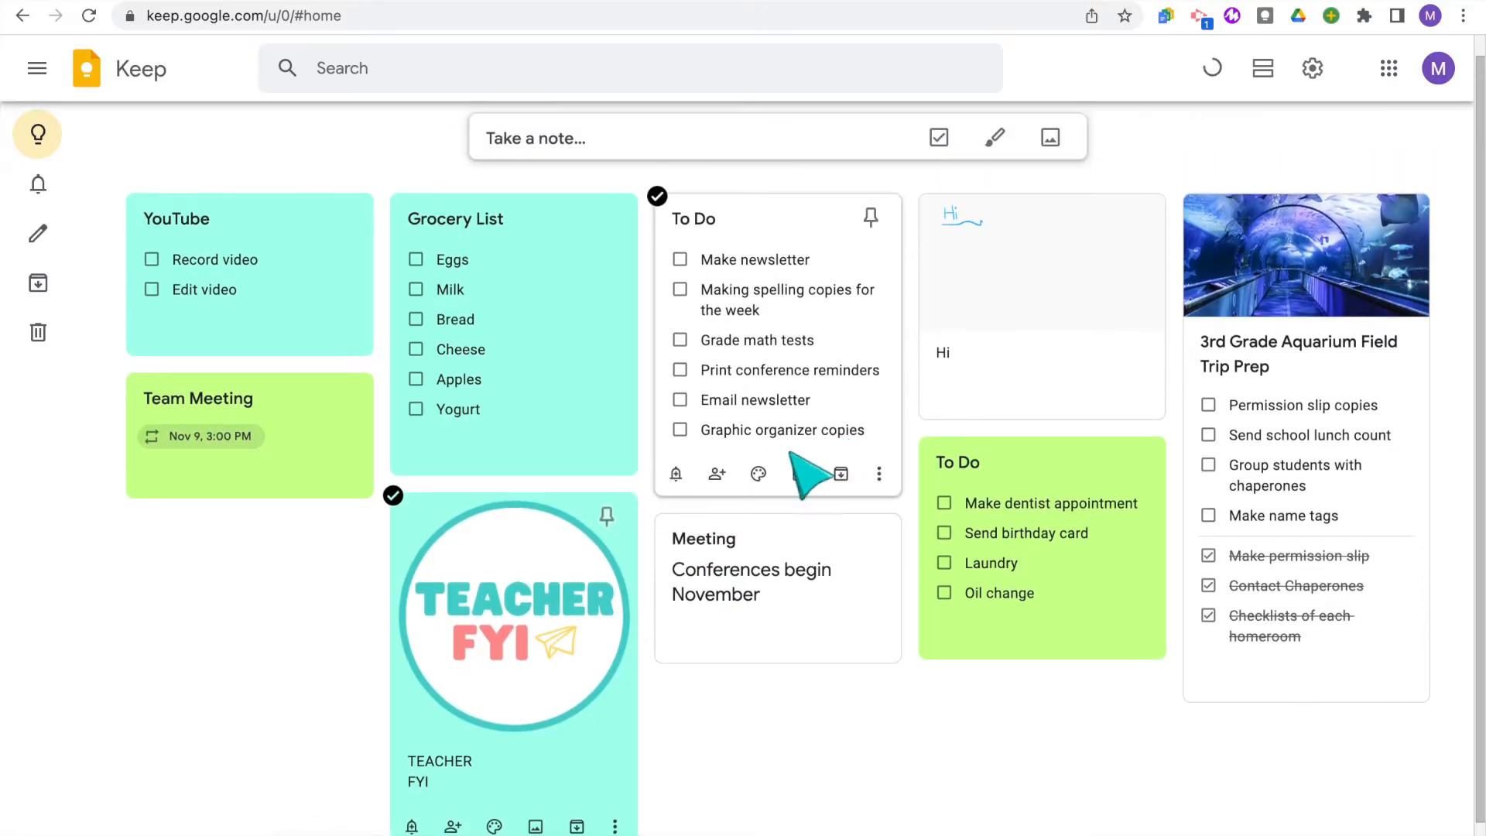
pyautogui.click(759, 474)
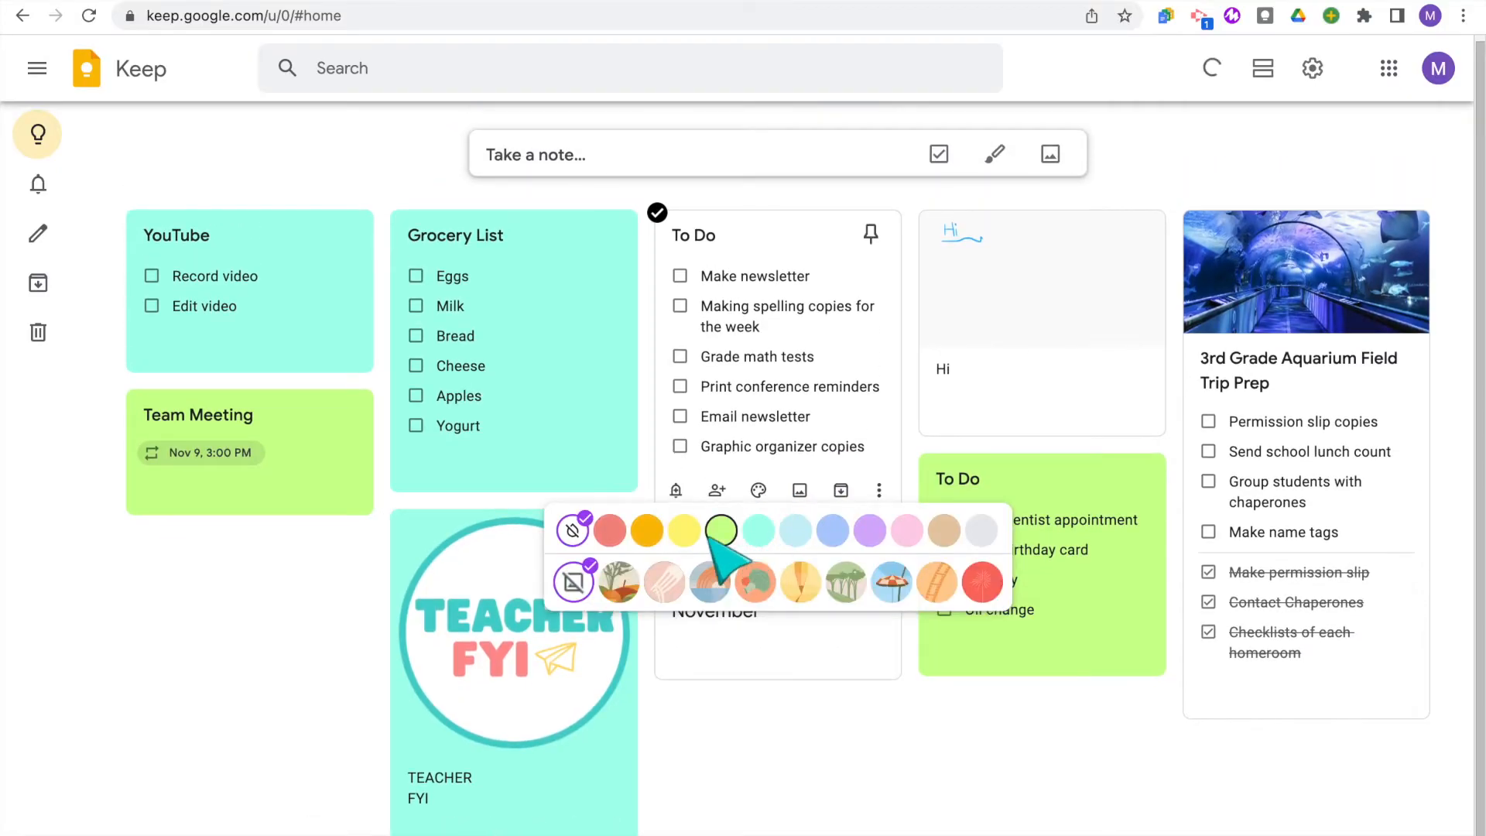
pyautogui.click(720, 529)
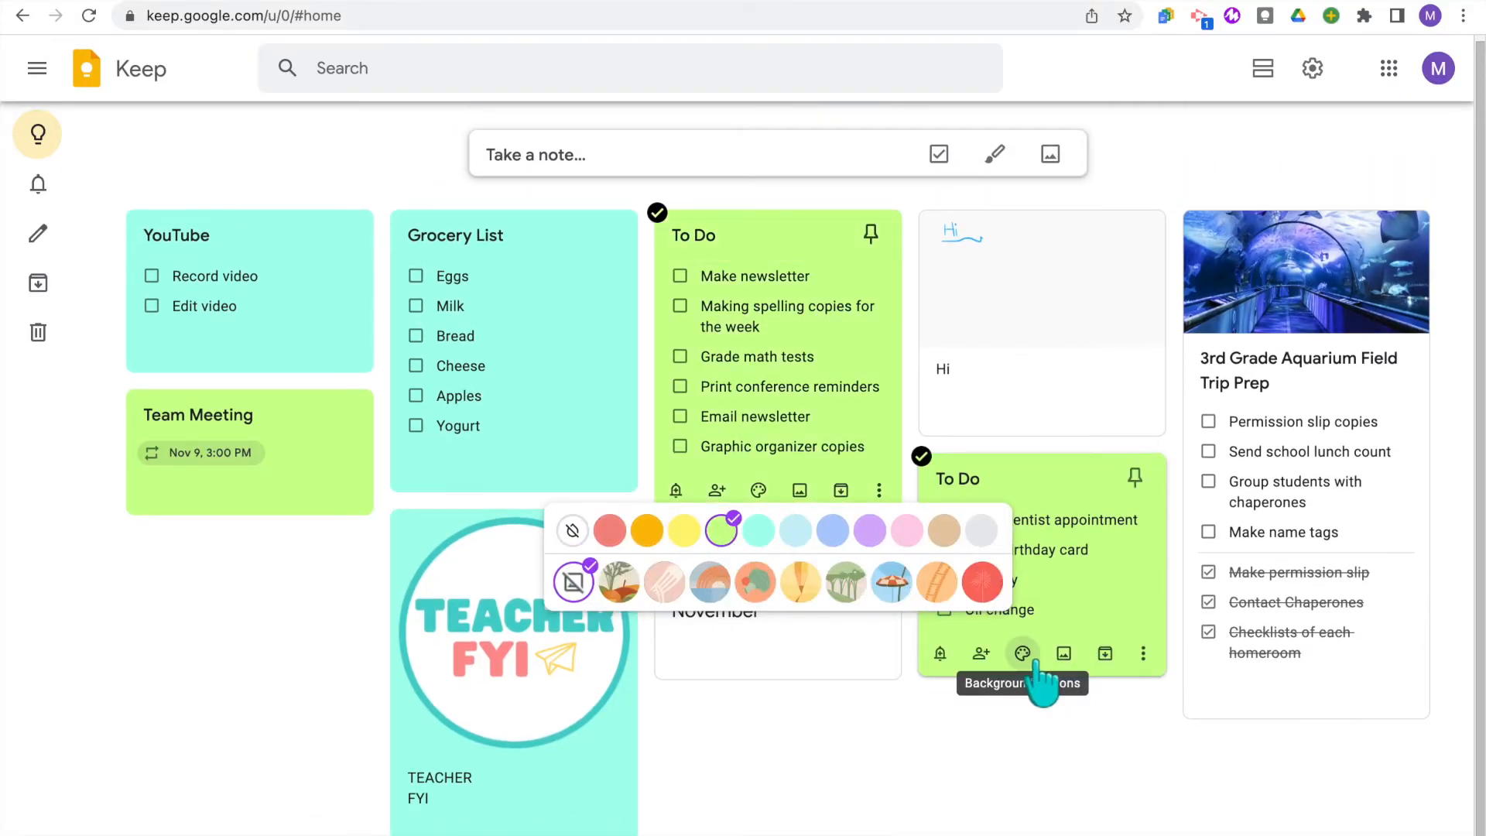
pyautogui.click(757, 530)
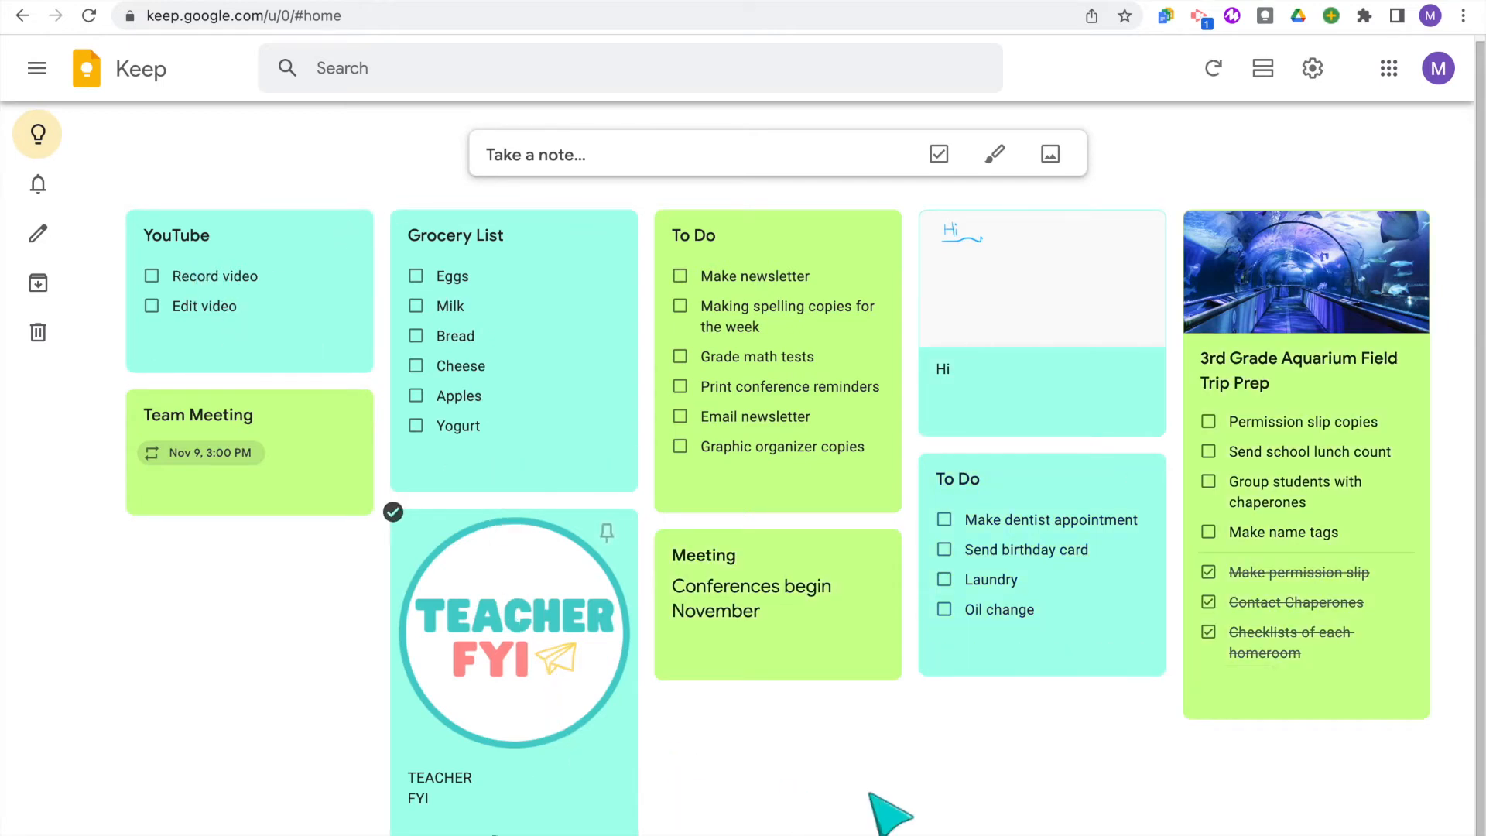
pyautogui.moveTo(1042, 568)
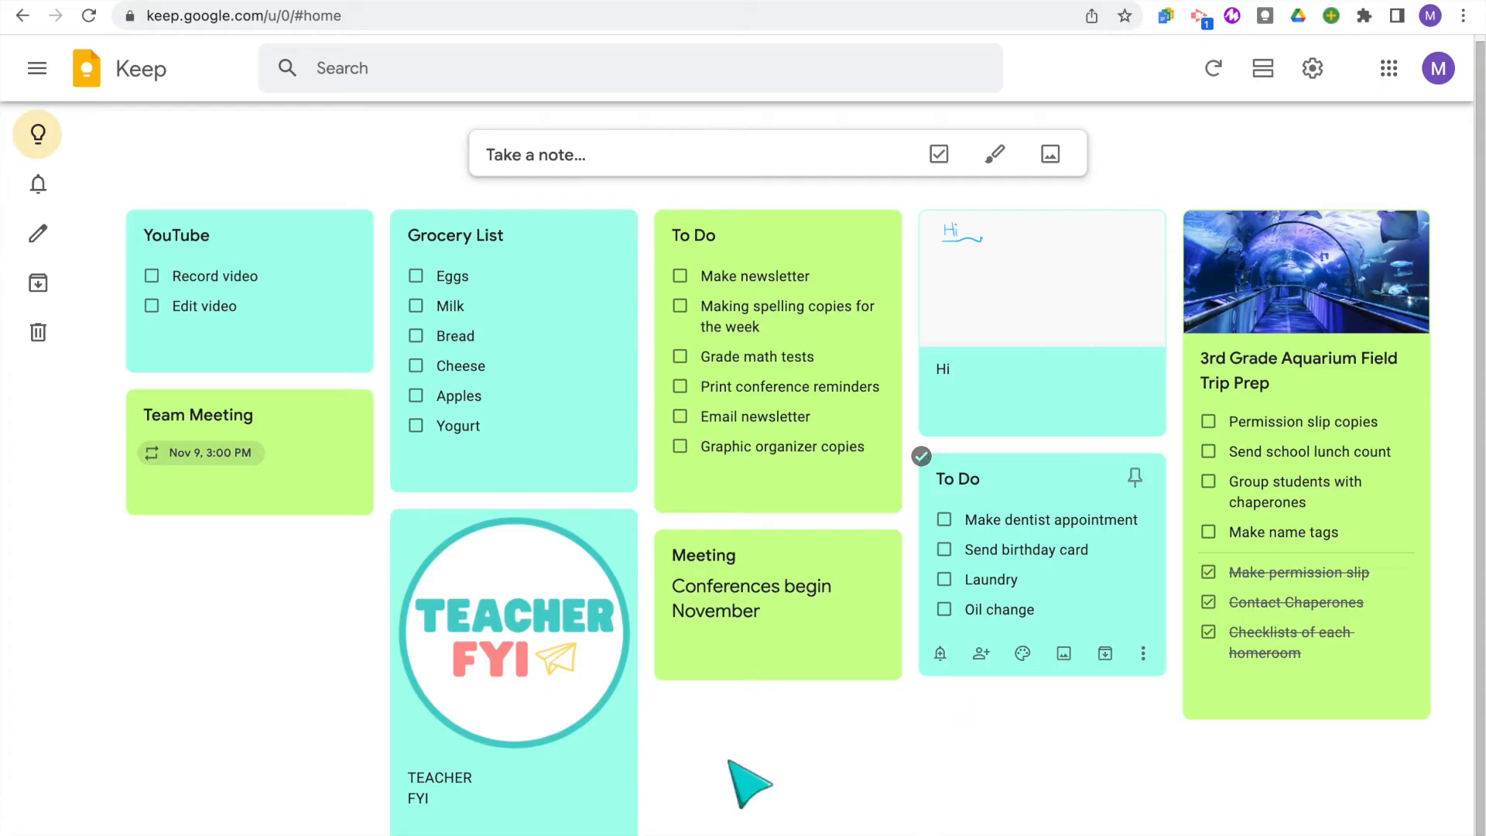
pyautogui.moveTo(568, 446)
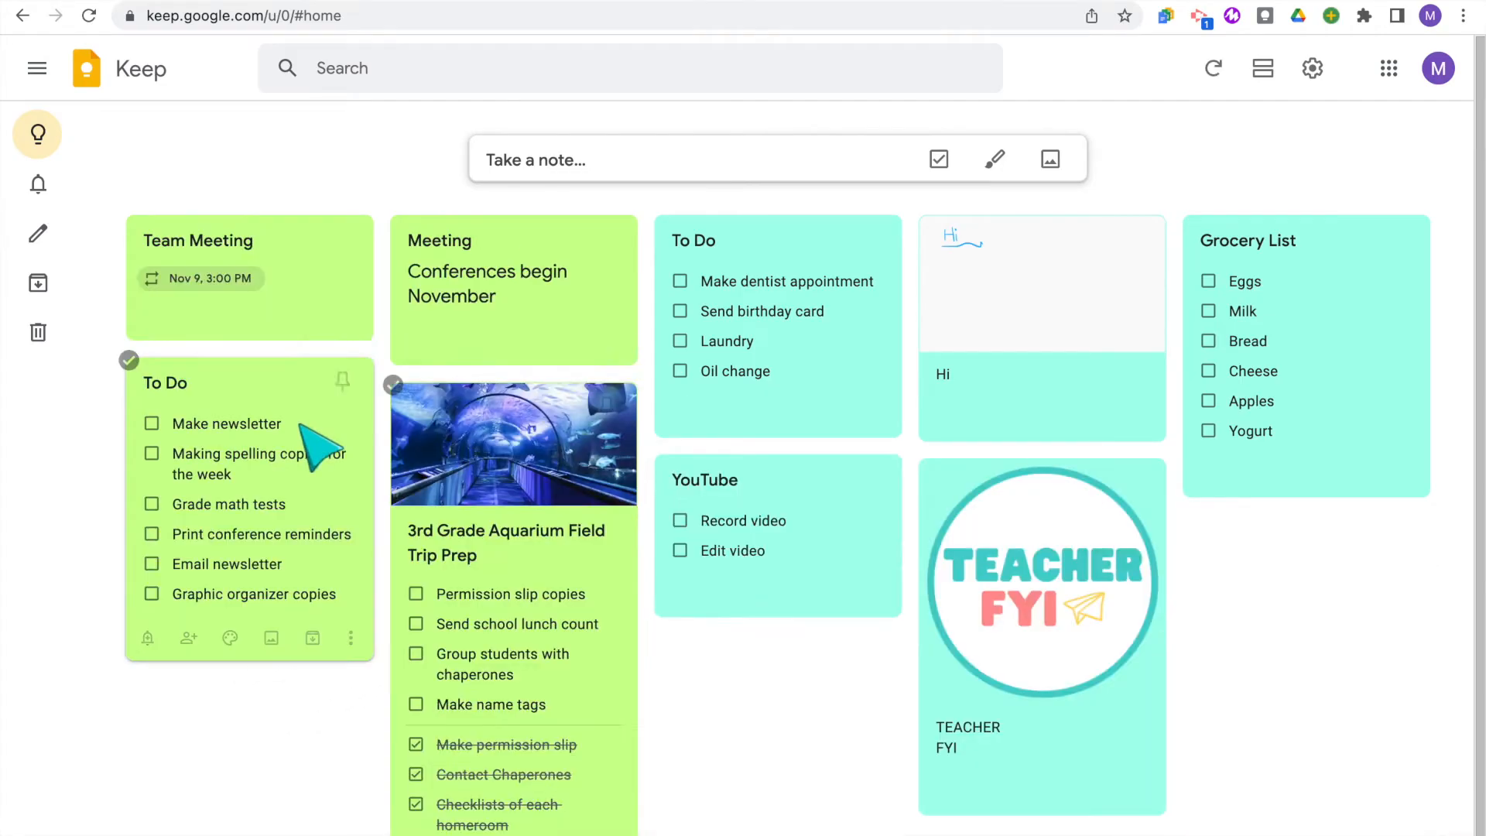
# Pin the To Do note first, preview the board as a list, then return to grid view
pyautogui.click(343, 381)
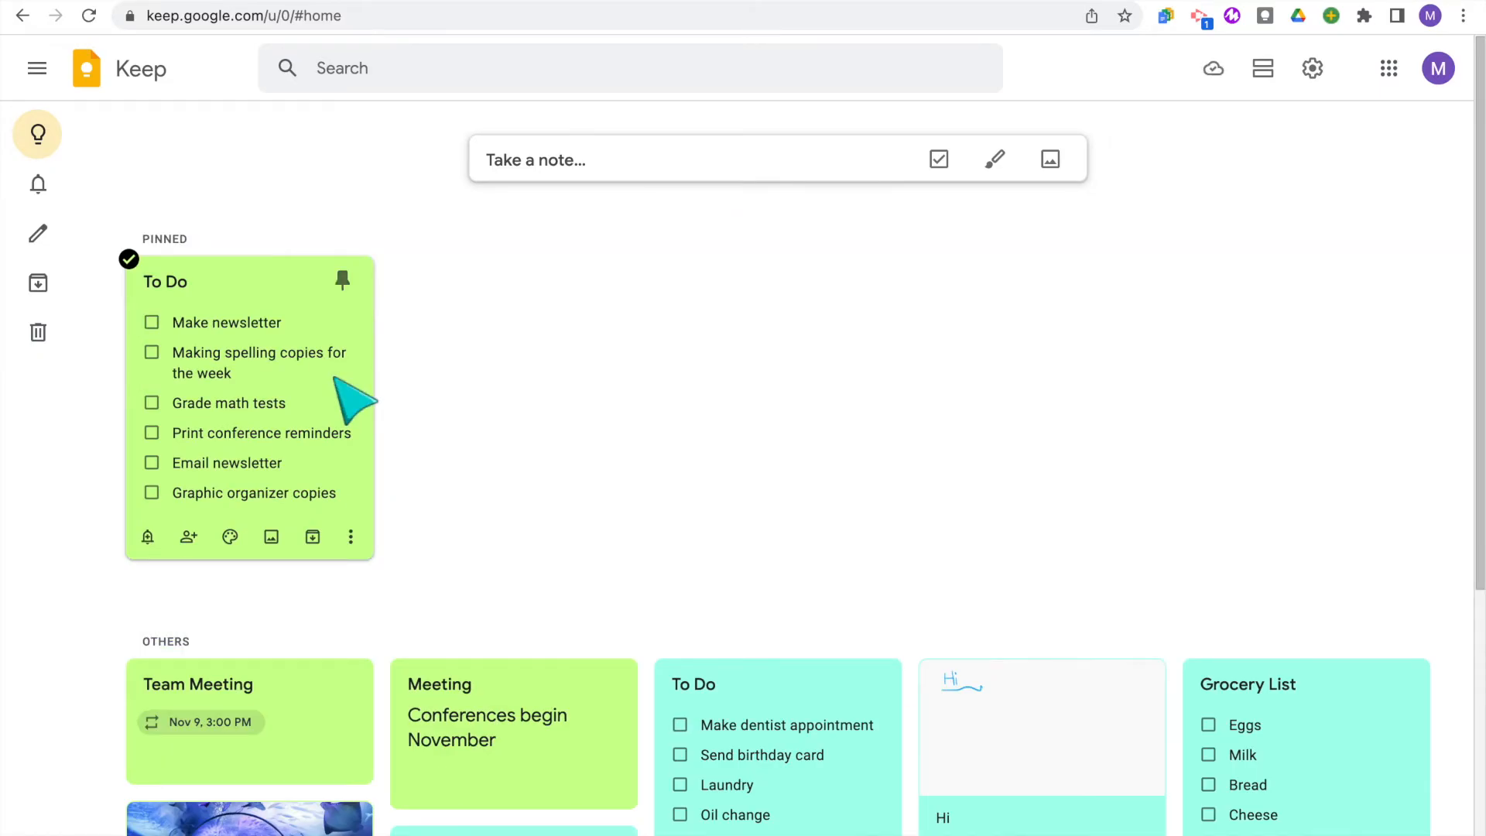
pyautogui.moveTo(449, 437)
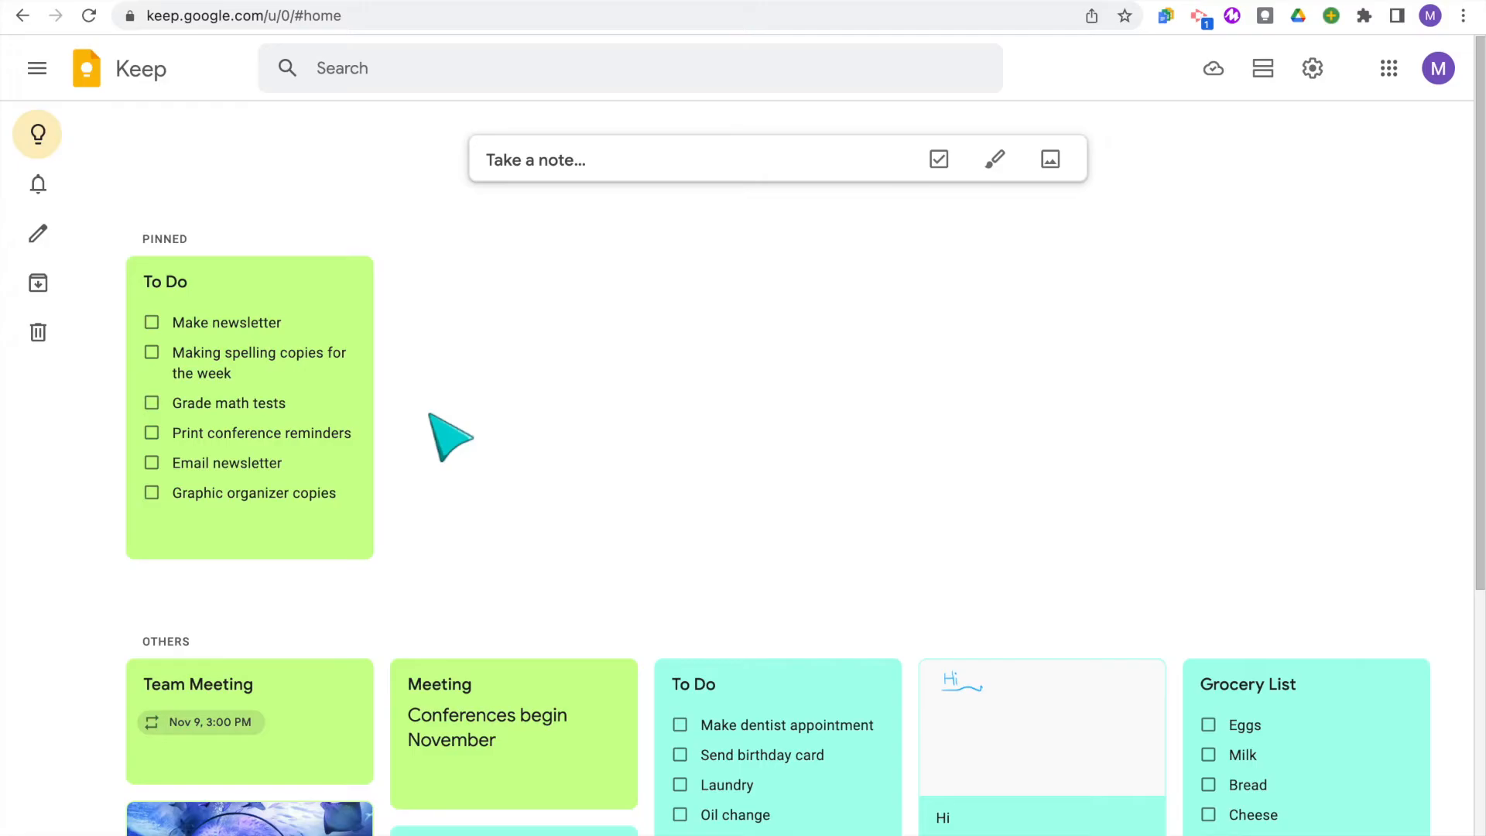
pyautogui.scroll(-3)
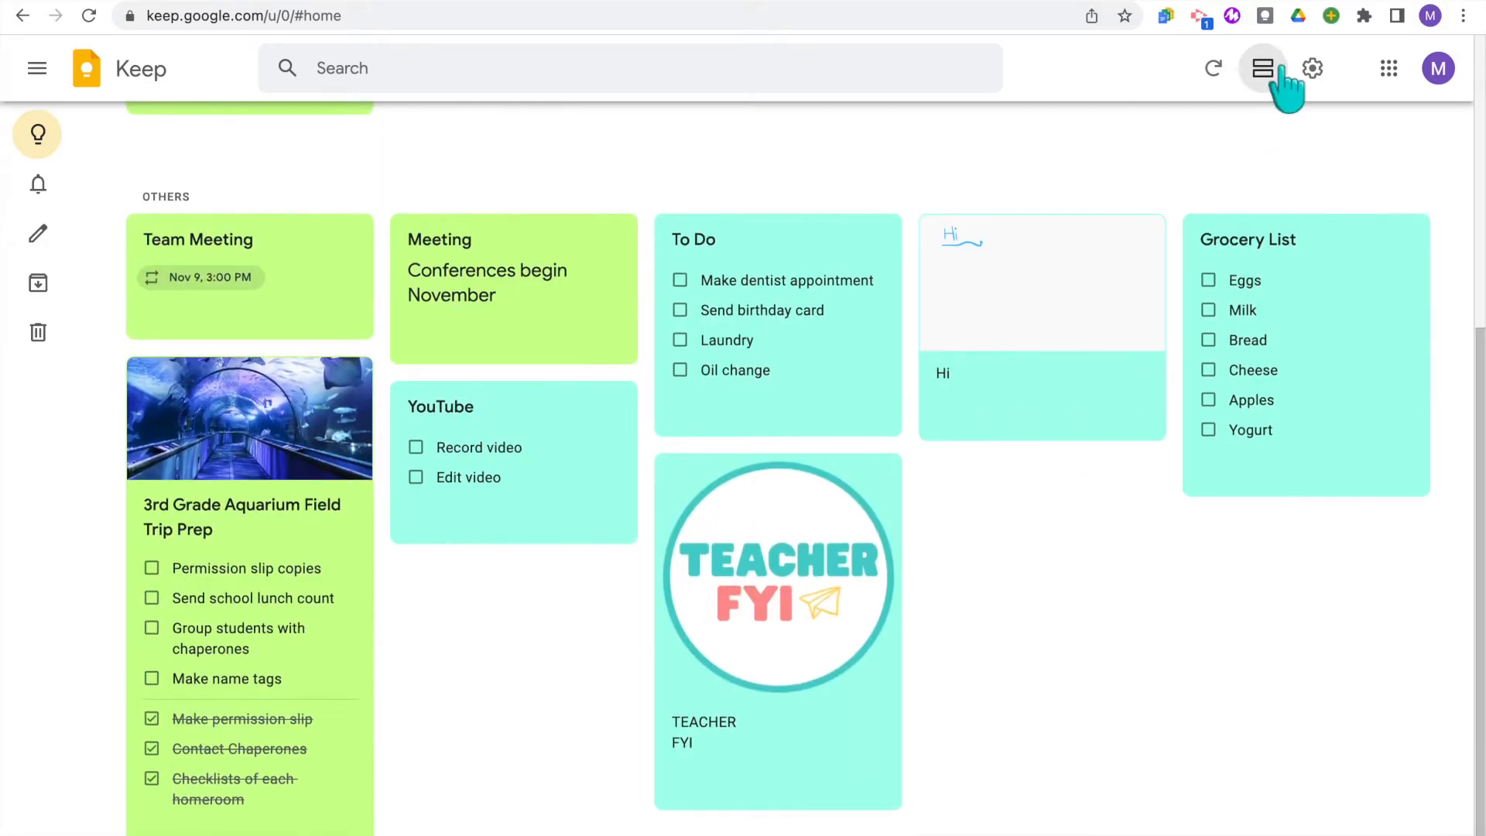
pyautogui.click(1264, 68)
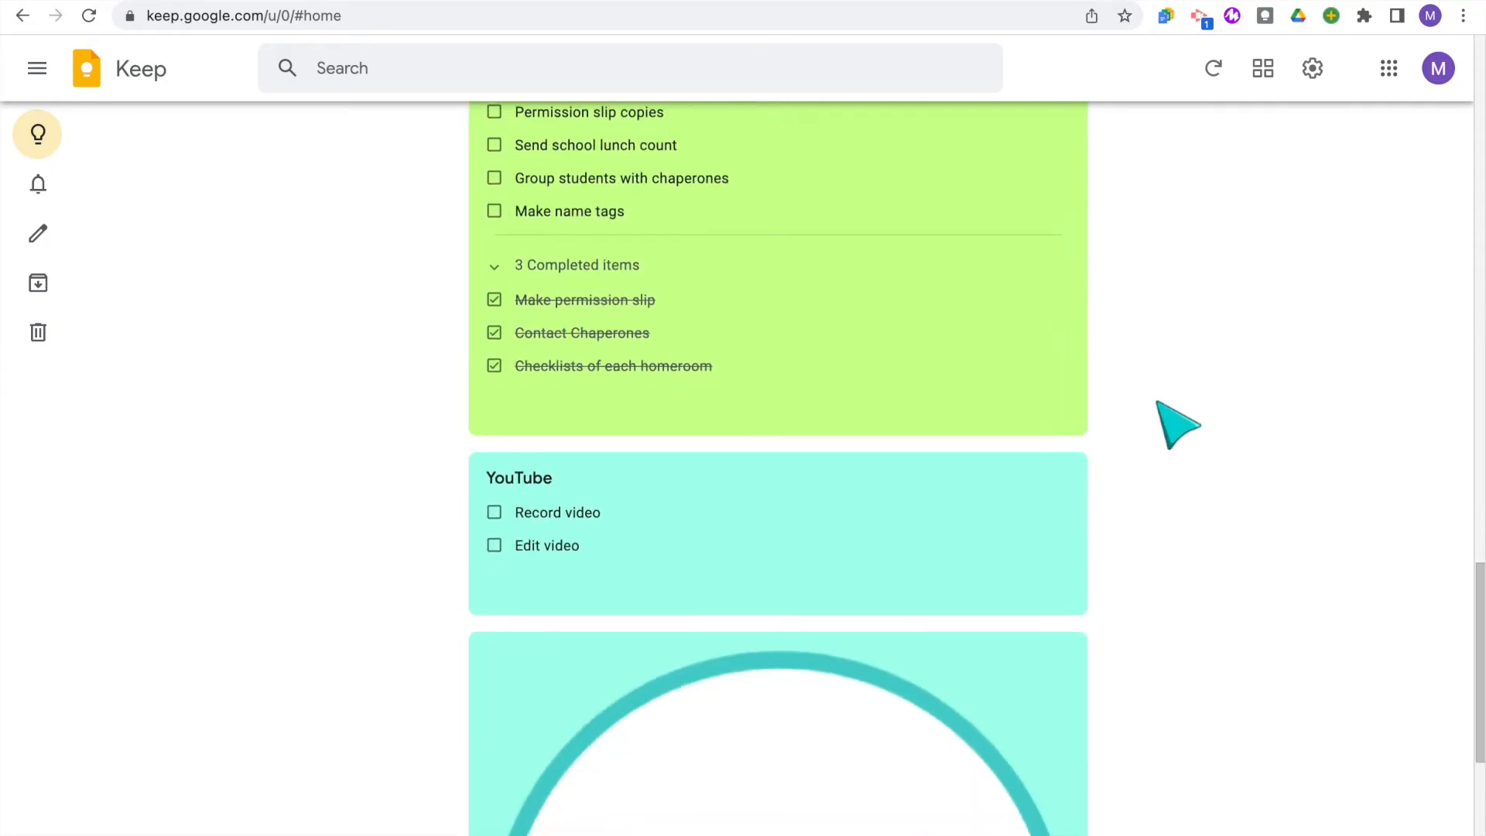
pyautogui.scroll(-3)
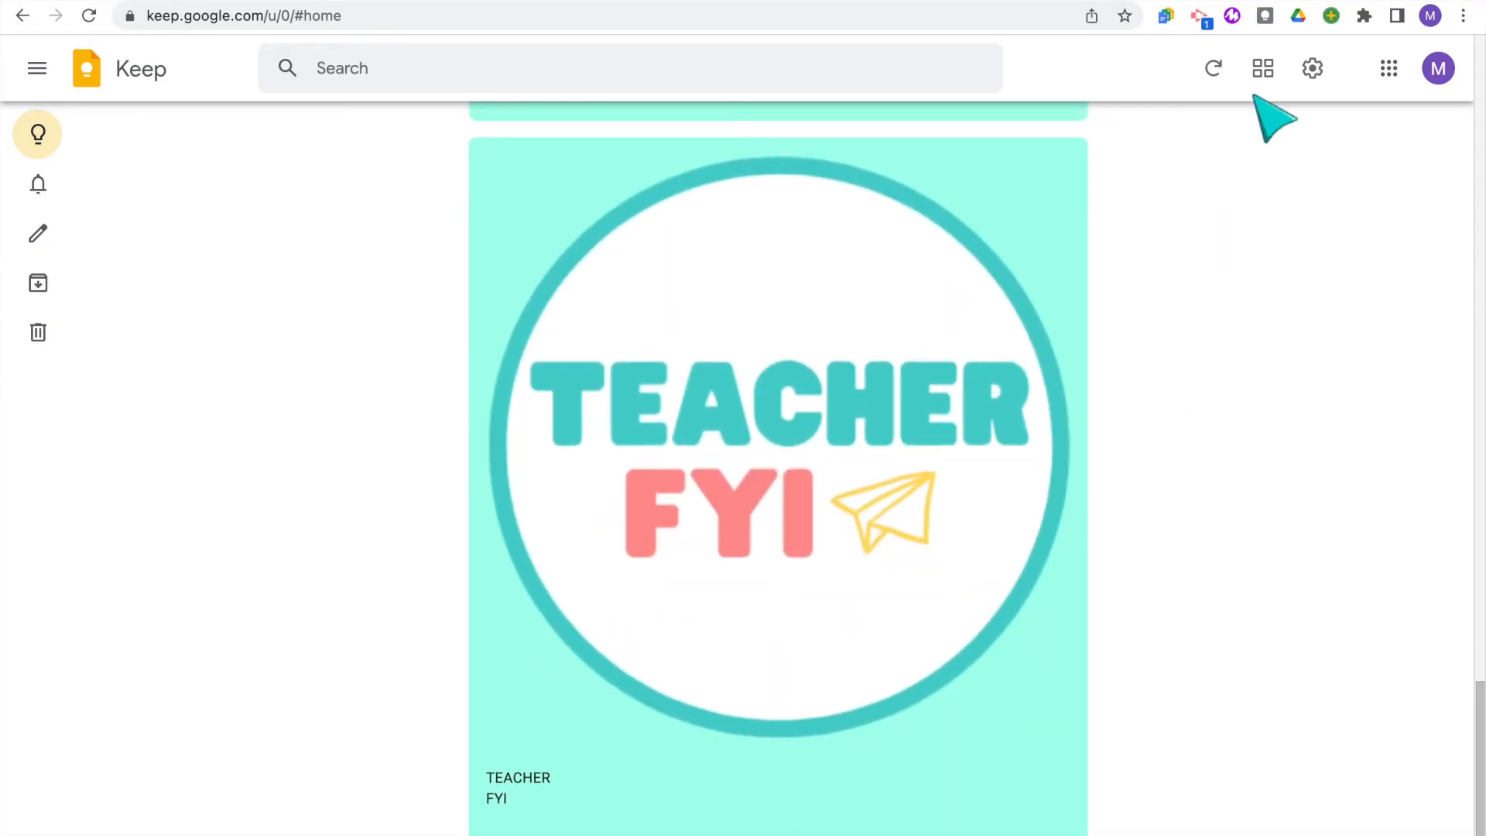
pyautogui.click(1264, 68)
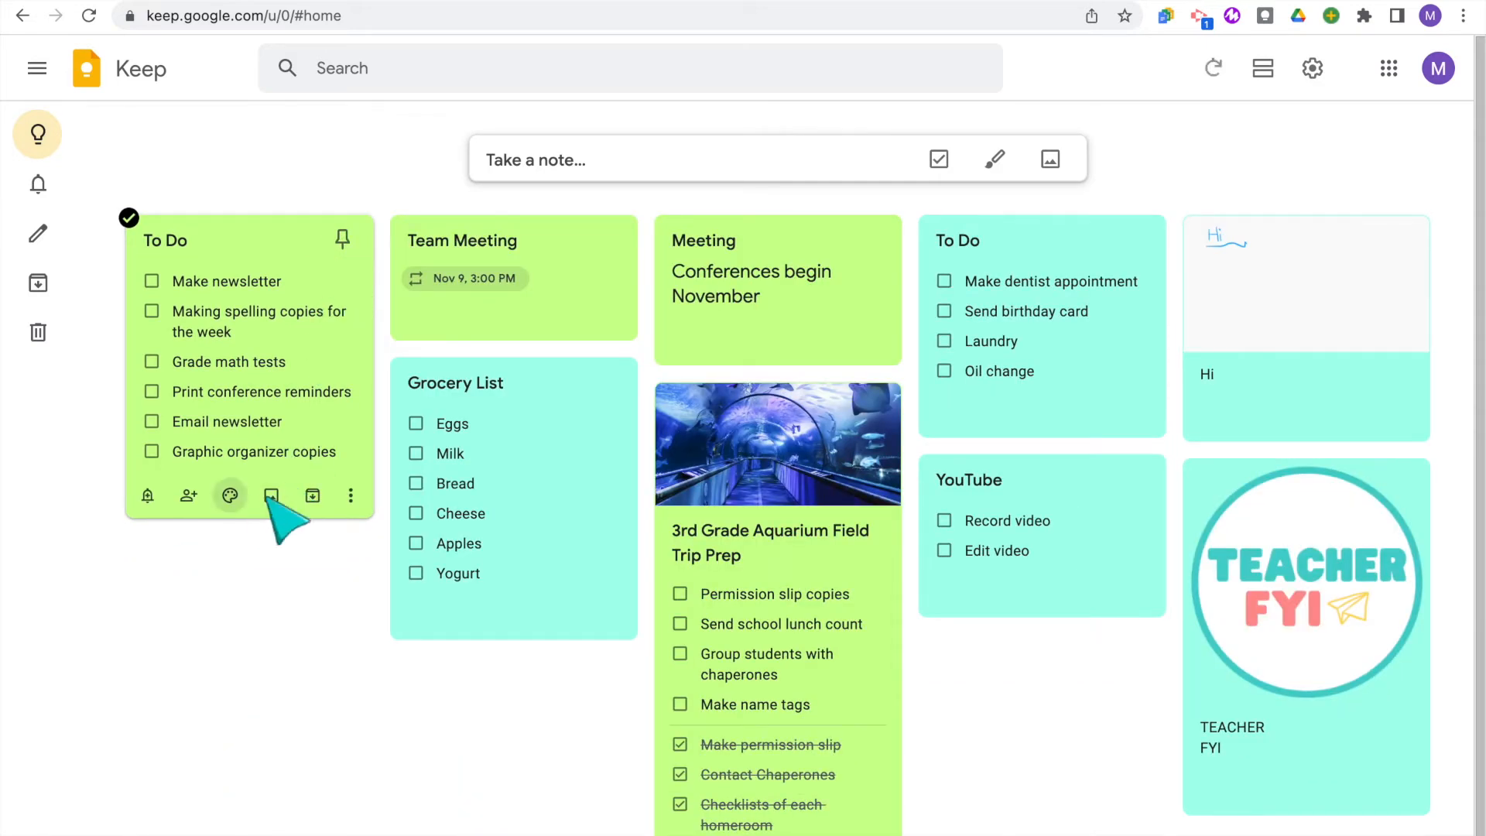
pyautogui.moveTo(272, 496)
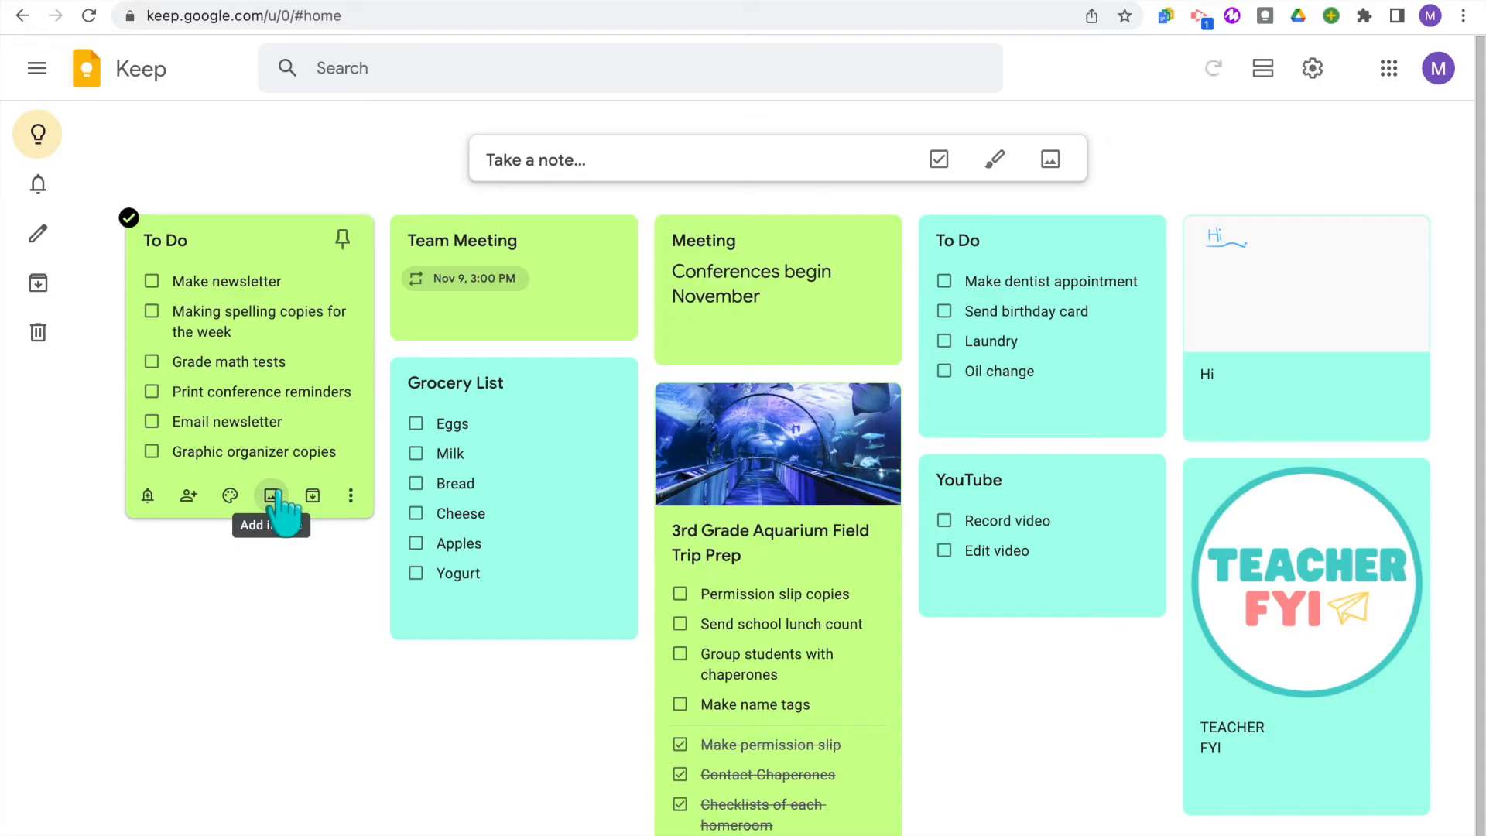
pyautogui.moveTo(312, 496)
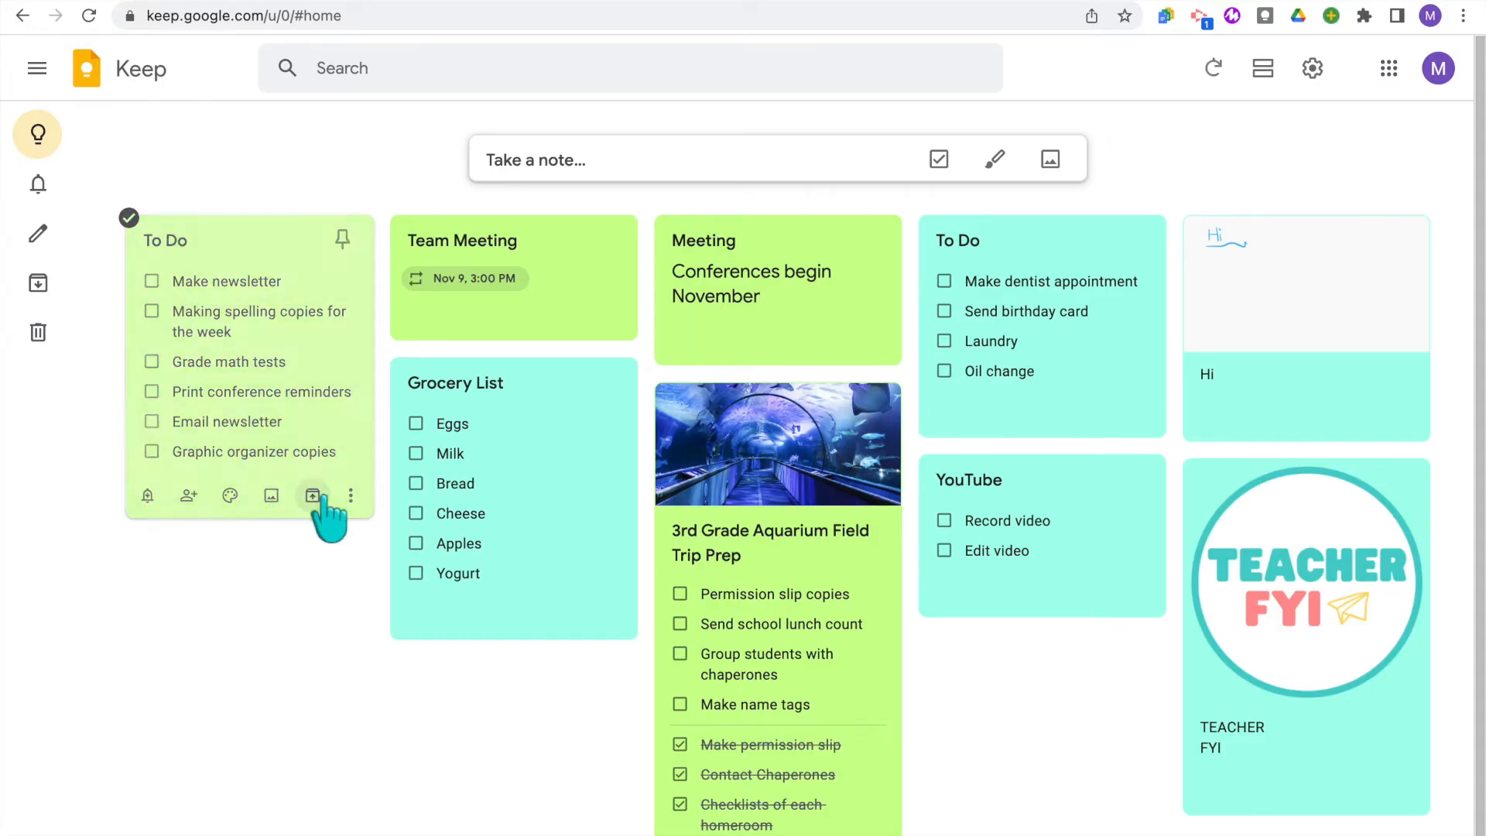
pyautogui.click(311, 495)
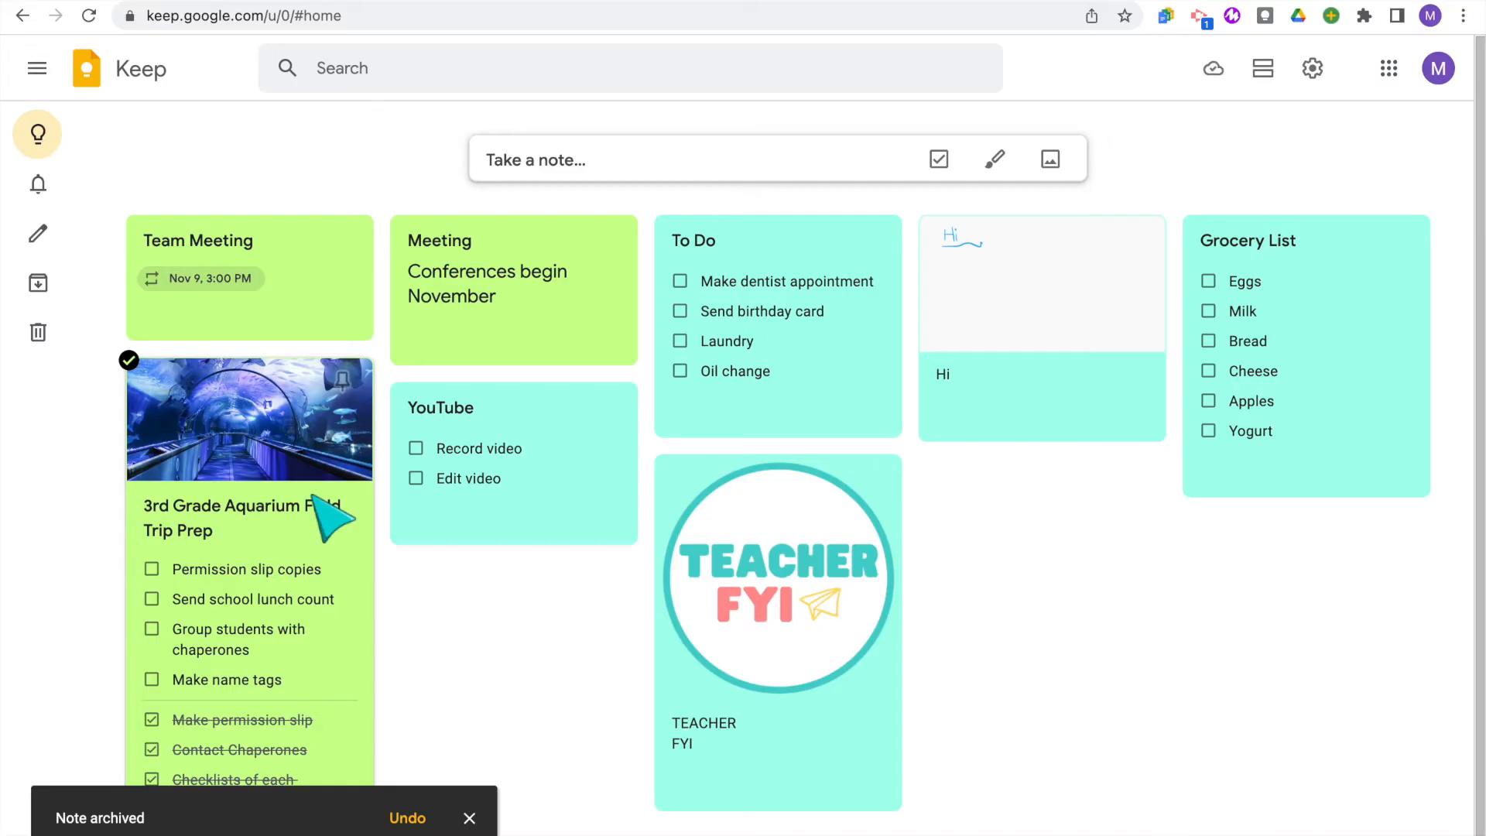
pyautogui.click(37, 68)
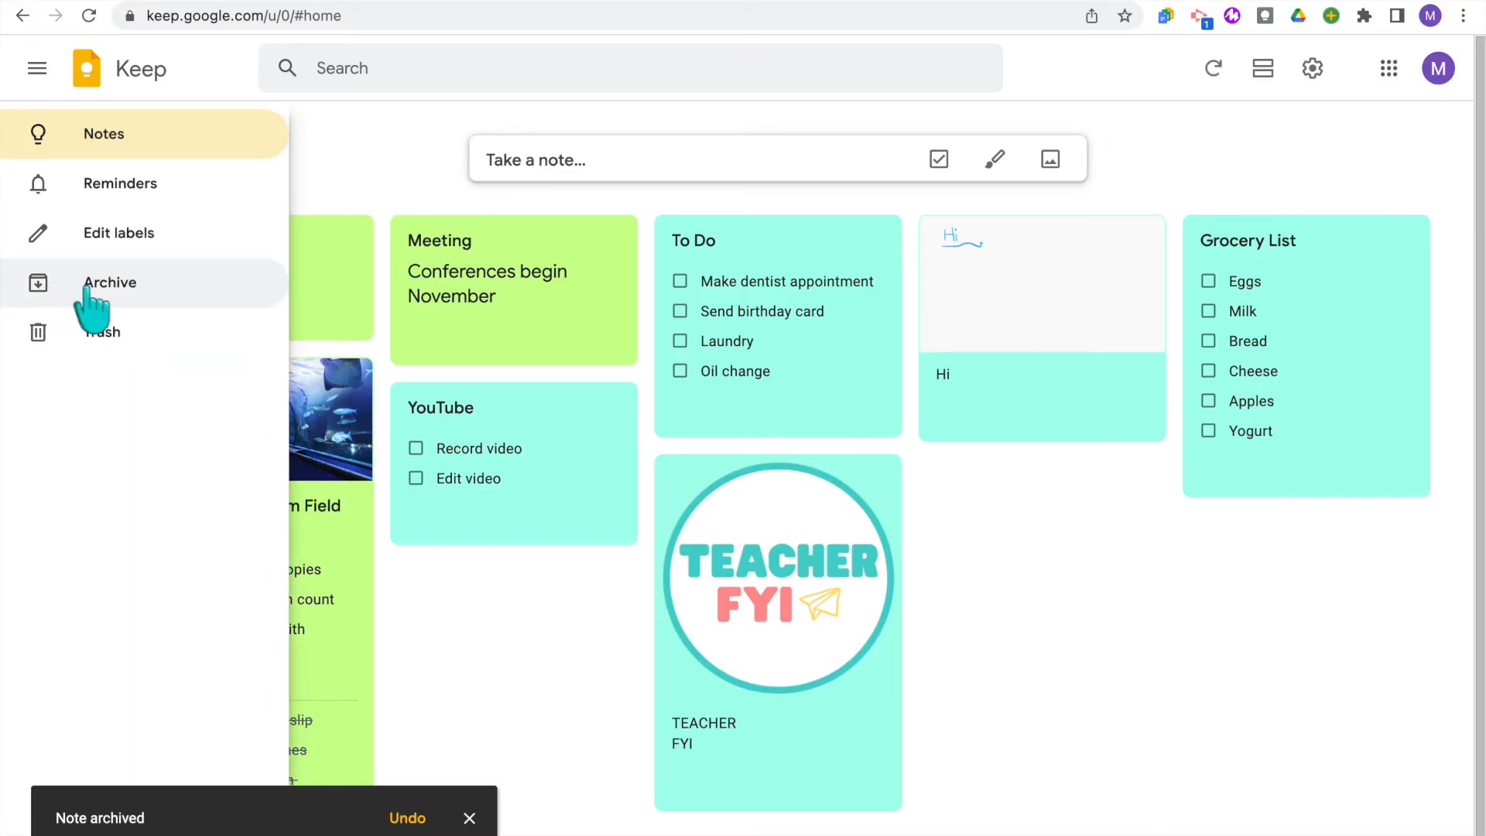
pyautogui.click(108, 281)
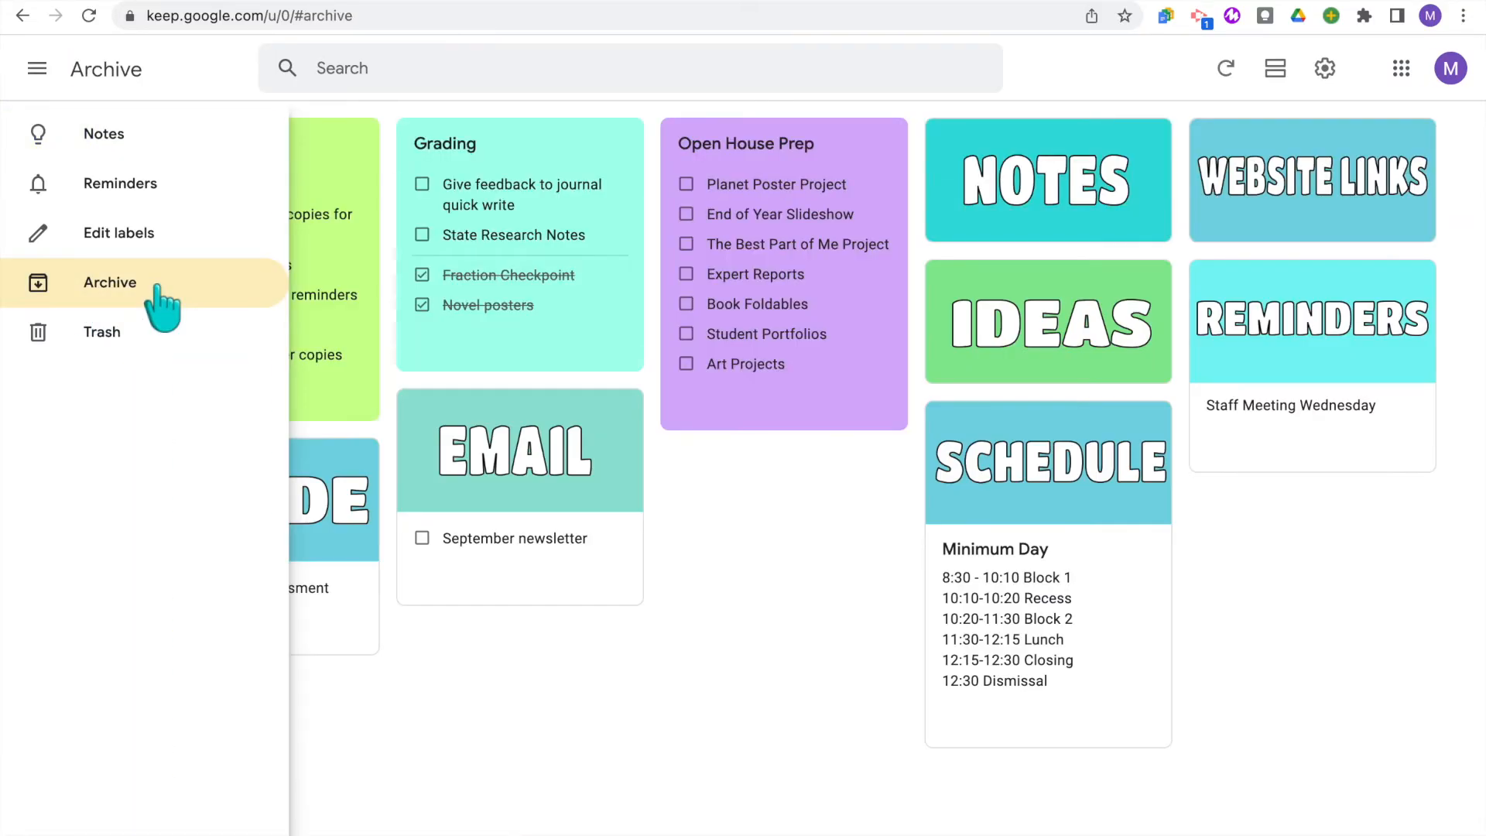
pyautogui.click(36, 68)
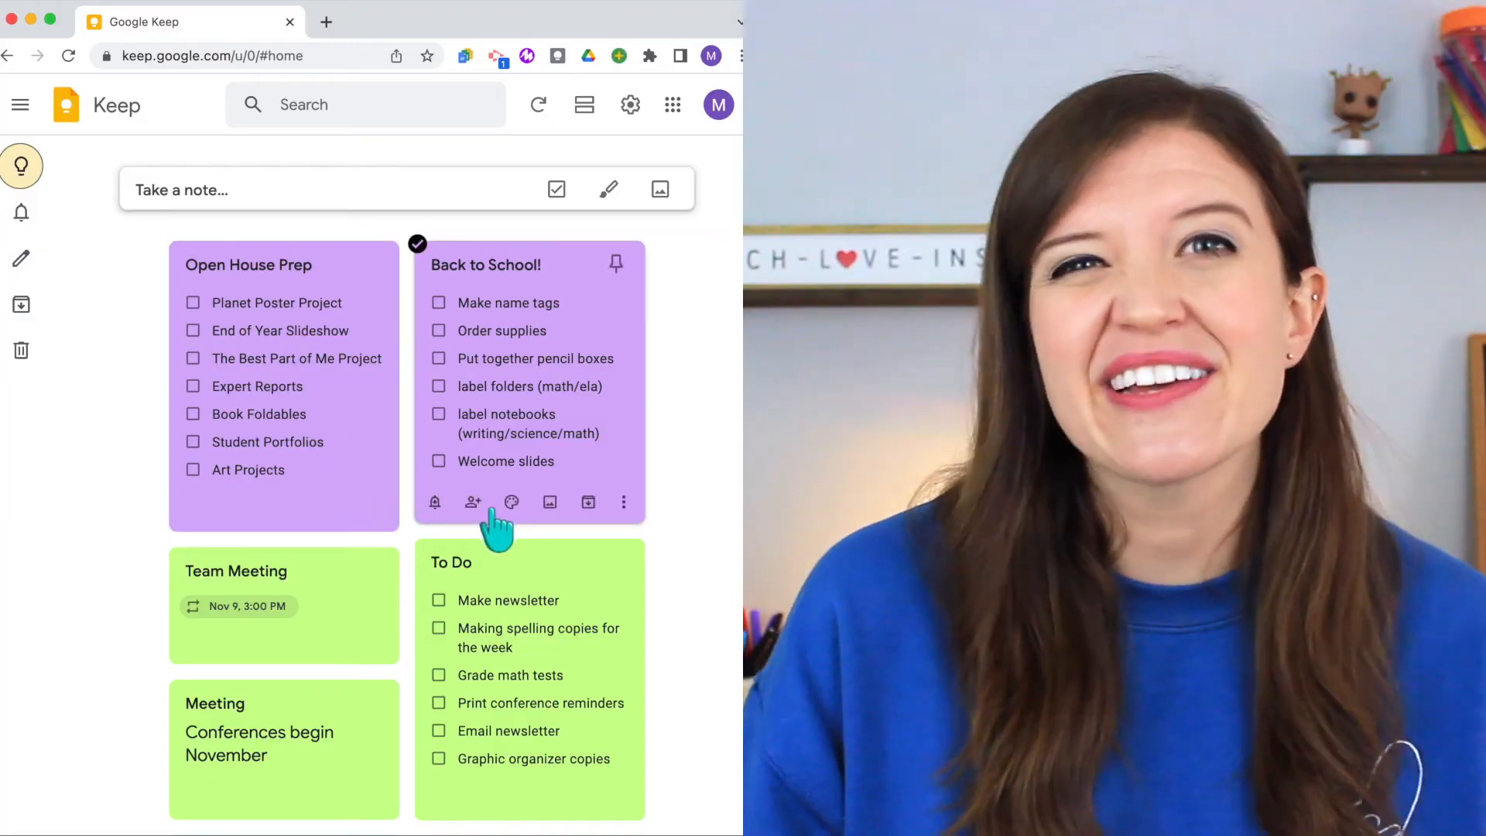
pyautogui.moveTo(630, 468)
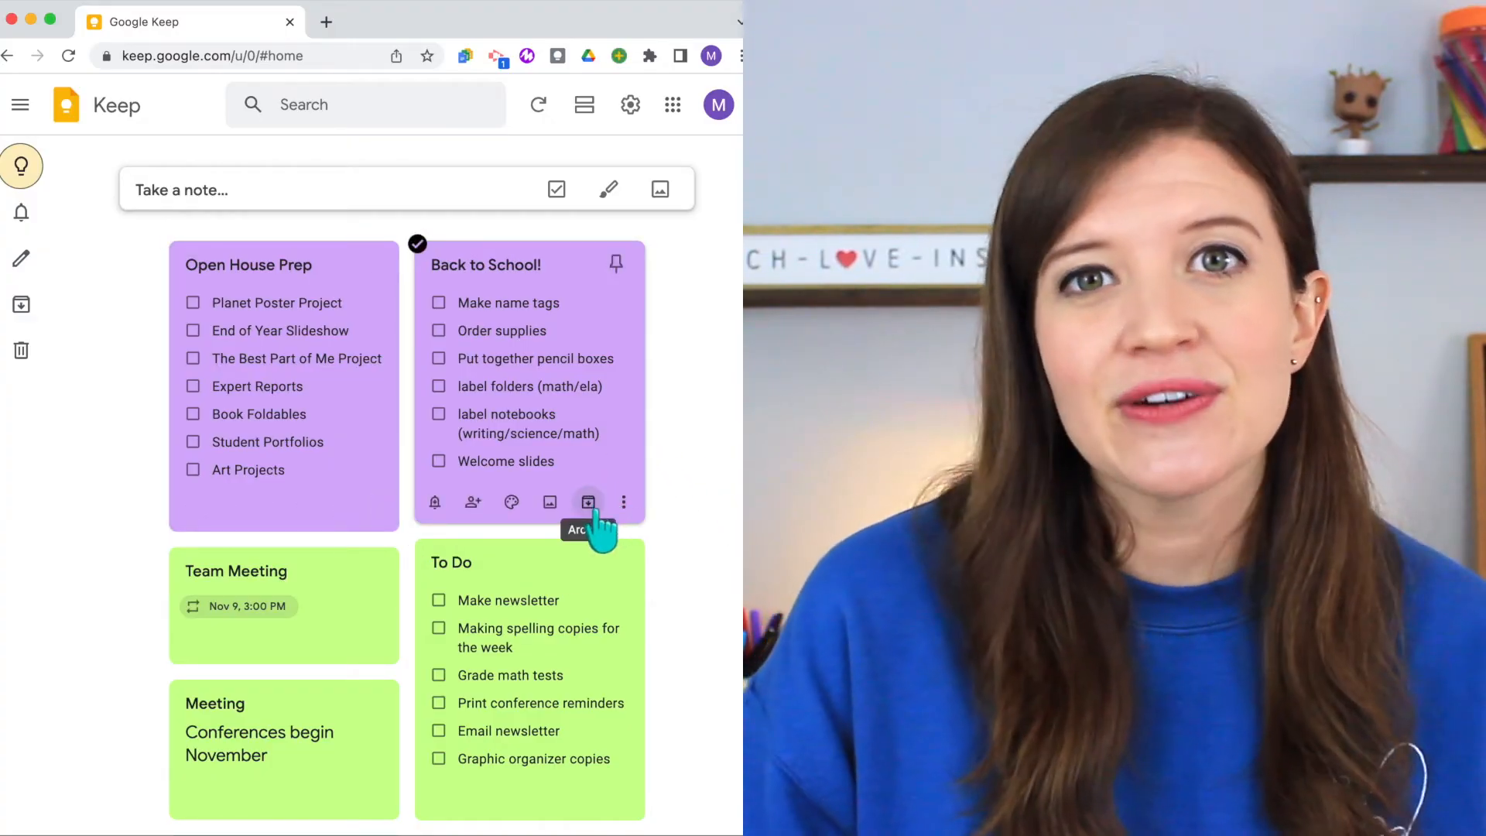
pyautogui.click(589, 501)
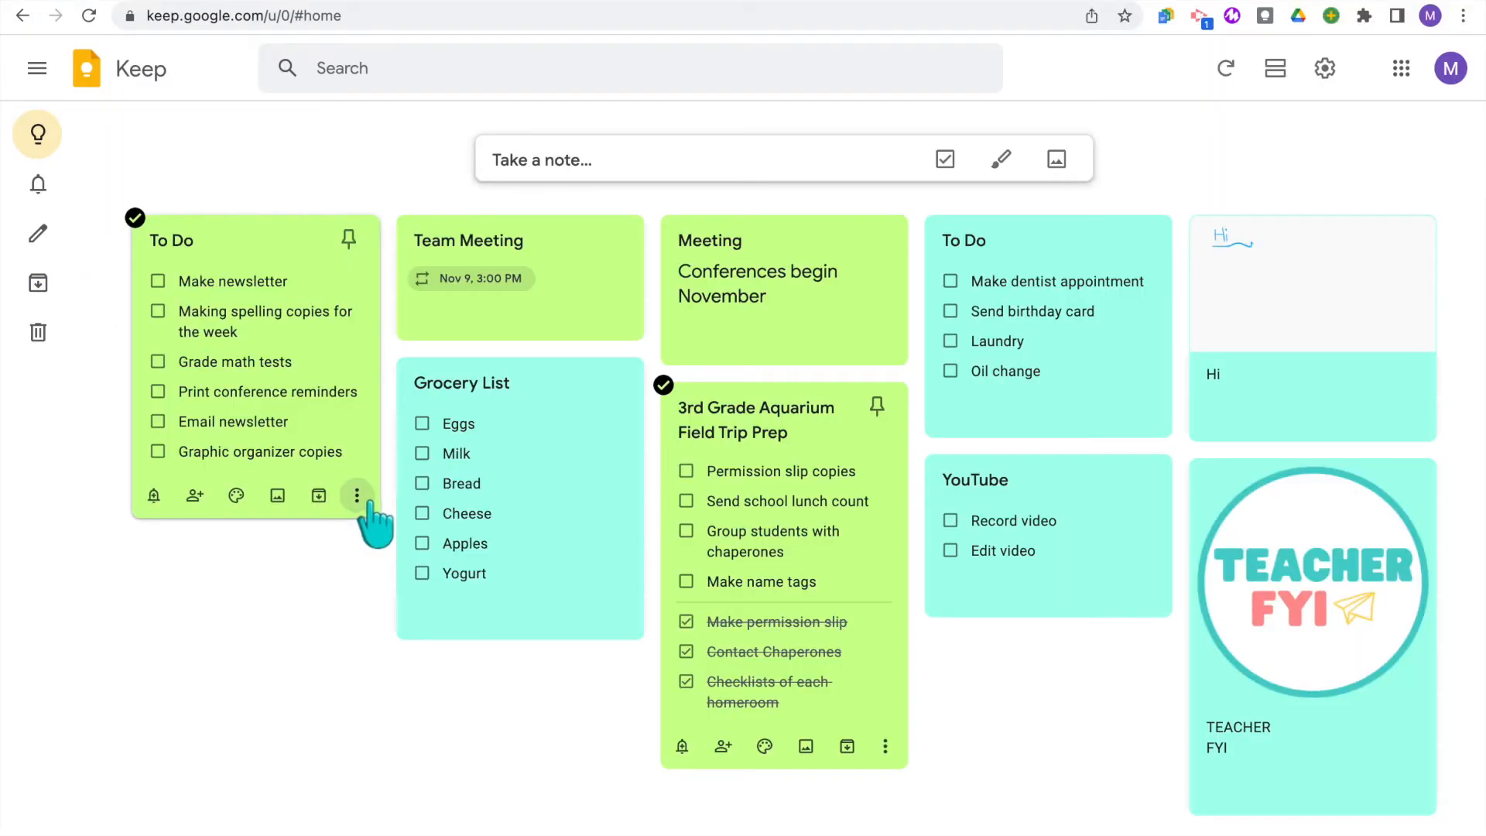
# From the To Do note's menu, add a 'Sch' label and start a new label named 'life'
pyautogui.click(356, 496)
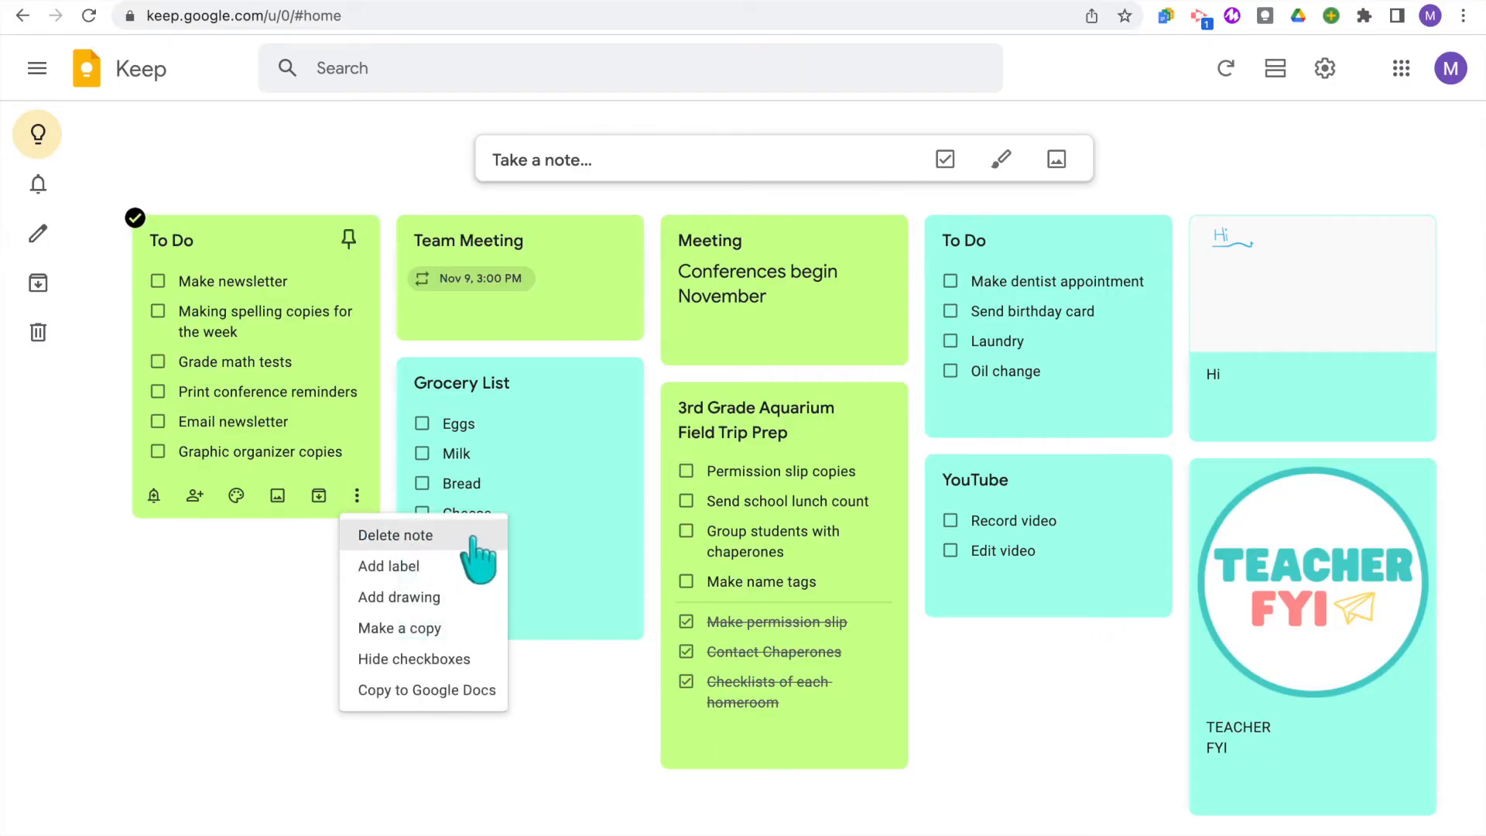
pyautogui.moveTo(483, 554)
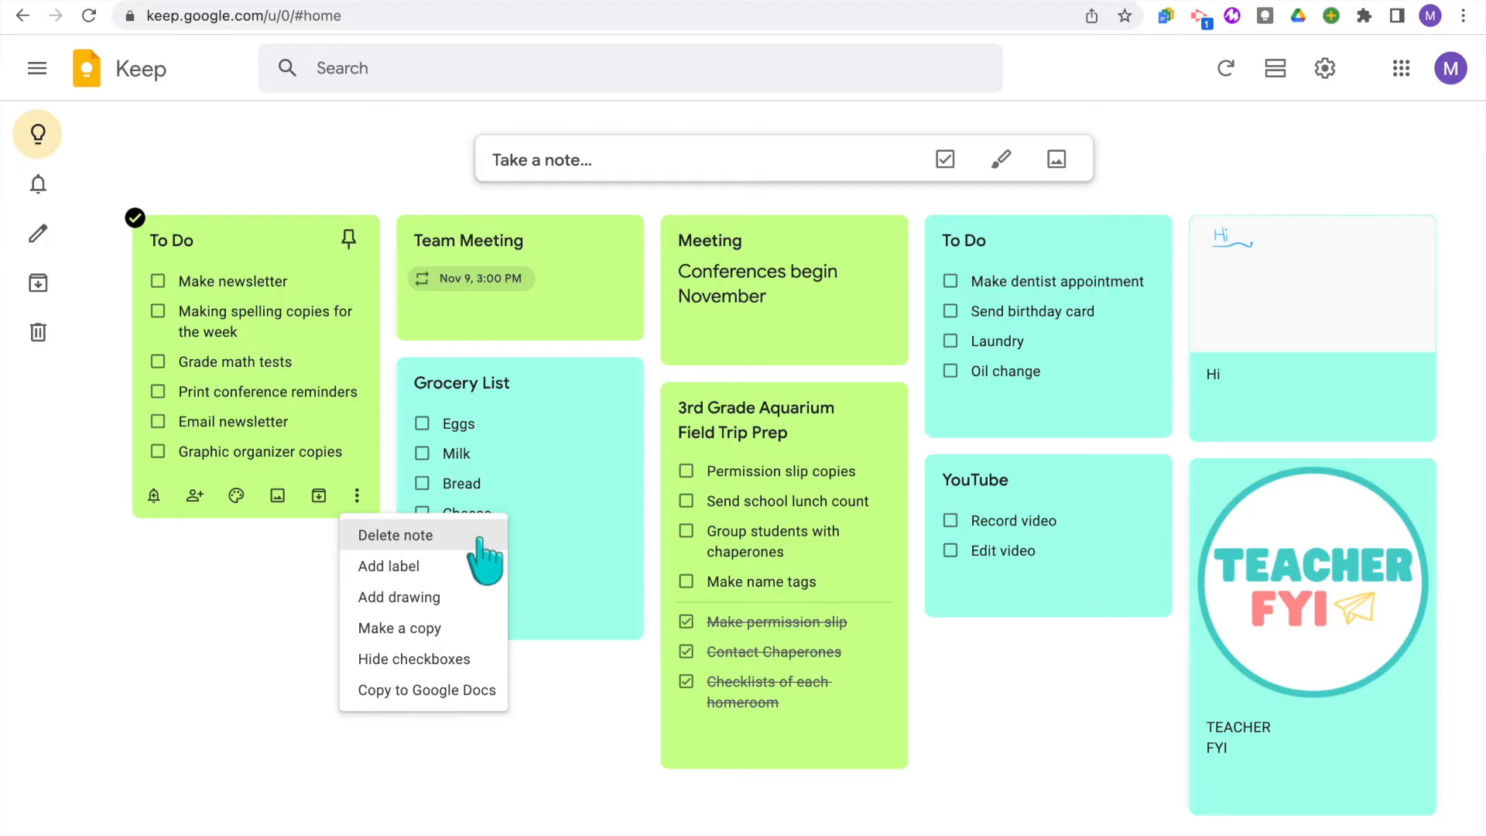
pyautogui.moveTo(483, 577)
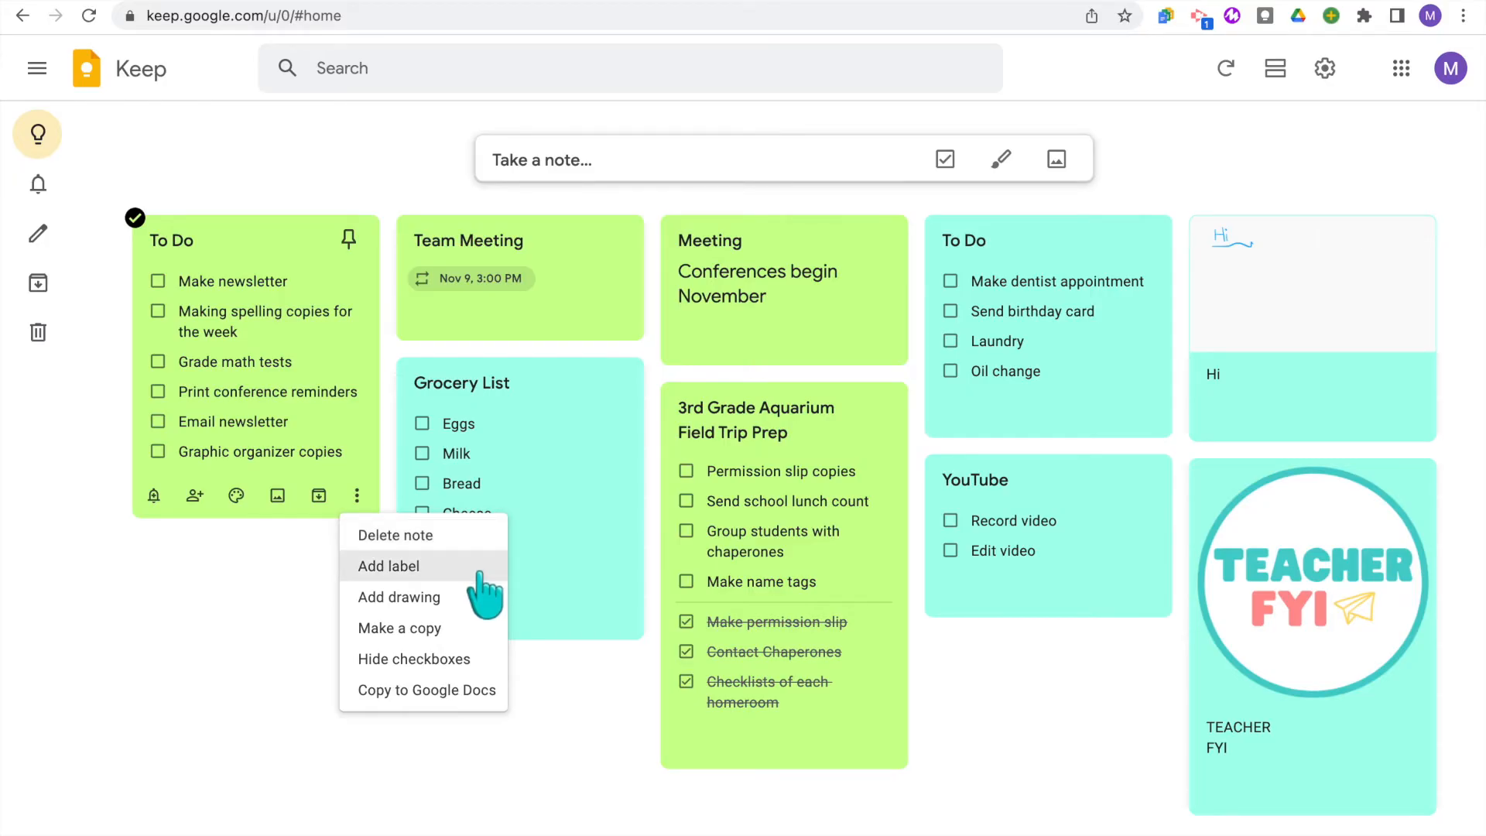
pyautogui.click(390, 566)
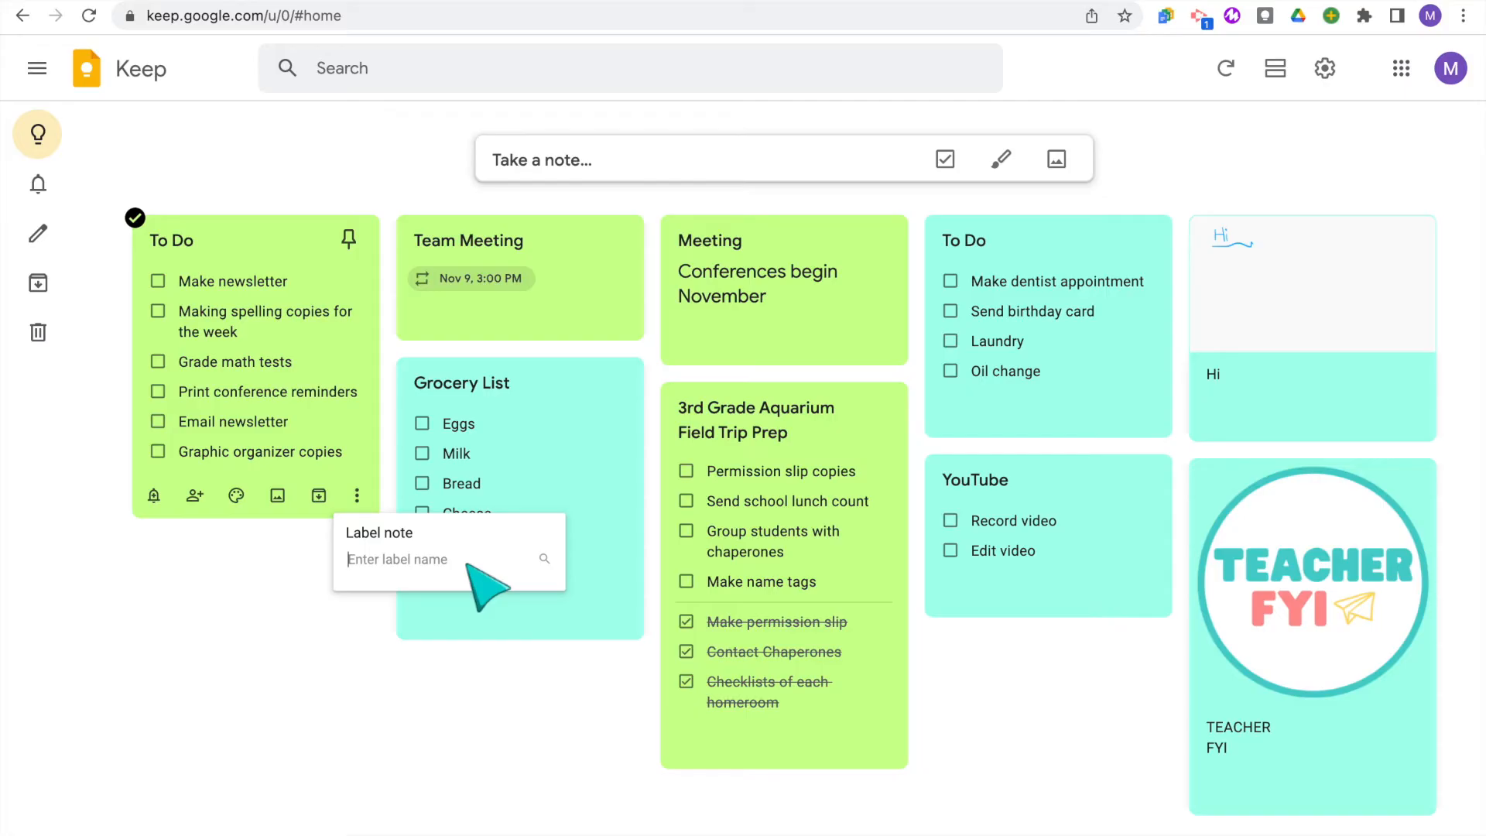
pyautogui.moveTo(465, 568)
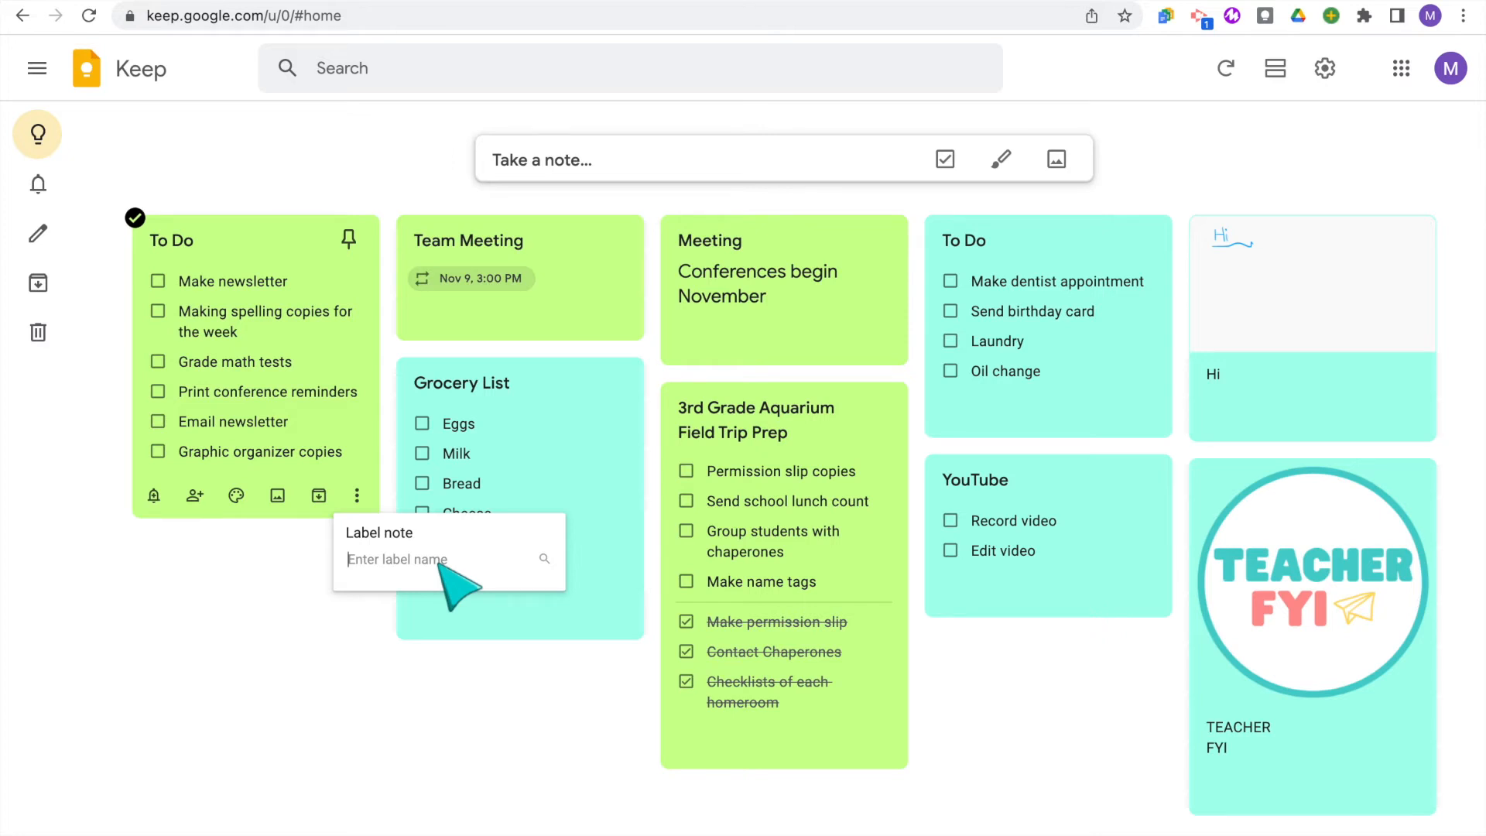
pyautogui.write('Sch')
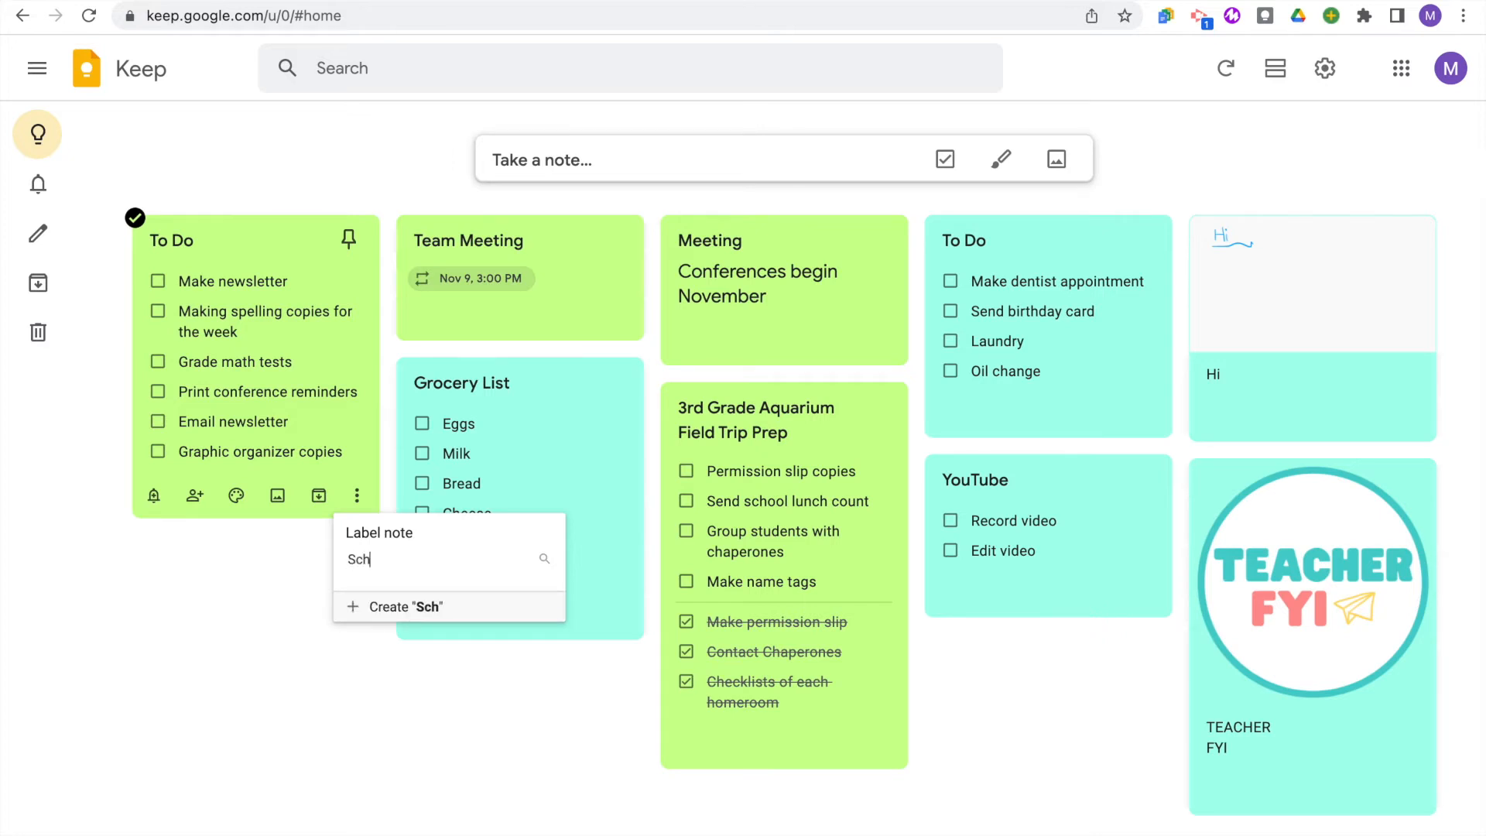
pyautogui.click(404, 607)
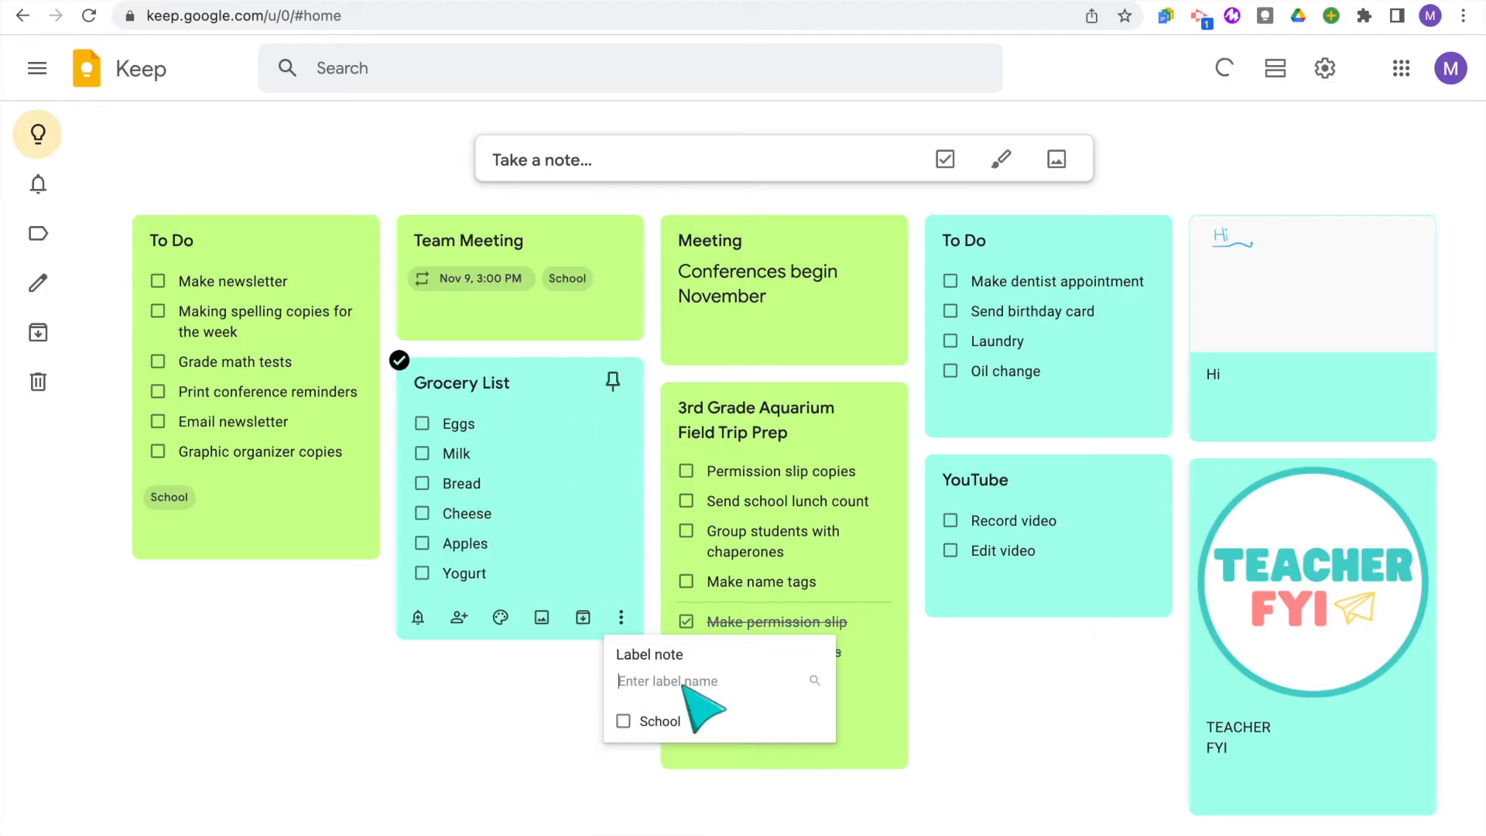
pyautogui.write('life')
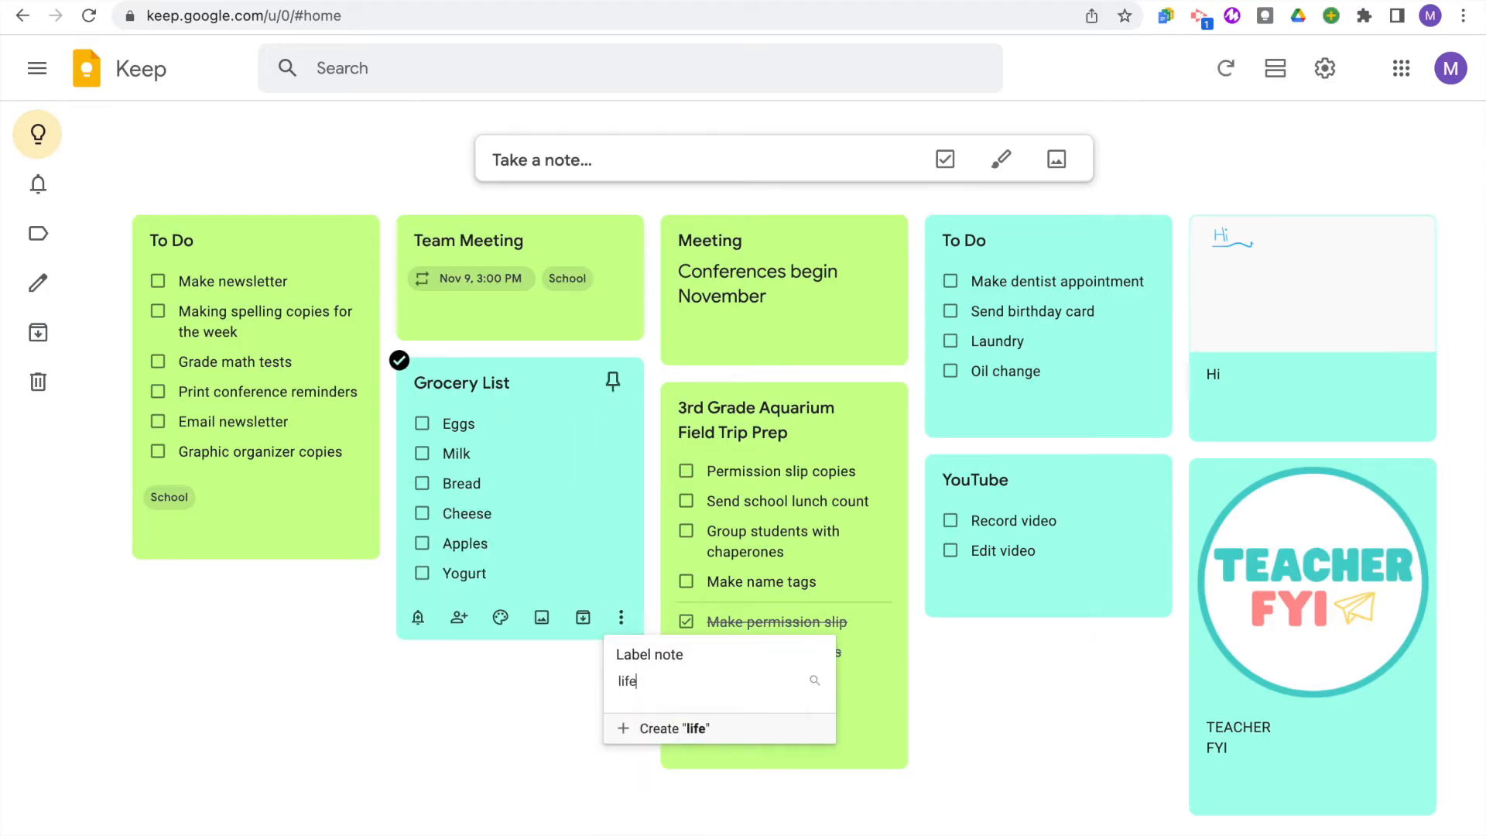
# Create the 'life' label, then filter the board by School and by life
pyautogui.click(672, 729)
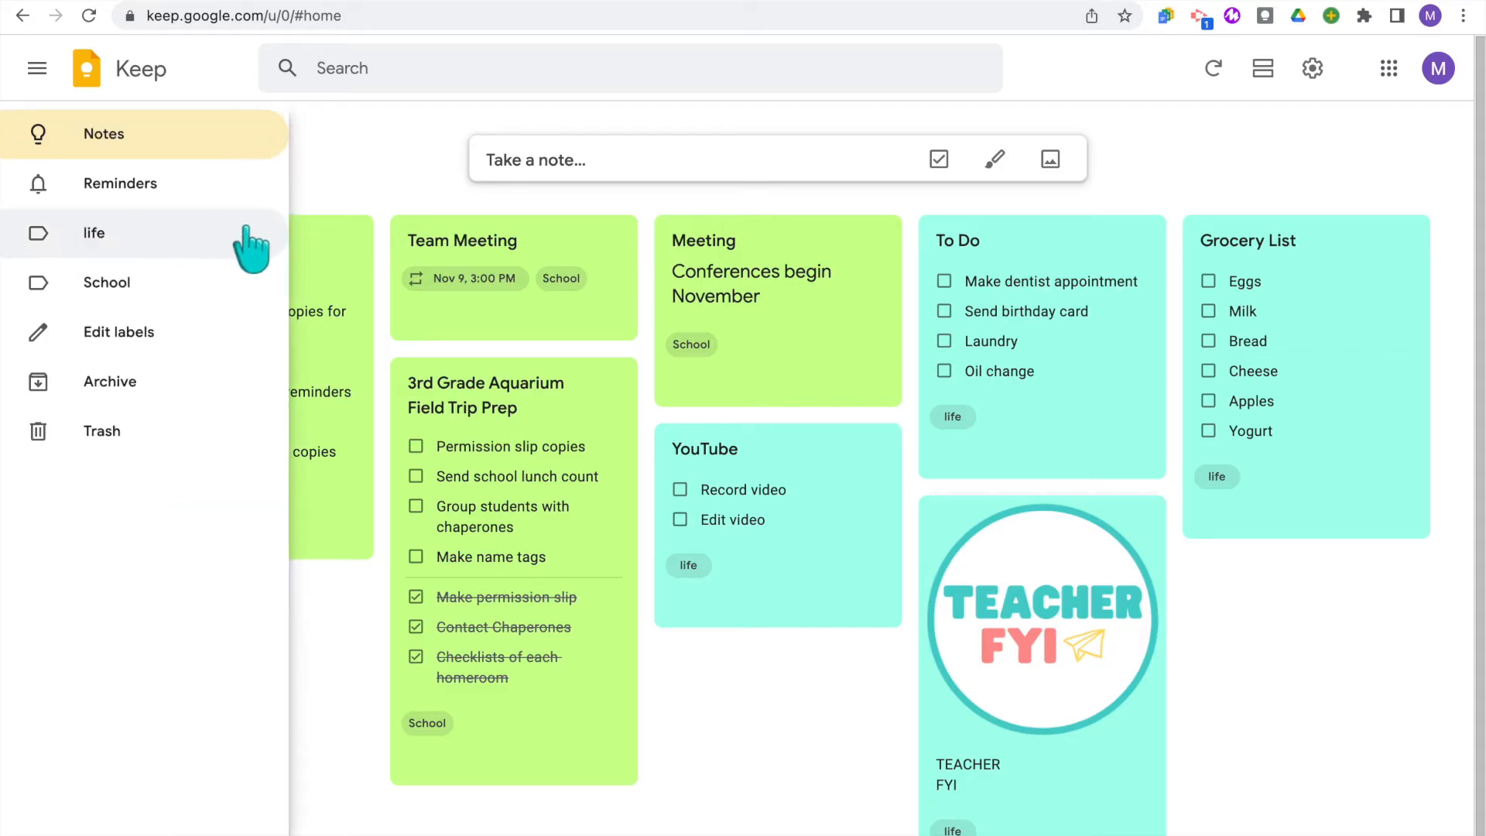
pyautogui.moveTo(250, 251)
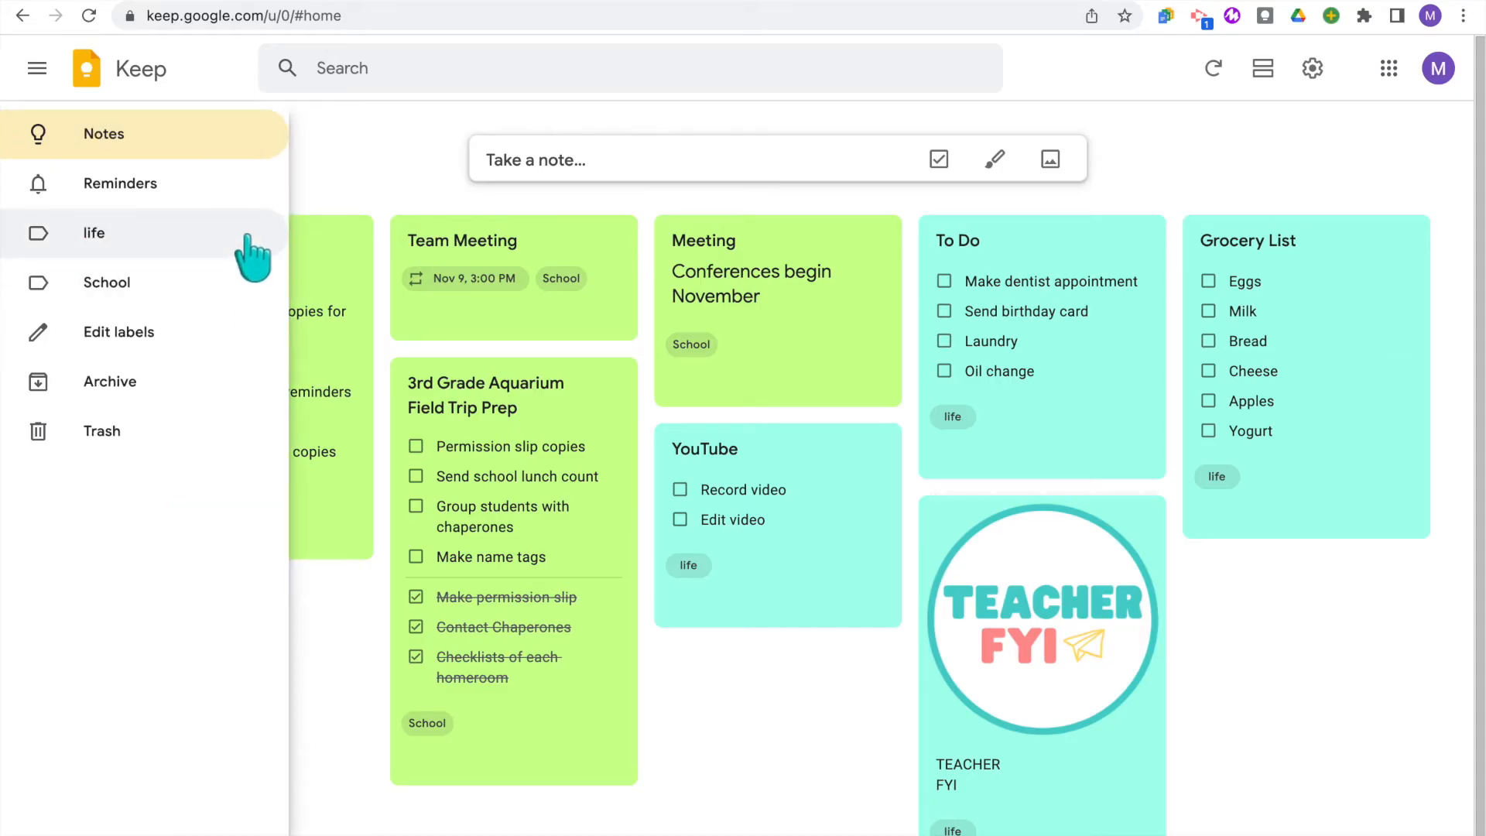
pyautogui.moveTo(253, 260)
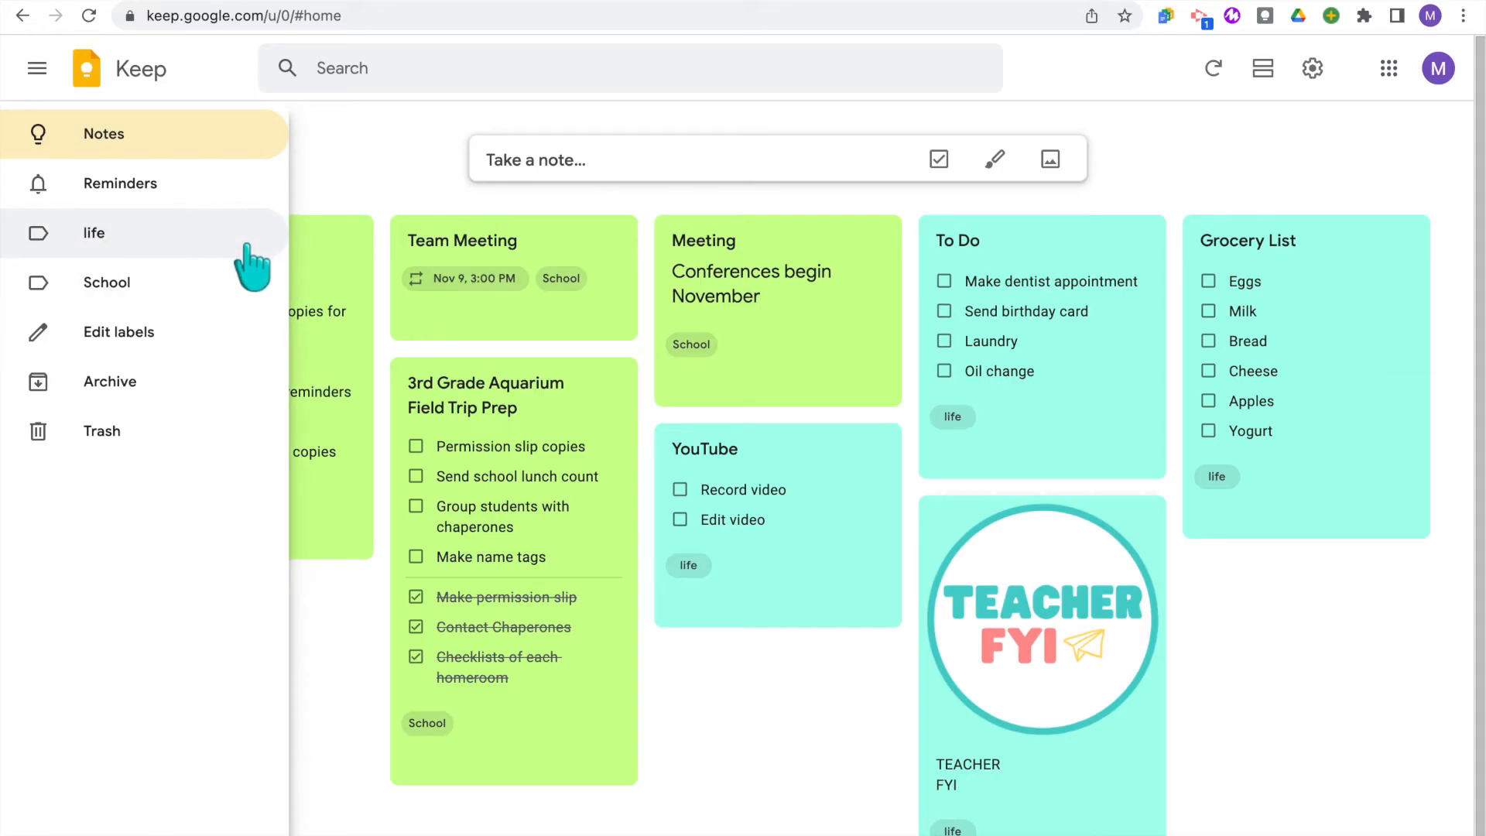
pyautogui.click(107, 281)
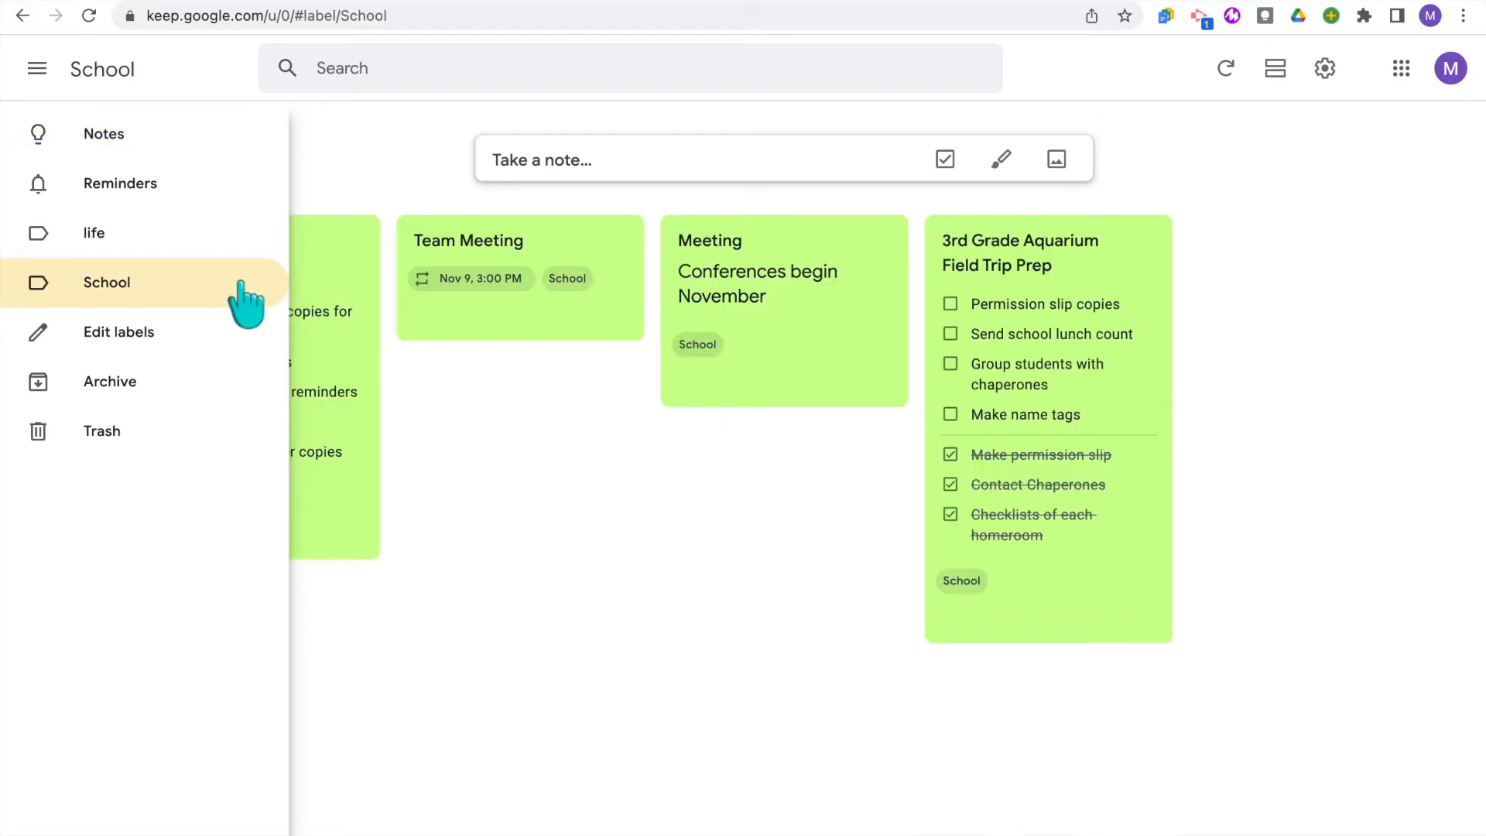
pyautogui.click(93, 233)
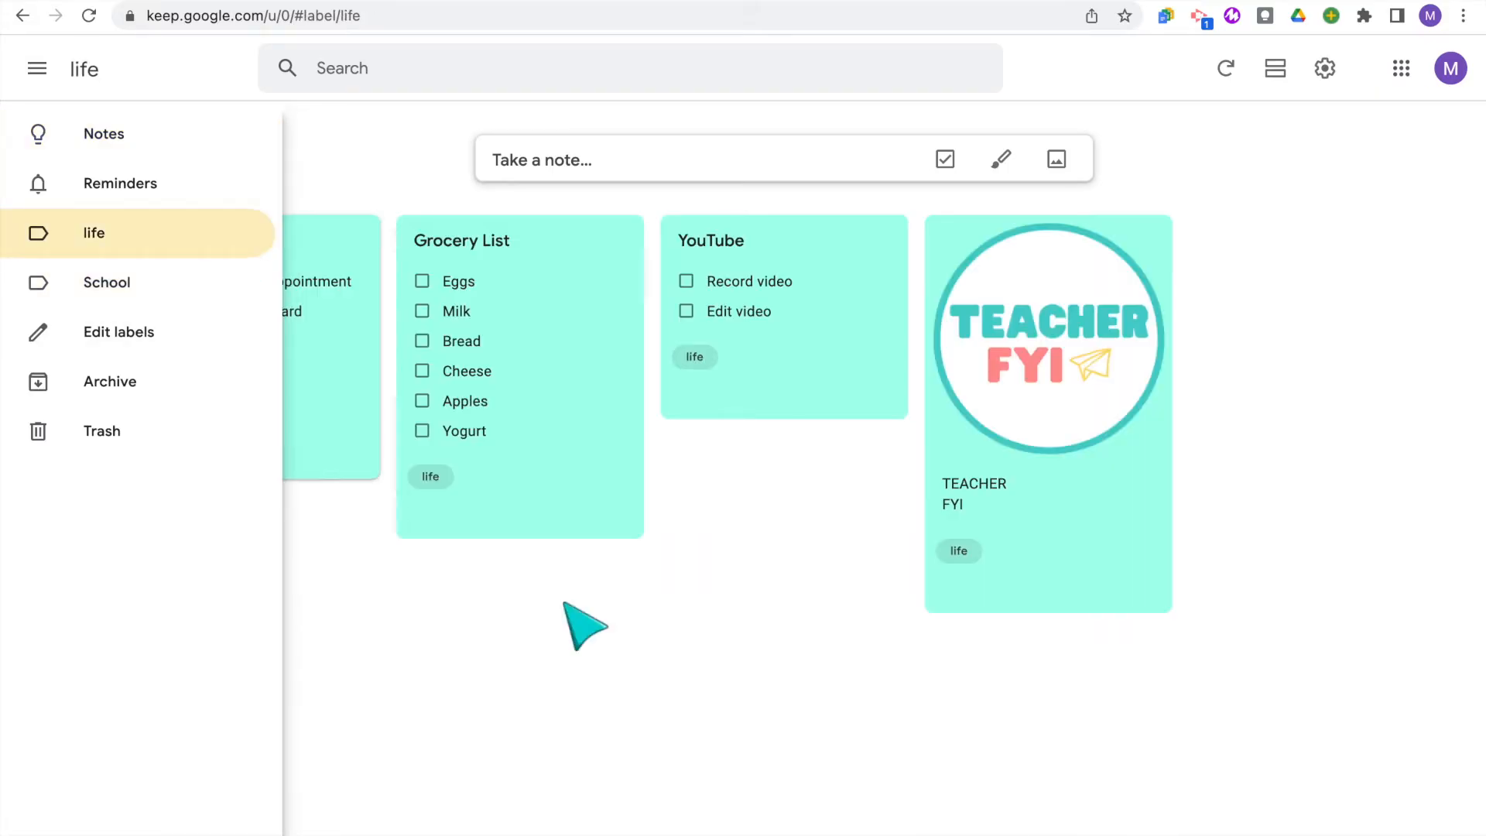
pyautogui.moveTo(121, 282)
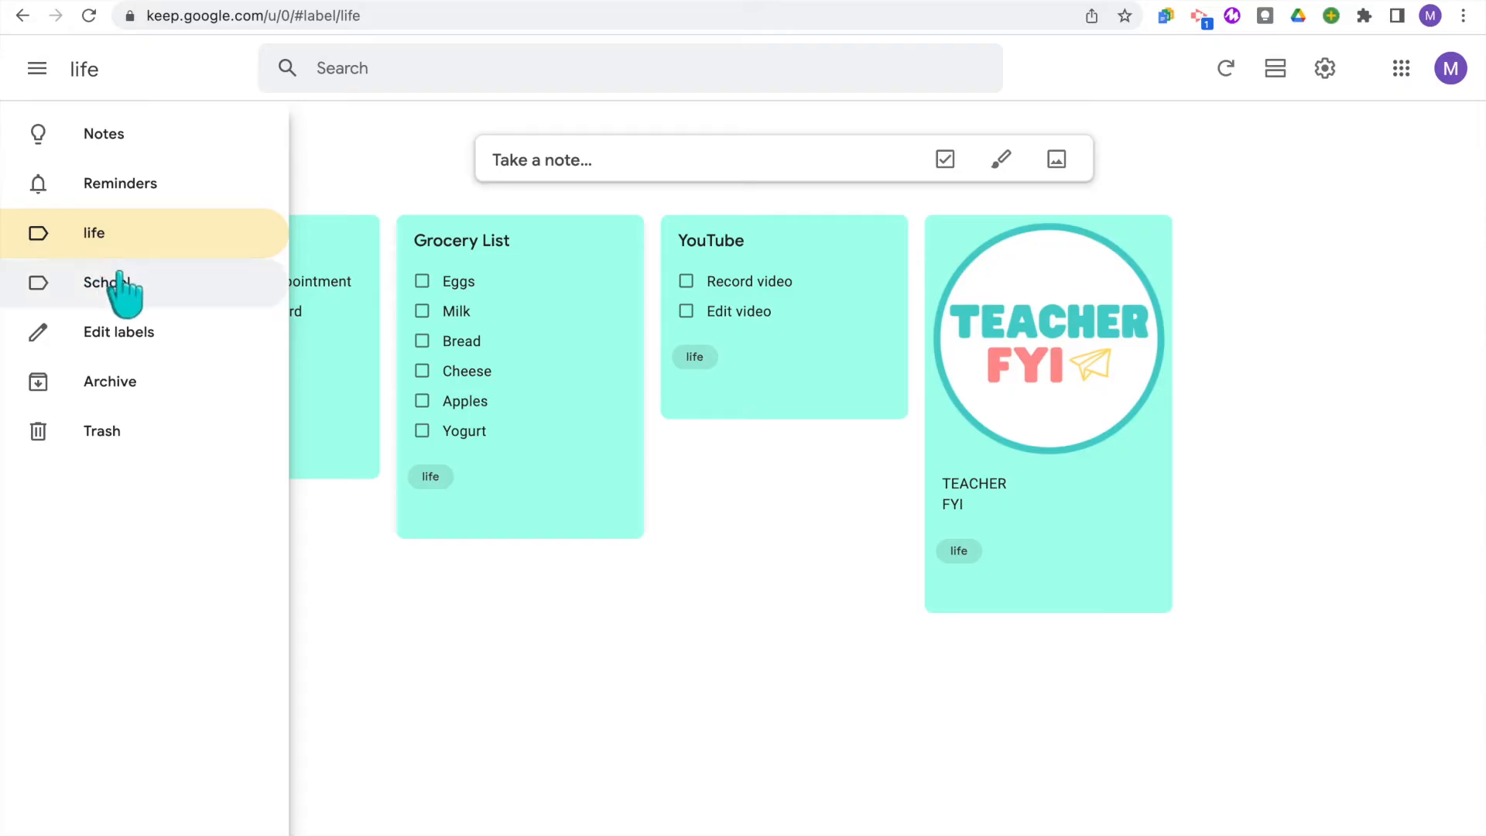
pyautogui.click(107, 282)
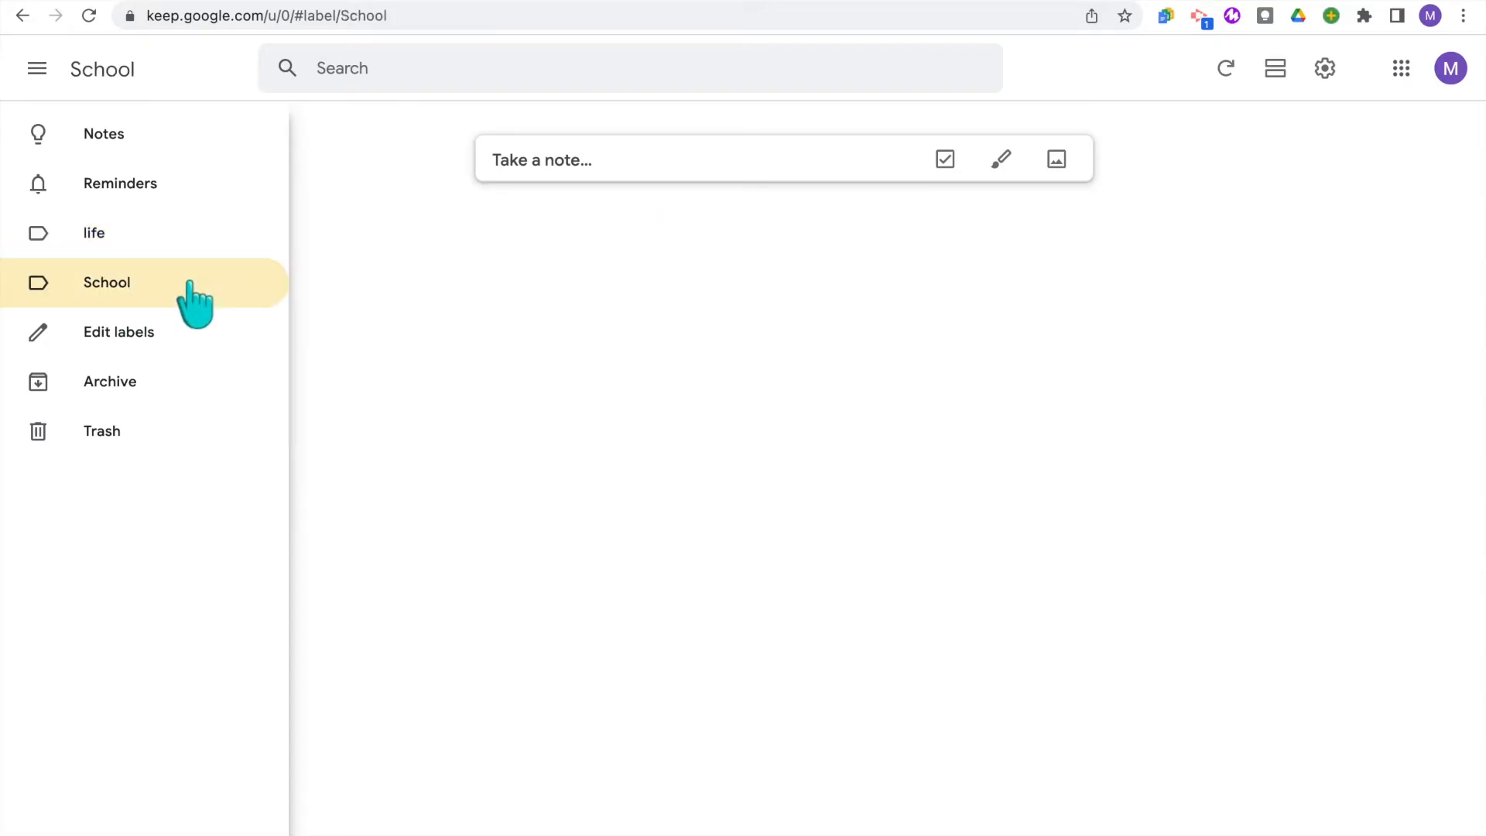
# Recheck the School and life filtered views and return to the full Notes board
pyautogui.click(106, 282)
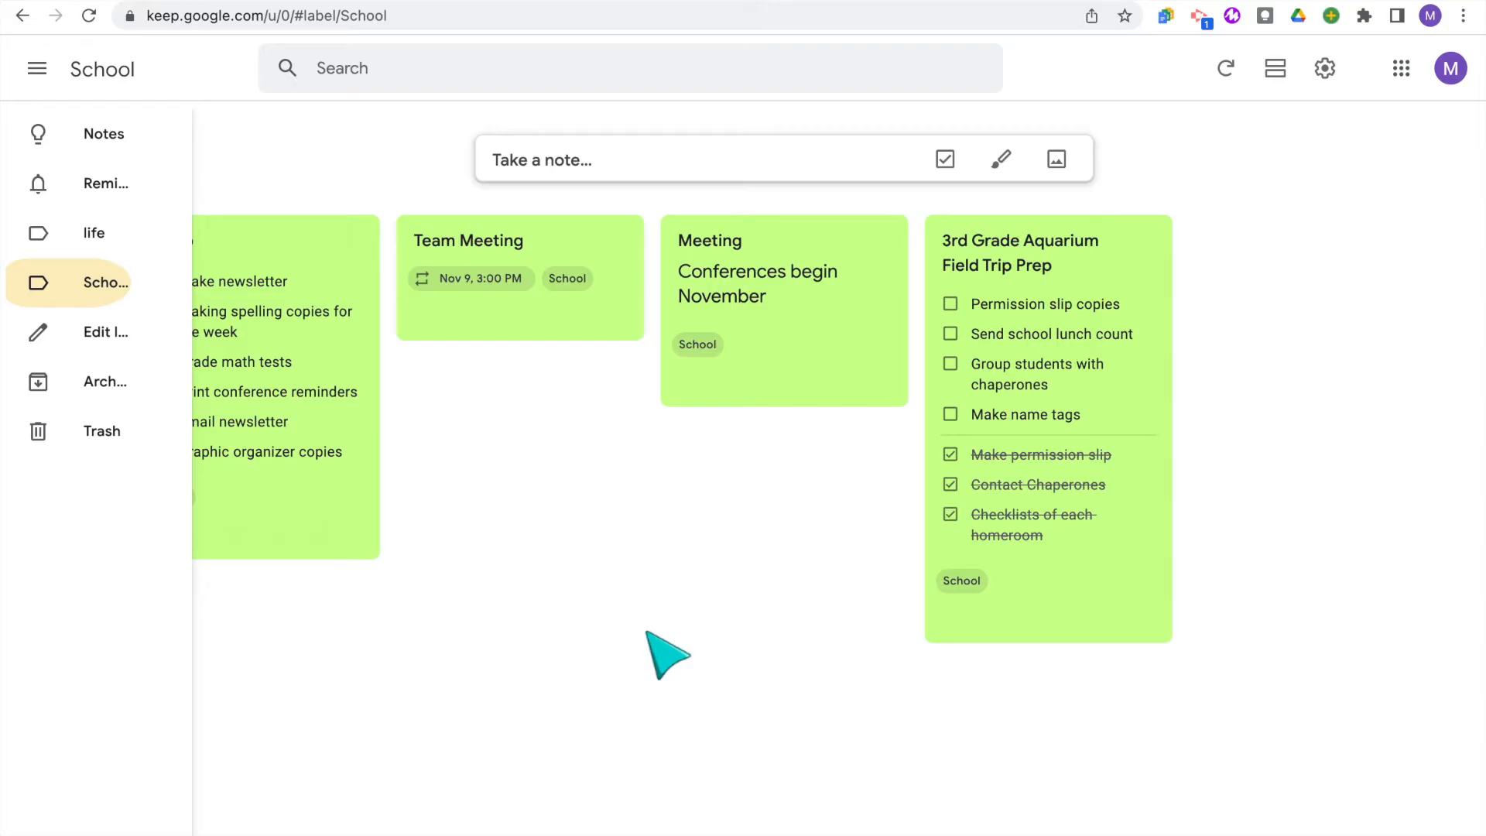
pyautogui.moveTo(93, 233)
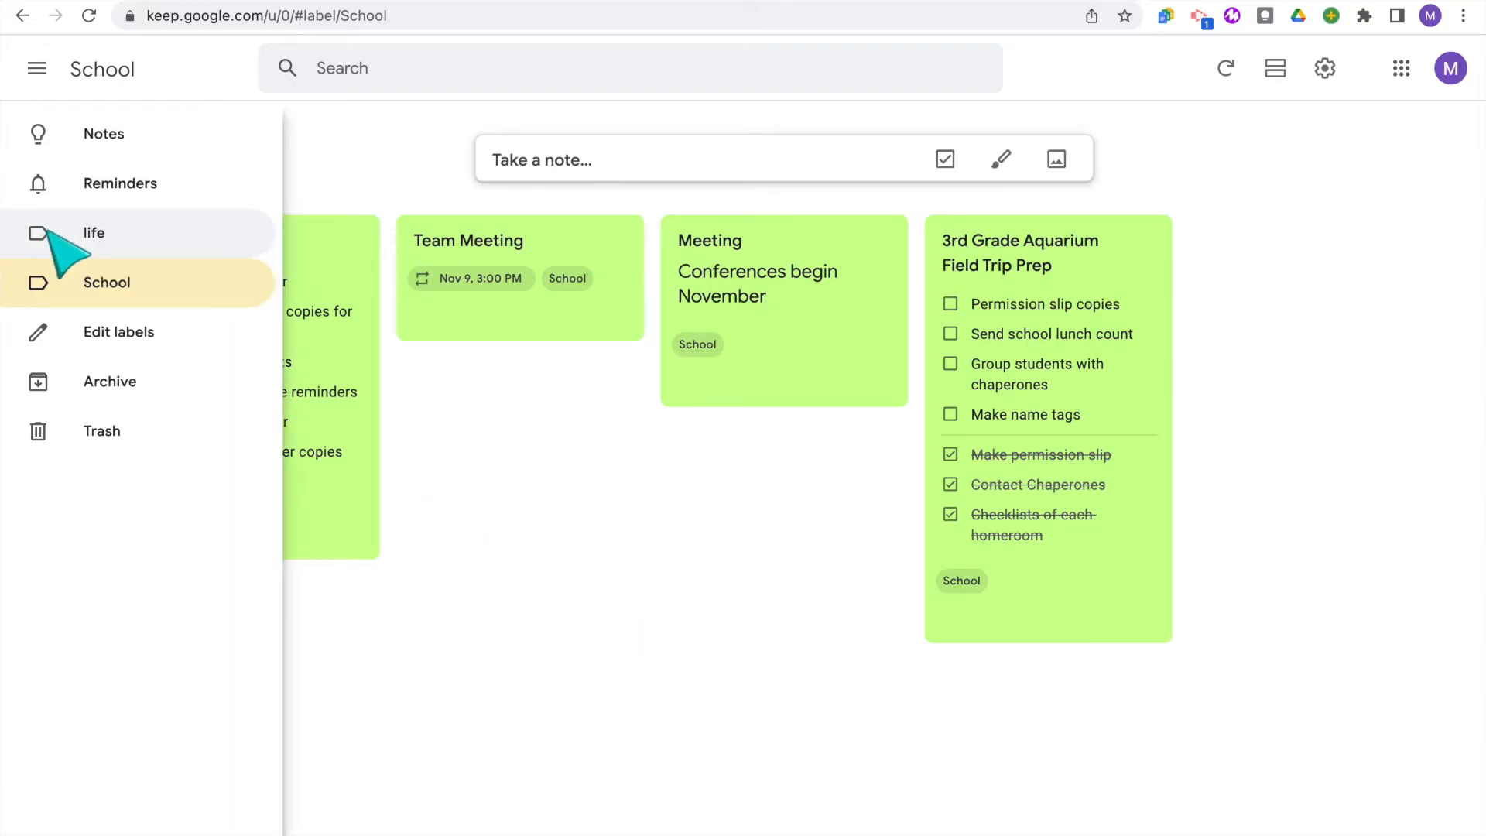
pyautogui.click(92, 234)
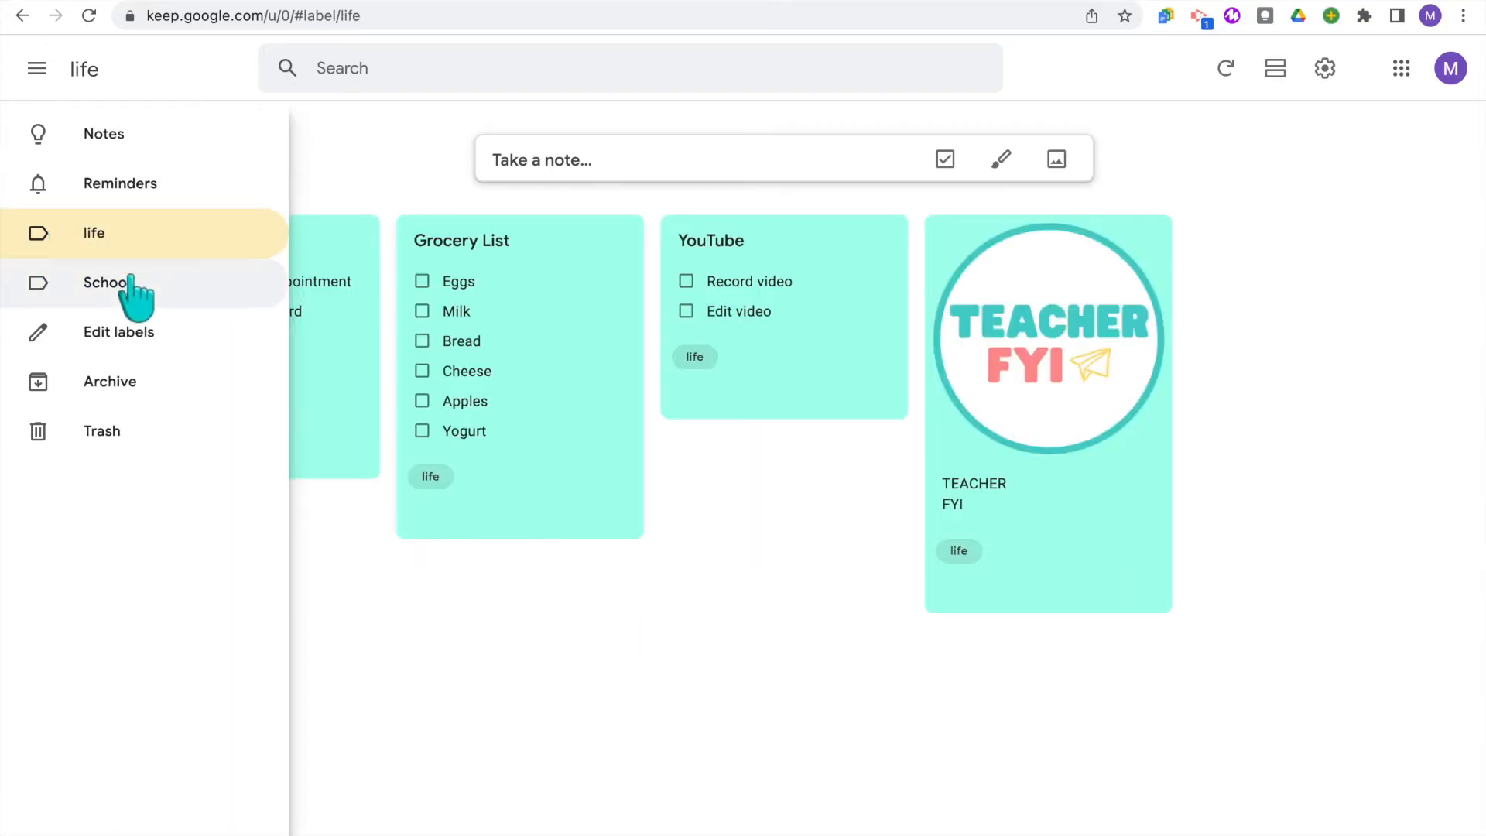
pyautogui.click(37, 68)
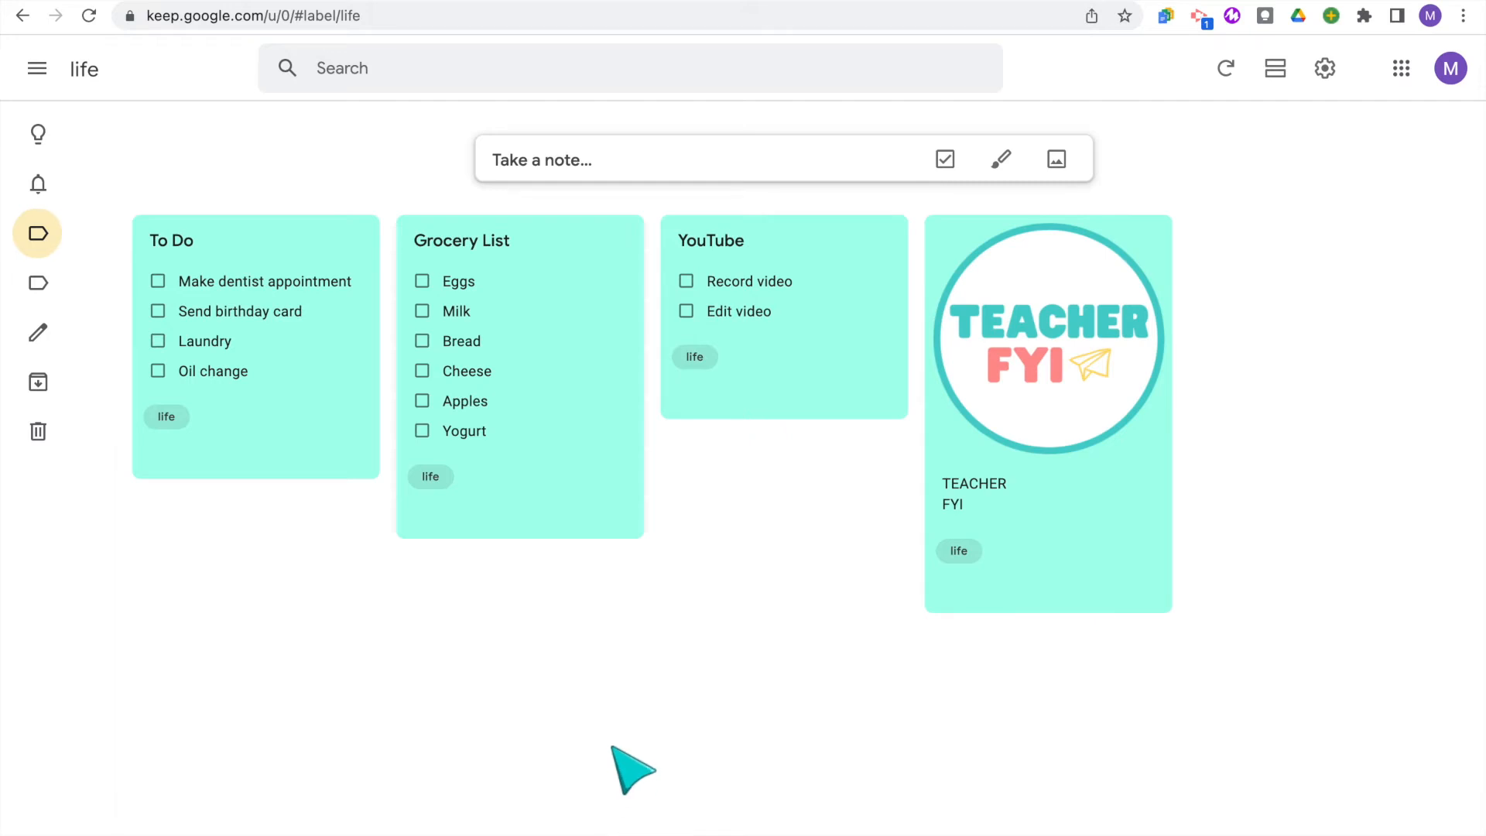
pyautogui.click(37, 133)
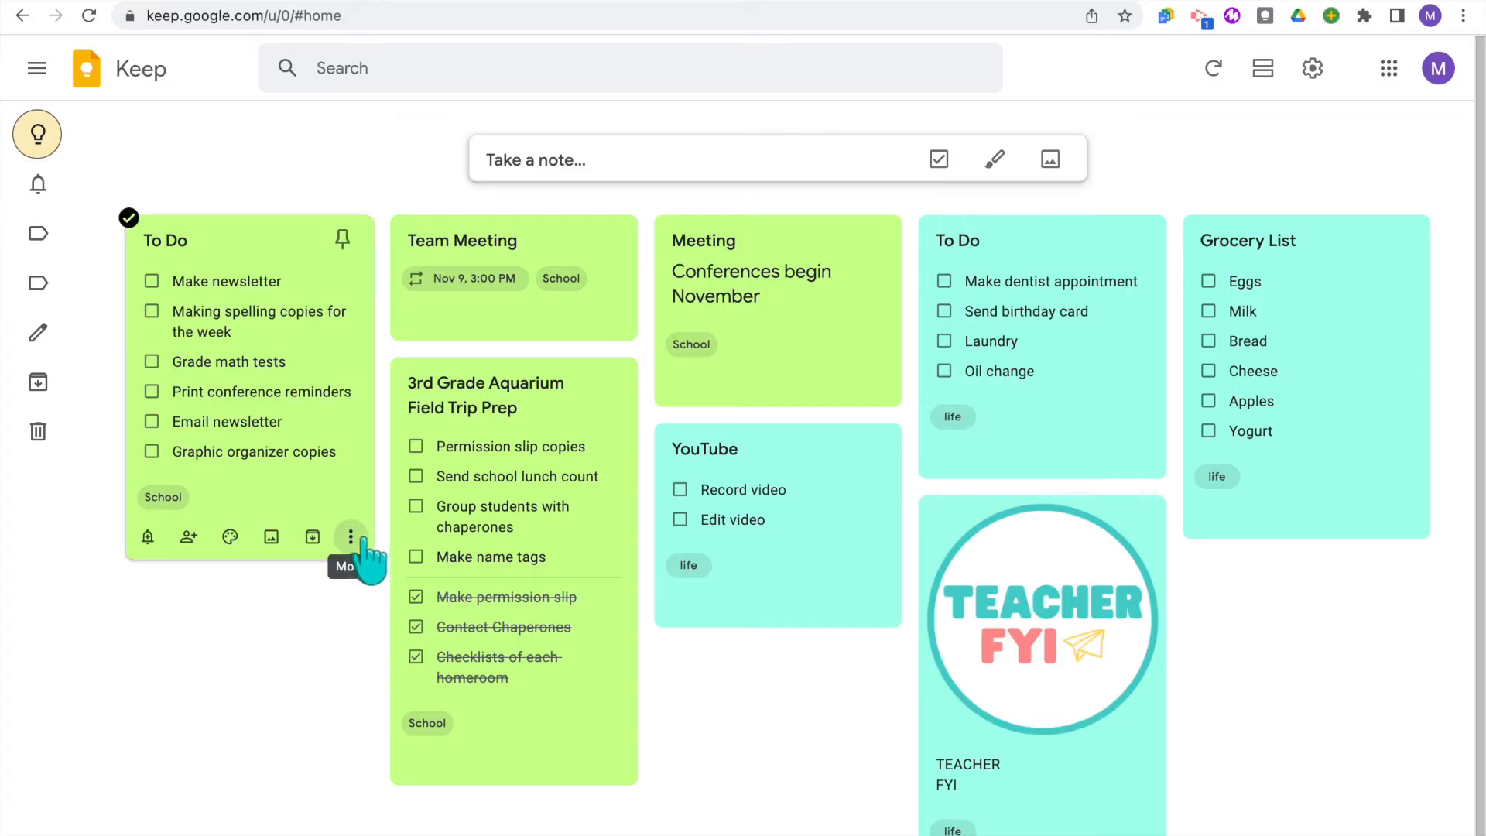
# Make a copy of the school To Do note and hide the original's checkboxes
pyautogui.click(350, 537)
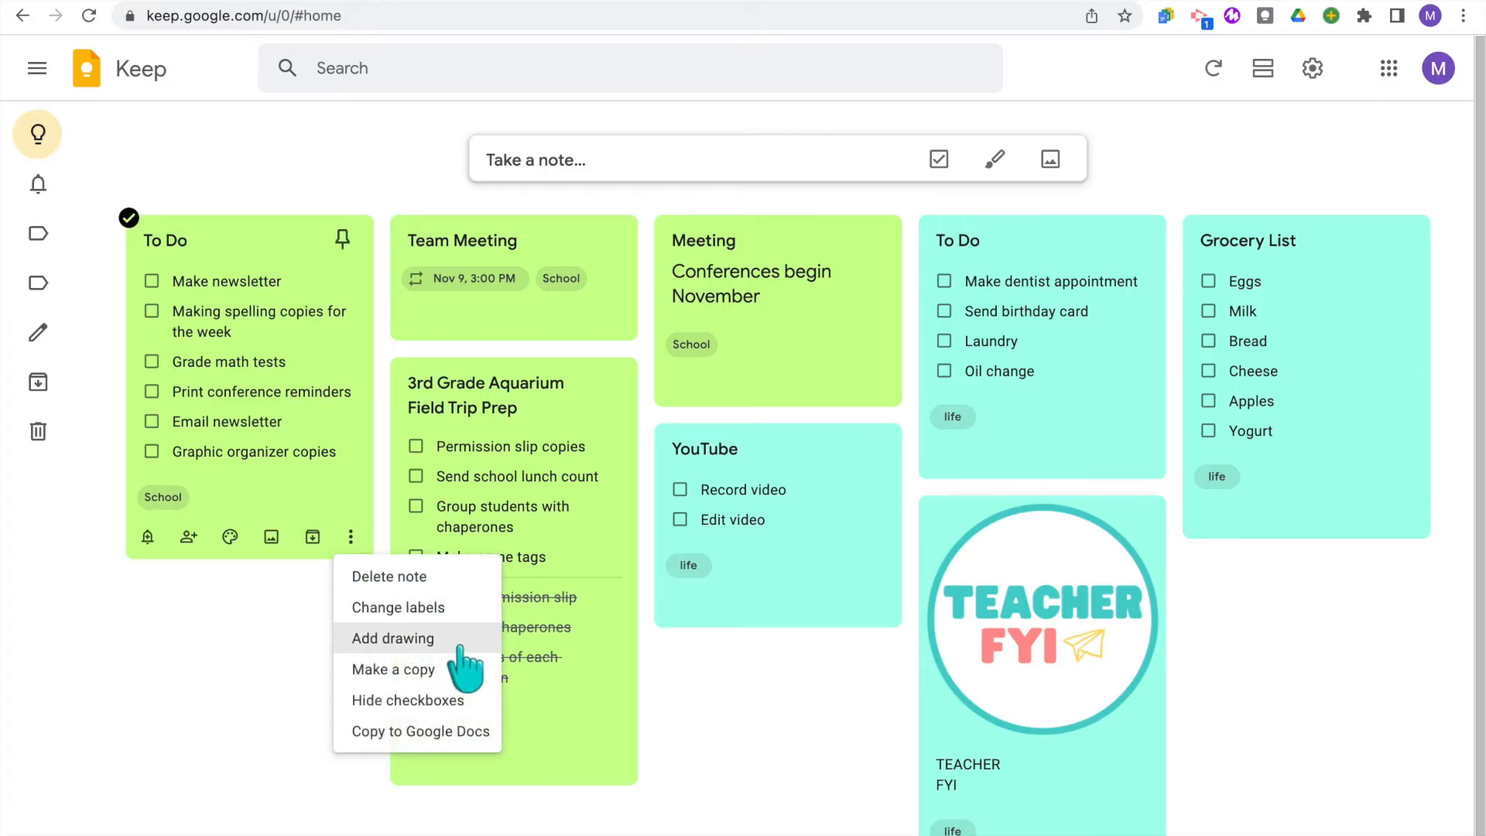
pyautogui.moveTo(478, 660)
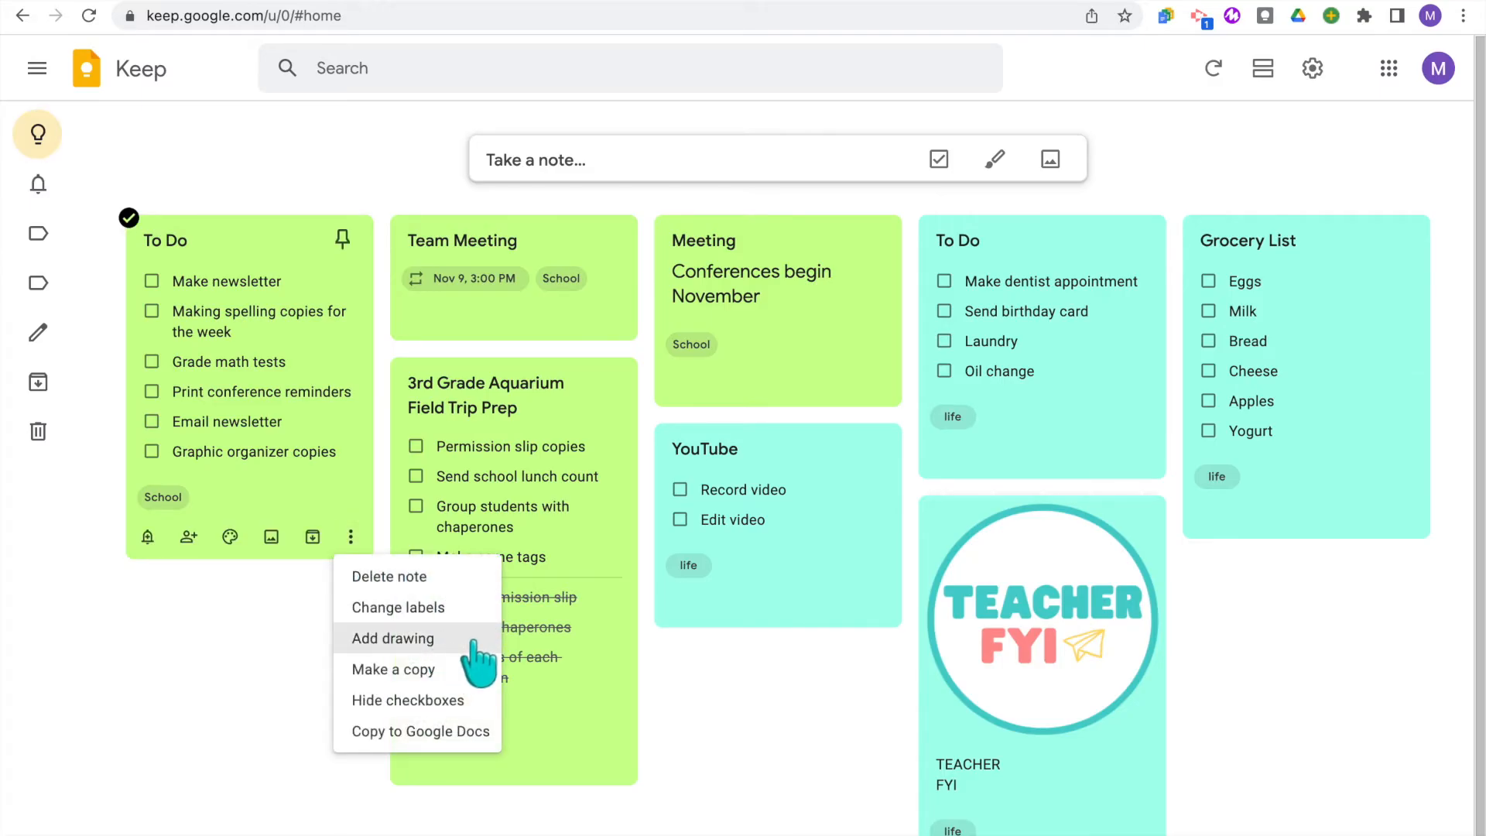
pyautogui.click(392, 669)
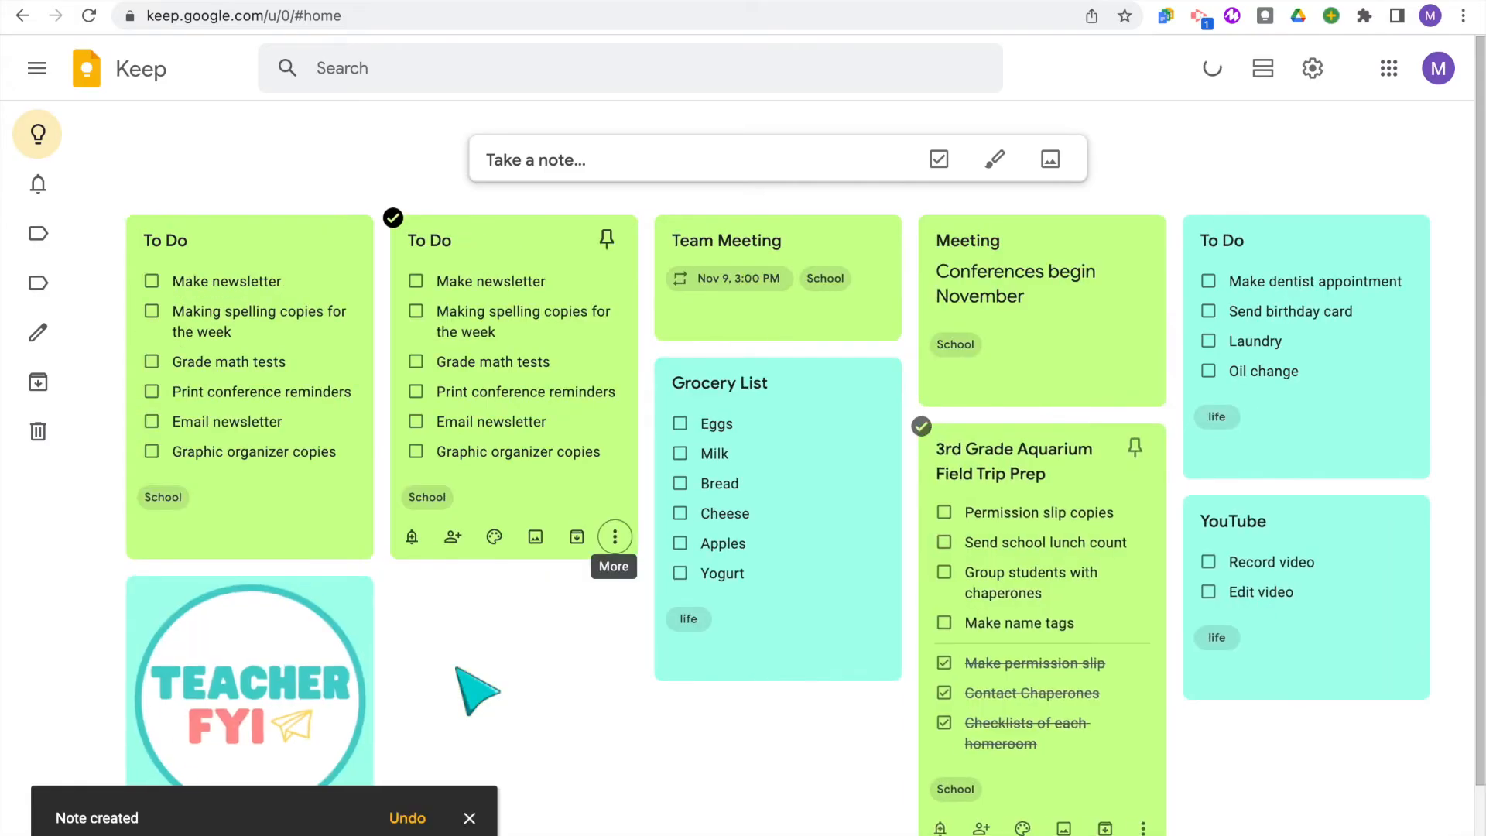
pyautogui.click(351, 537)
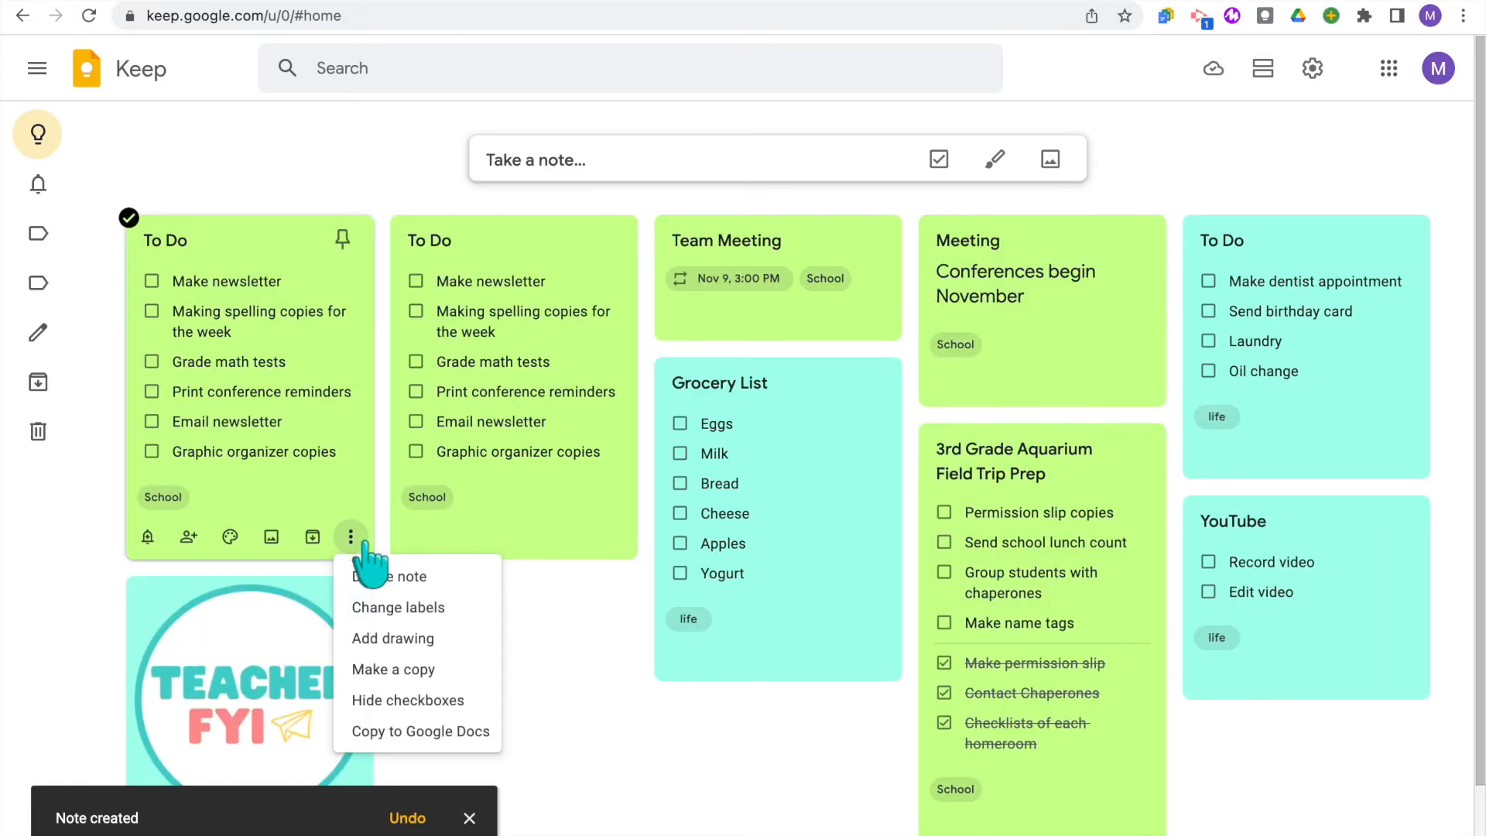
pyautogui.click(407, 700)
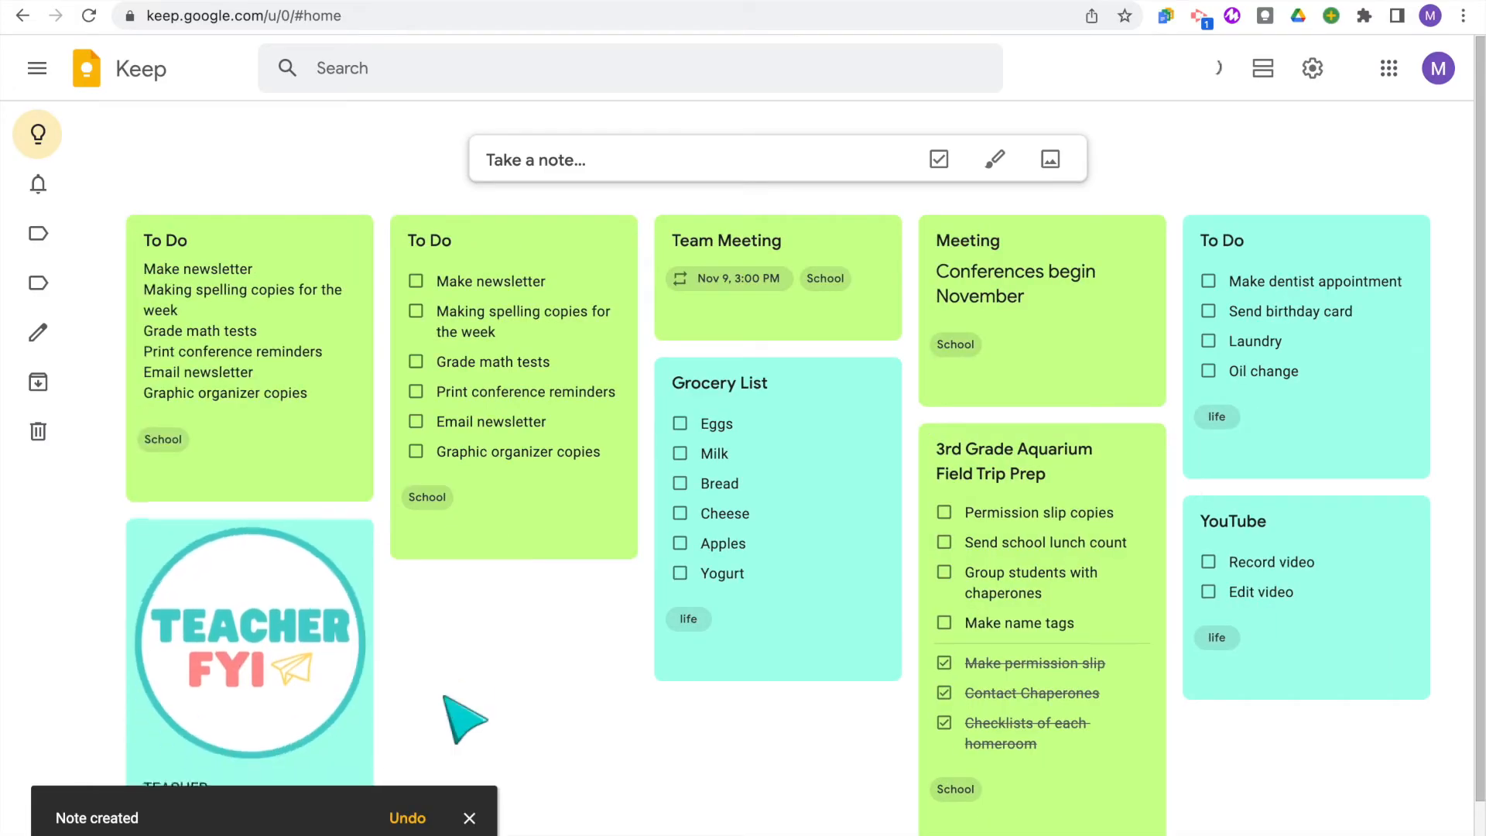
# Copy the To Do note to Google Docs and open the new document
pyautogui.click(351, 478)
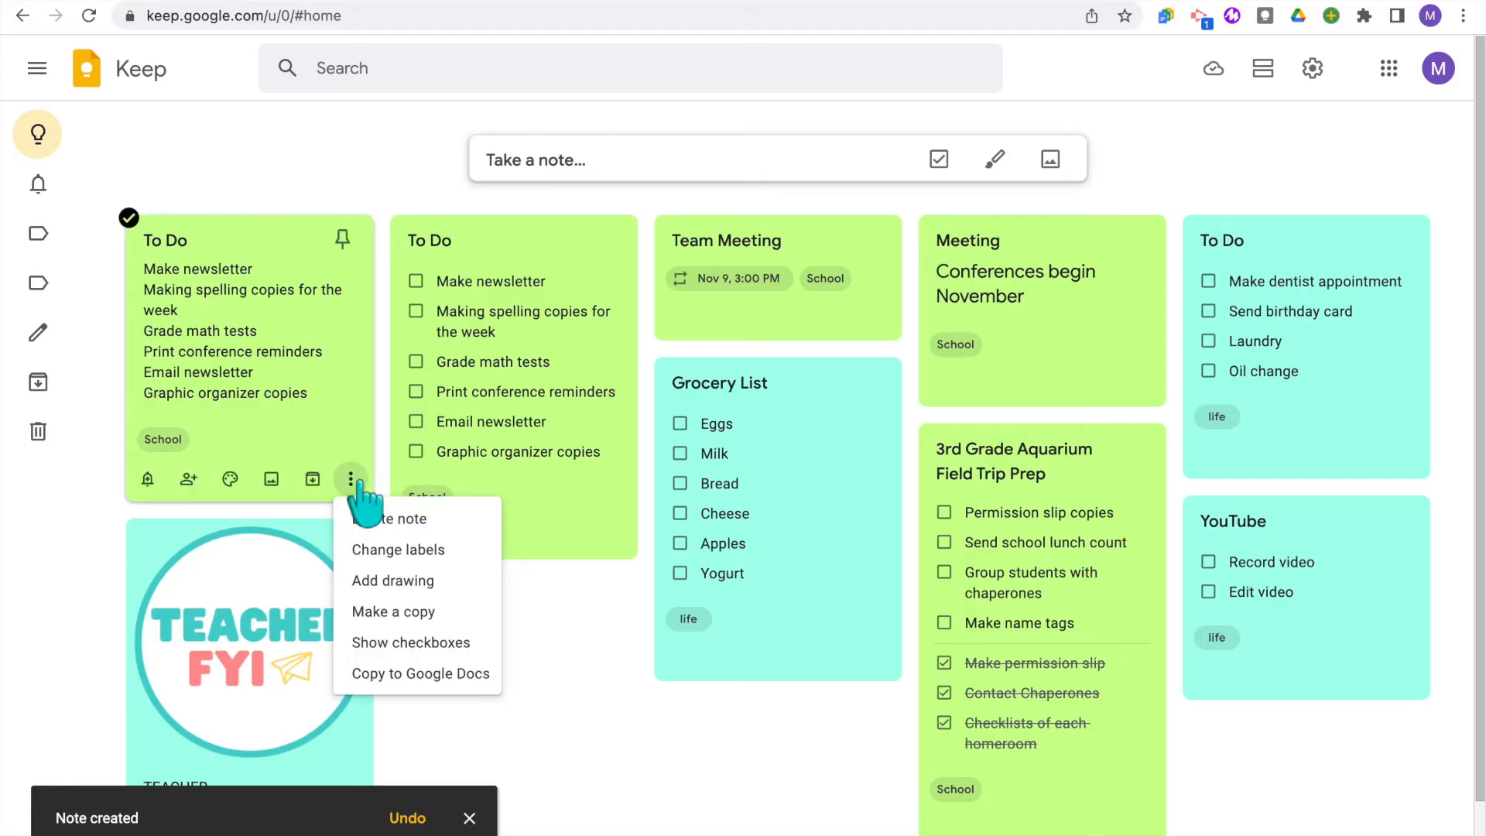
pyautogui.moveTo(462, 635)
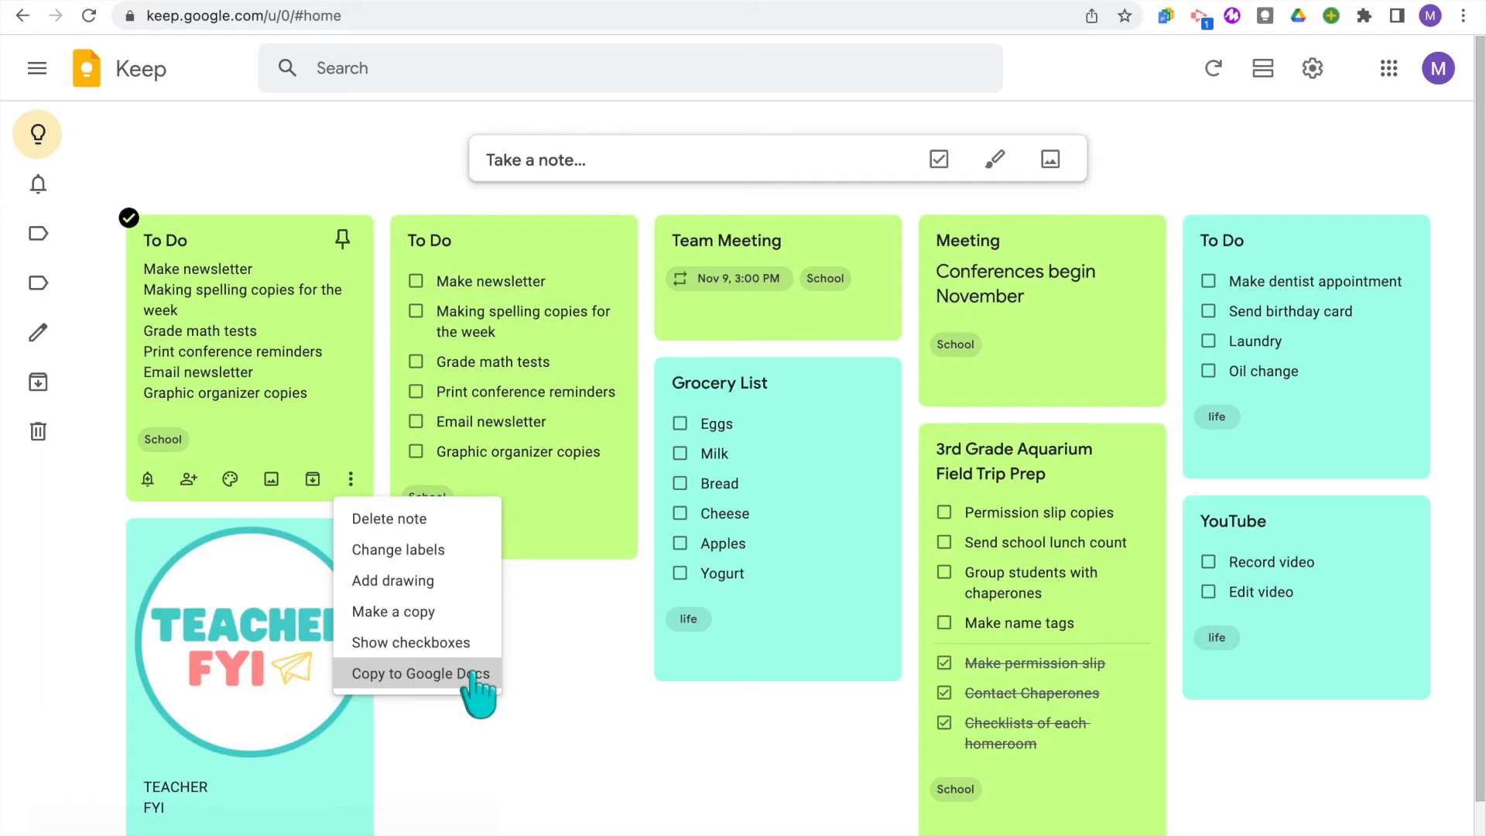
pyautogui.click(418, 673)
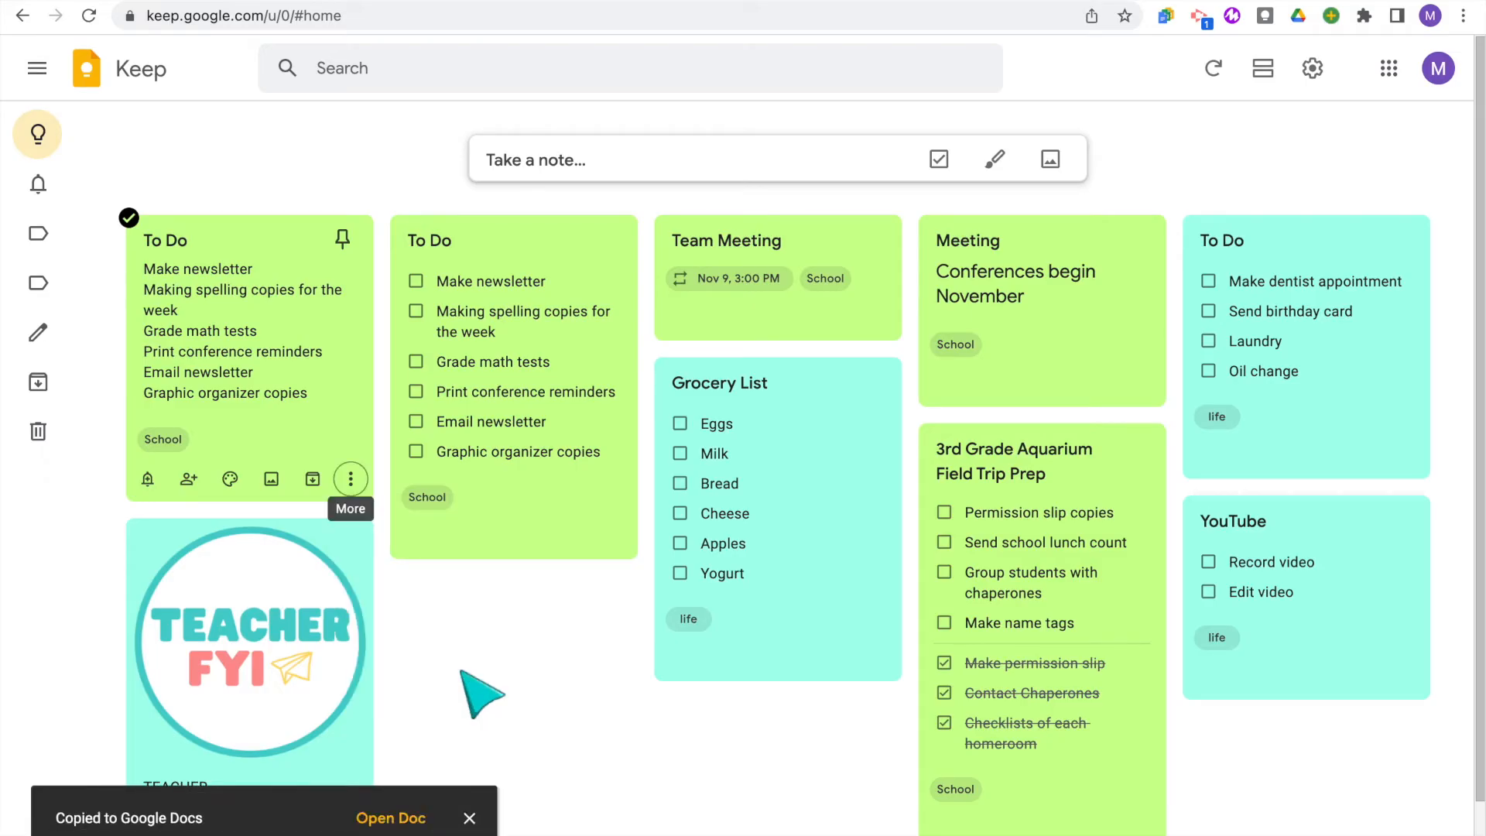
pyautogui.click(390, 818)
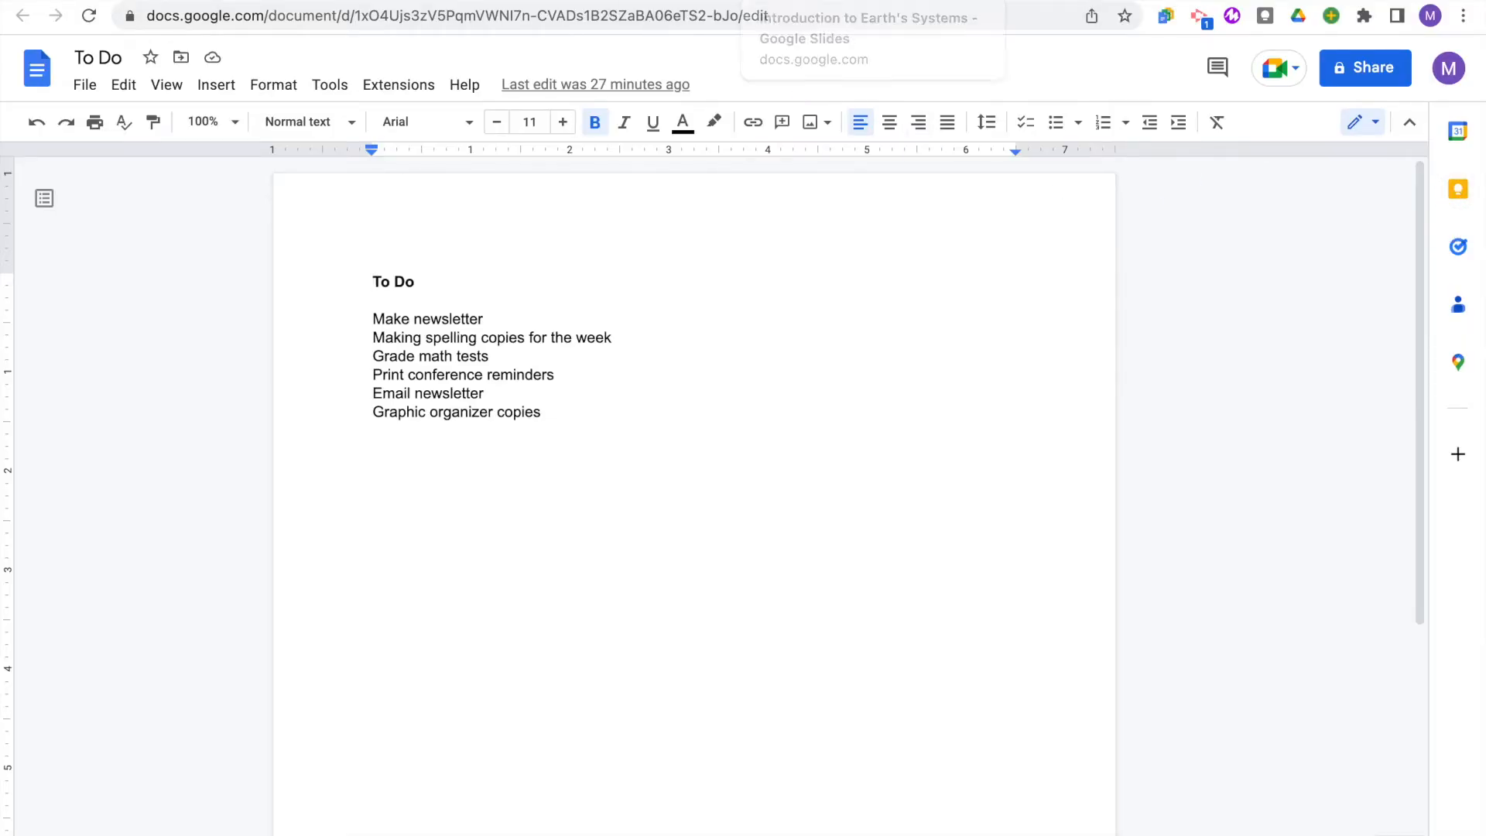
pyautogui.moveTo(1475, 217)
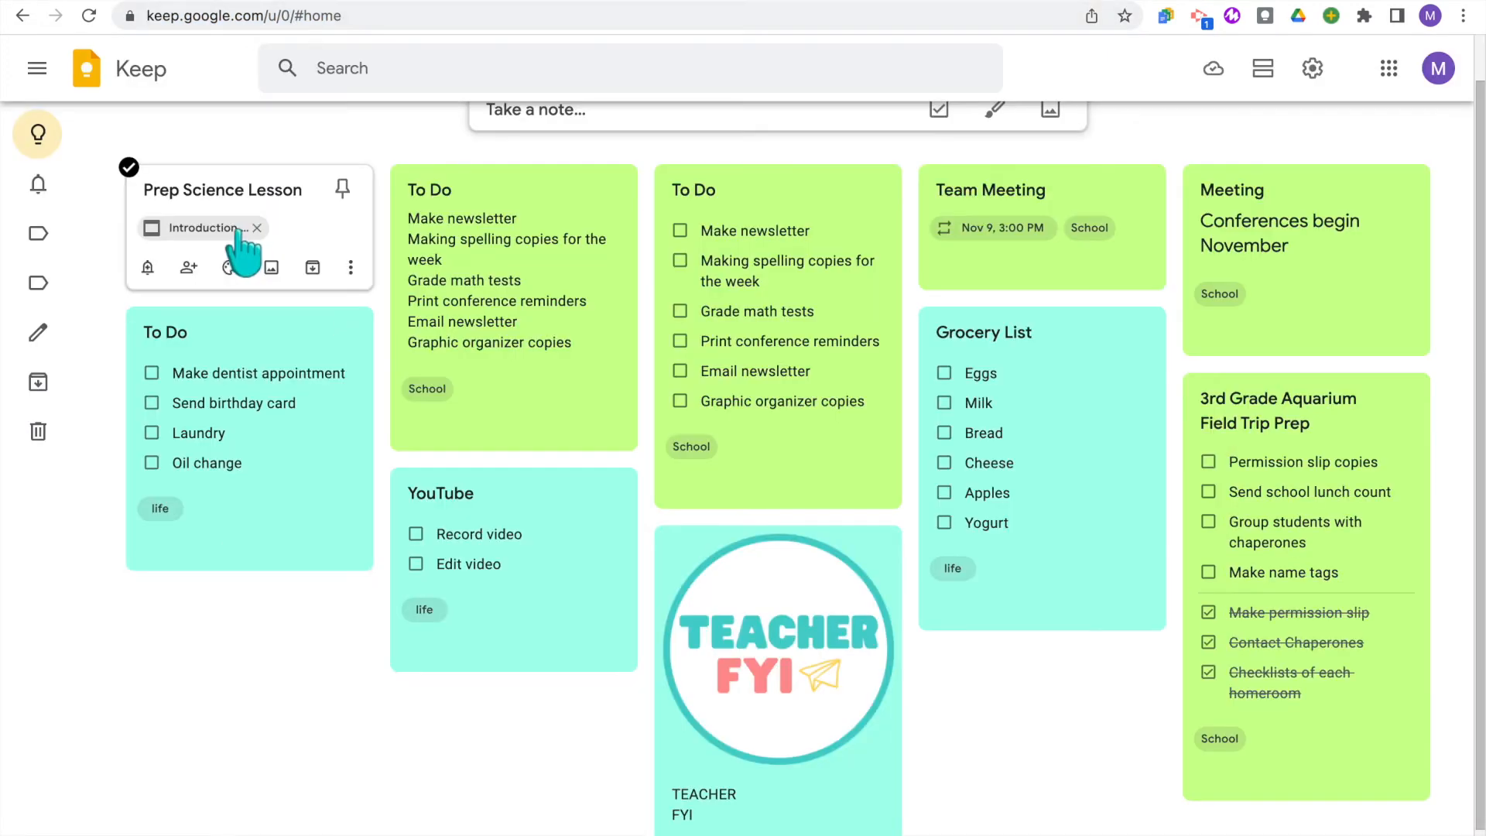
# Open the presentation linked from the Prep Science Lesson note
pyautogui.click(203, 228)
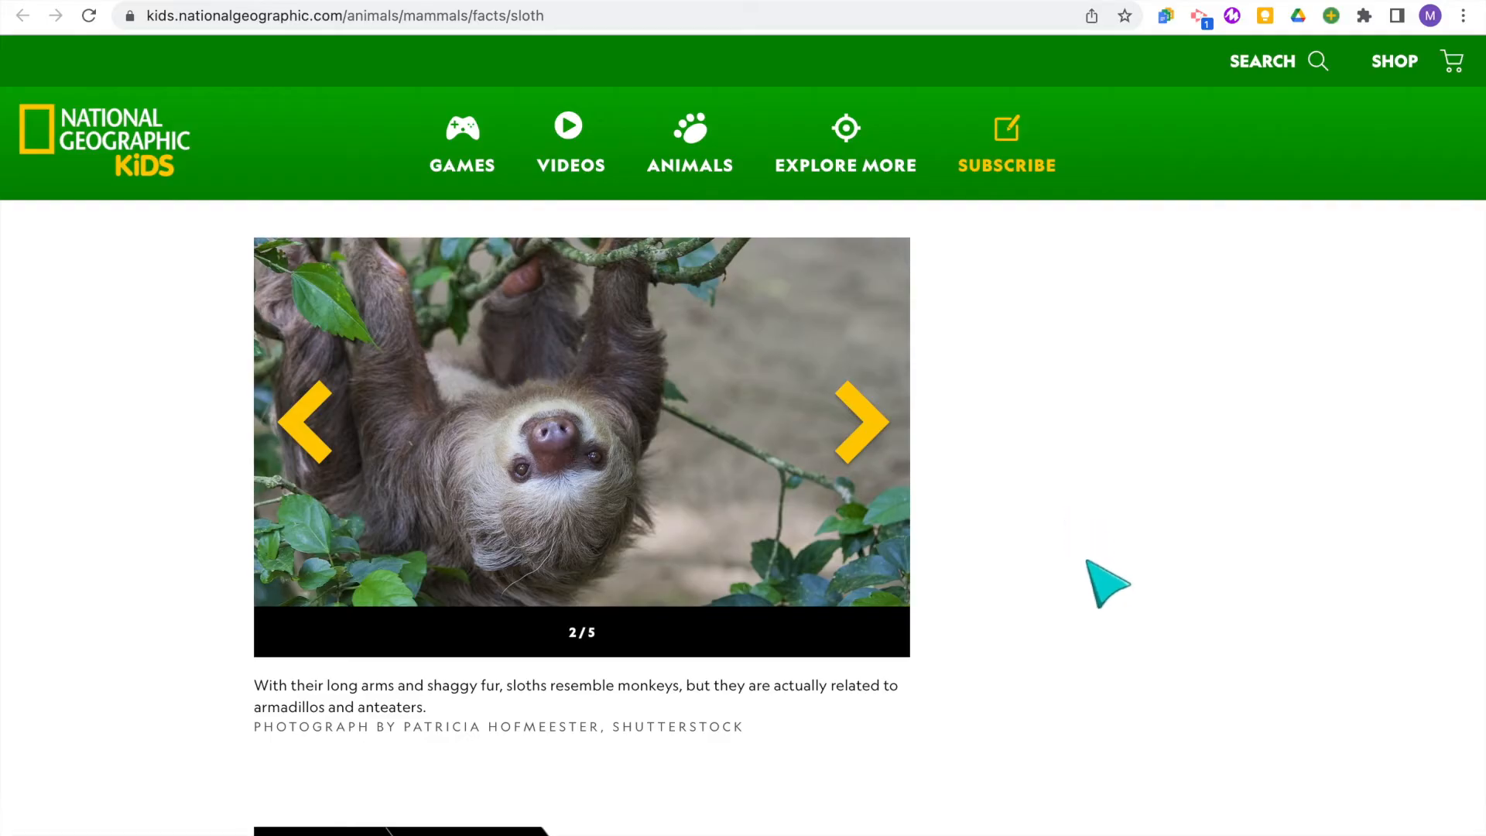
# Title the clipped sloth note 'Animal Report', label it School, and open it in Keep
pyautogui.scroll(-3)
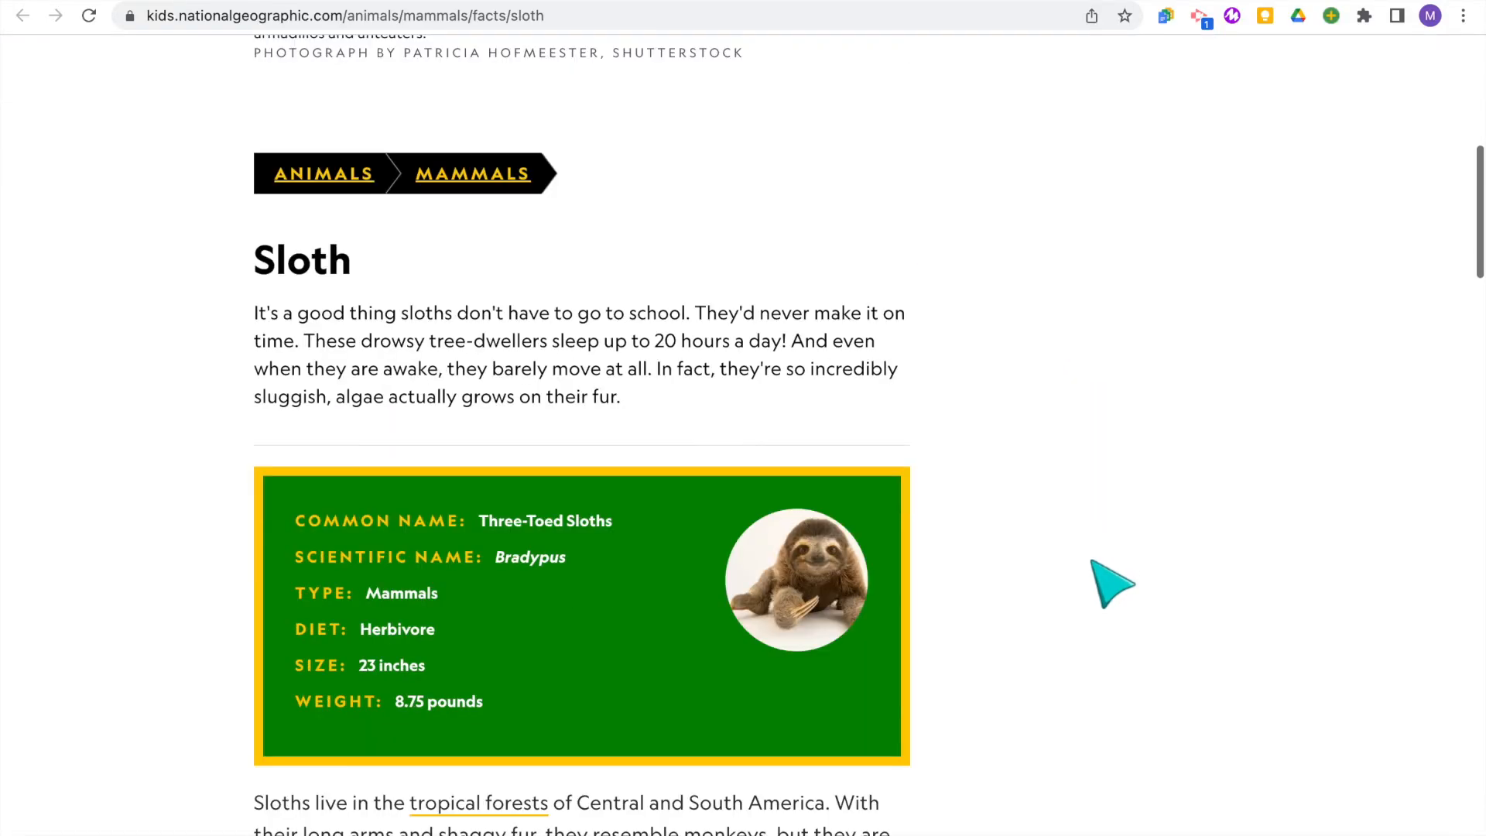
pyautogui.scroll(-3)
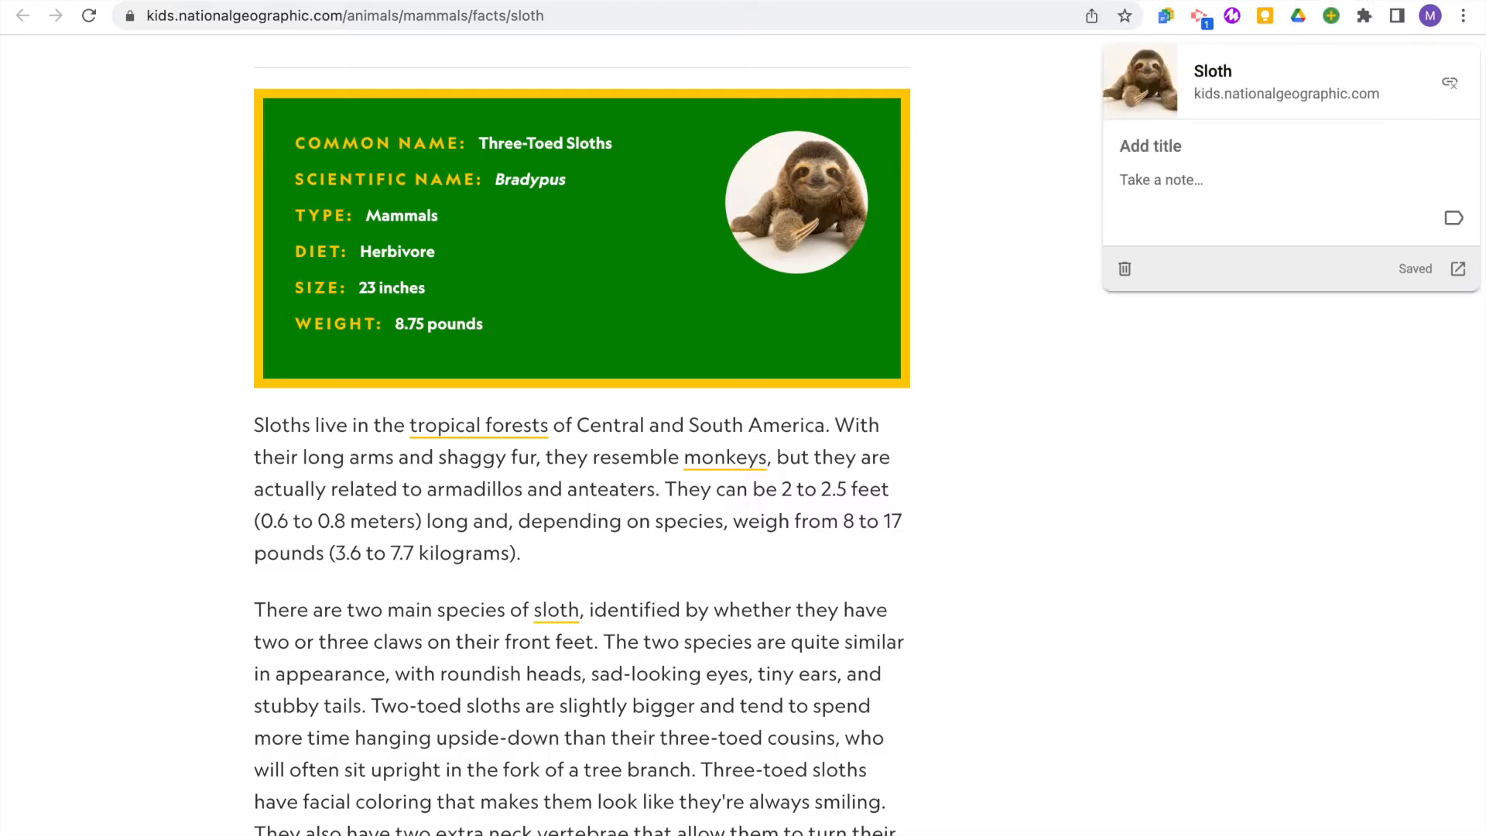
pyautogui.write('Animal Report')
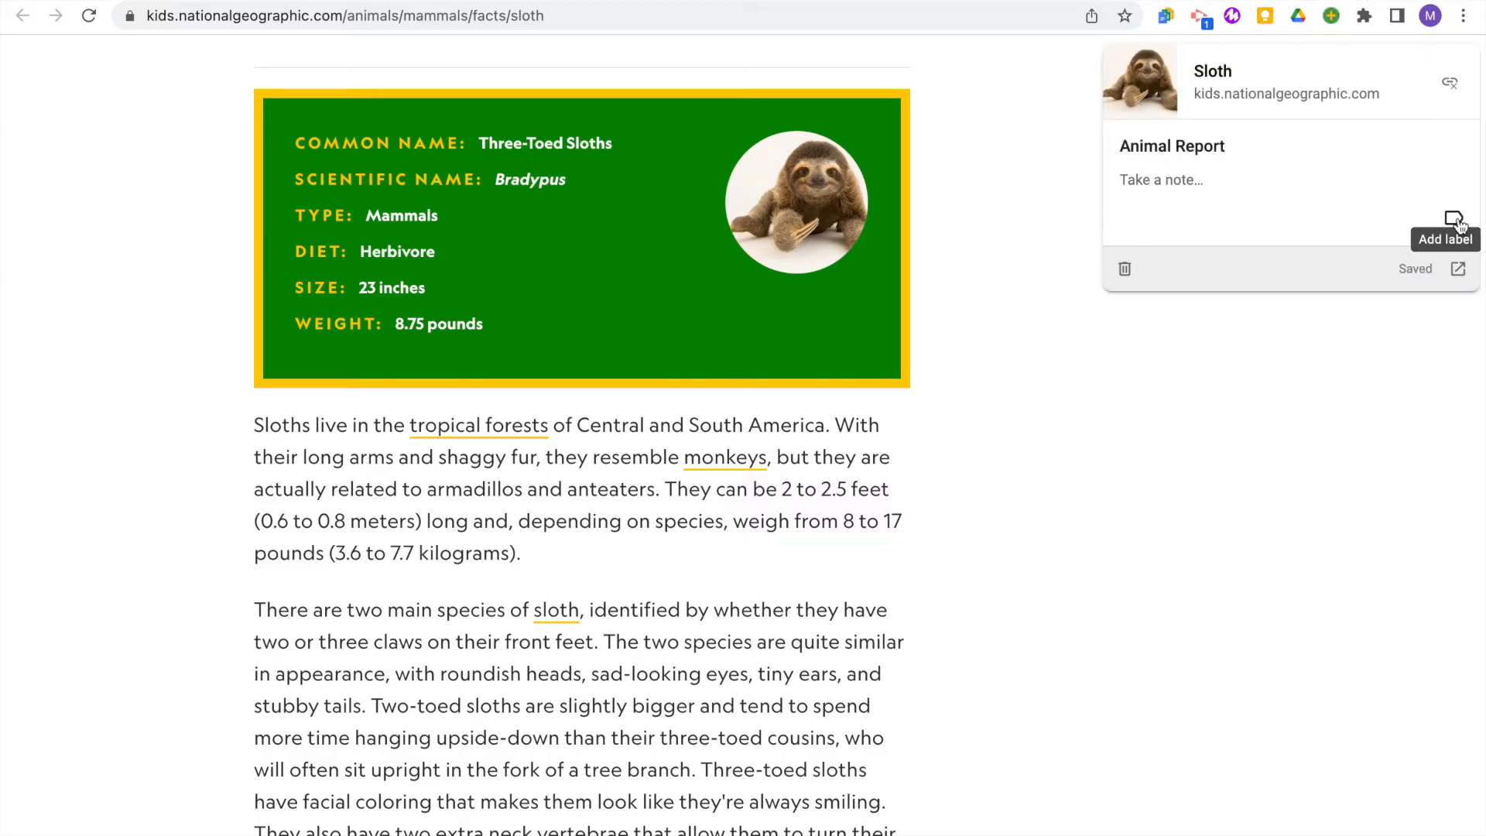
pyautogui.click(1454, 216)
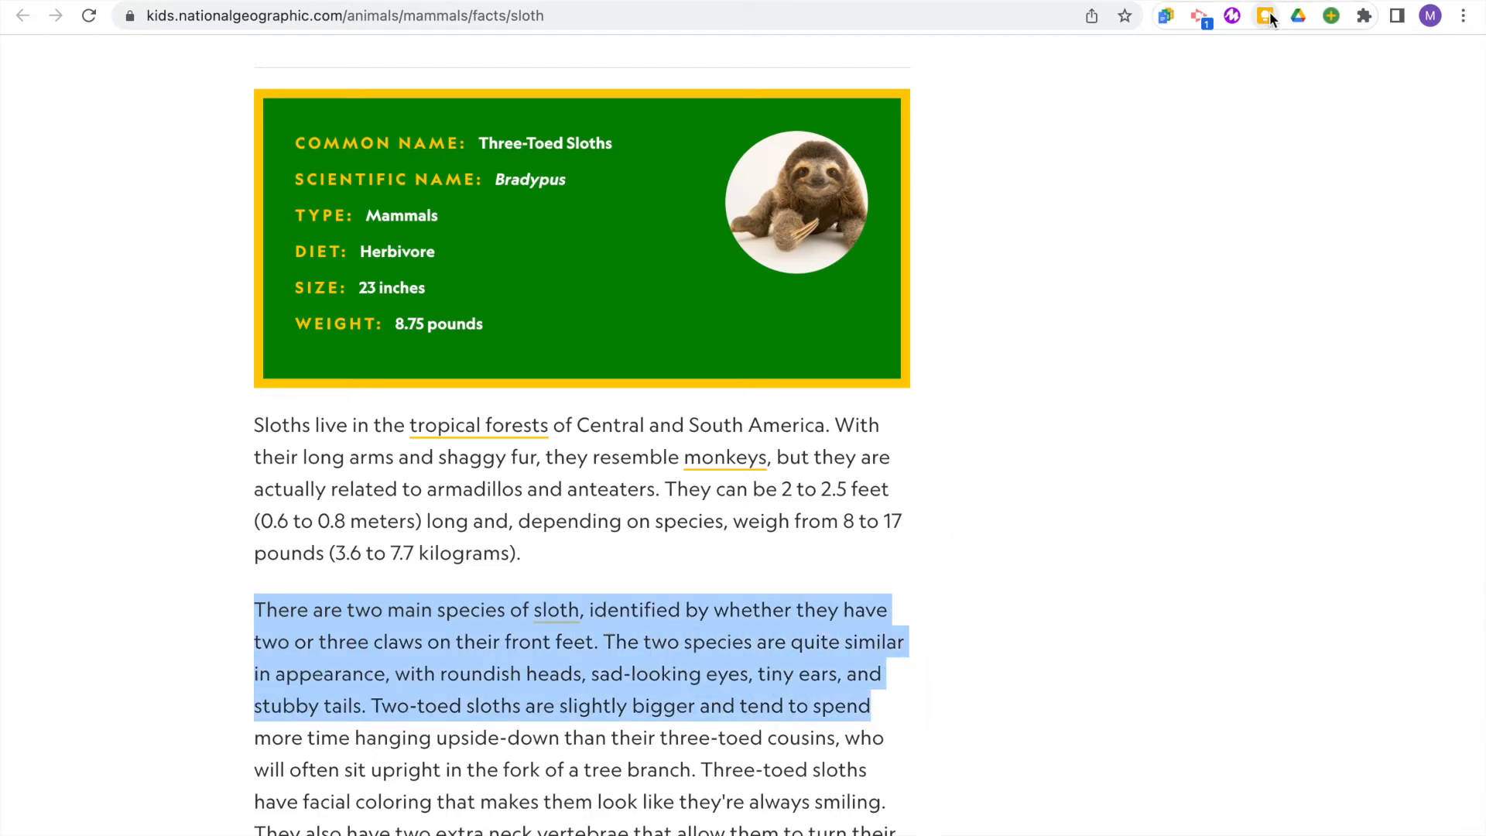
pyautogui.click(1265, 16)
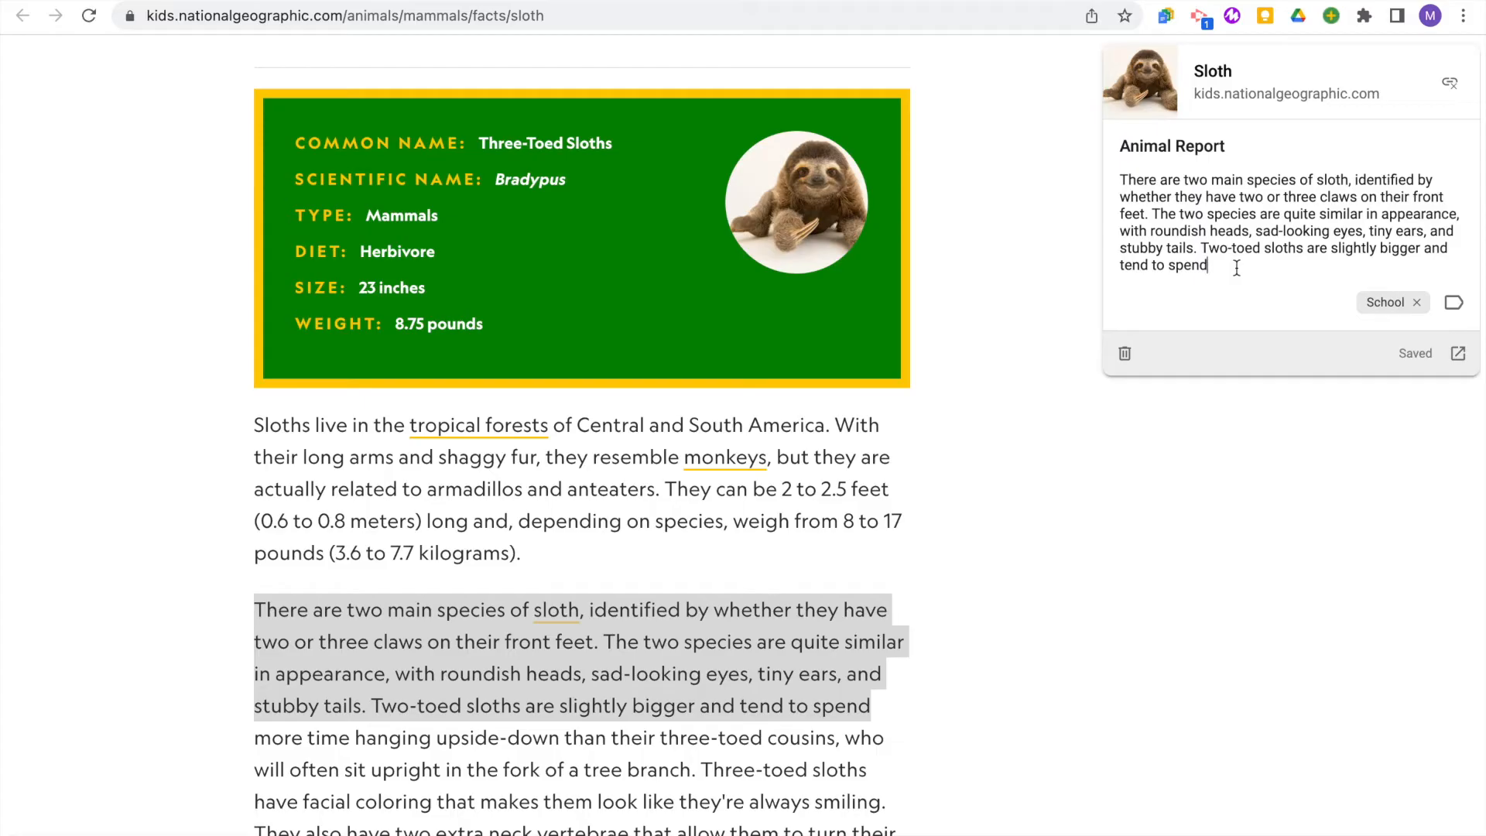
pyautogui.moveTo(1458, 353)
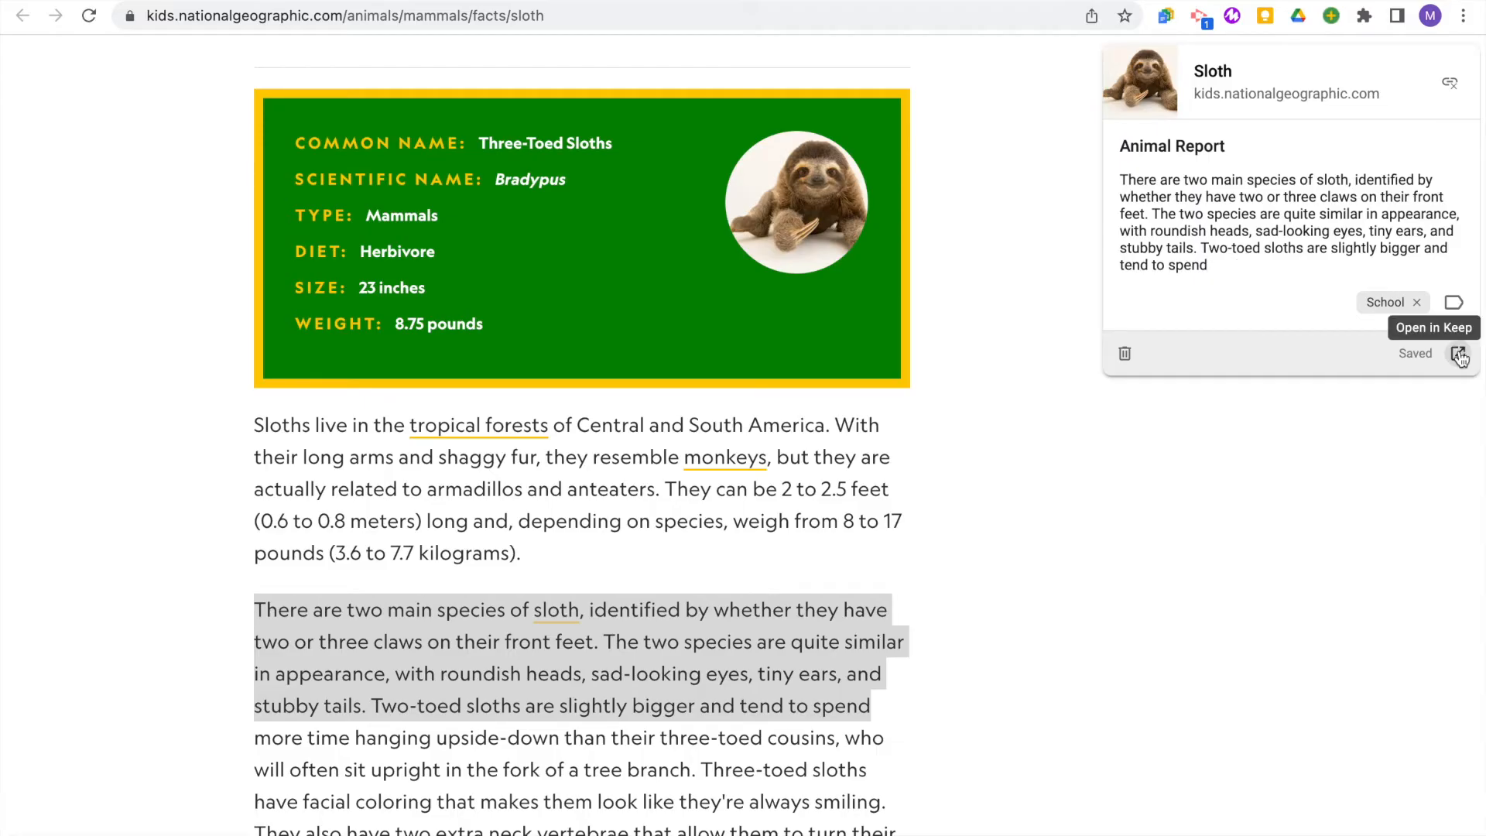
pyautogui.click(1460, 353)
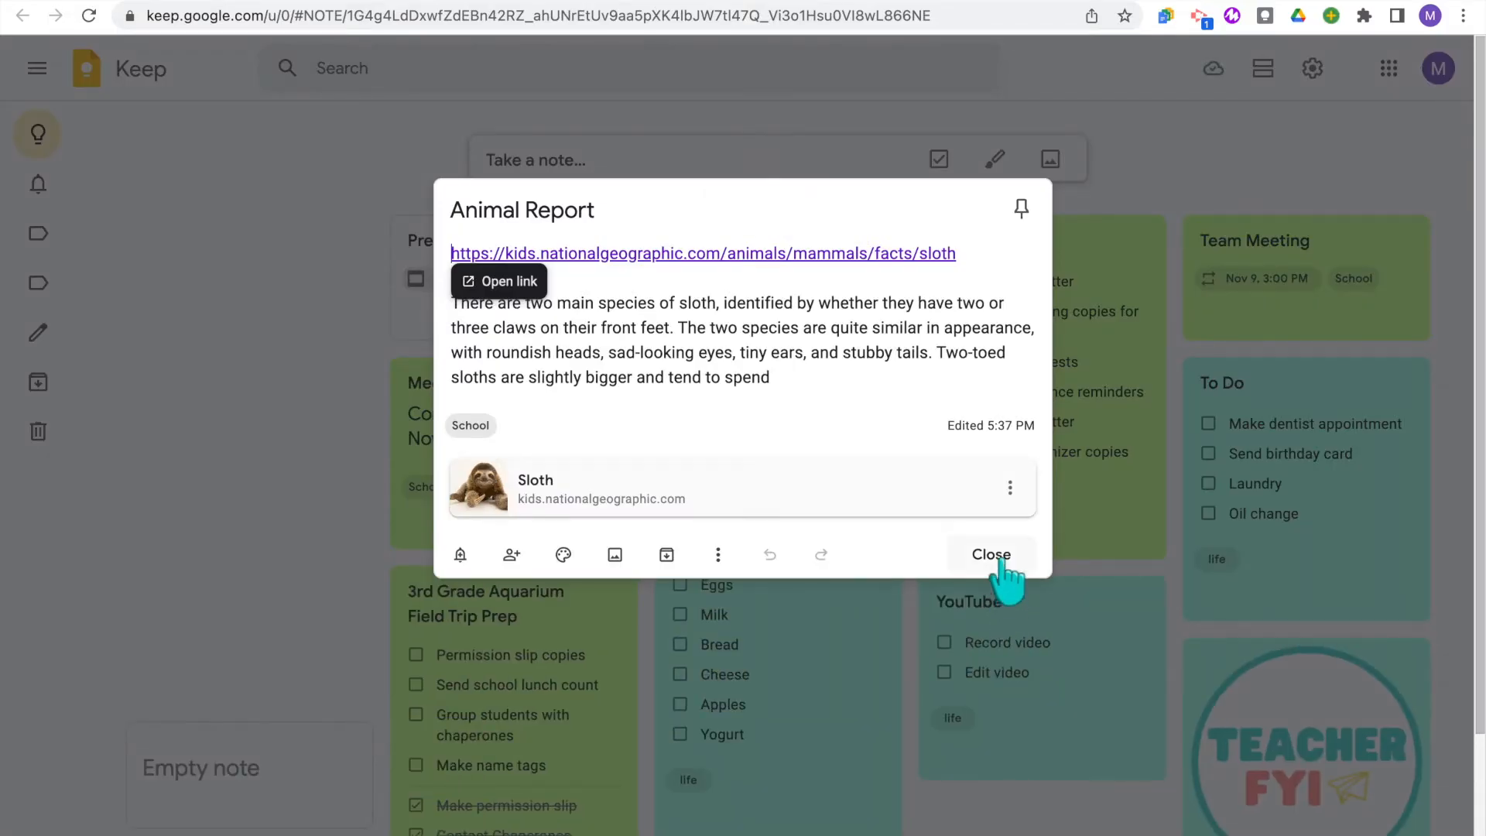
# Close the Animal Report note and choose an action from its More menu
pyautogui.click(991, 554)
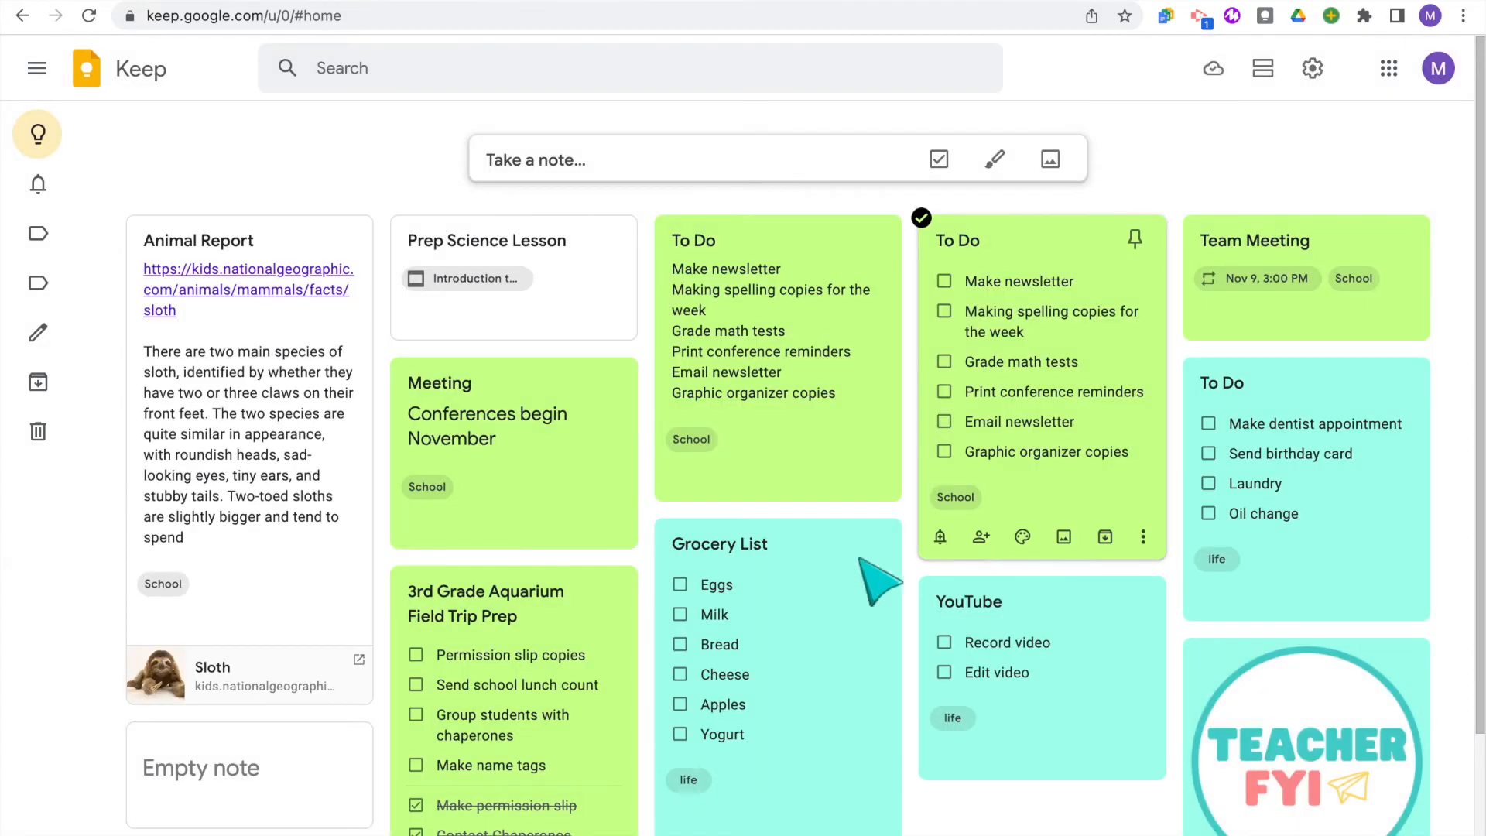
pyautogui.click(351, 624)
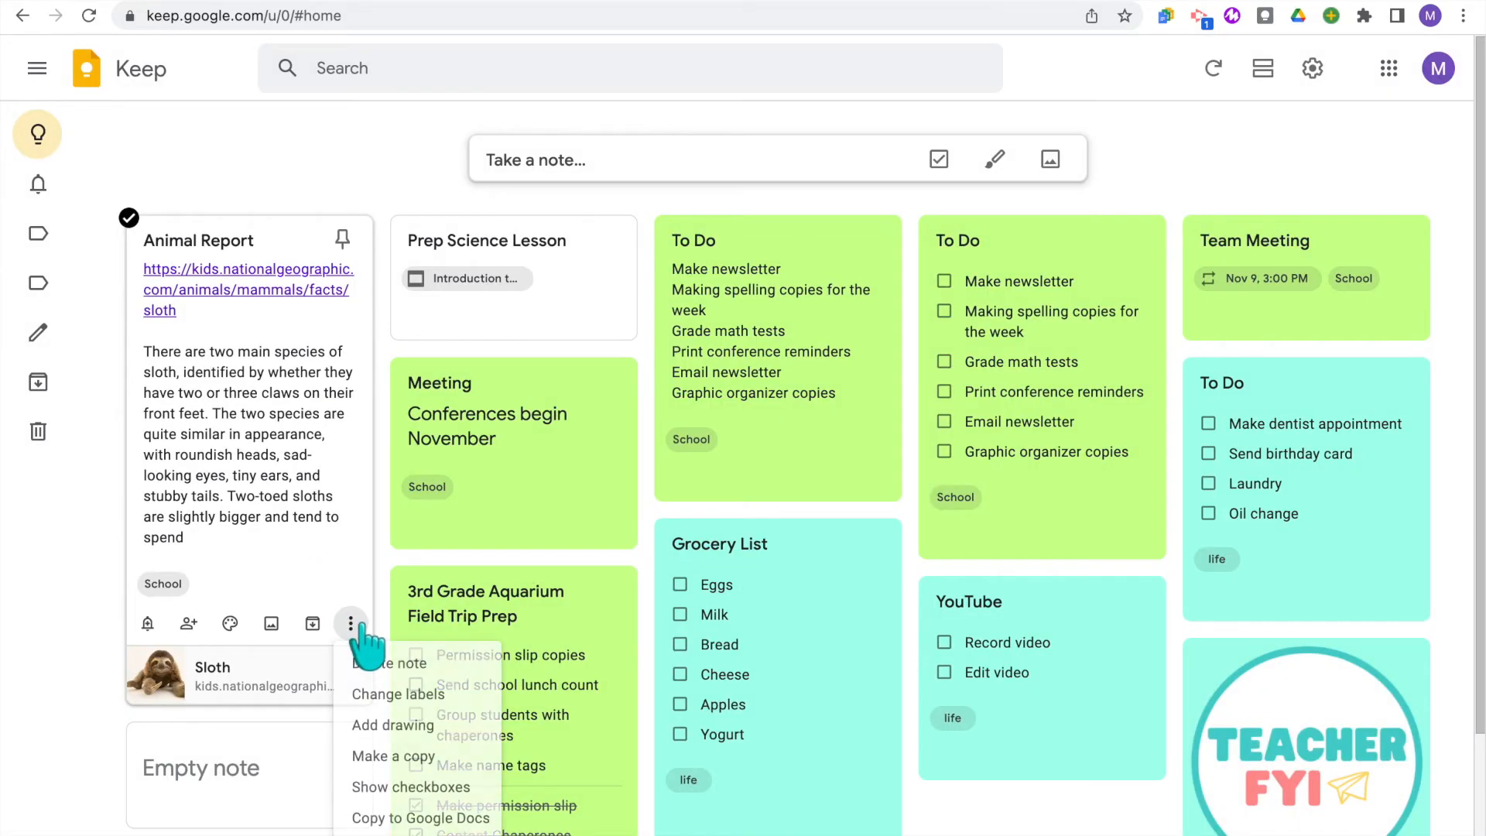
pyautogui.click(420, 817)
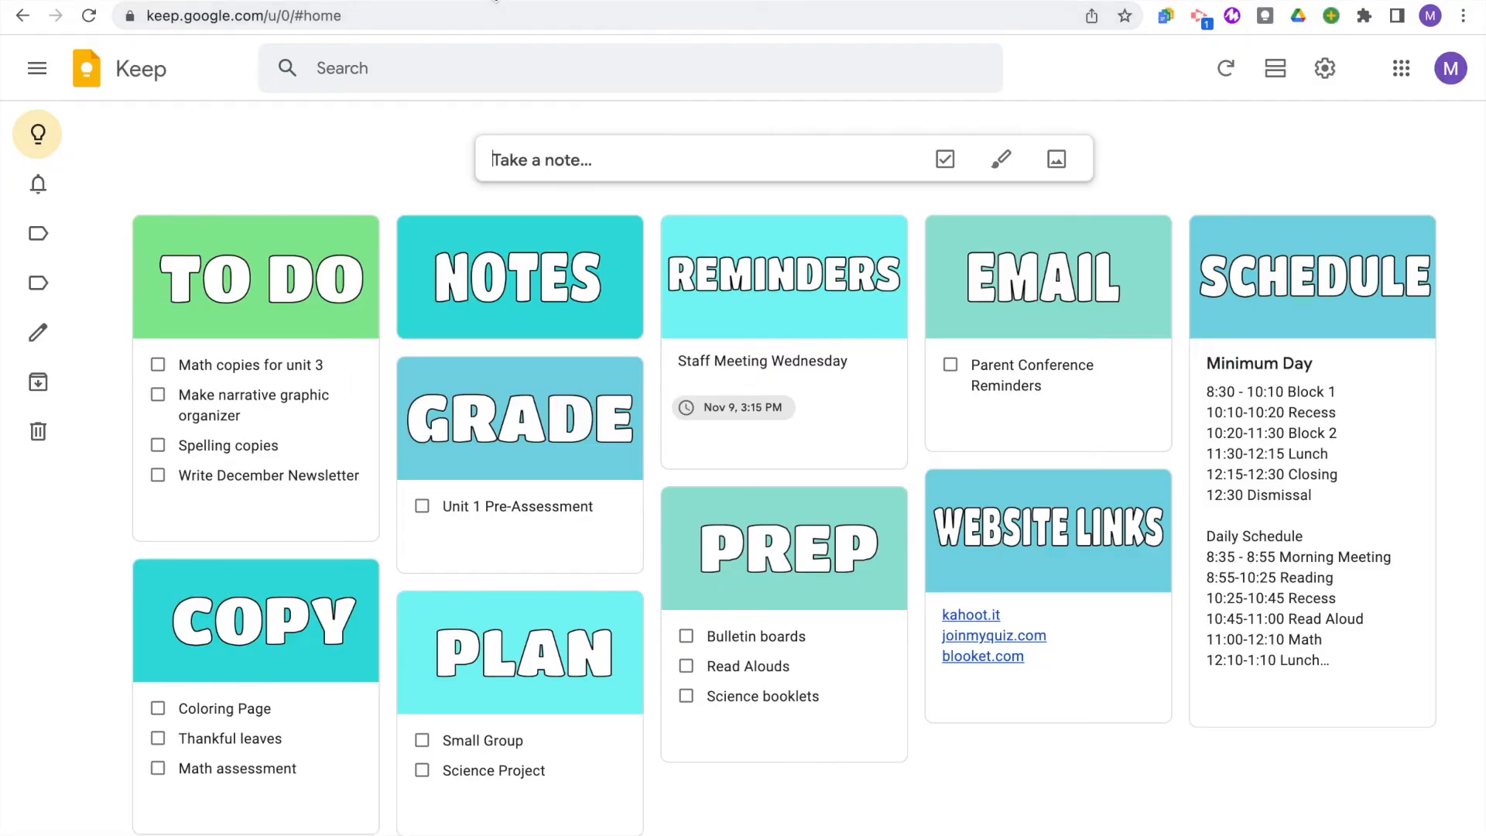
pyautogui.moveTo(1184, 810)
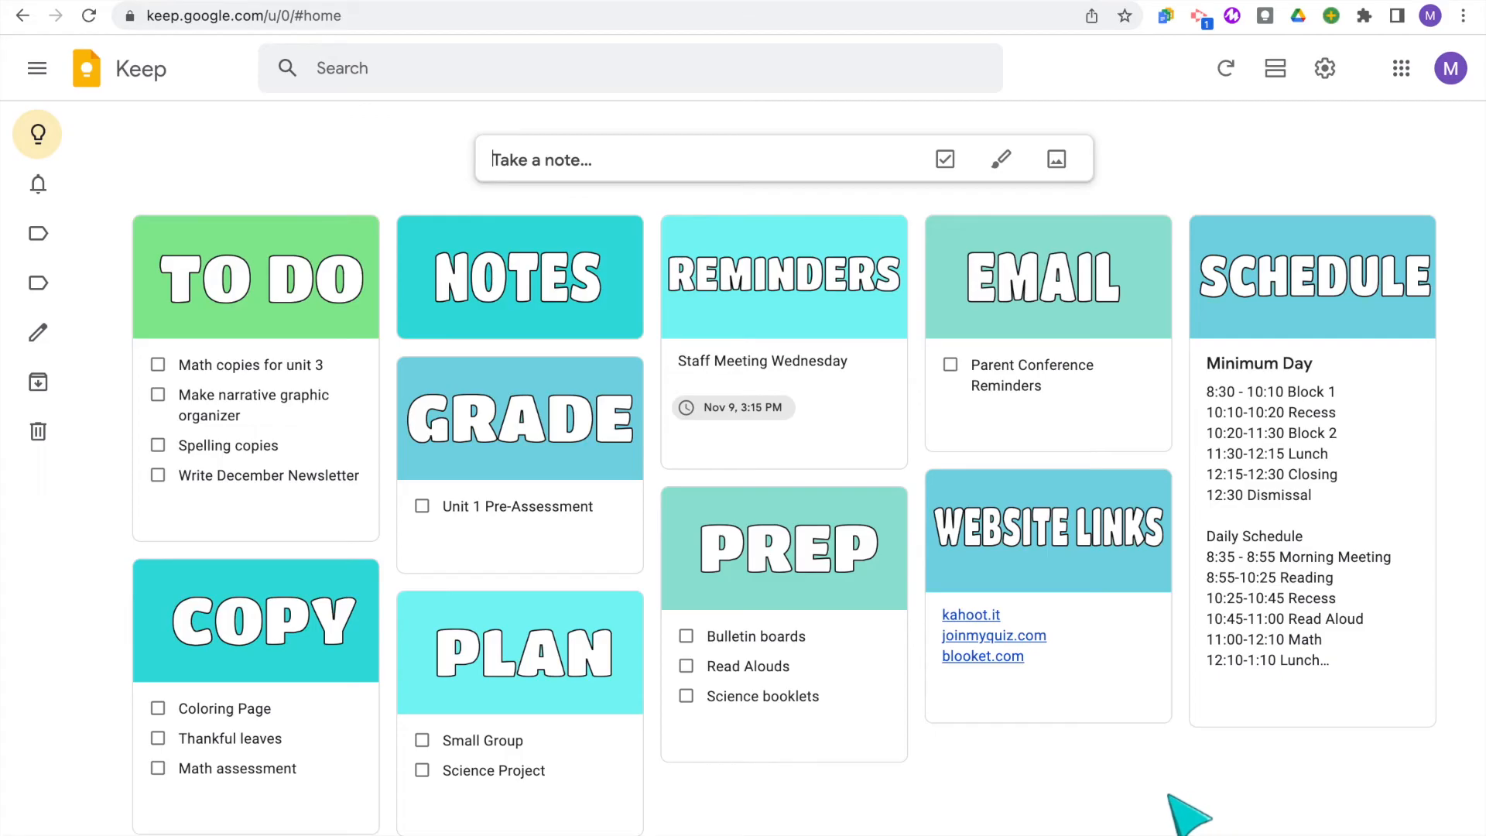
pyautogui.moveTo(1135, 809)
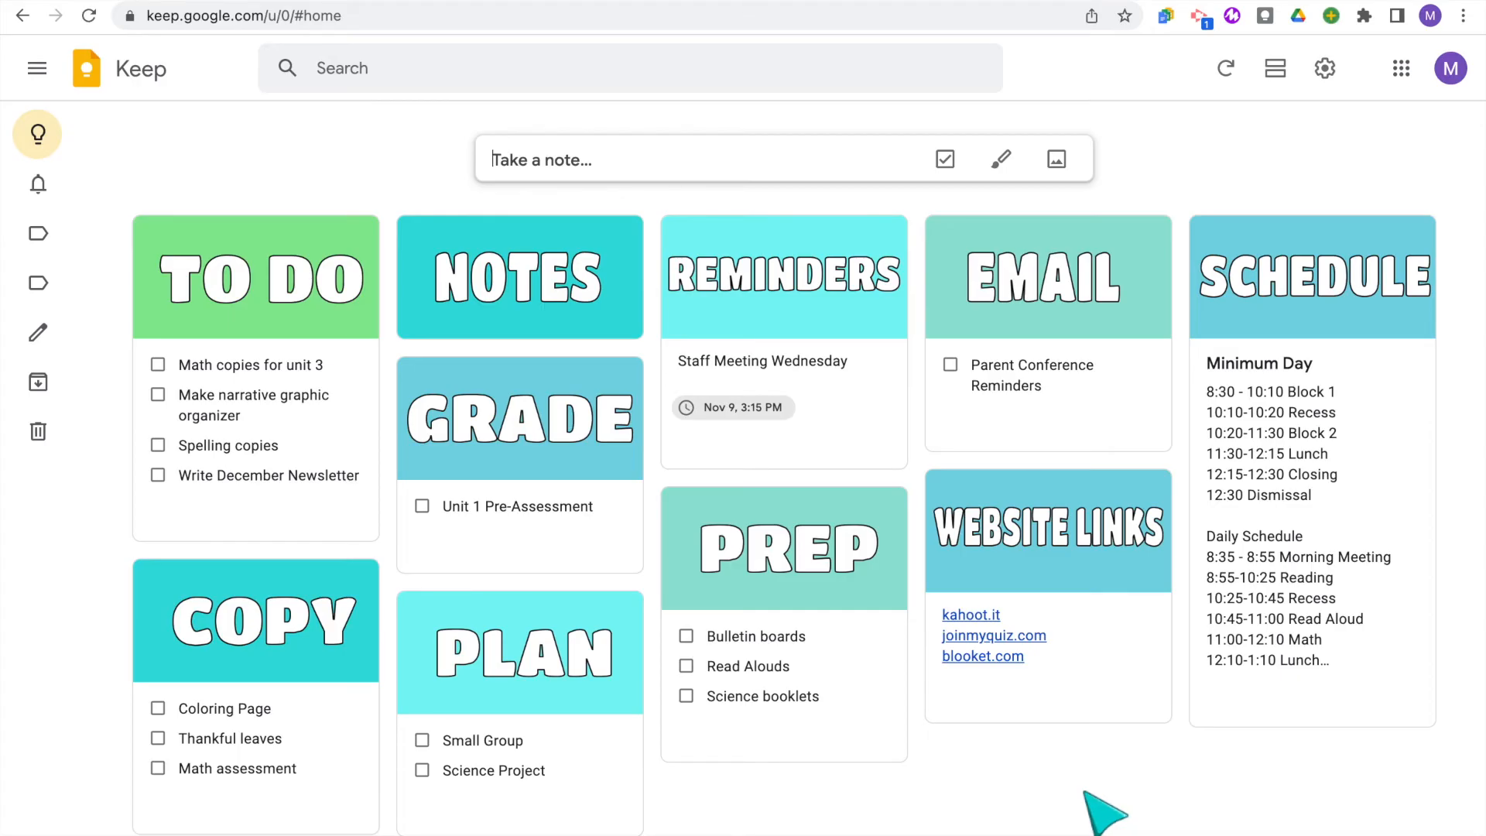
pyautogui.moveTo(556, 66)
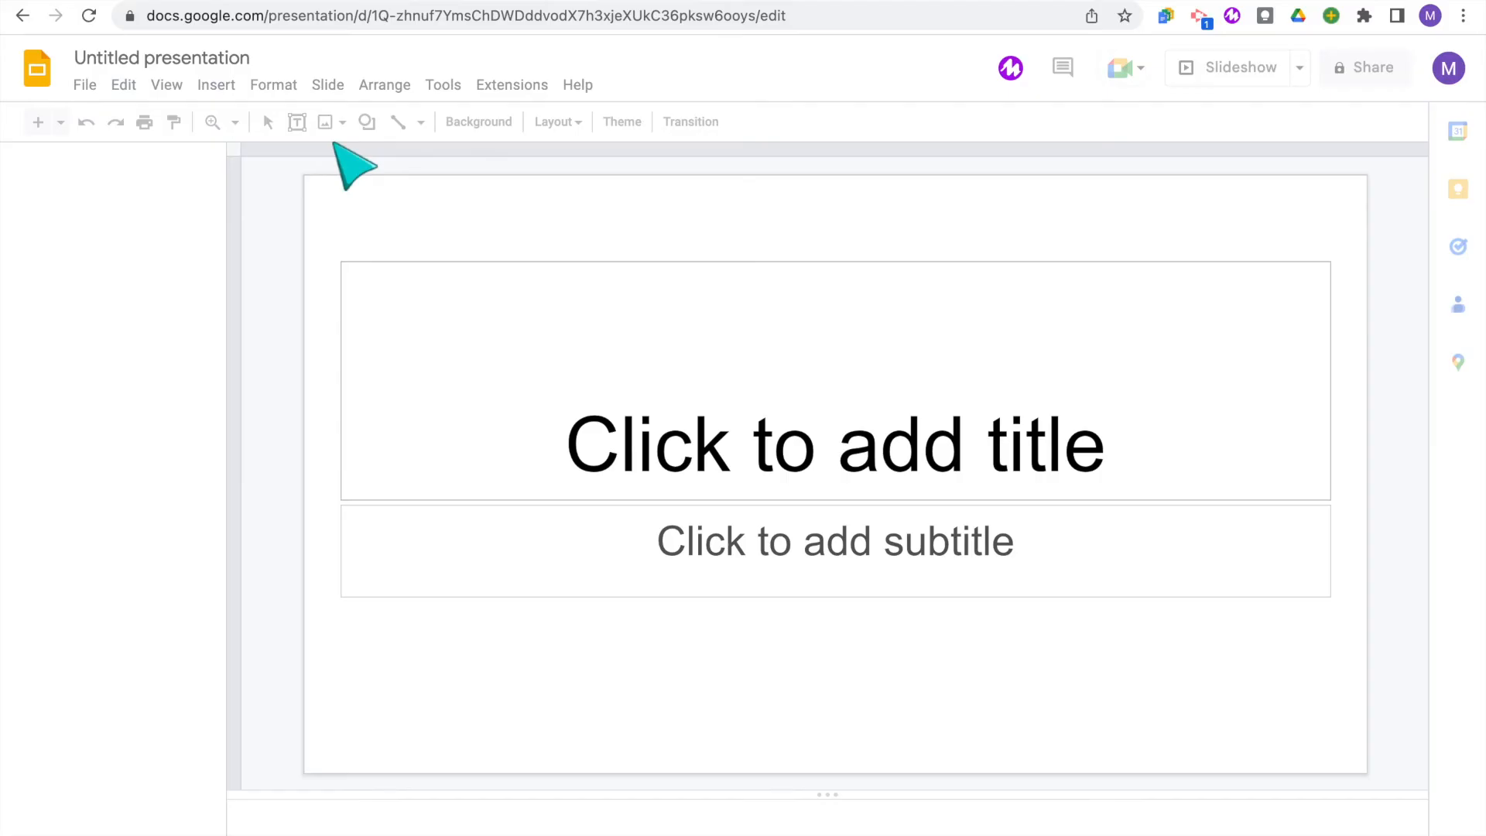
# Open File > Page setup and begin entering a custom slide width
pyautogui.click(622, 121)
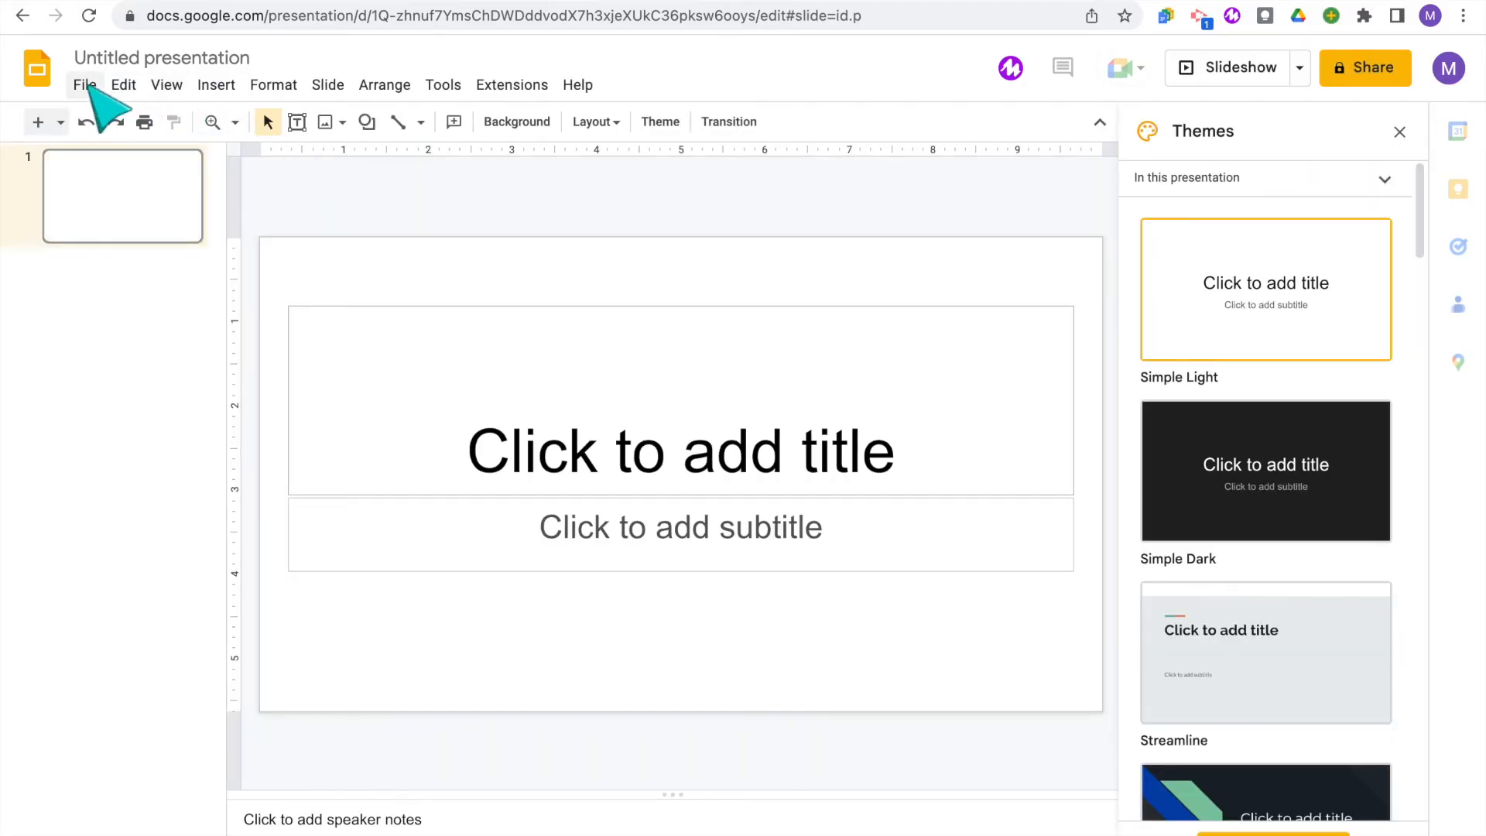
pyautogui.click(84, 84)
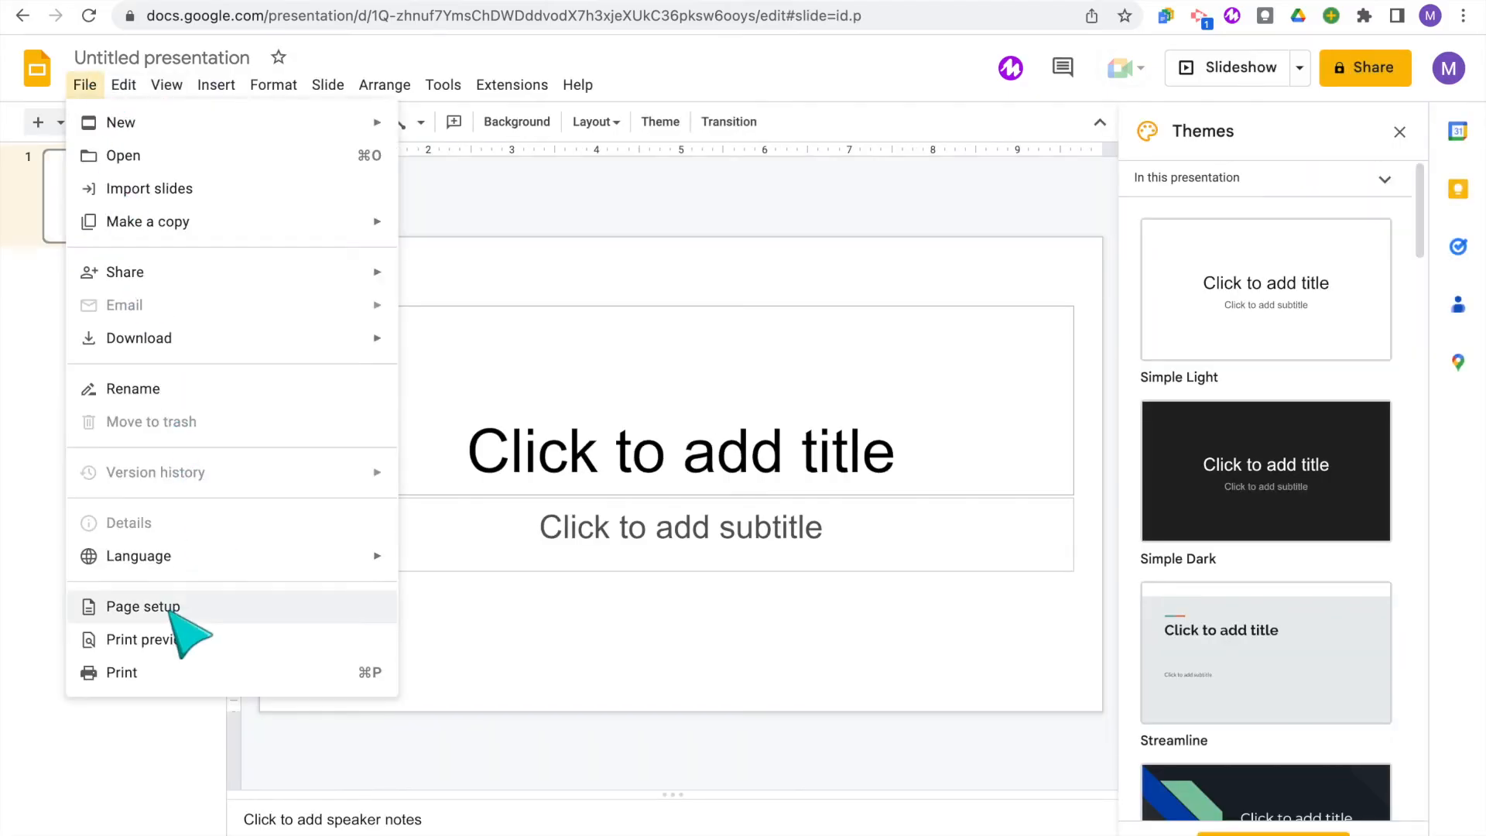
pyautogui.click(138, 607)
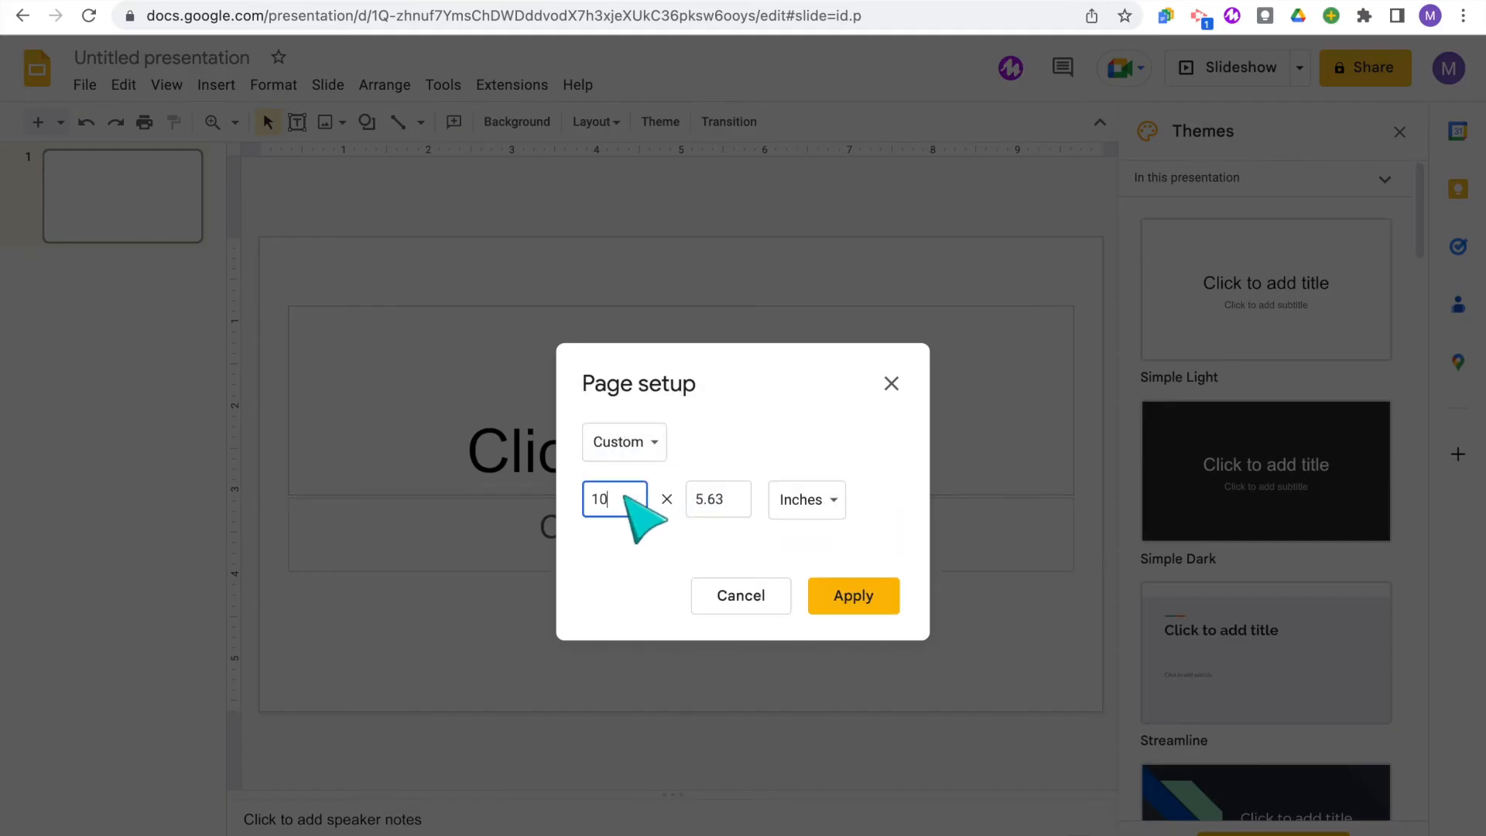
pyautogui.click(851, 595)
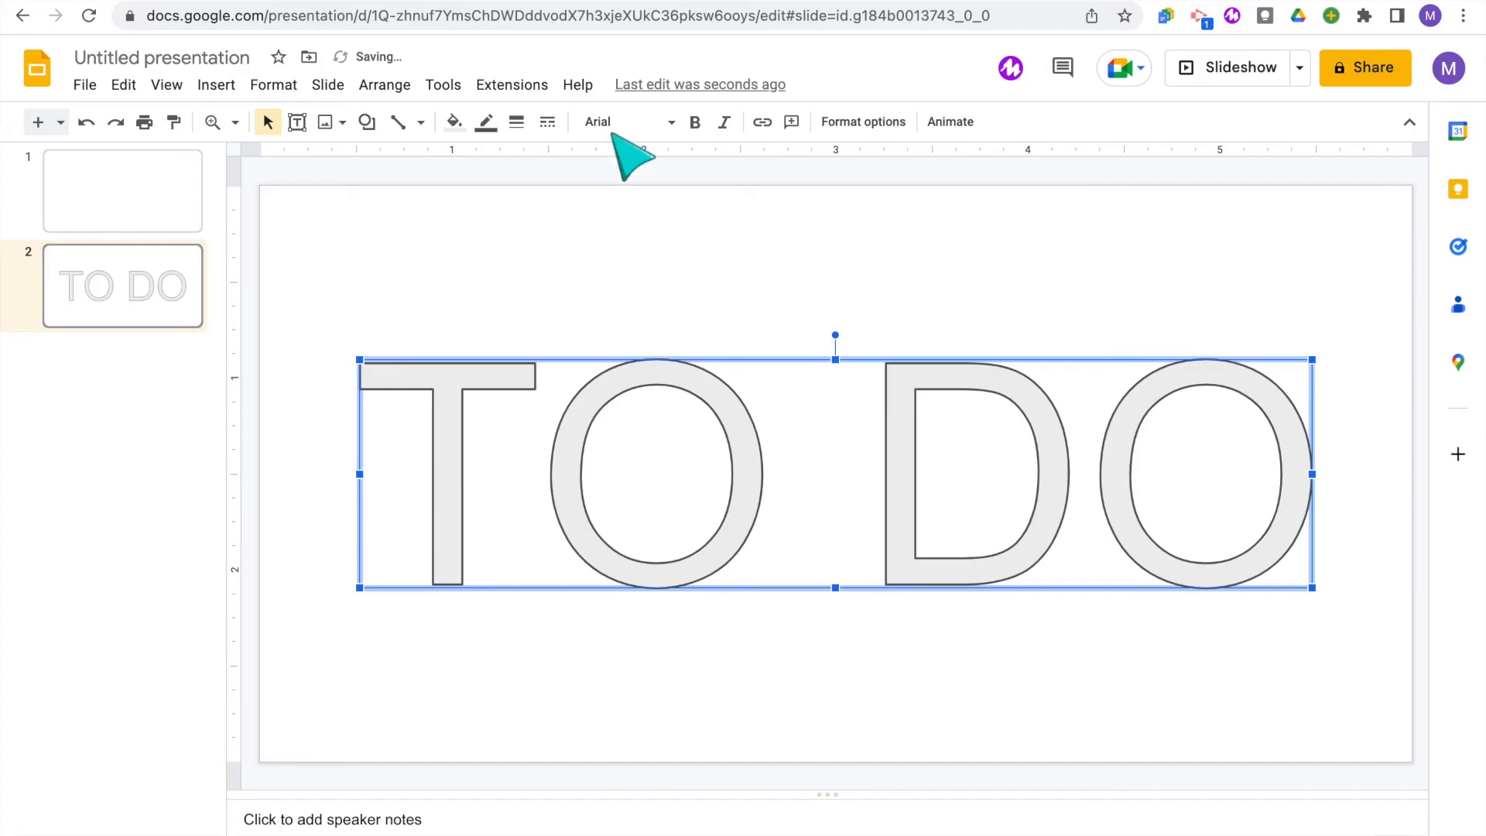
# Fill the TO DO letters white and set the slide background to green
pyautogui.click(454, 121)
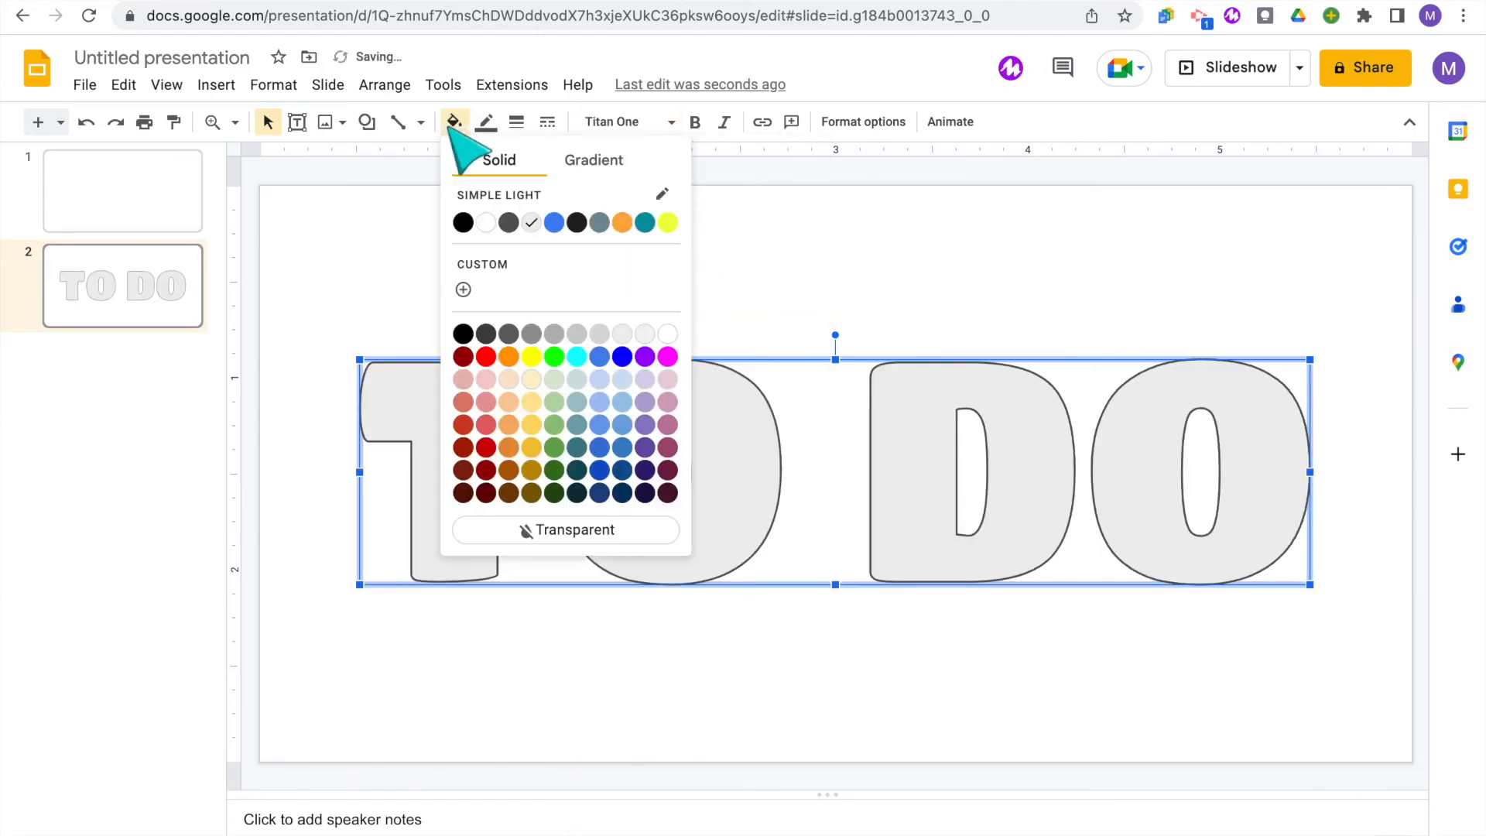
pyautogui.click(518, 121)
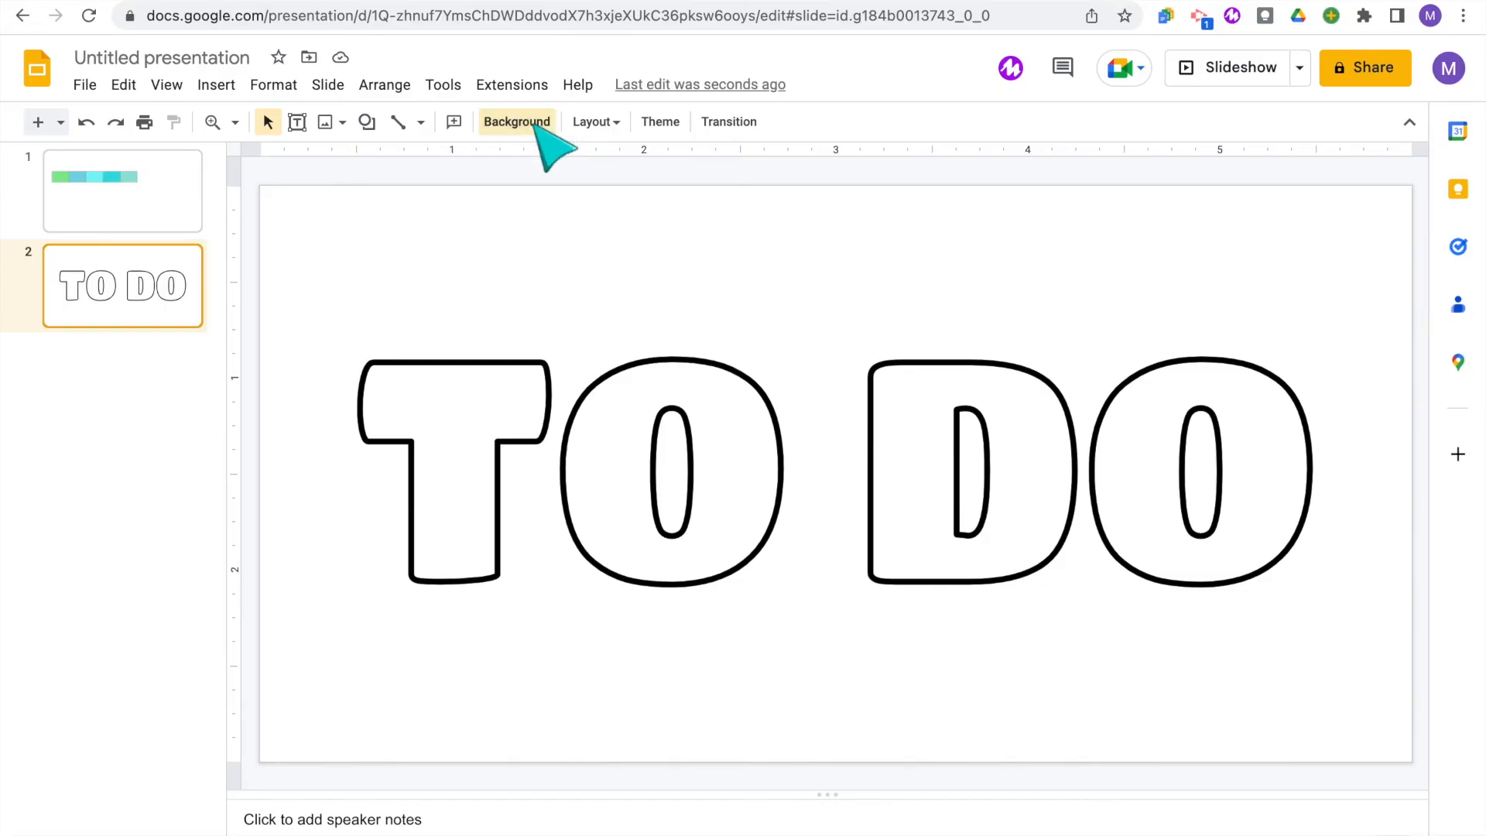
pyautogui.click(518, 121)
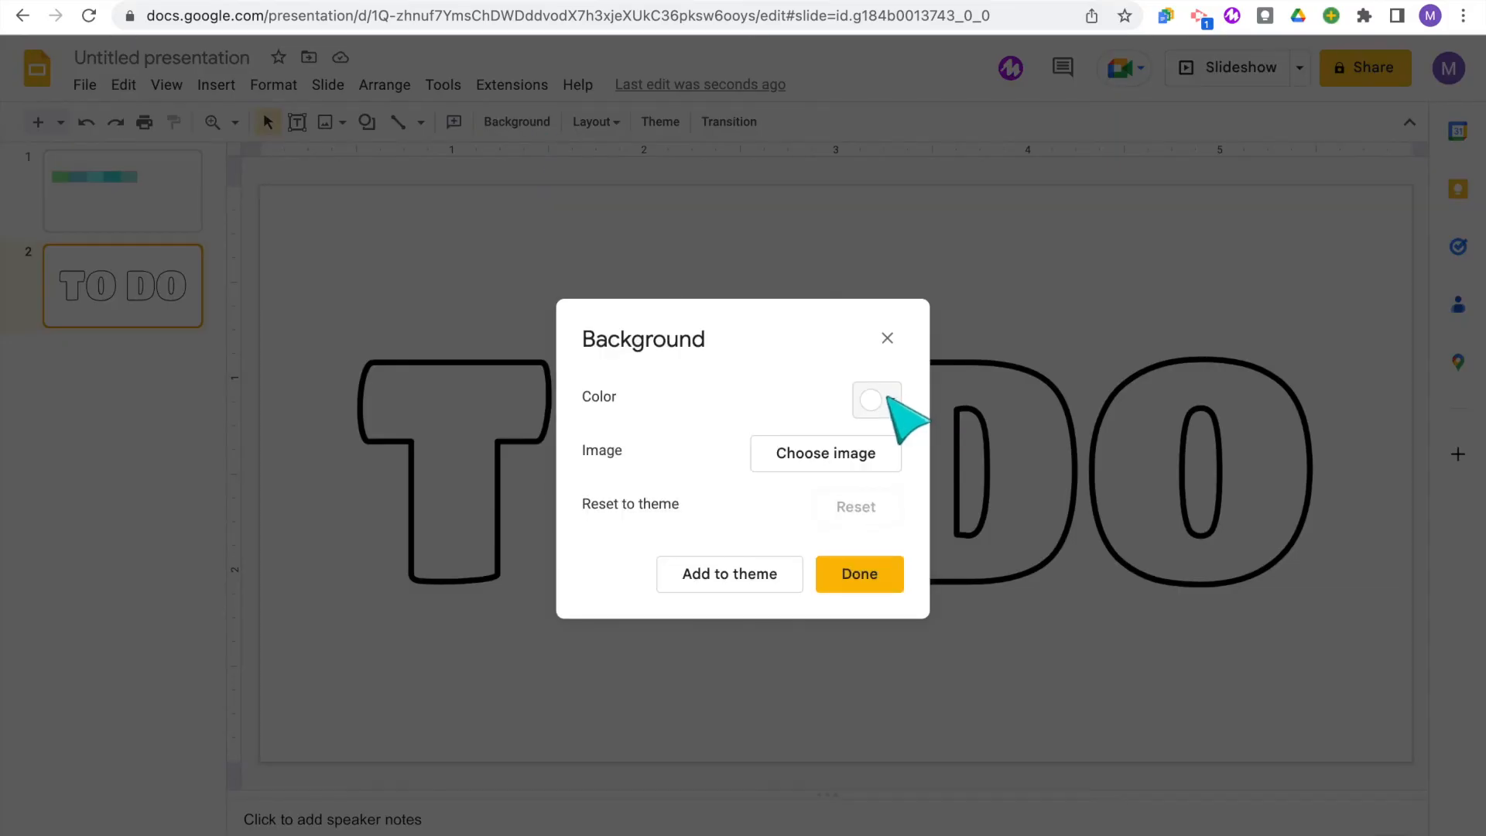
pyautogui.click(873, 399)
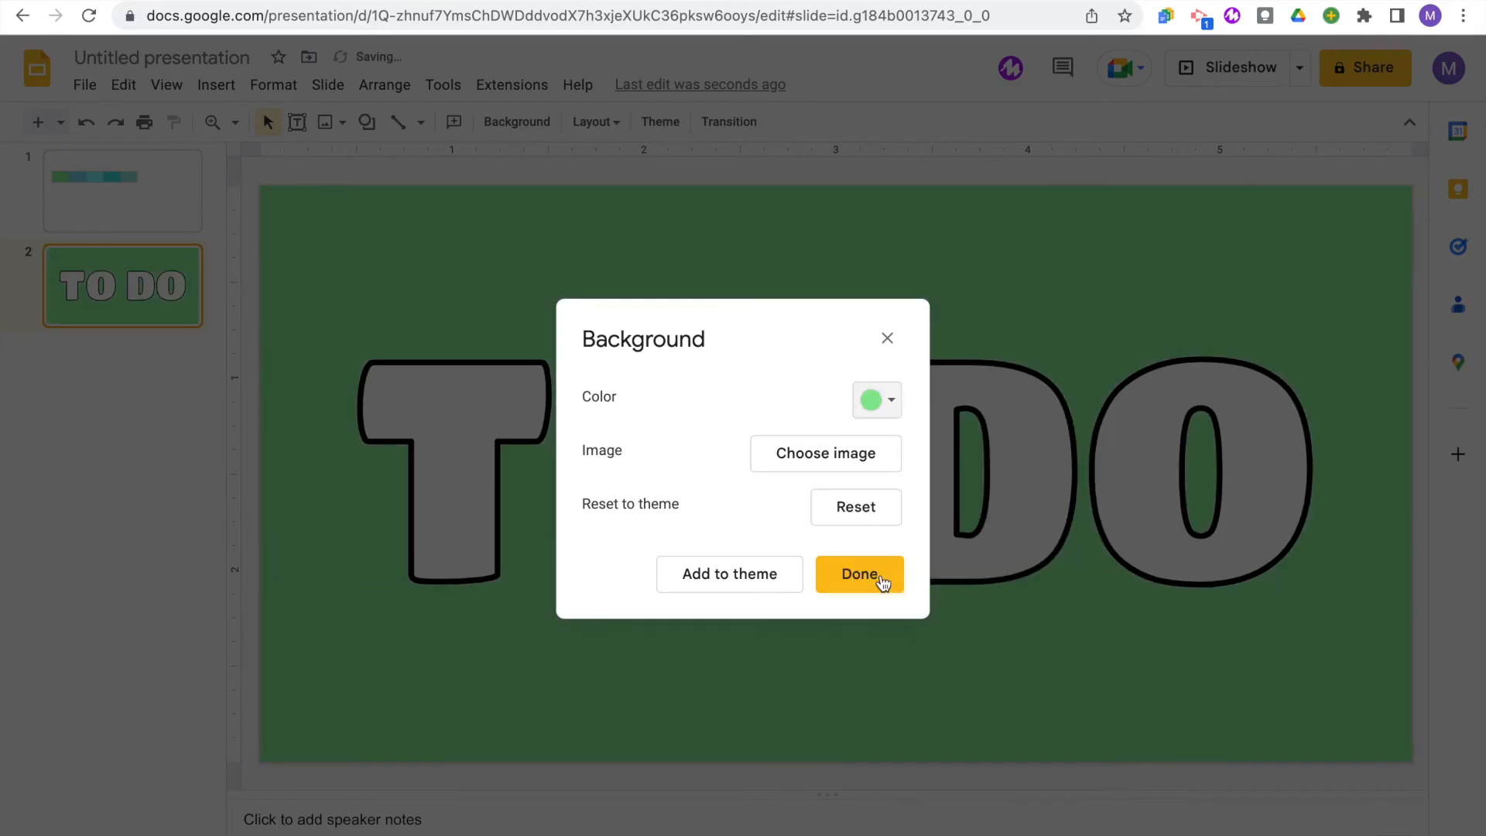
pyautogui.click(858, 573)
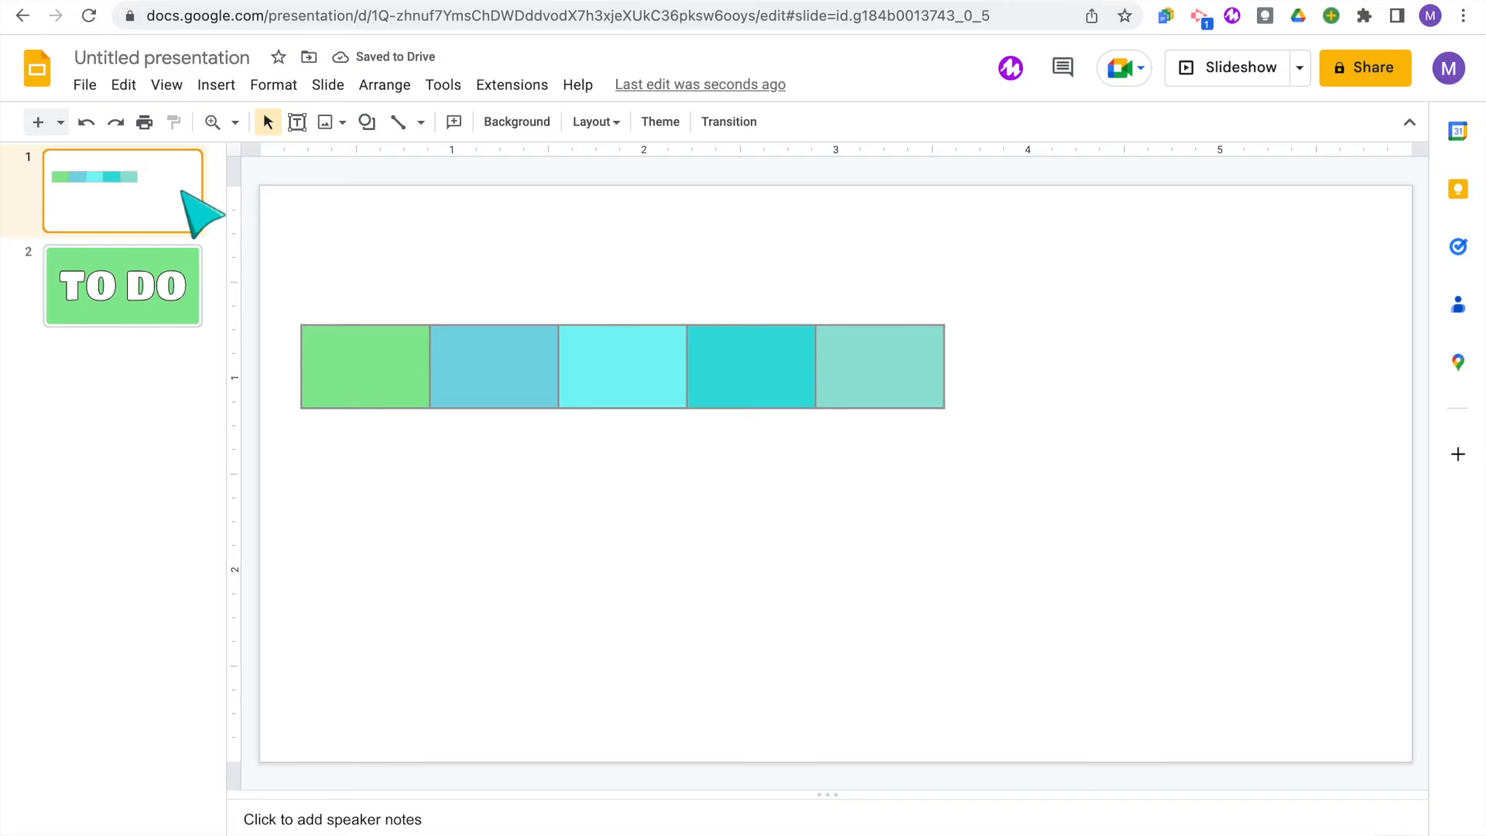
# Return to the swatch slide and edit the first cell of the new table row
pyautogui.click(217, 83)
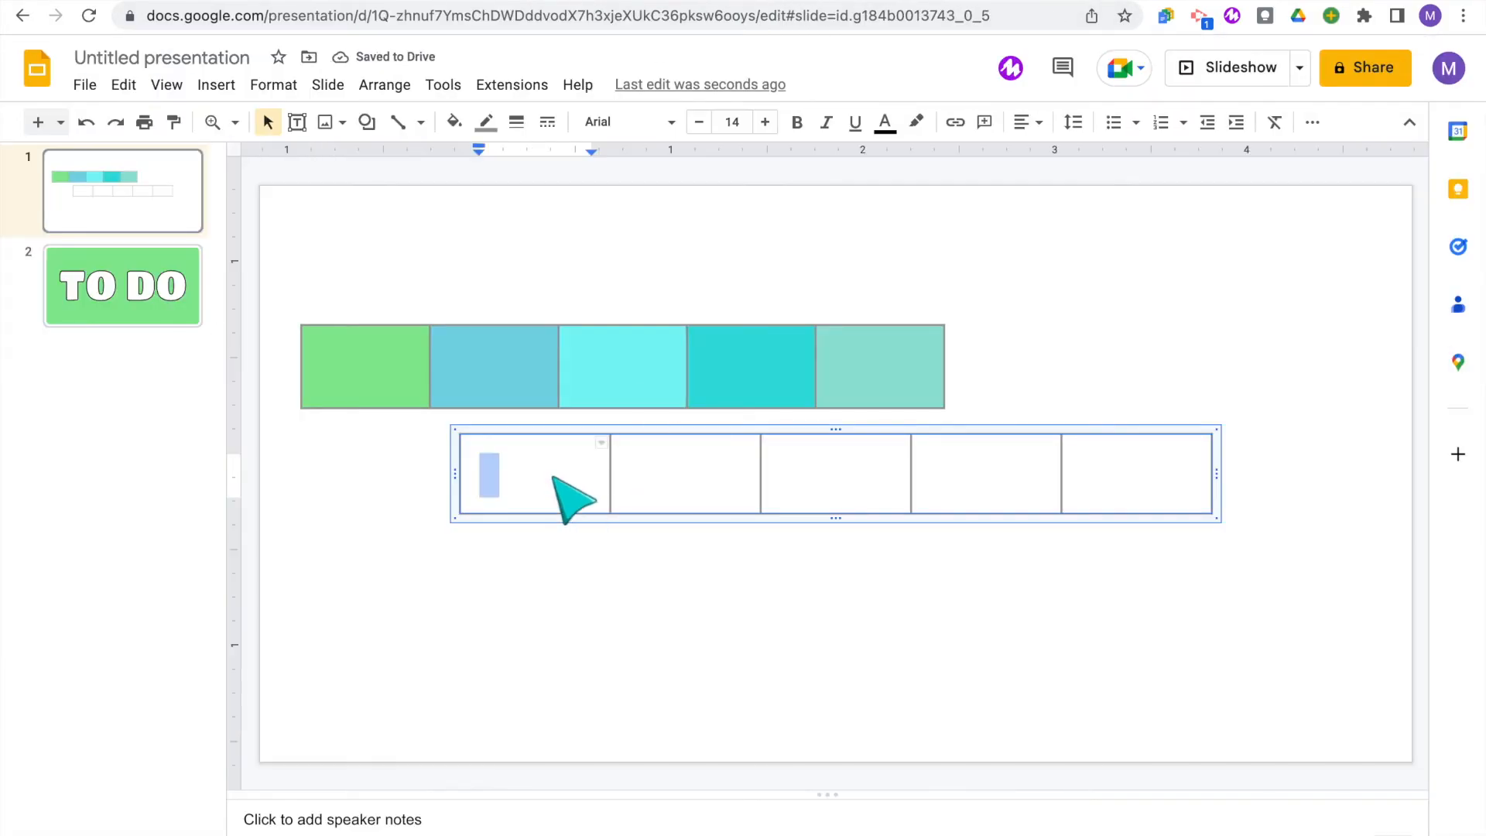
pyautogui.click(453, 121)
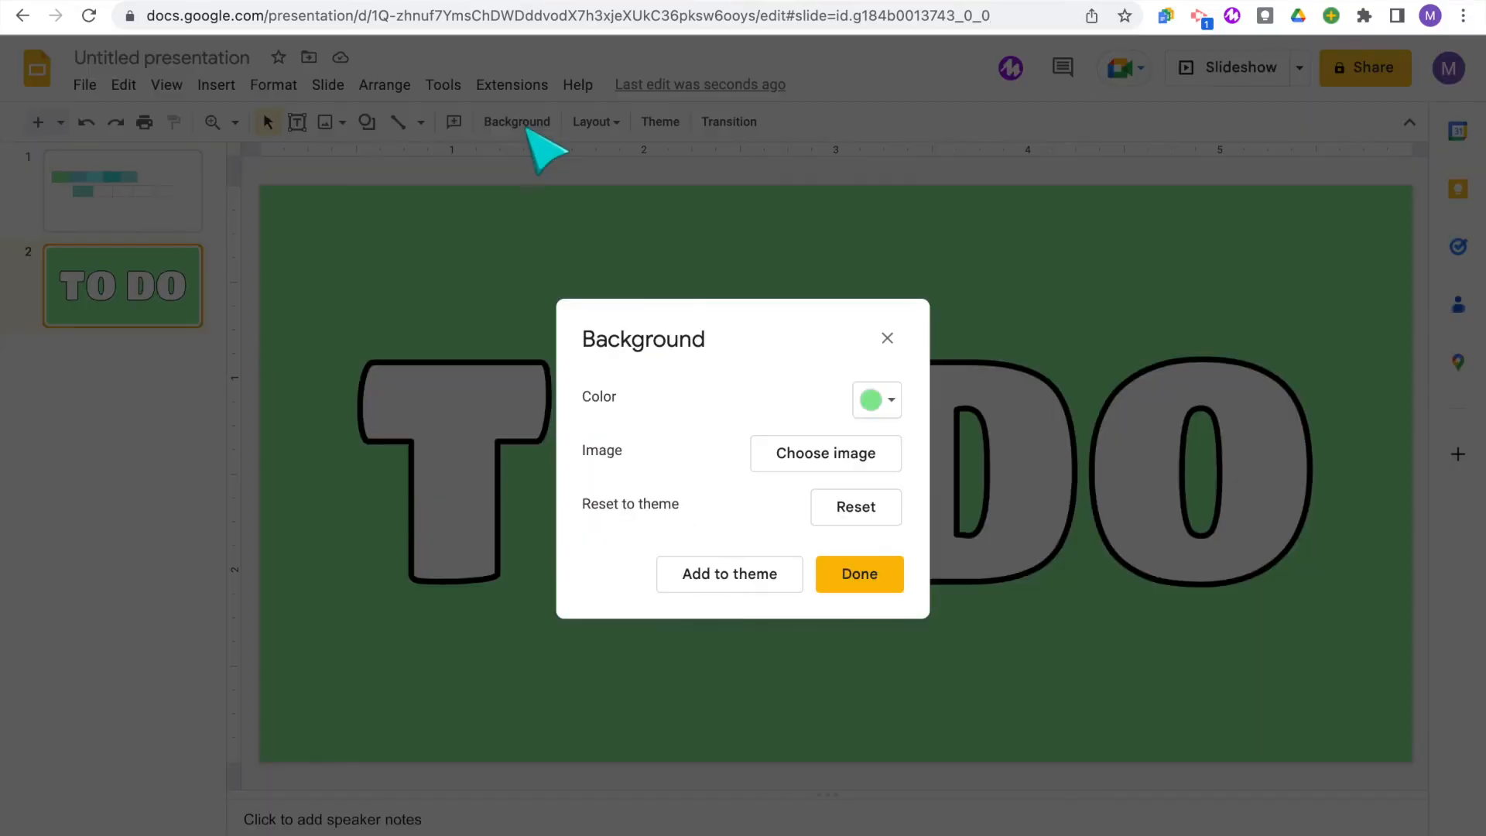
# Insert a black outline pencil image from a web search and place it beside the TO DO lettering
pyautogui.click(872, 399)
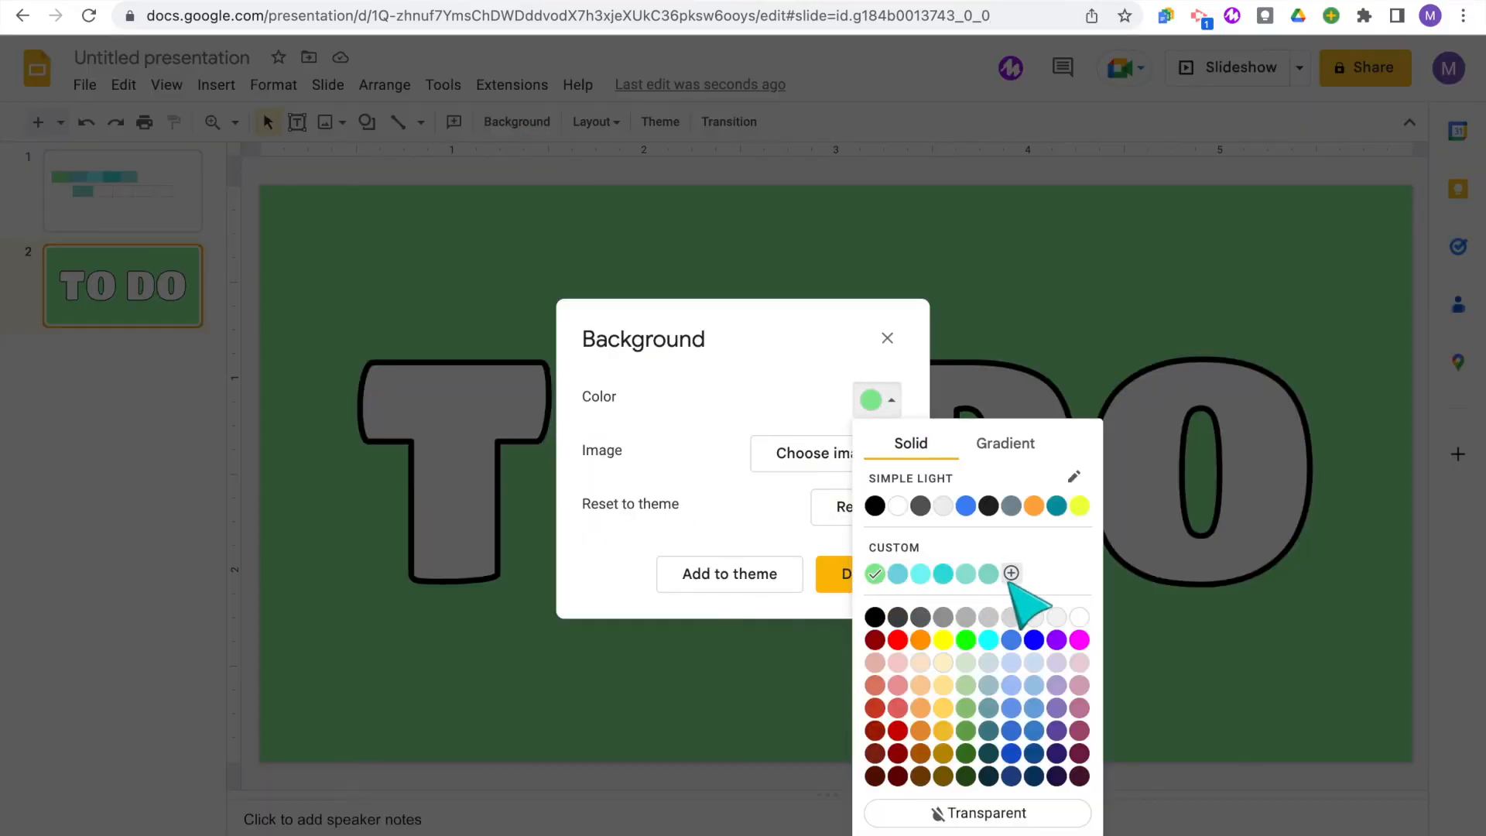
pyautogui.click(216, 84)
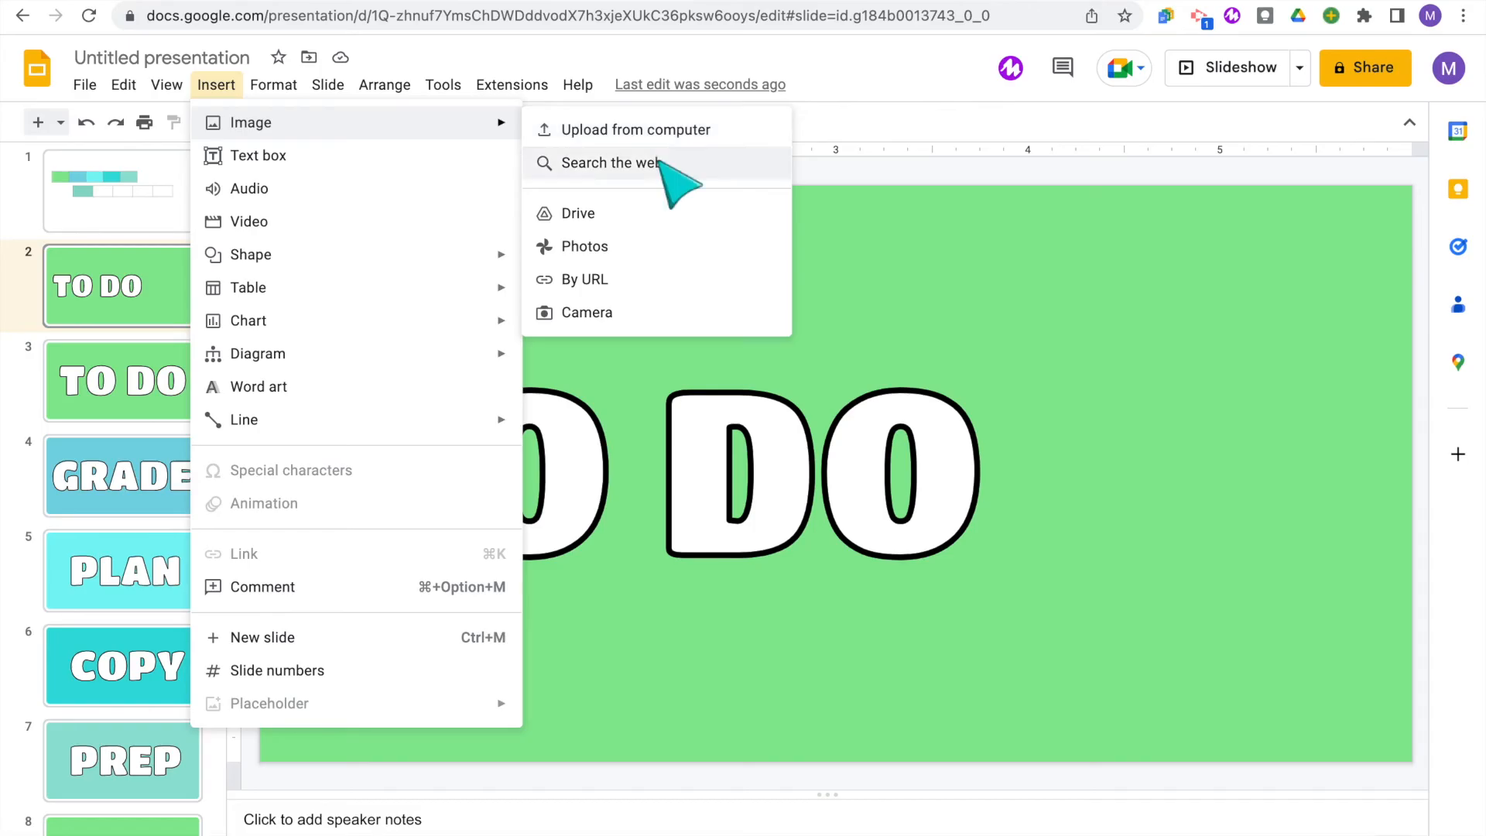
pyautogui.click(613, 163)
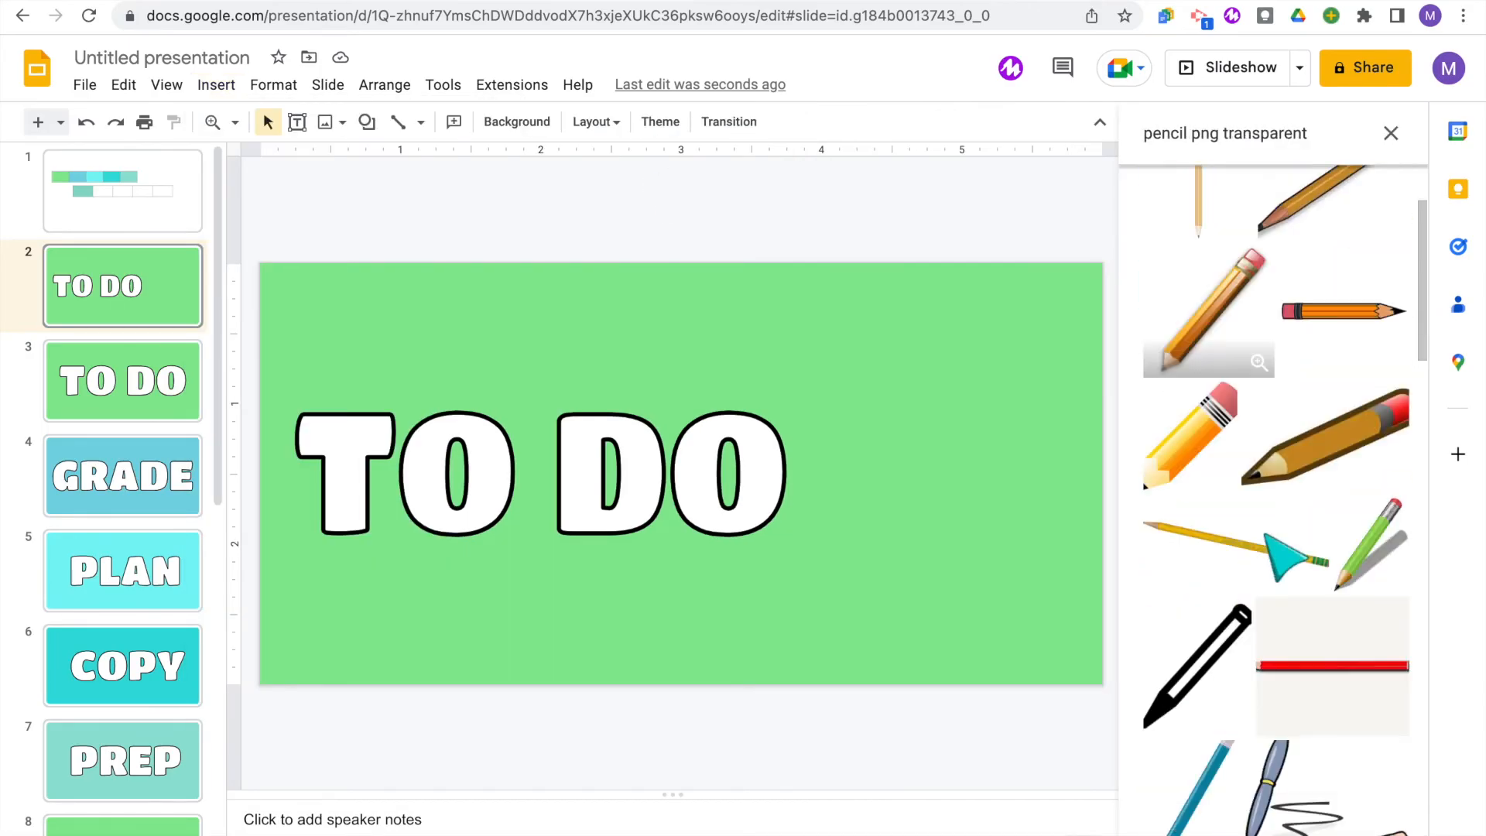
pyautogui.click(1390, 133)
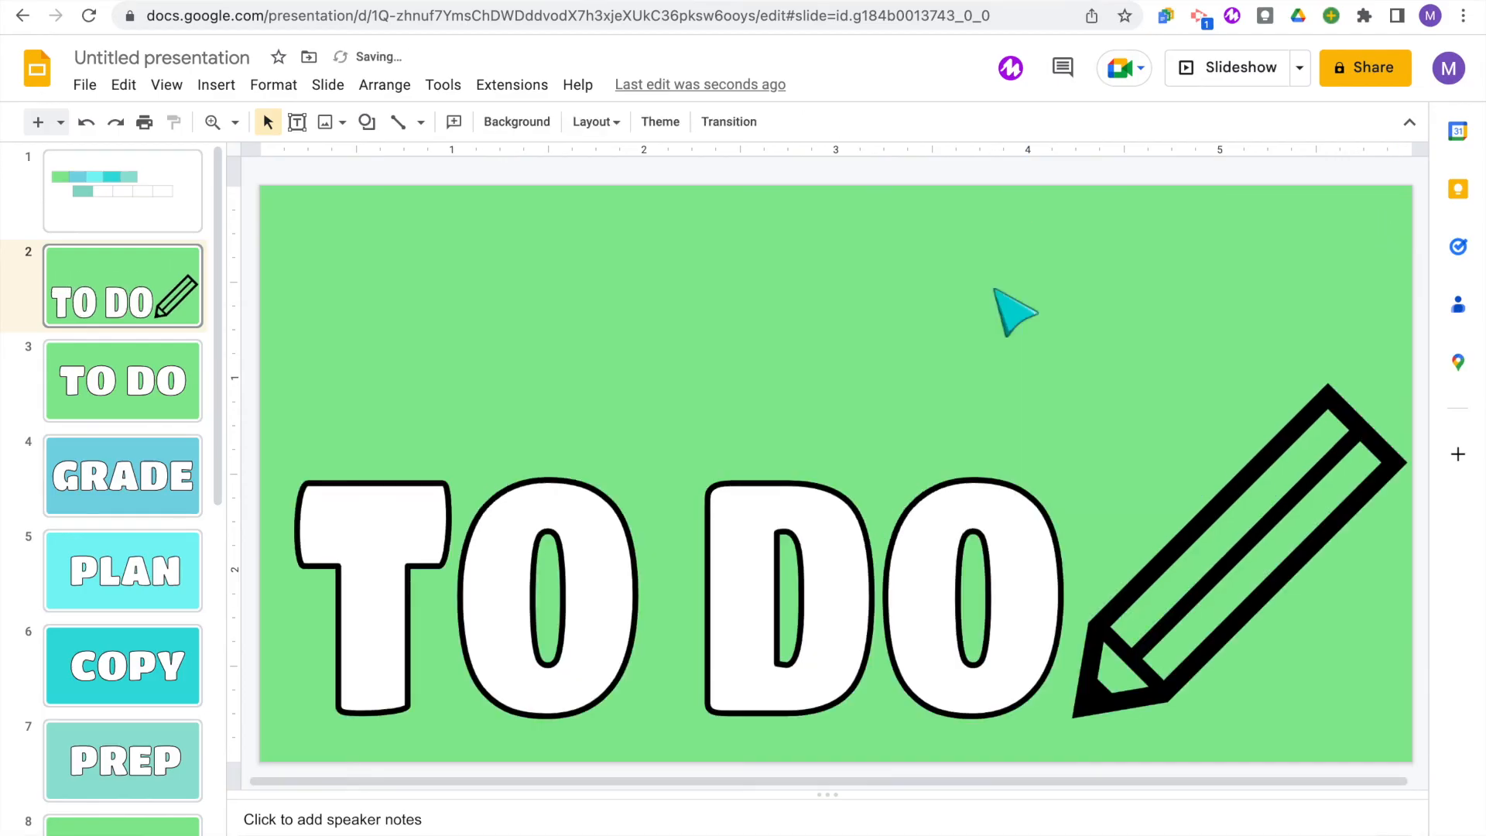
pyautogui.click(122, 665)
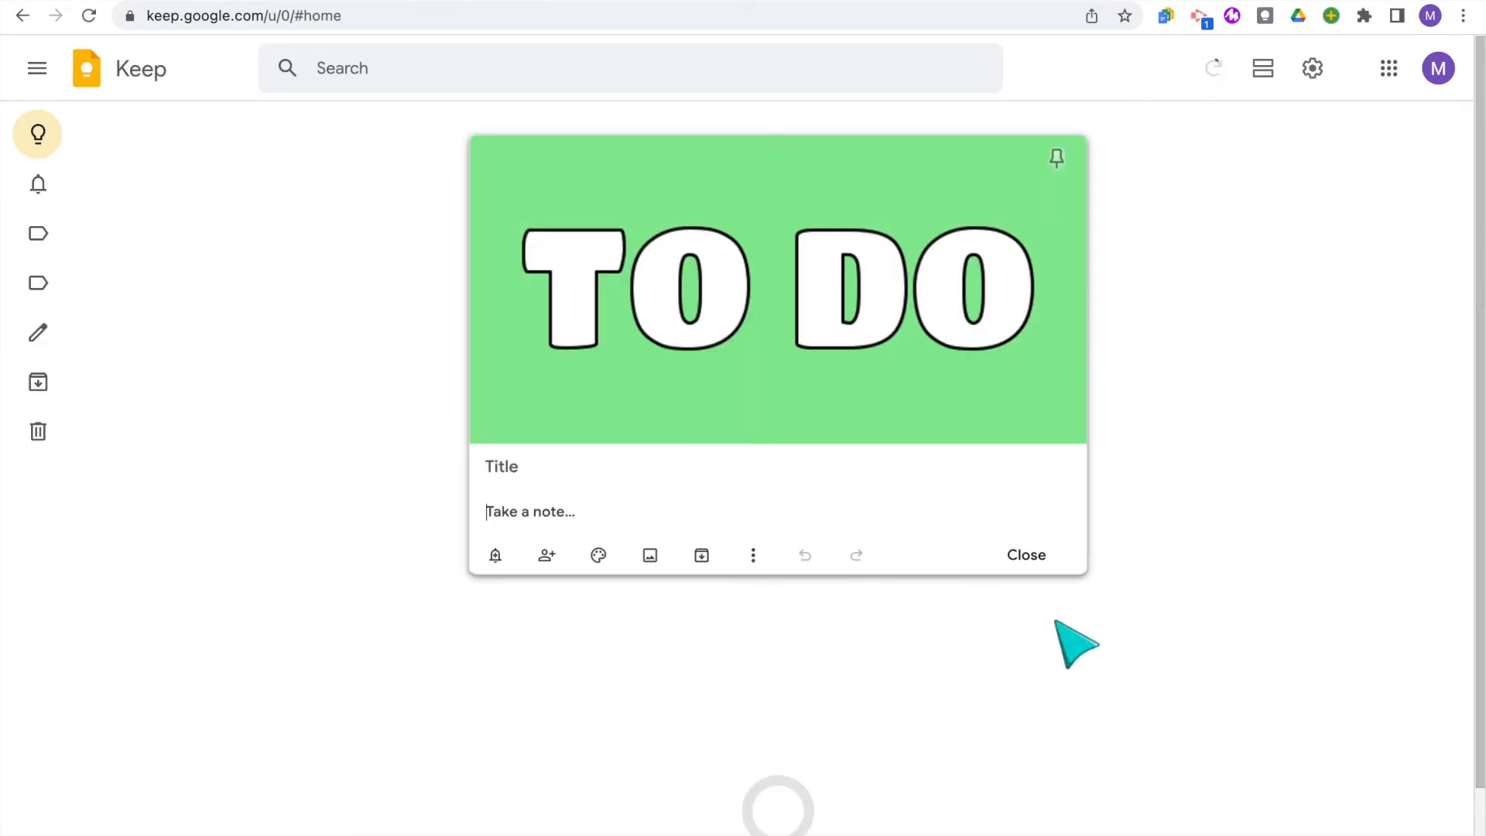
# Save the TO DO image note to the board and archive the extra IDEAS note
pyautogui.click(1025, 554)
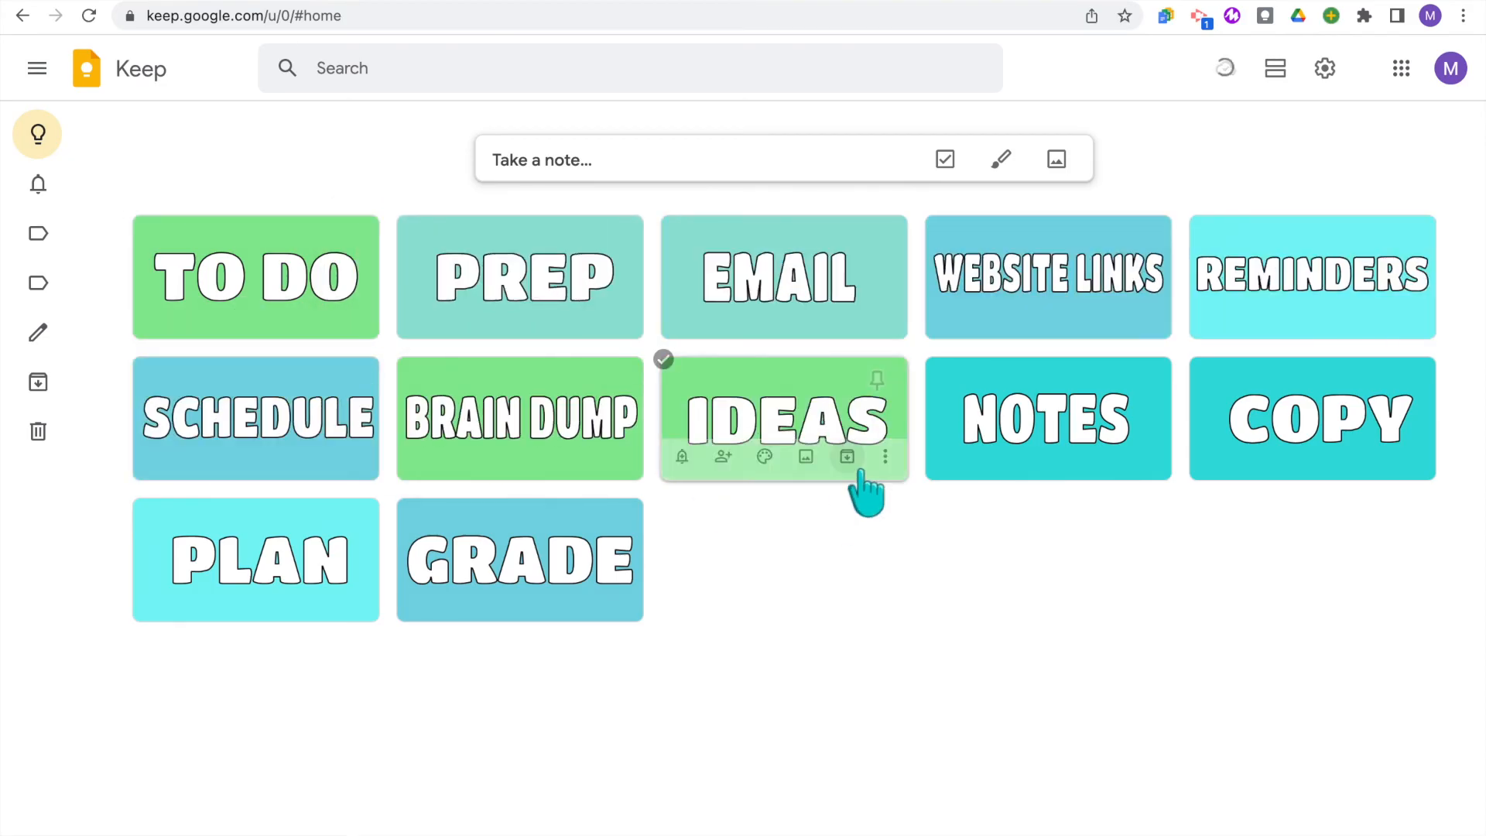
pyautogui.click(845, 457)
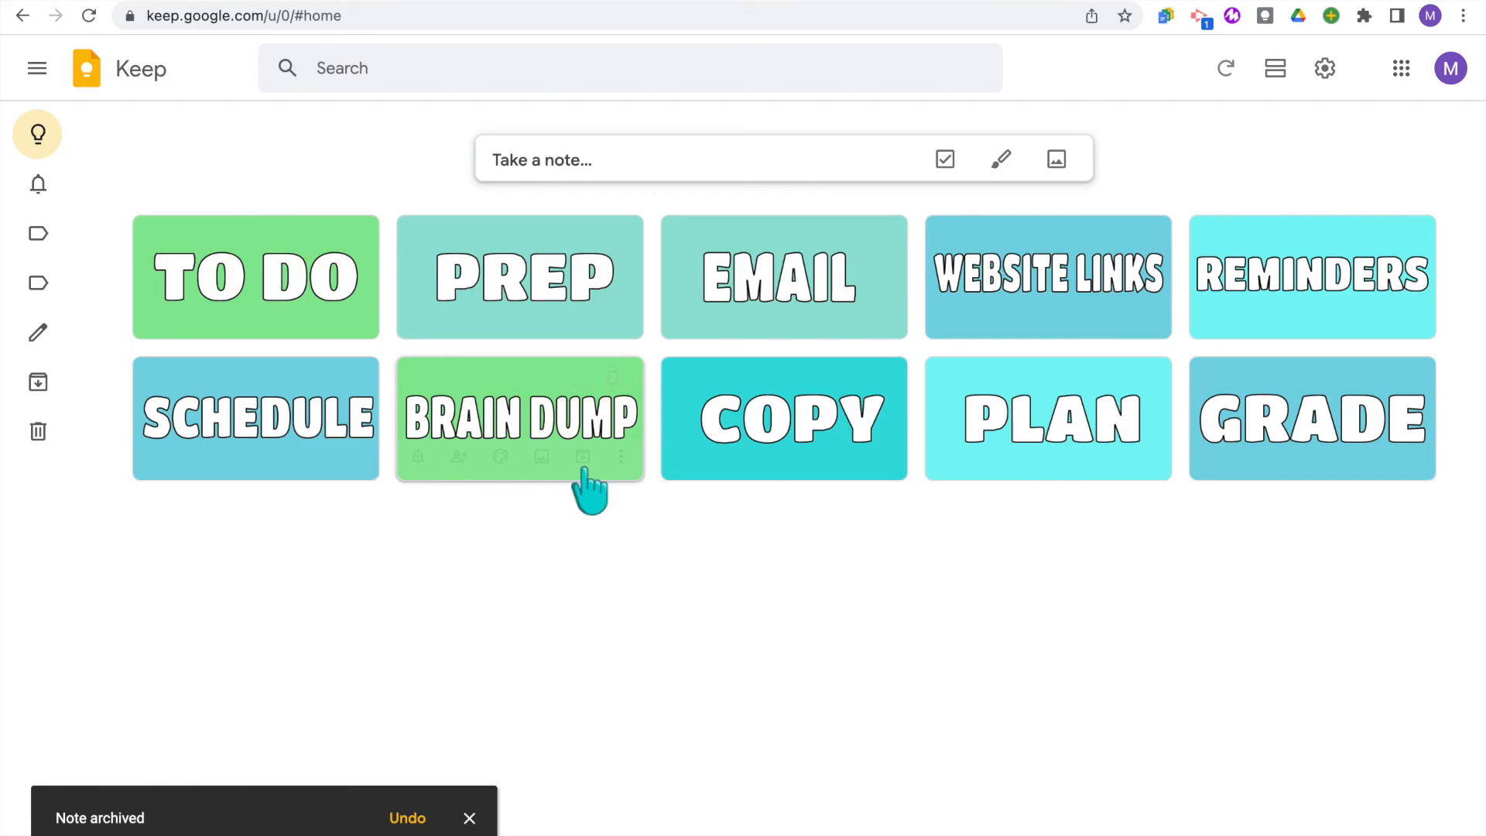